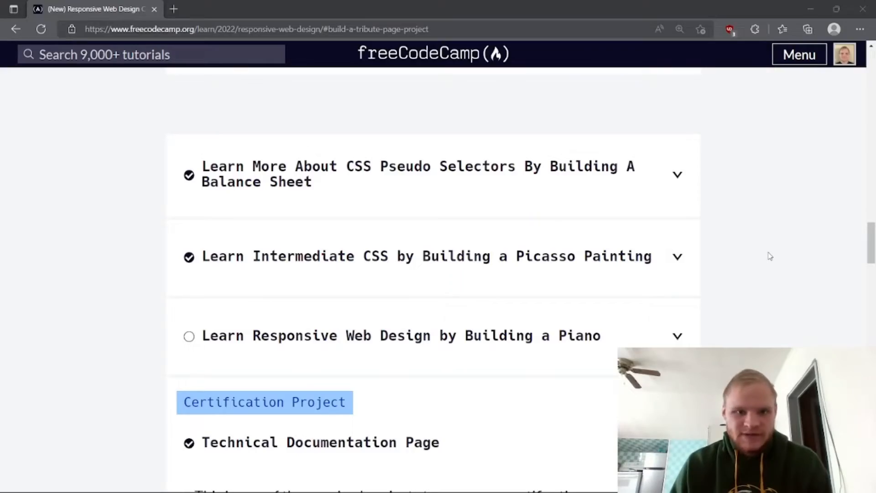
mouse_move(780, 235)
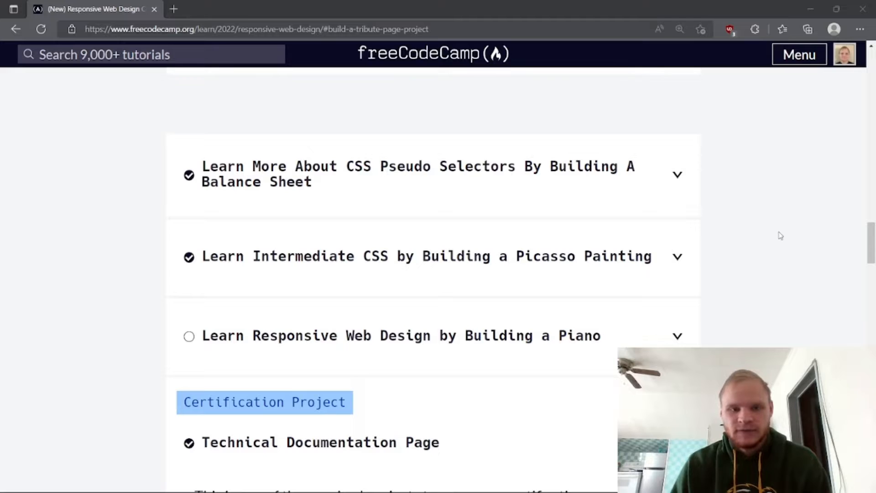
mouse_move(474, 335)
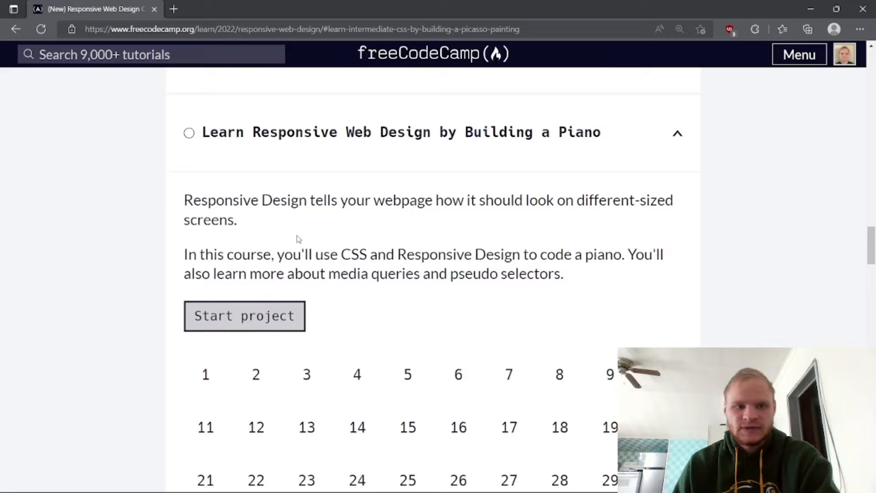
mouse_move(352, 221)
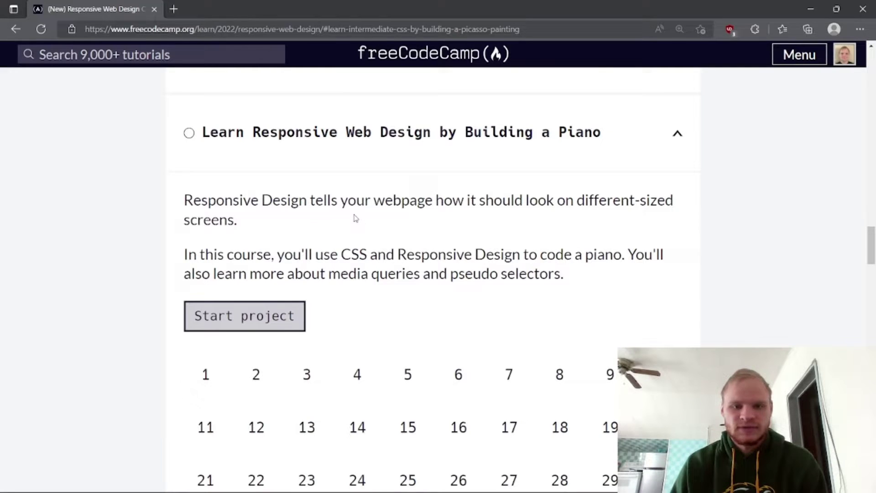
mouse_move(414, 218)
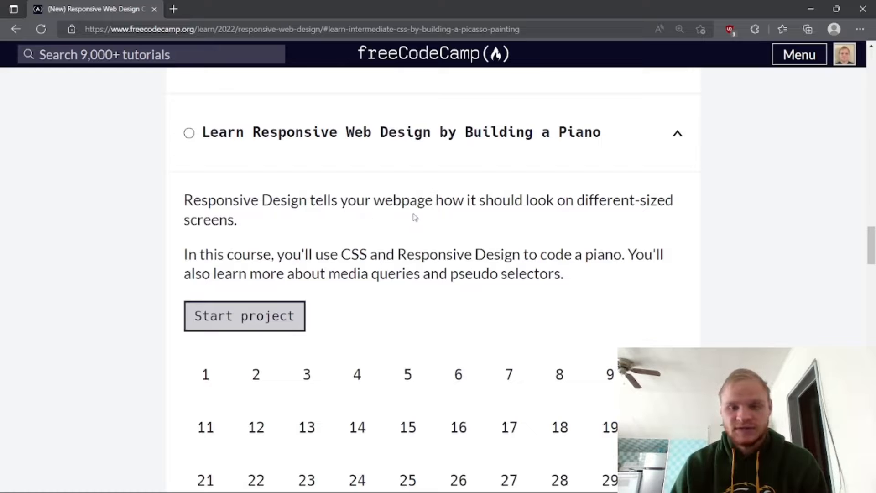
mouse_move(340, 276)
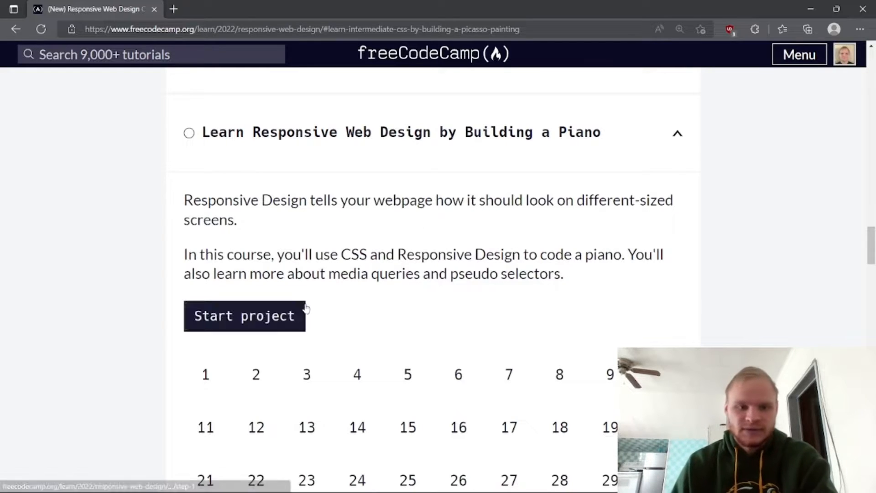
- Start the piano project and dismiss the preview to begin Step 1
click(245, 316)
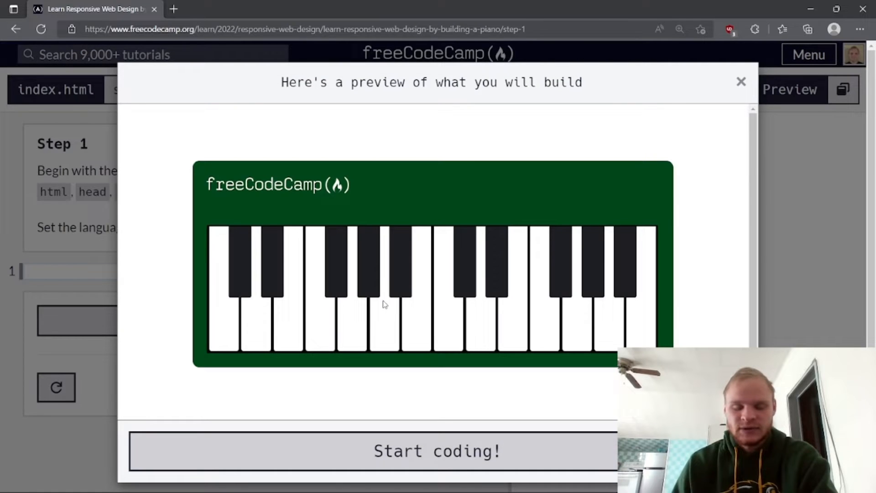
mouse_move(253, 252)
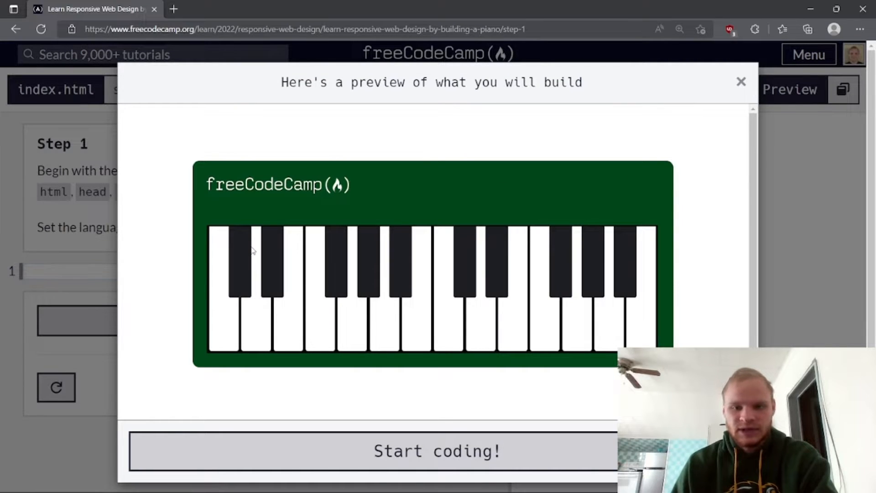
mouse_move(424, 450)
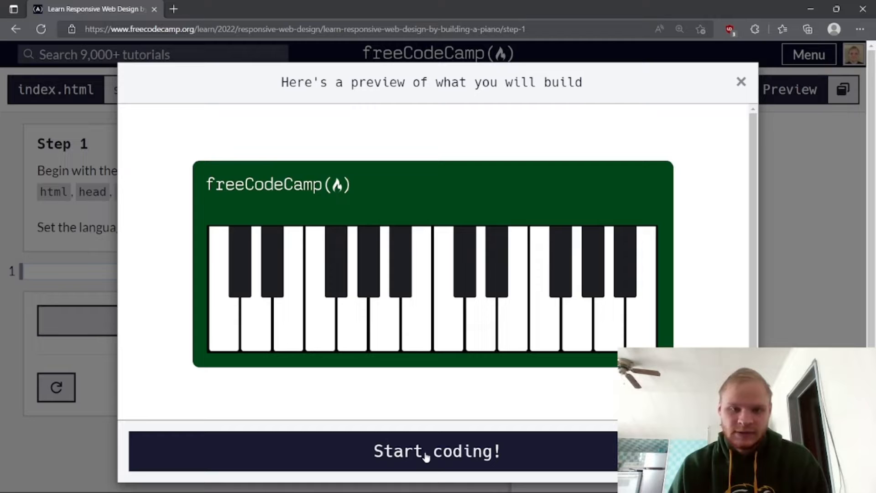
click(437, 451)
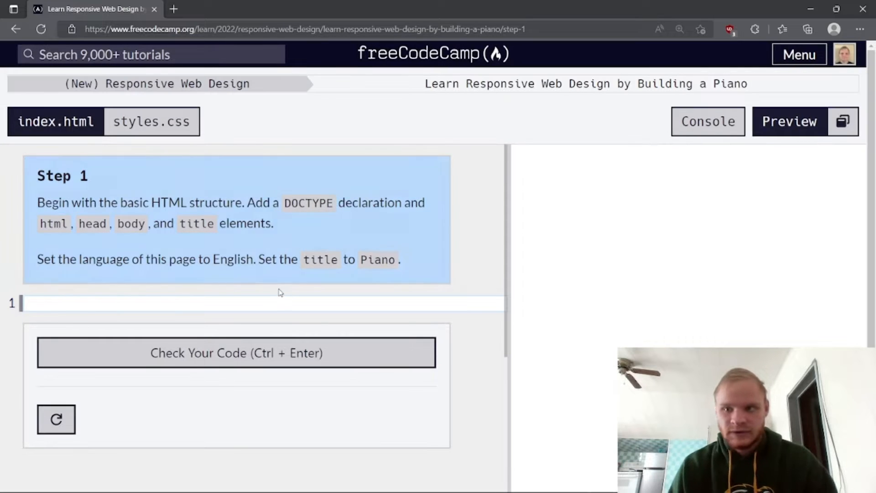
- Write the <!DOCTYPE html> declaration and the html element in index.html
click(258, 247)
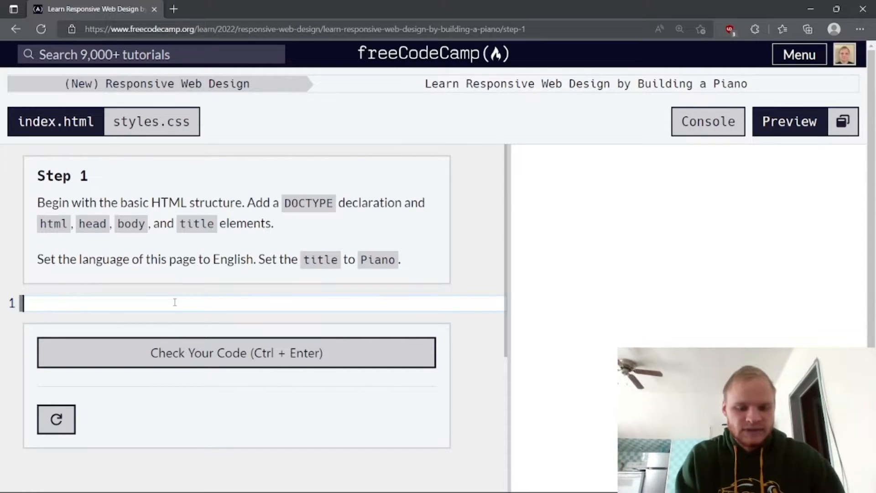
text(<DOCTYPE)
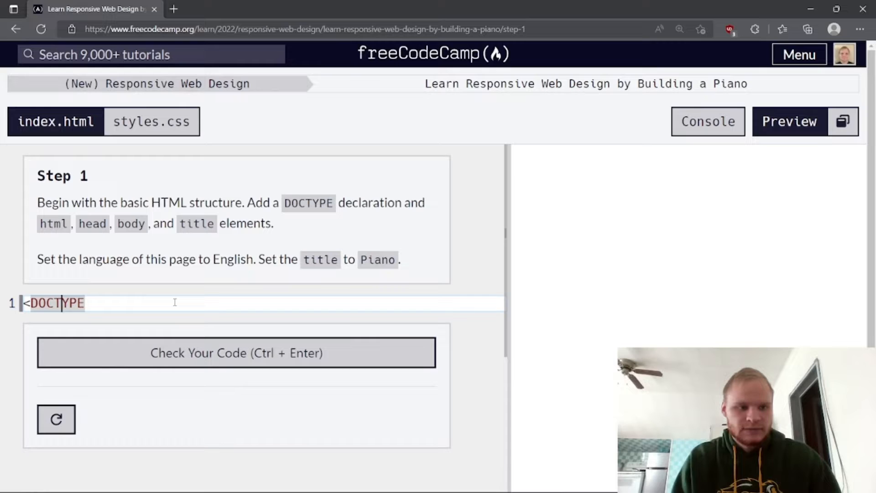
text(!)
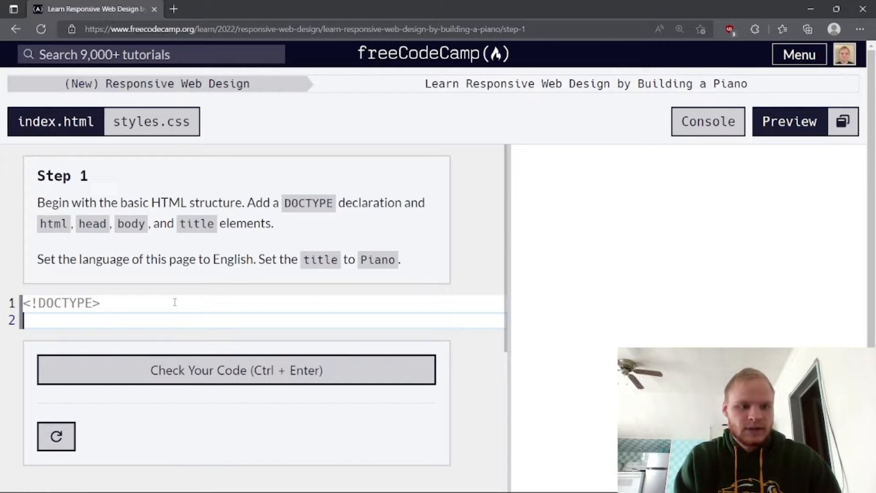
text(<htm)
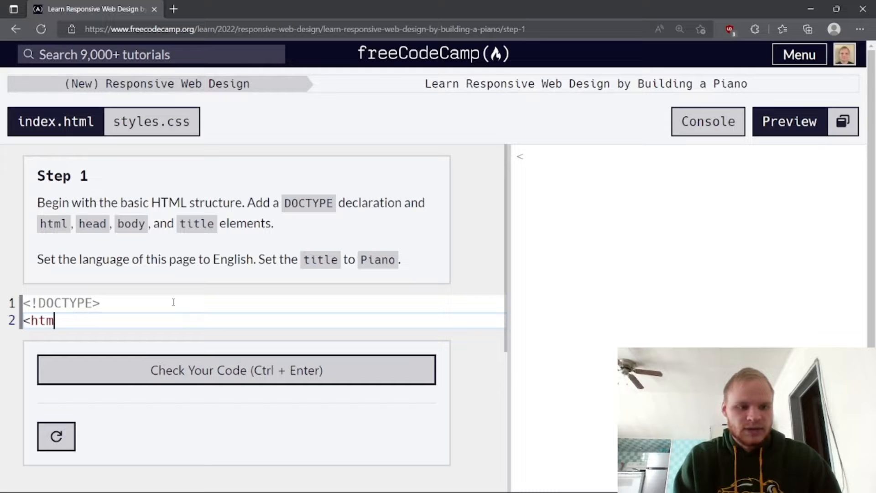
key(Backspace)
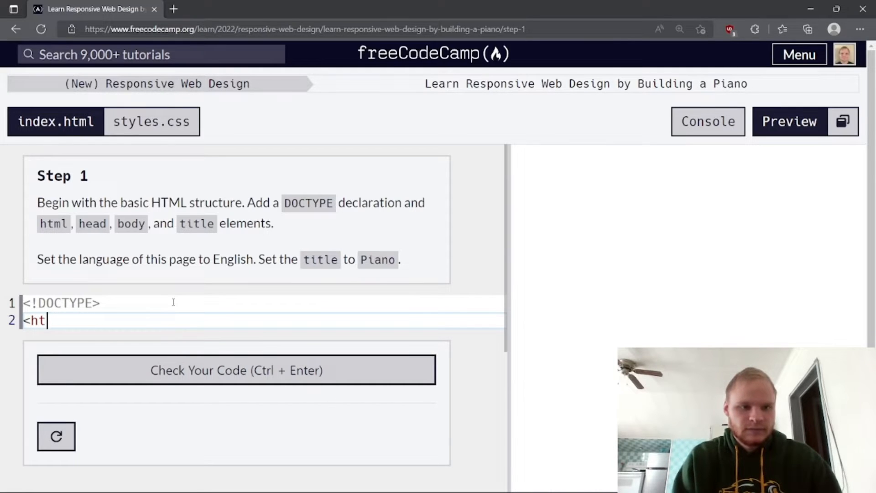
click(98, 303)
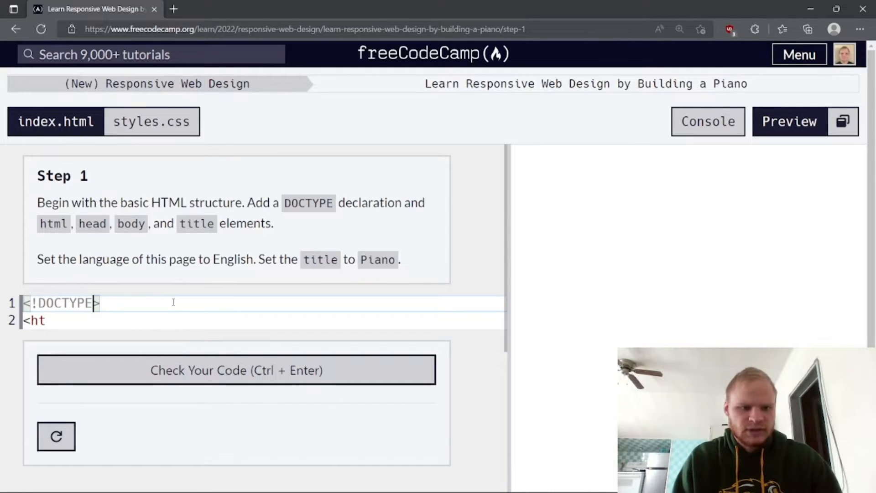
text(html)
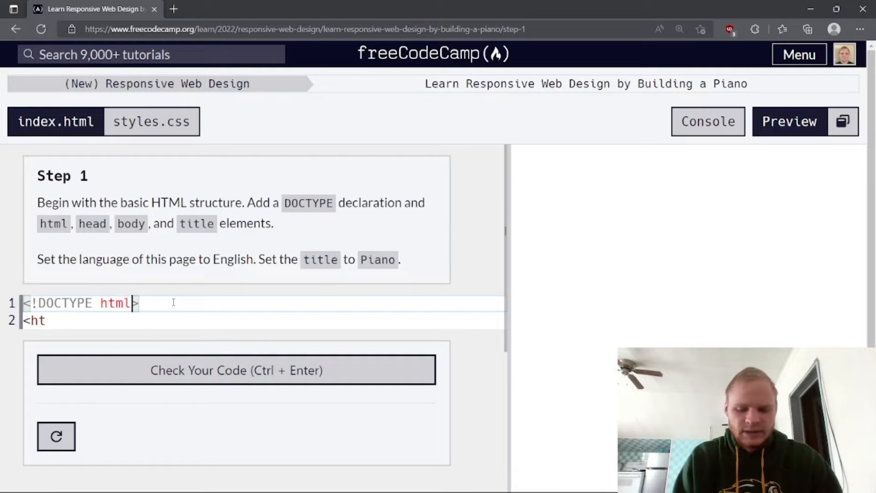
text(ml)
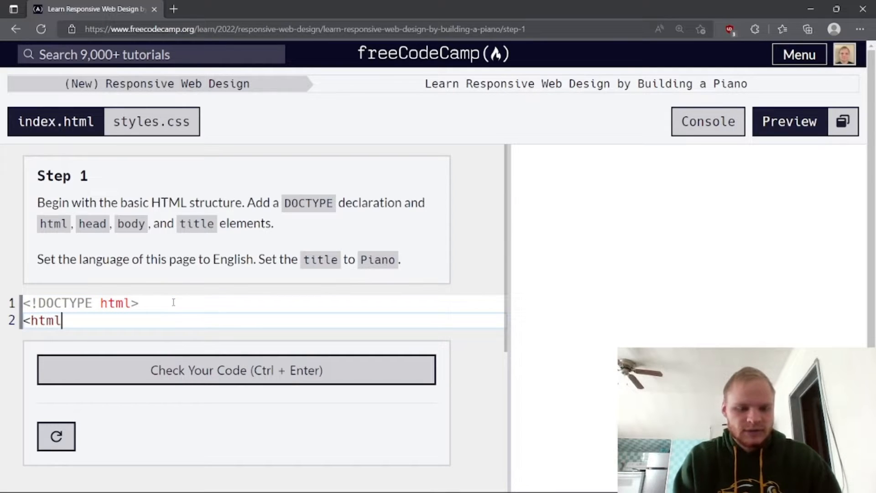
text(></)
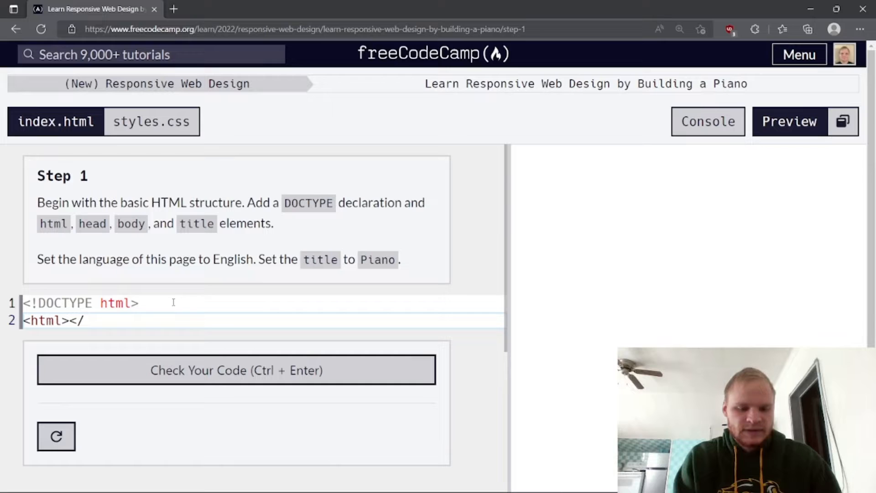
text(html)
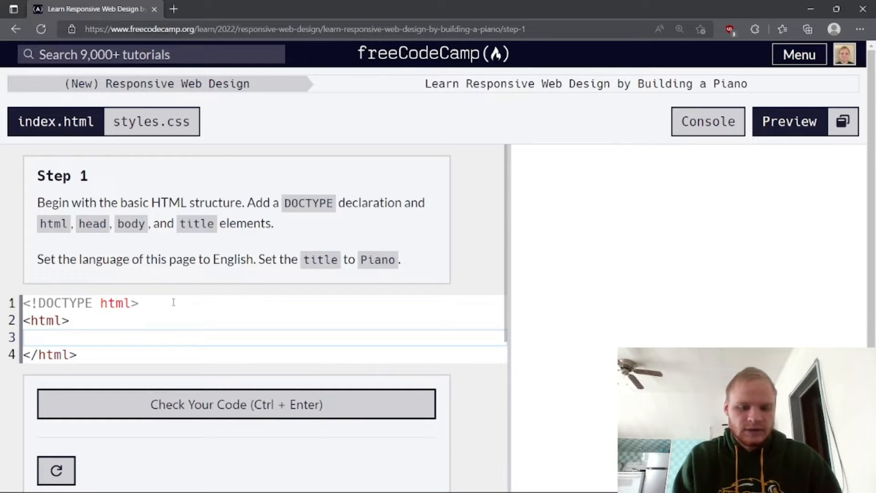
- Add head and body elements, with <title>Piano</title> inside the head
text(<head></)
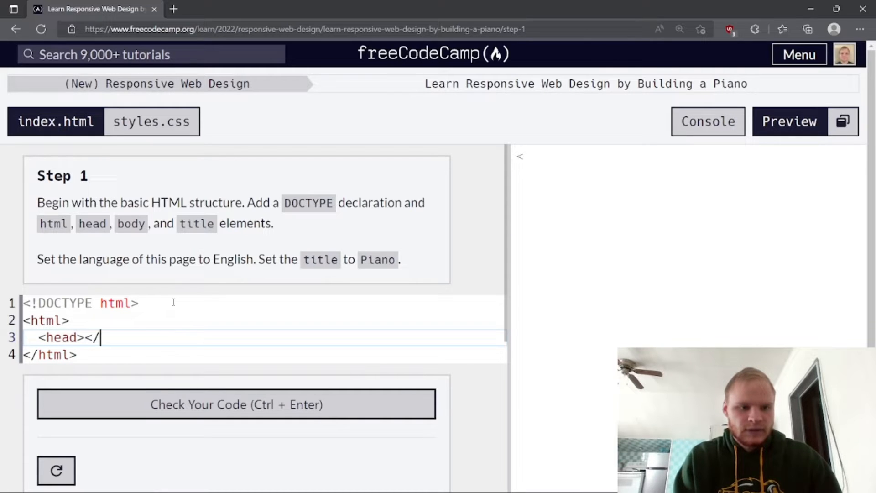
text(head>)
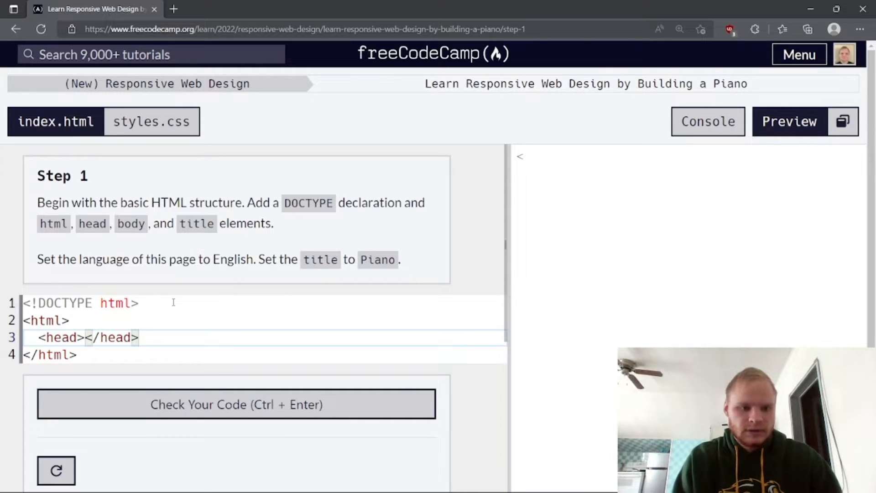
text(<b)
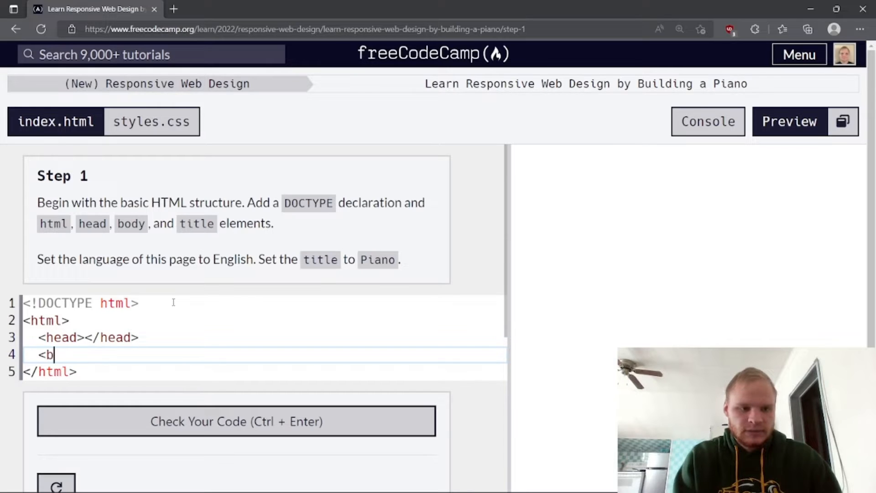
text(ody></body>)
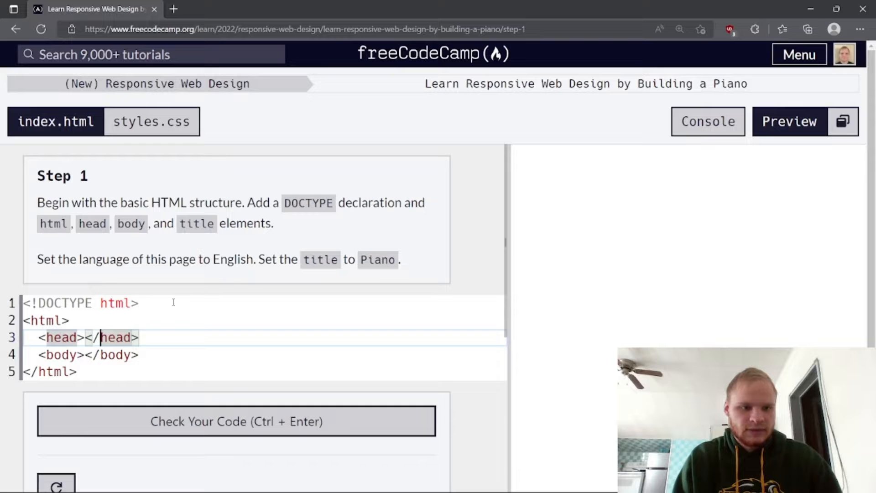
text(<ti)
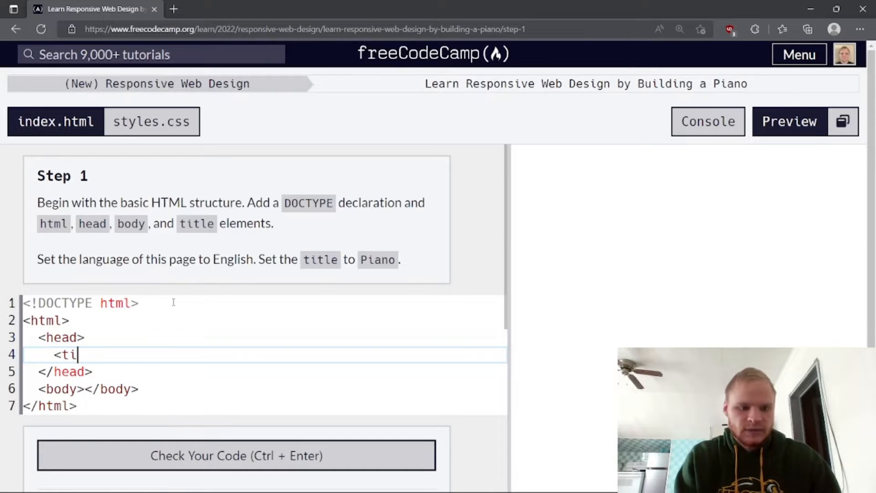
text(tle><)
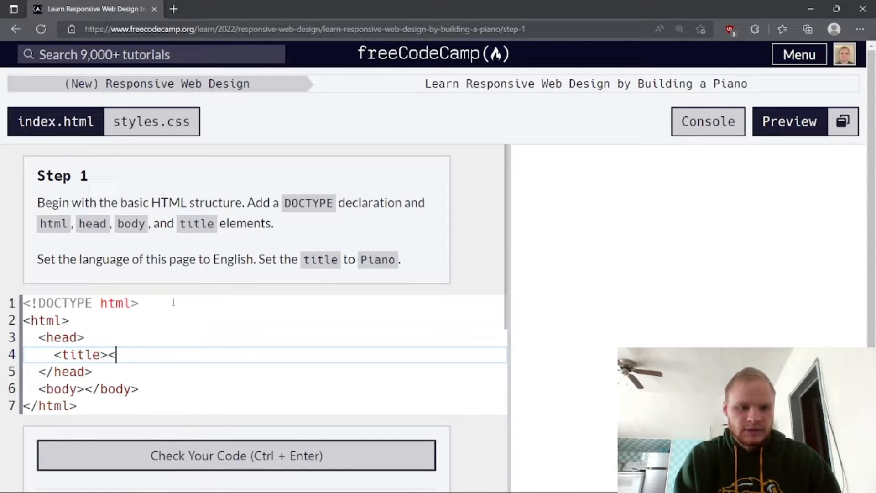
text(/title>)
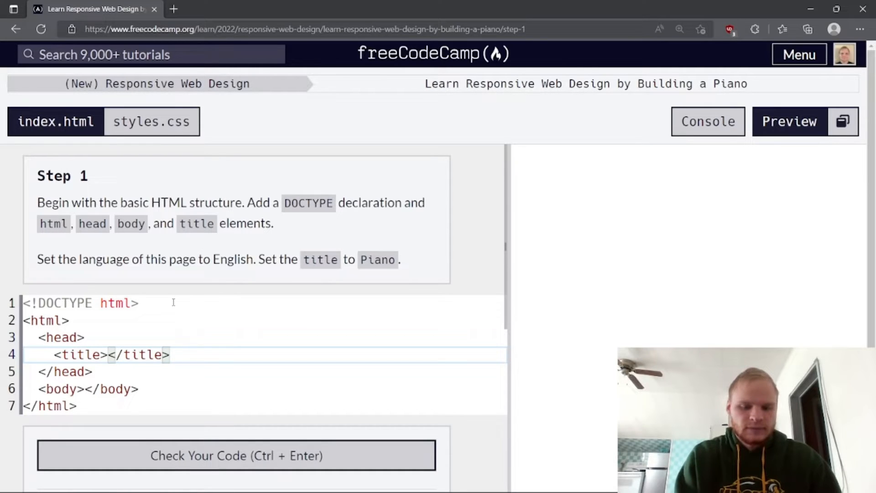
text(Piano)
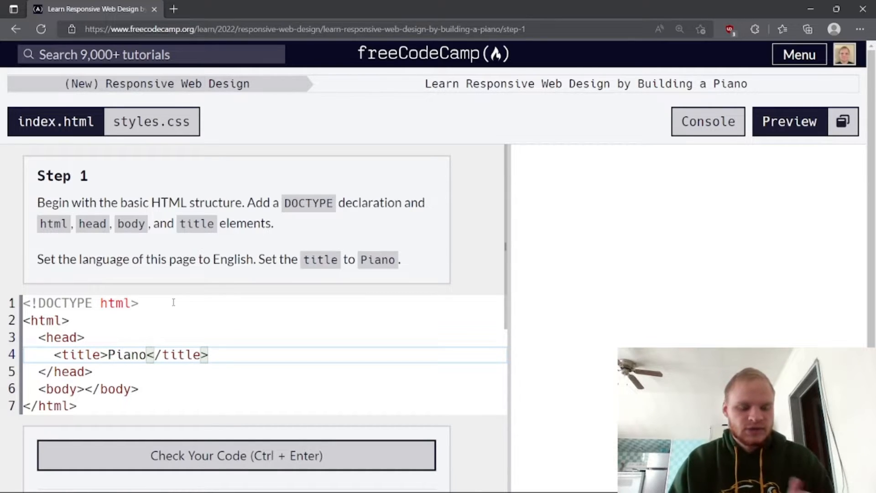
scroll(down, 3)
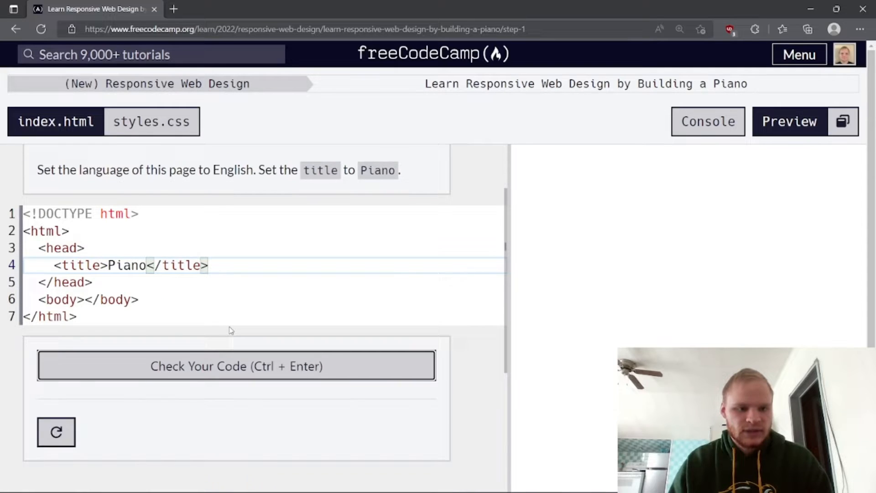
- Add lang="en" to the html element, pass Step 1 and submit it
click(236, 366)
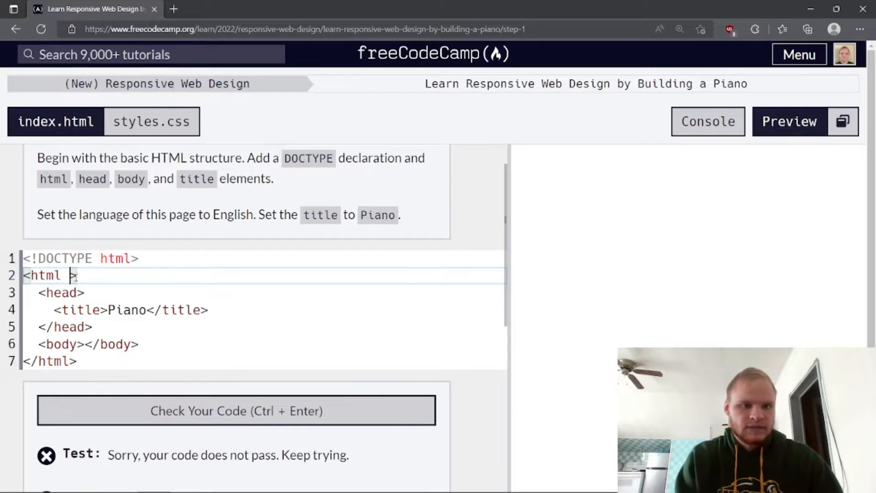
text(lang="en")
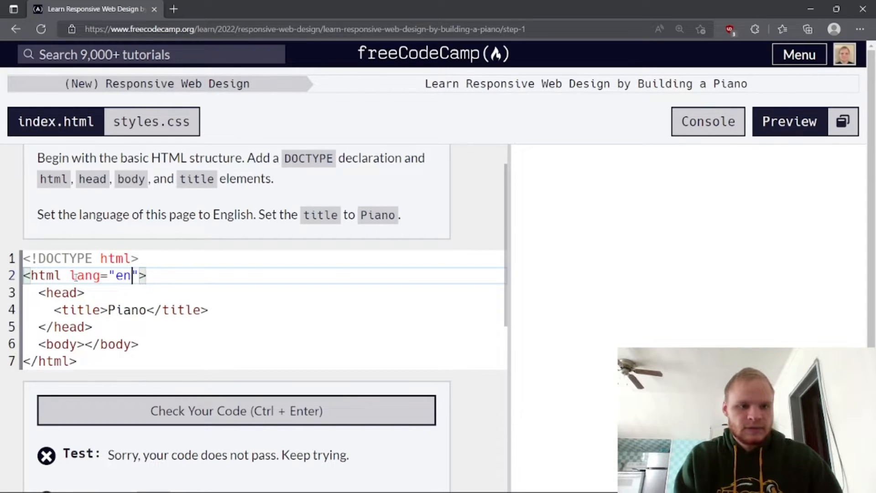
click(235, 410)
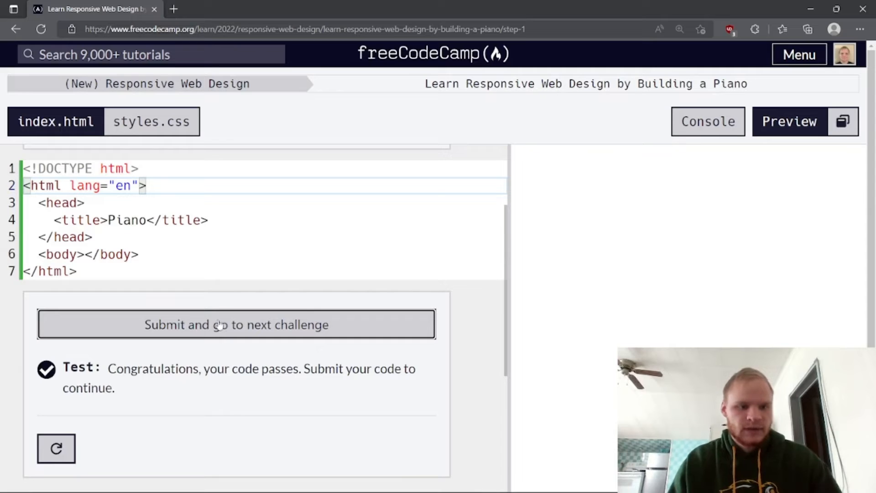
click(236, 324)
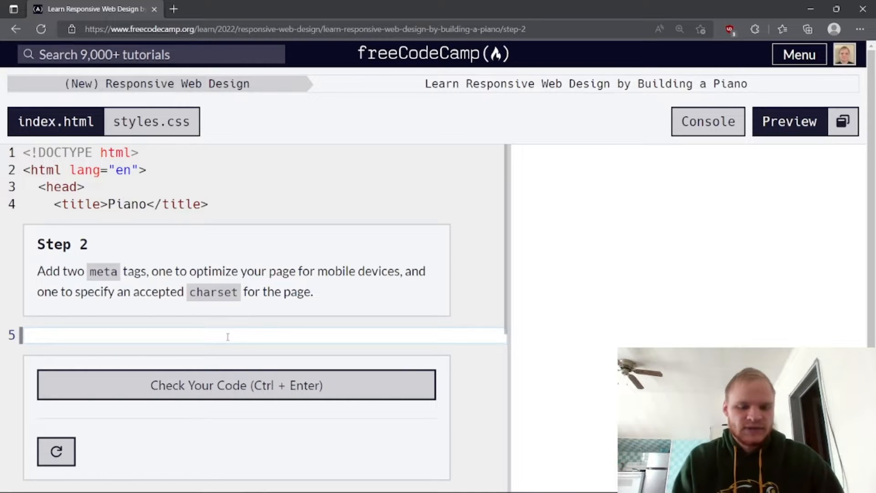
- Add <meta charset="utf-8"> and start a second meta tag in the head
text(<meta)
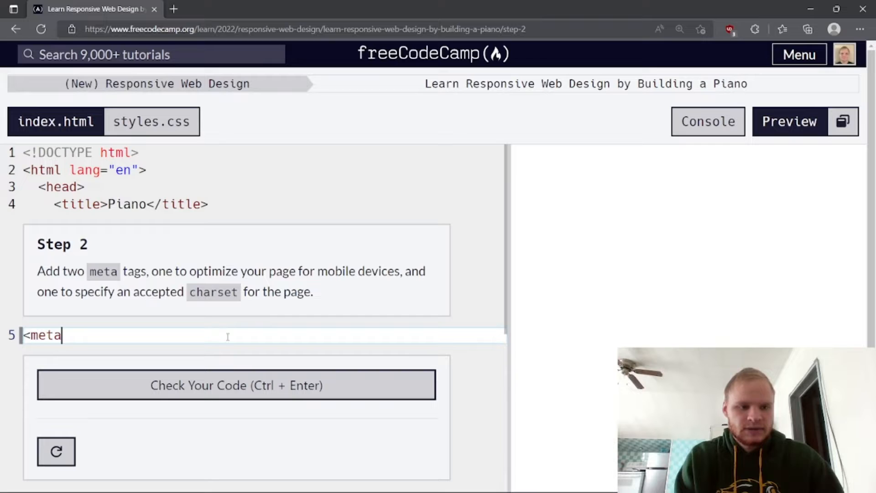
text(ch)
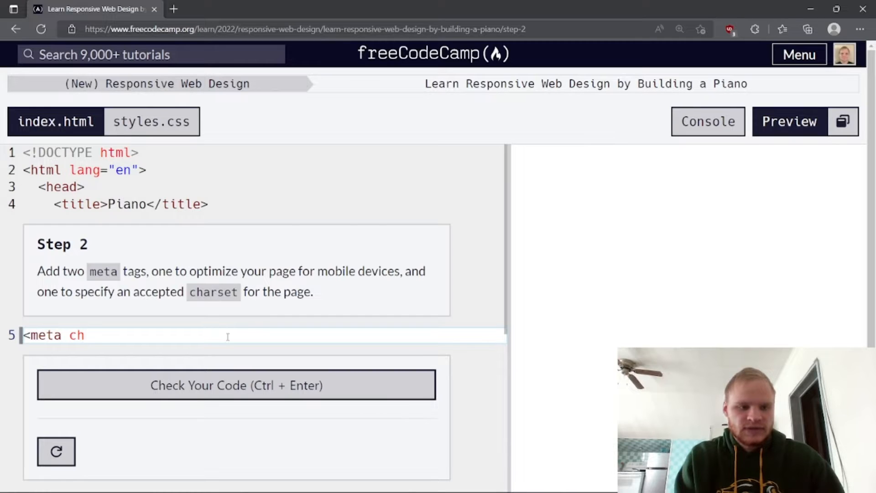
text(arset)
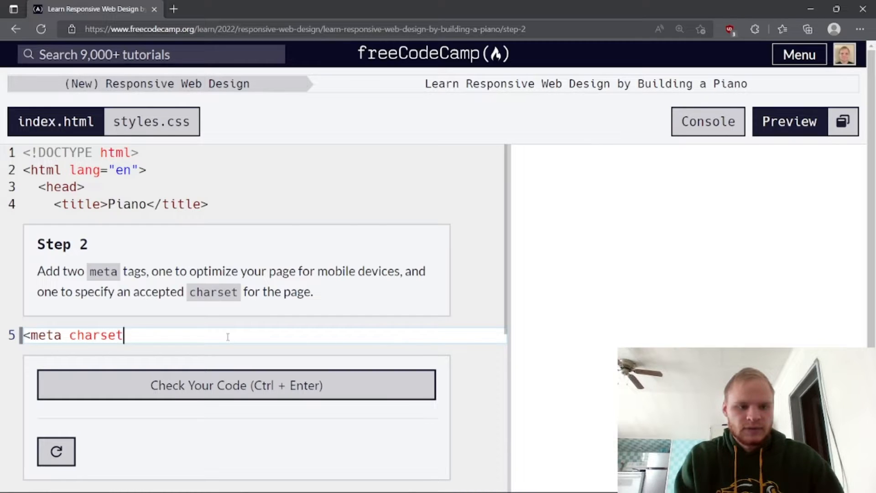
text(="")
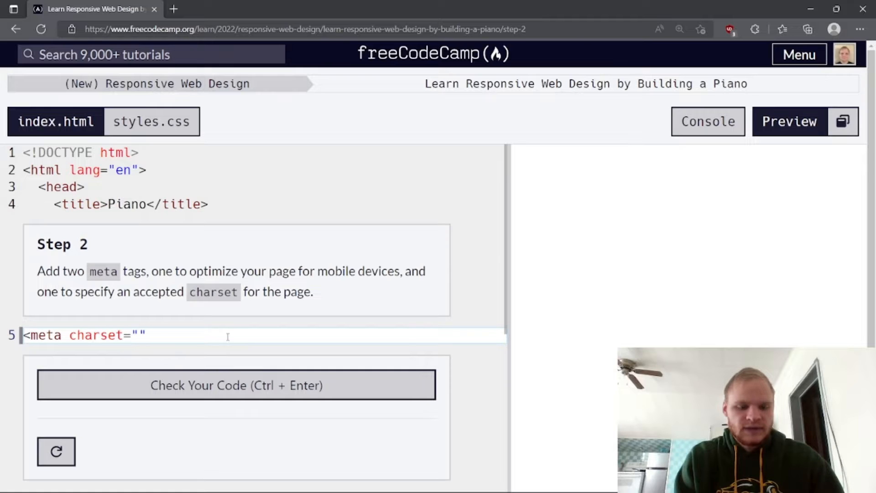
text(utf-8)
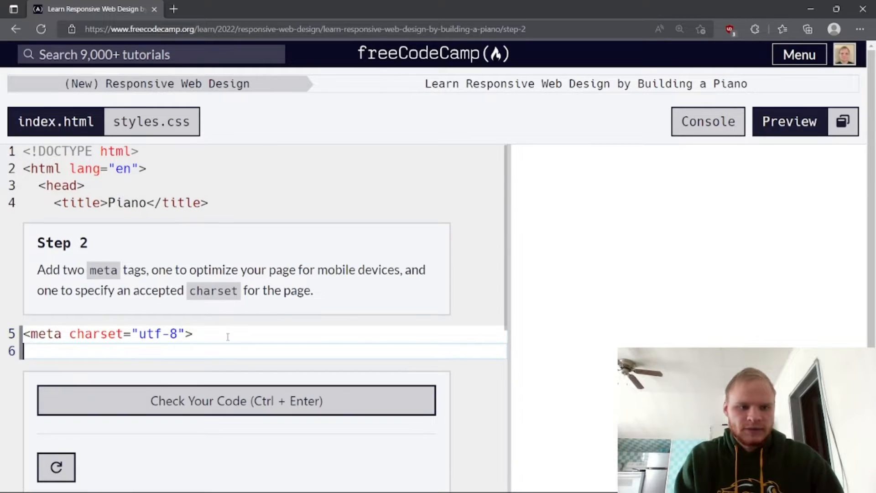
text(<meta)
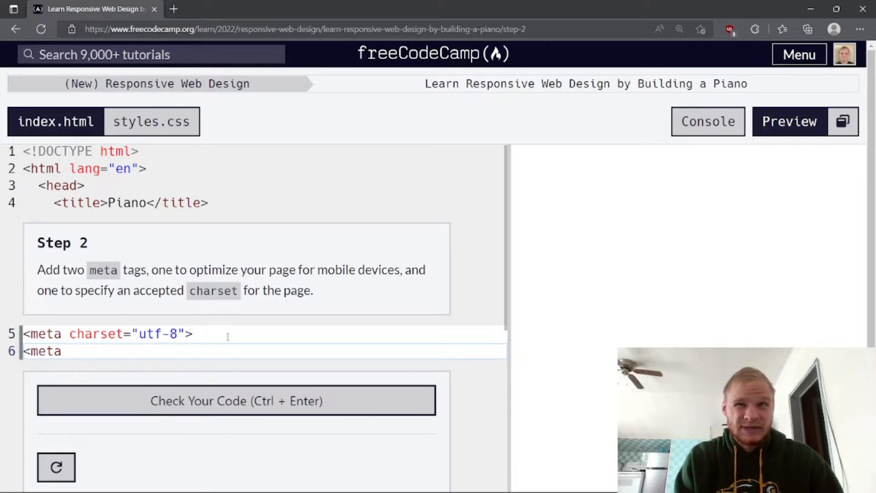
text(>)
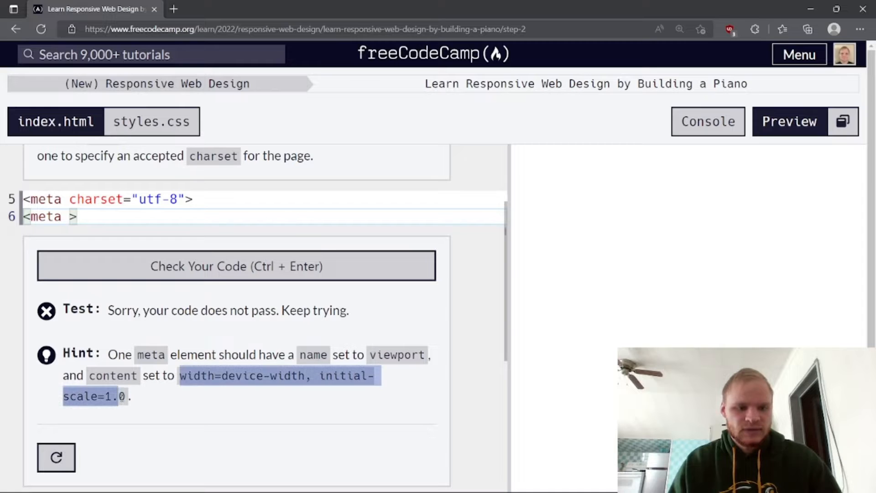
- Complete the viewport meta with content "width=device-width, initial-scale=1.0" and check Step 2
scroll(up, 3)
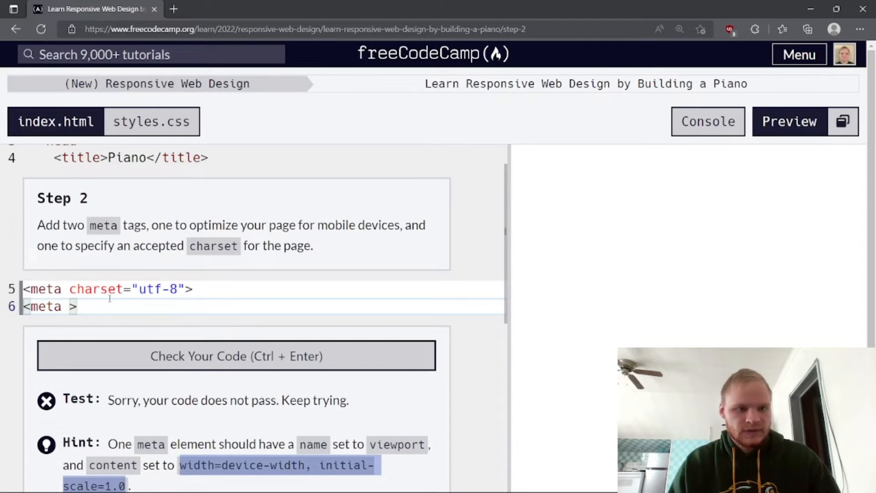
text(co)
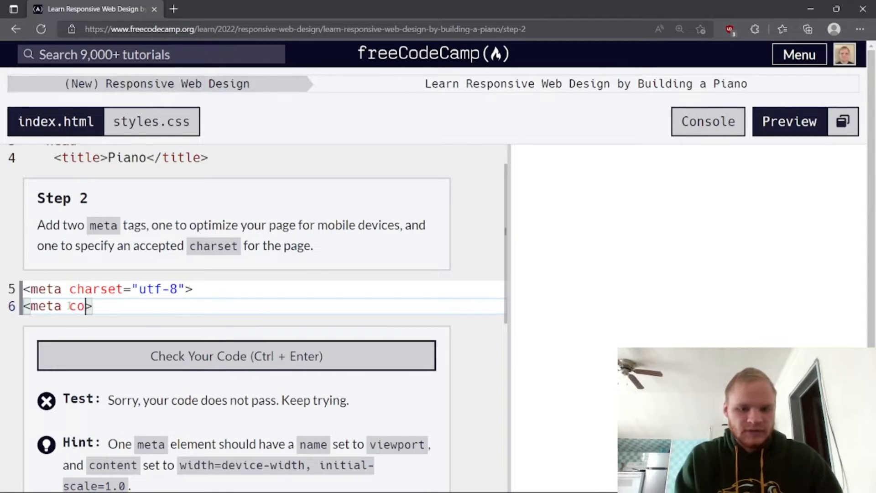
key(Backspace)
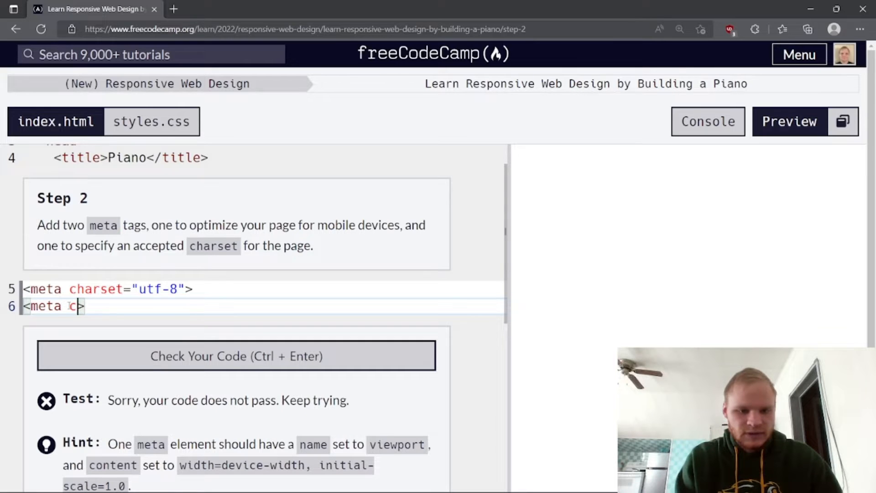
text(ame)
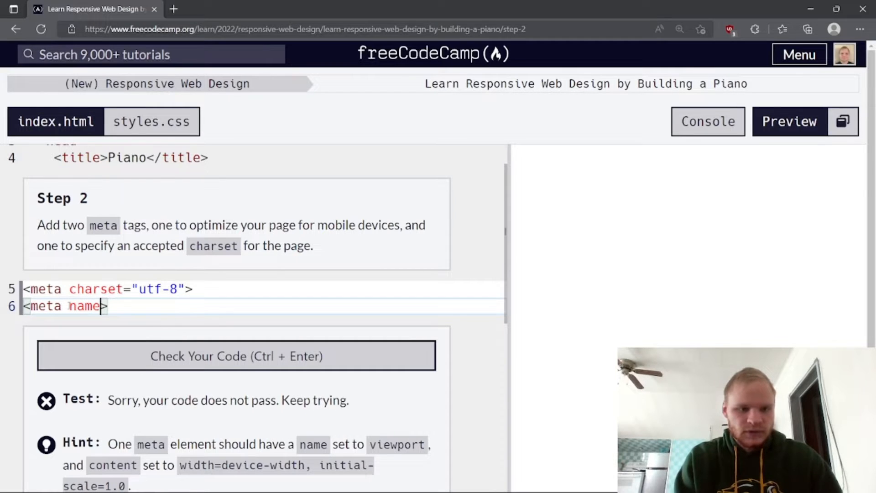
text(="viewp)
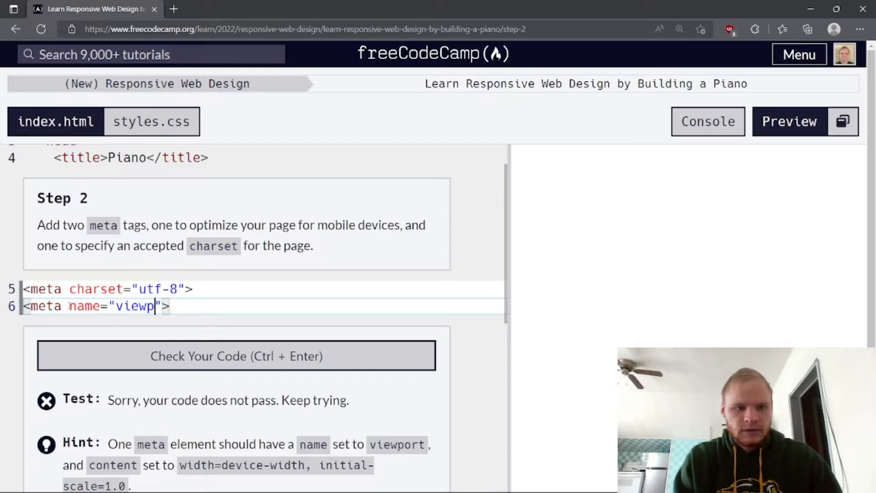
text(ort" cont)
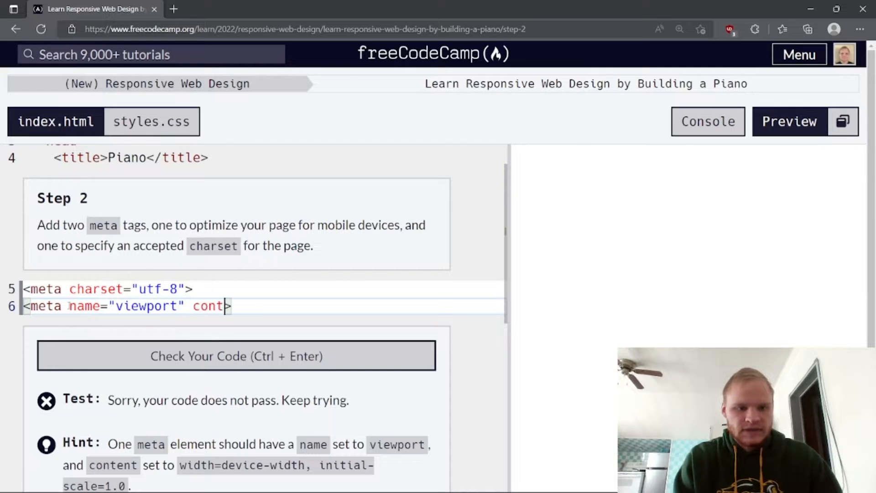
text(ent=)
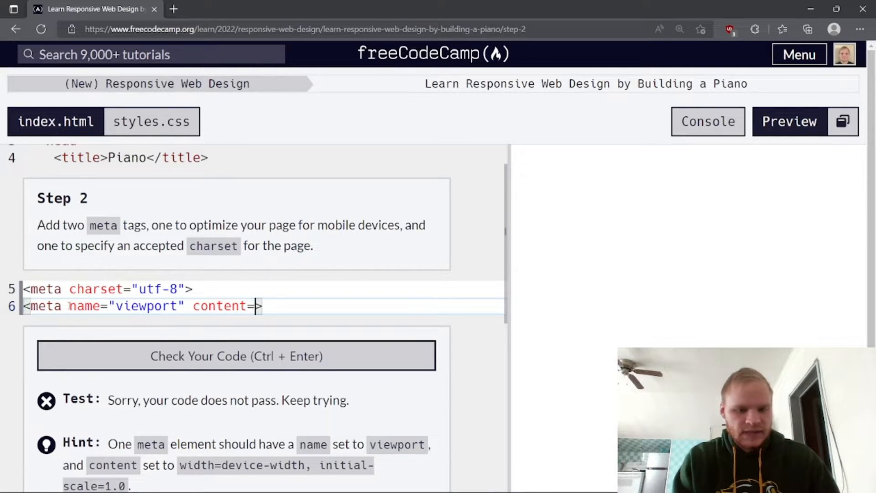
text("width=device-width, initial-scale=1.0")
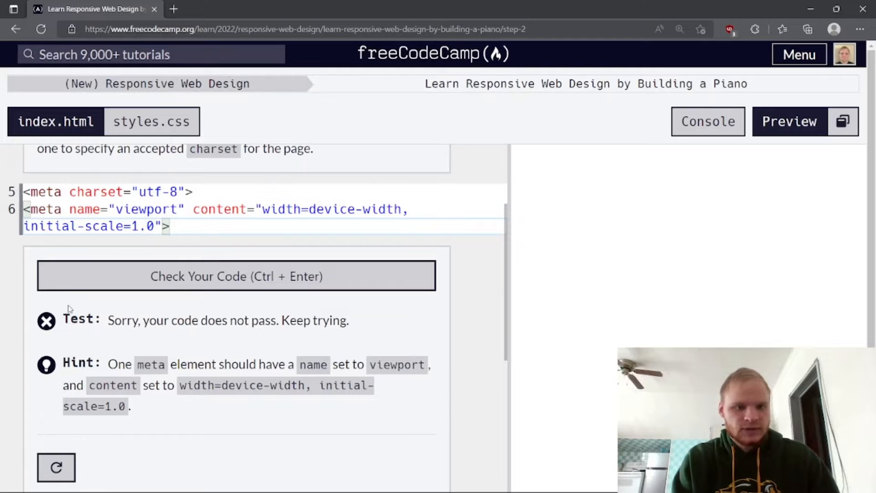
click(236, 275)
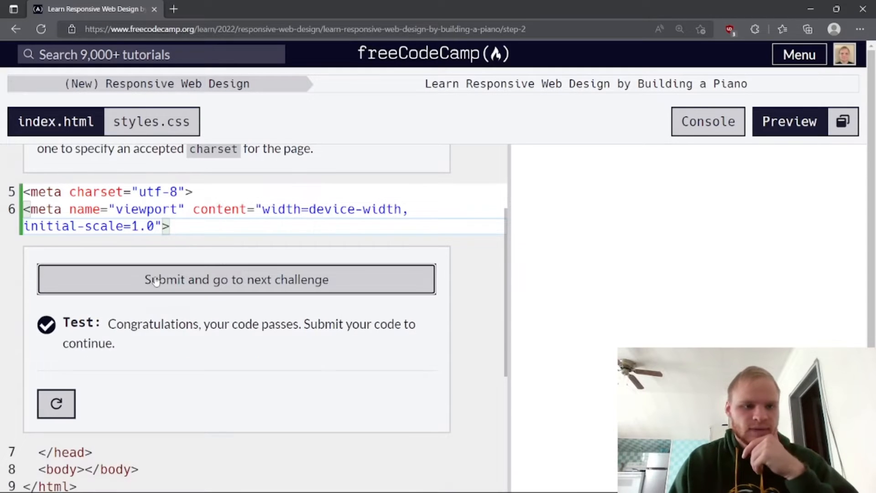
- Submit Step 2, add <div id="piano"></div> in the body, then check and submit Step 3
click(236, 279)
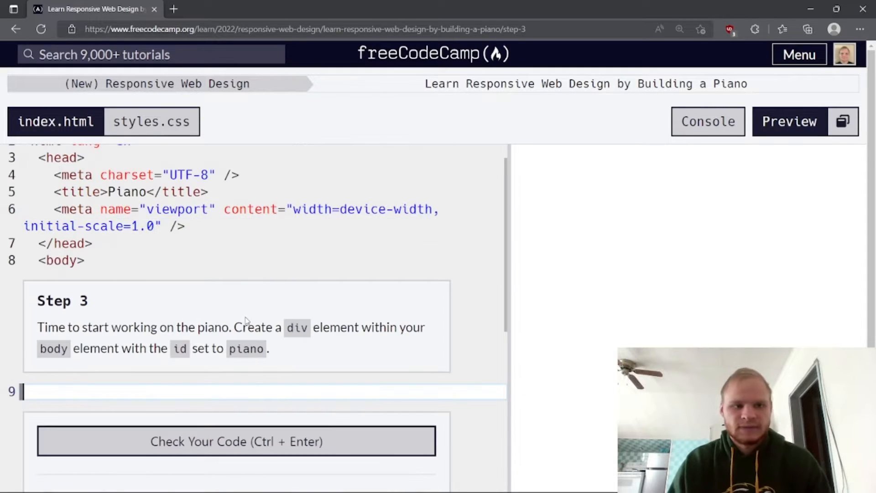
mouse_move(250, 344)
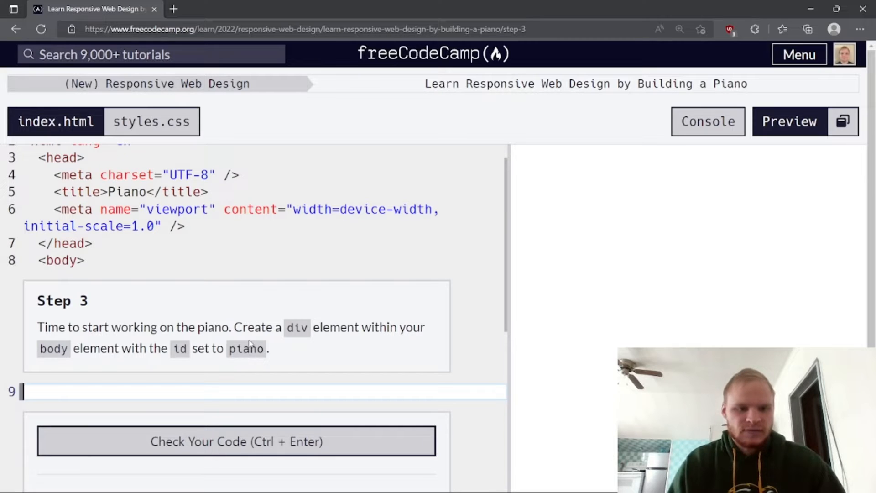
mouse_move(244, 393)
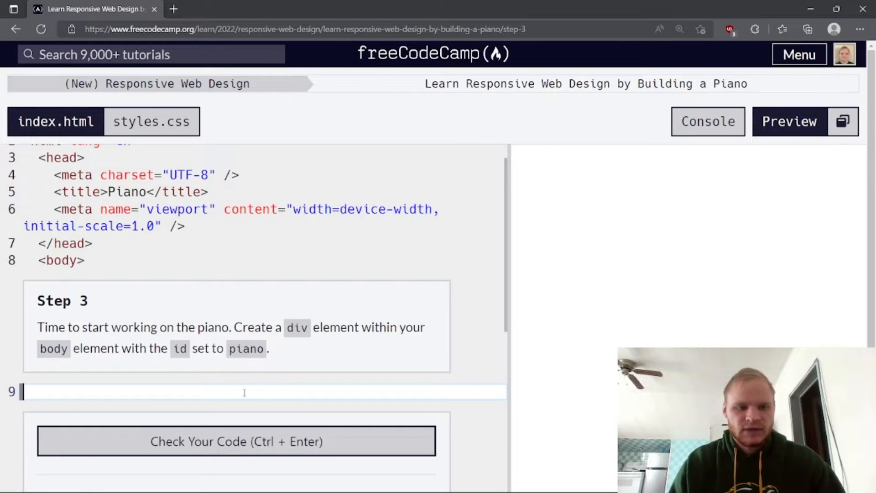
text(<div></div>)
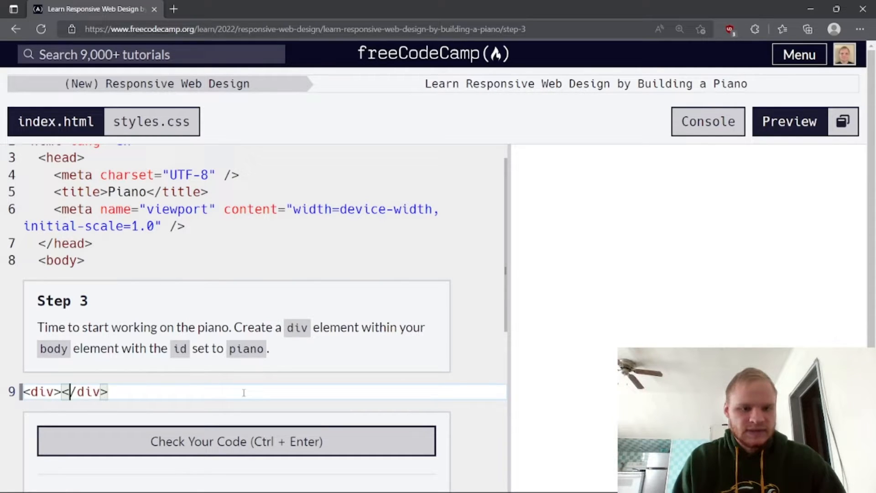
text(id=)
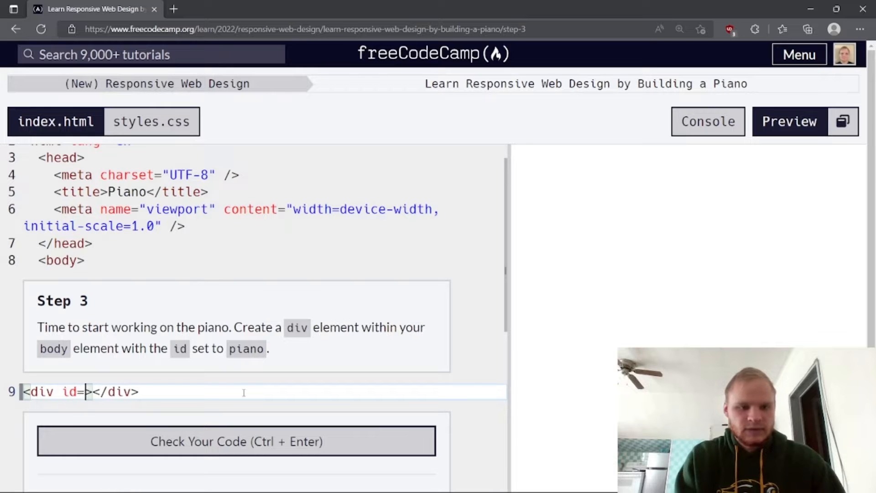
text("pi")
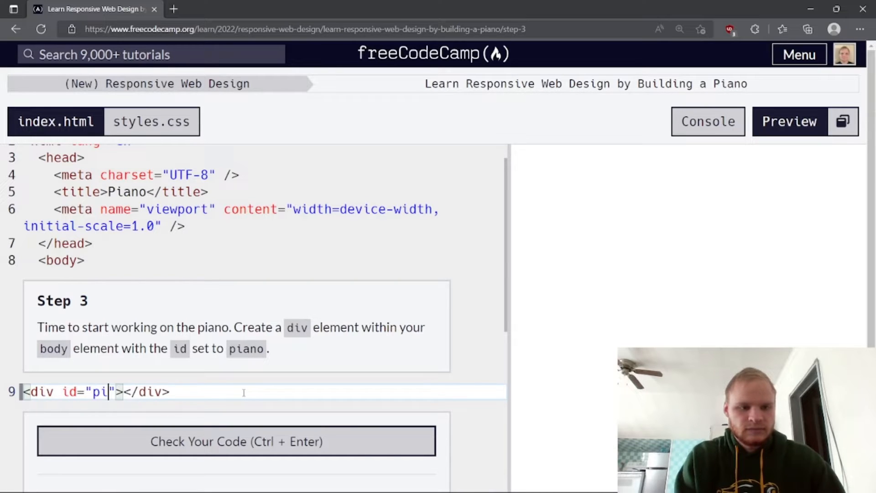
text(ano)
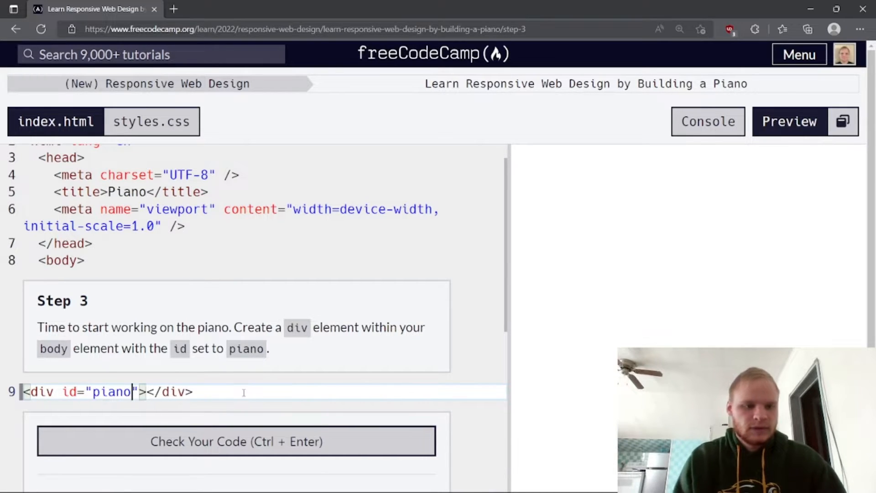
click(235, 441)
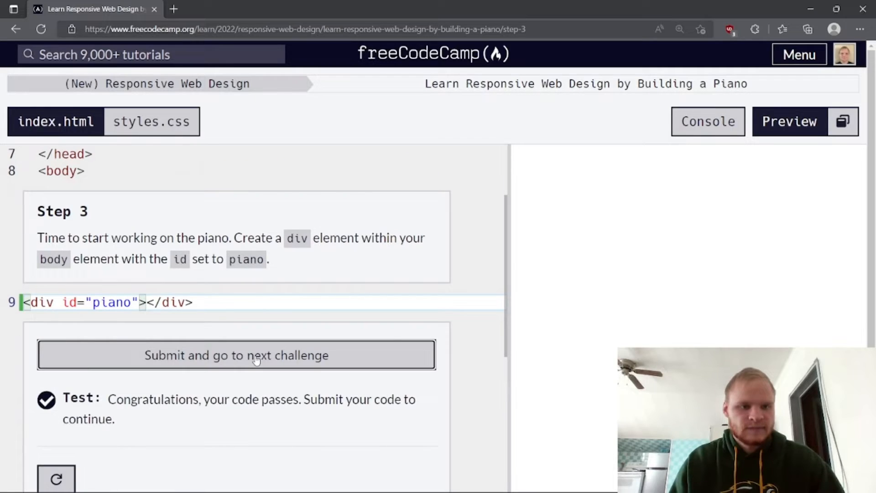
click(237, 355)
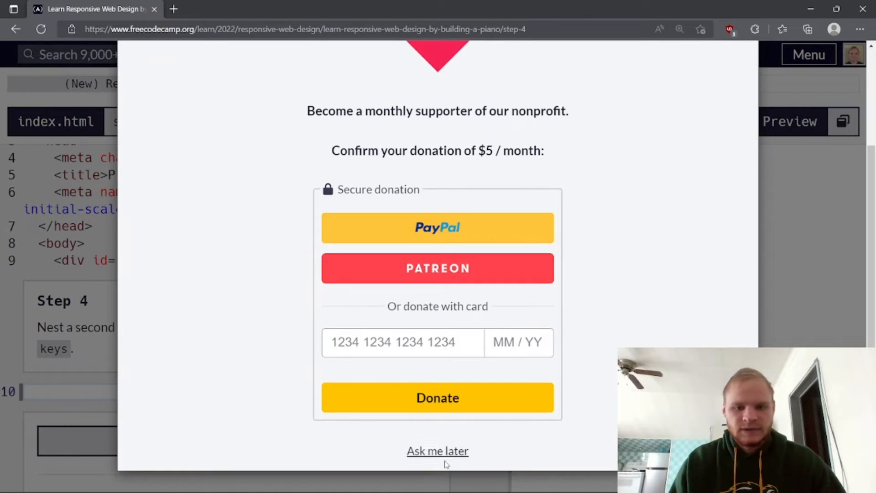
- Nest a <div class="keys"></div> inside the piano div and check Step 4
click(437, 451)
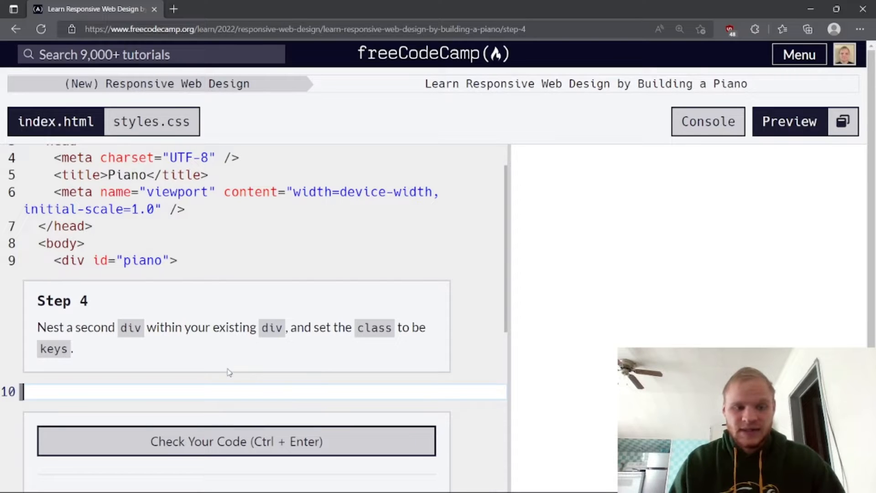
text(<div></div)
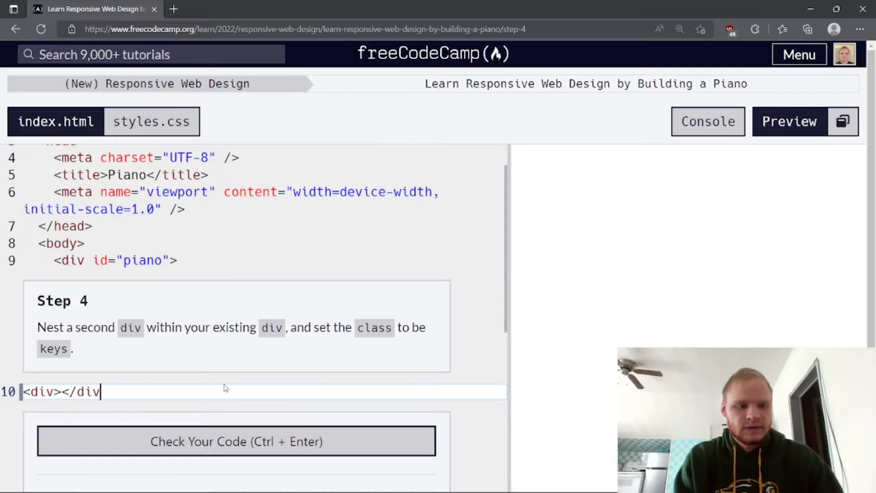
click(56, 392)
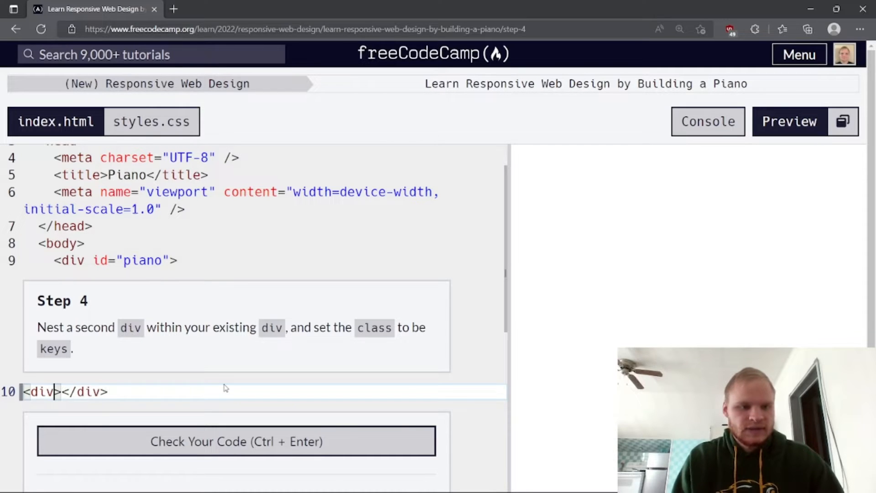
text(class="keys)
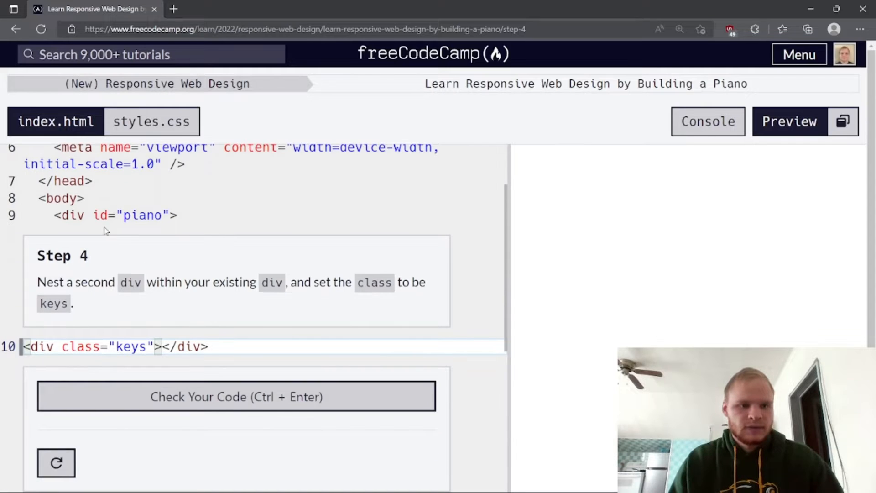
click(235, 396)
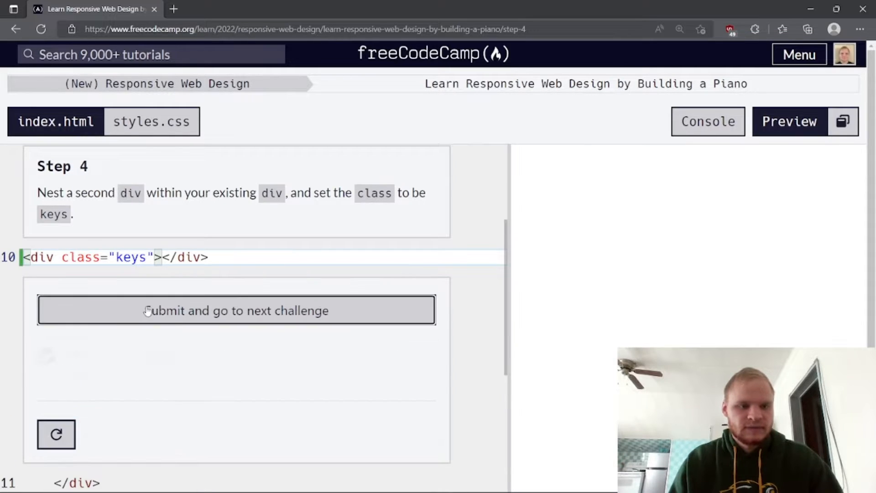
- Submit Step 4, add seven <div class="key"></div> elements inside keys, and check Step 5
click(235, 310)
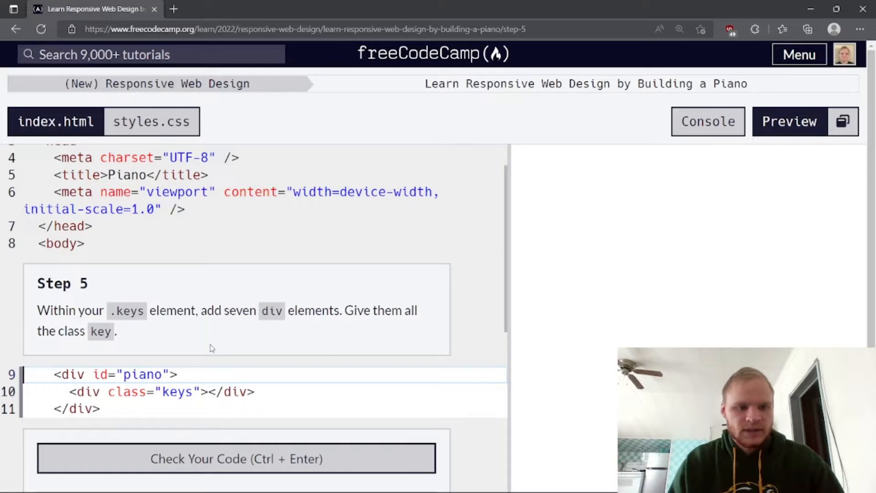
mouse_move(258, 358)
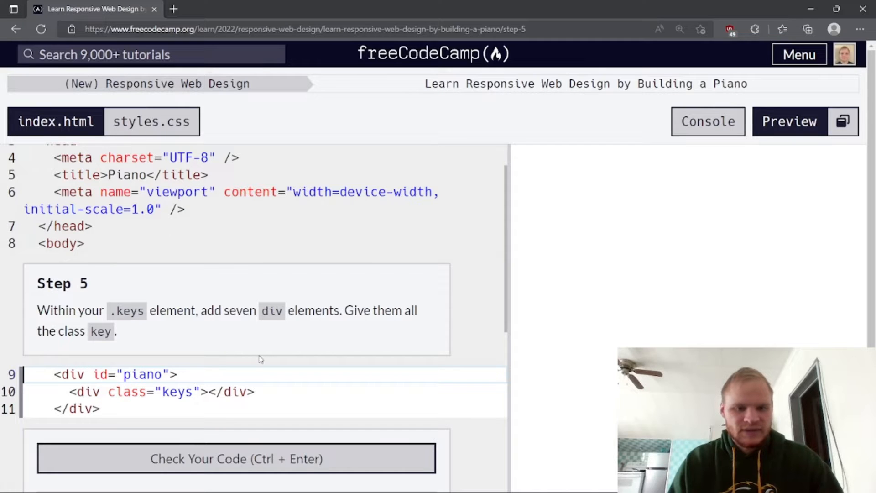
scroll(down, 3)
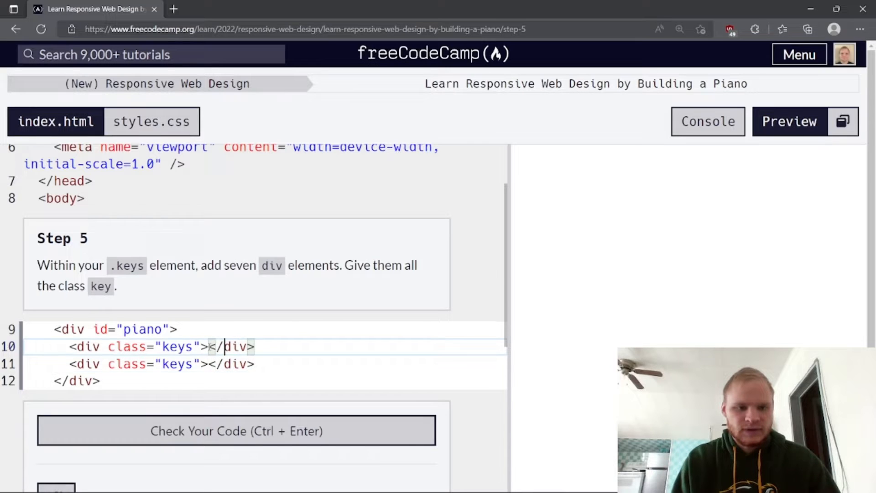
key(enter)
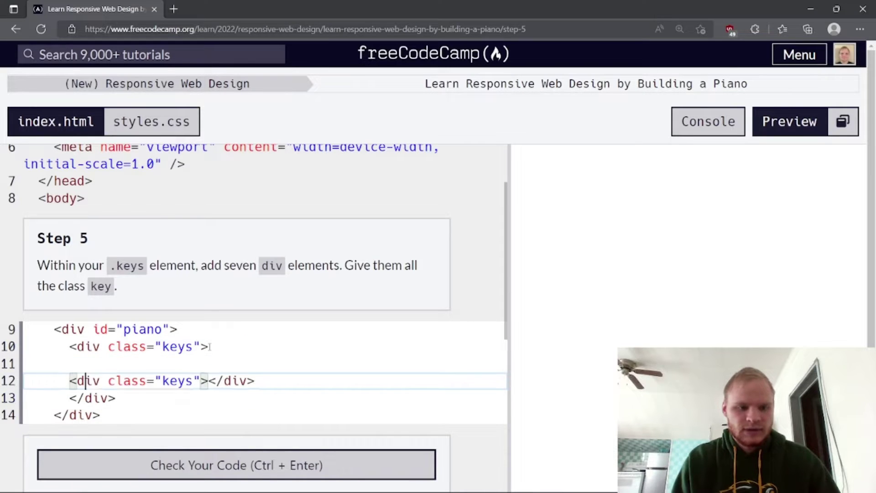
key(Backspace)
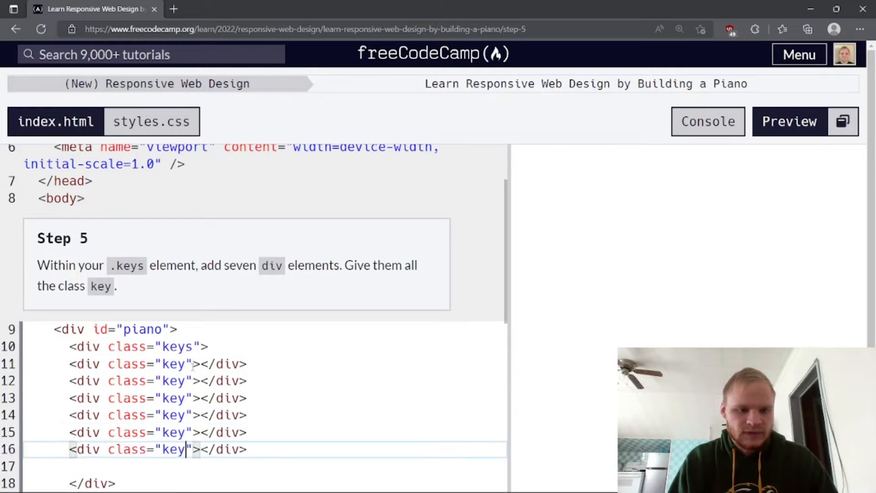
scroll(down, 3)
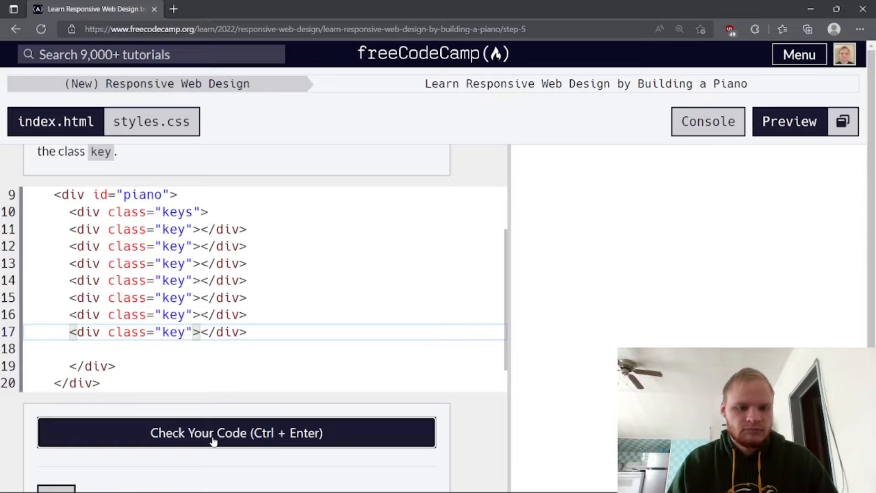
click(235, 432)
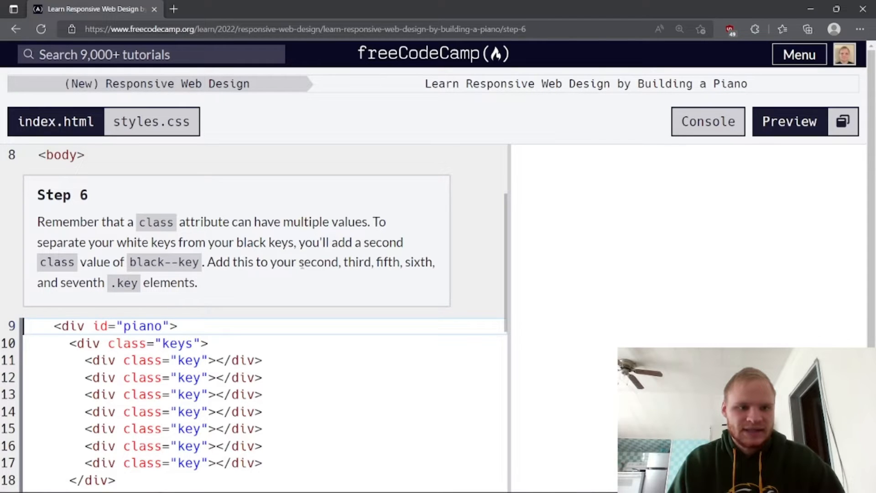
mouse_move(287, 280)
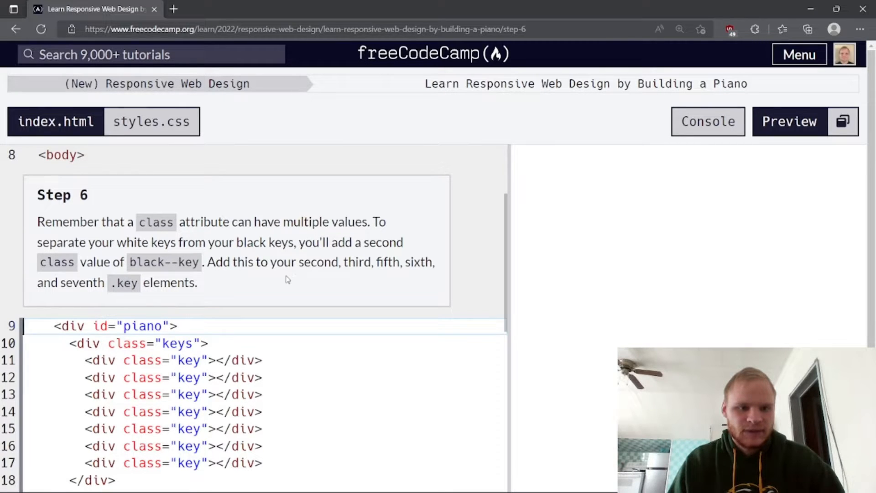
mouse_move(295, 279)
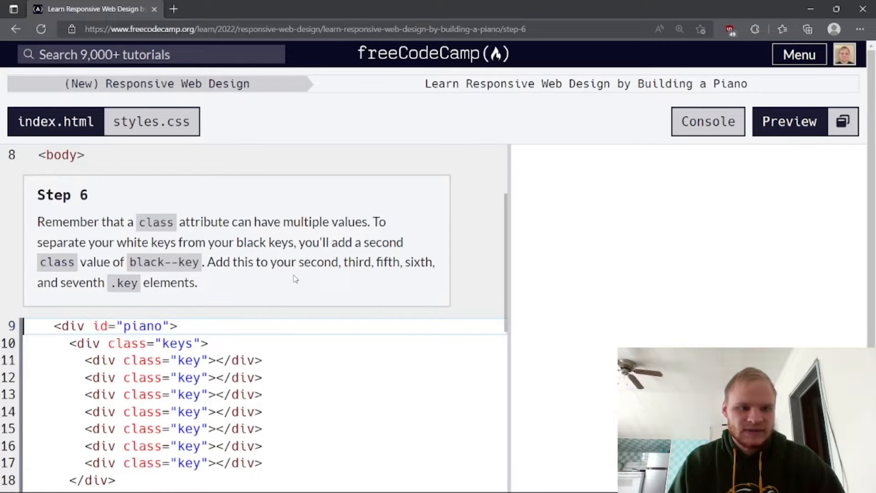
- Add the black--key class to keys 2, 3, 5, 6 and 7, then submit Step 6
scroll(down, 3)
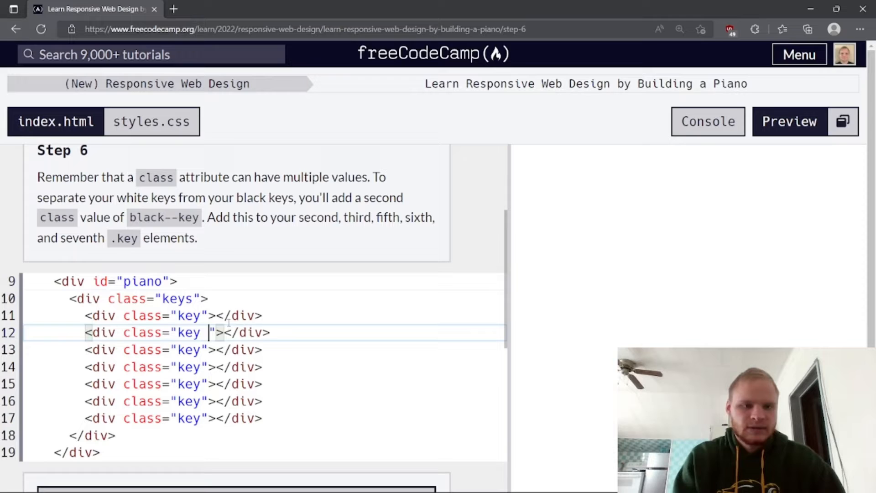
text(black--)
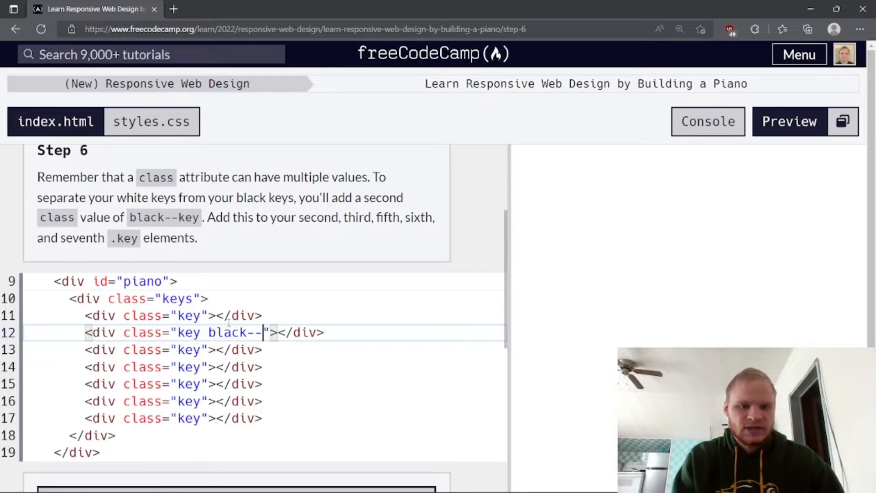
text(key)
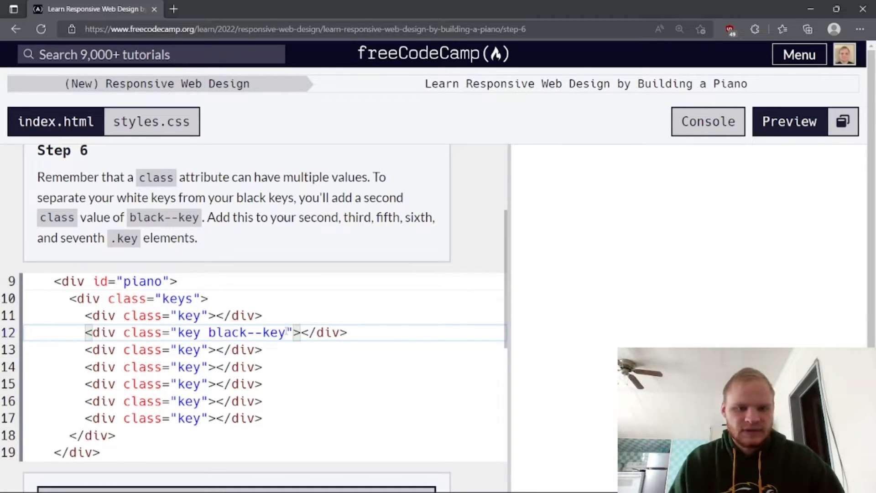
double_click(245, 332)
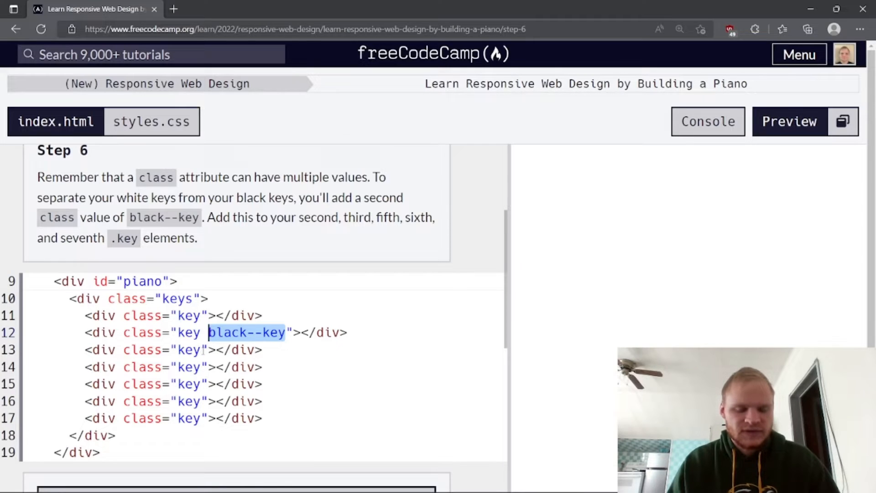
text(black--key)
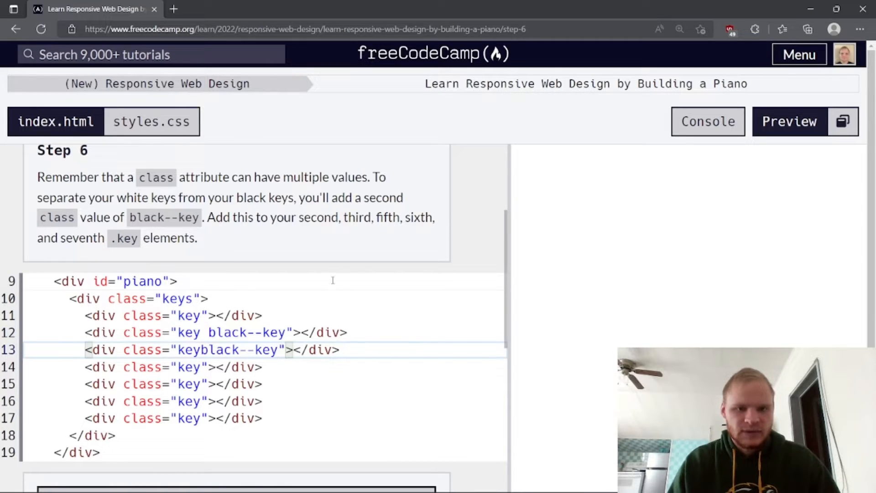
click(203, 384)
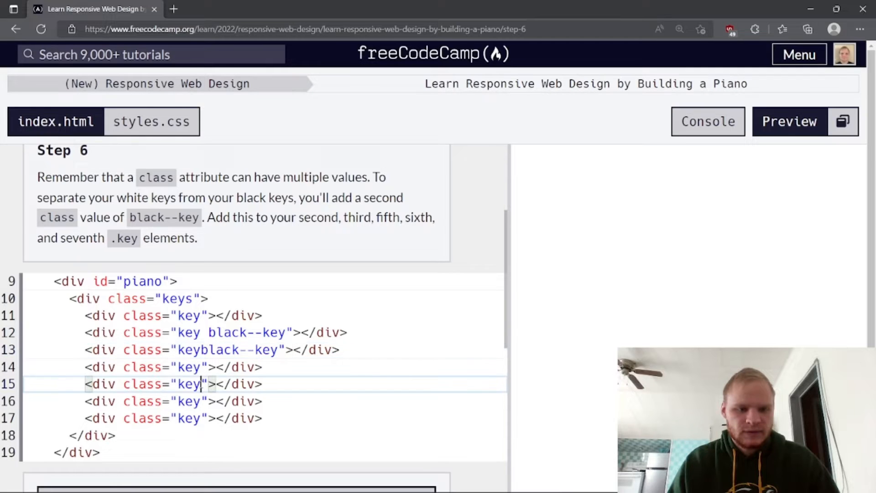
text(black--key)
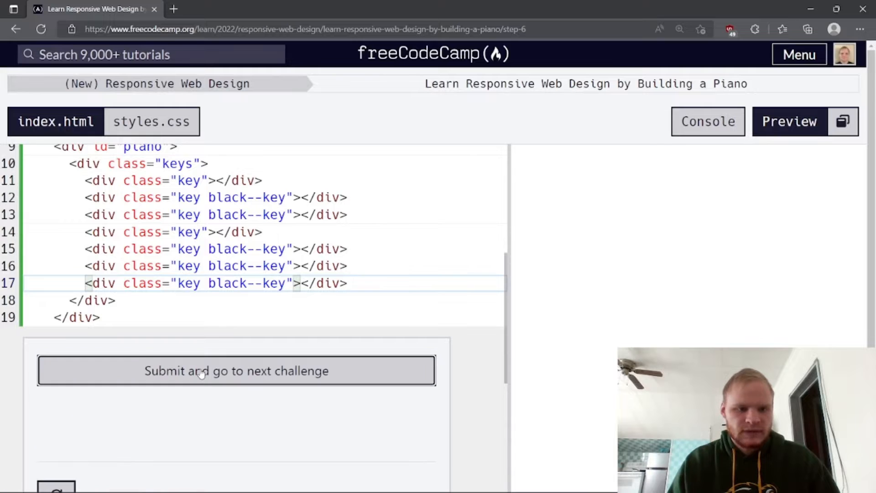
click(237, 370)
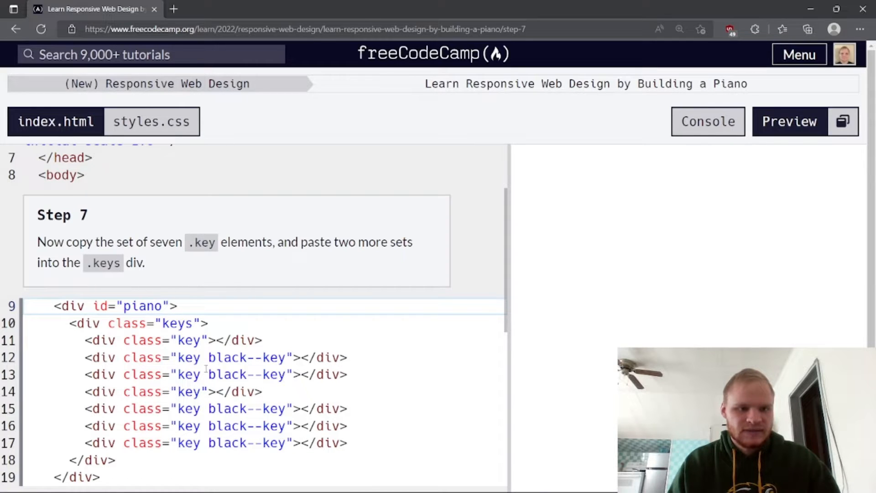
- Paste two more copies of the seven key divs into keys and check Step 7
scroll(down, 3)
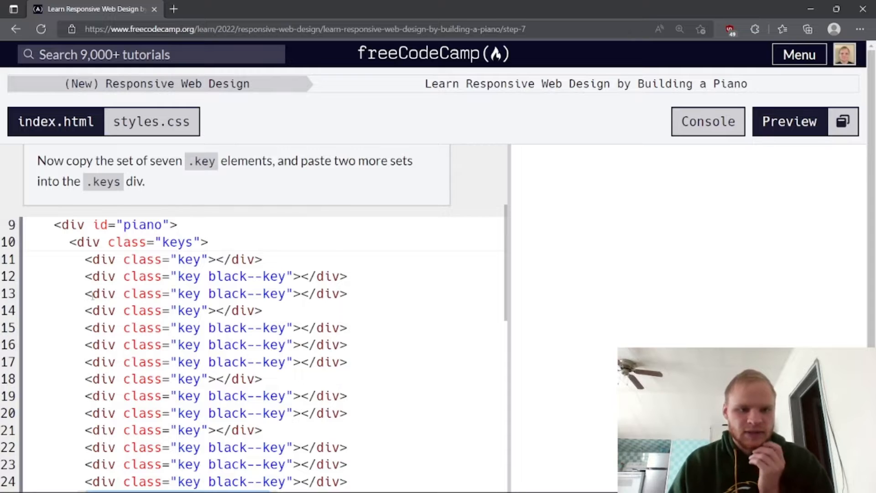
scroll(down, 3)
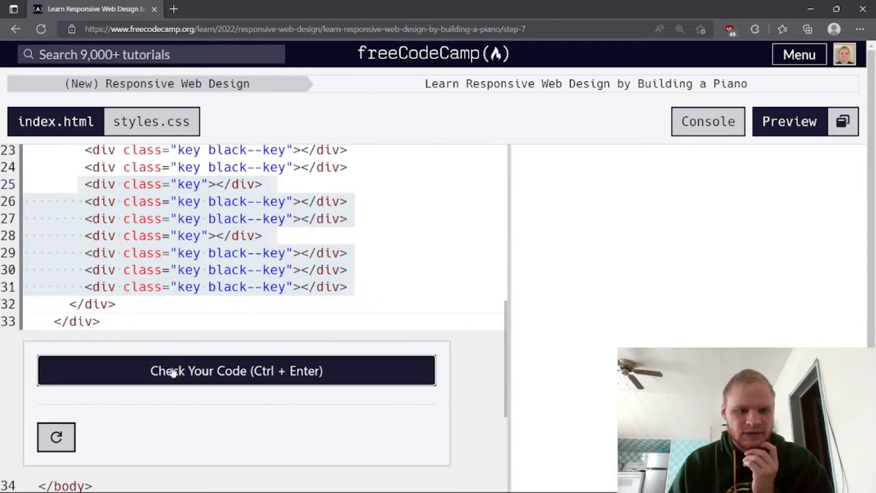
click(235, 370)
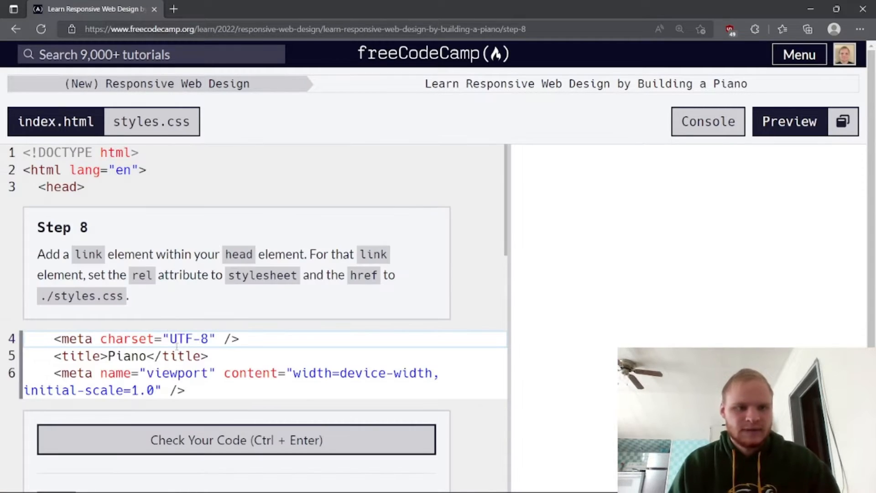
mouse_move(171, 295)
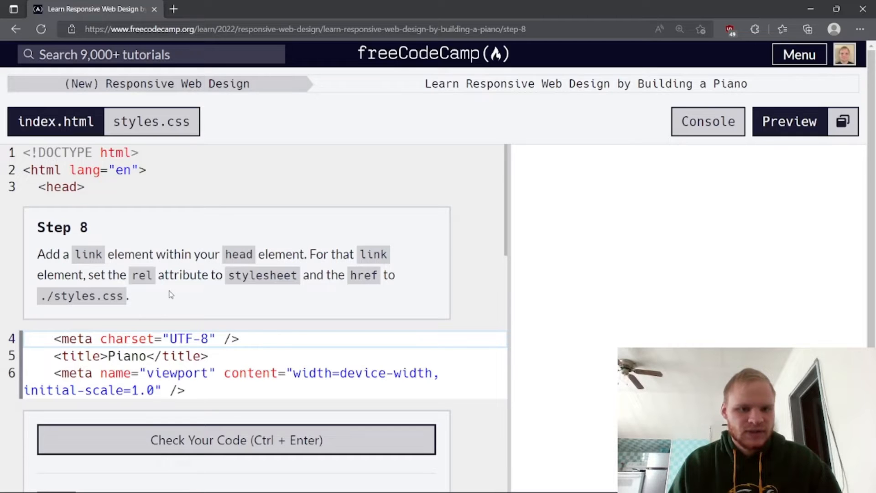
mouse_move(212, 300)
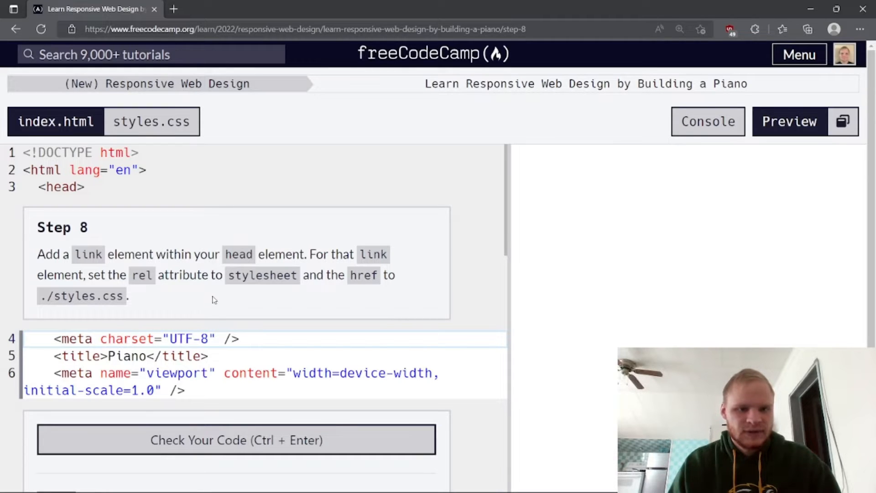
- Add <link rel="stylesheet" href="styles.css"> to the head, check it and submit Step 8
scroll(down, 3)
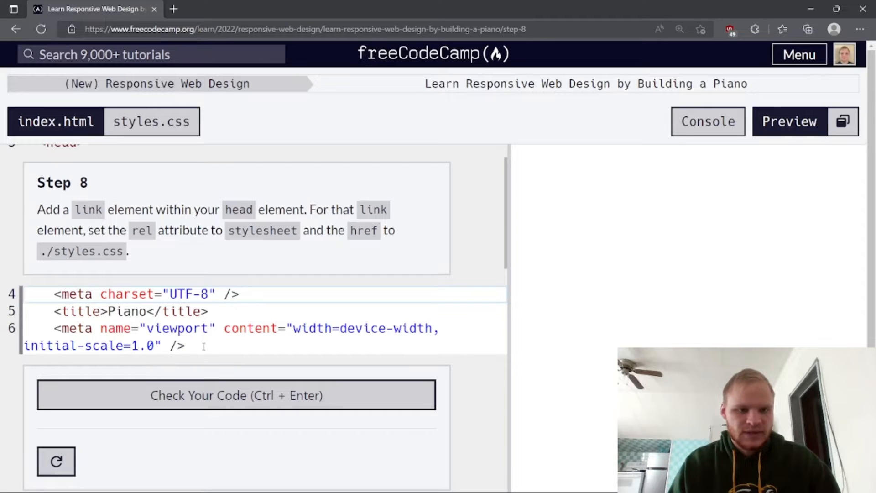
text(<lin)
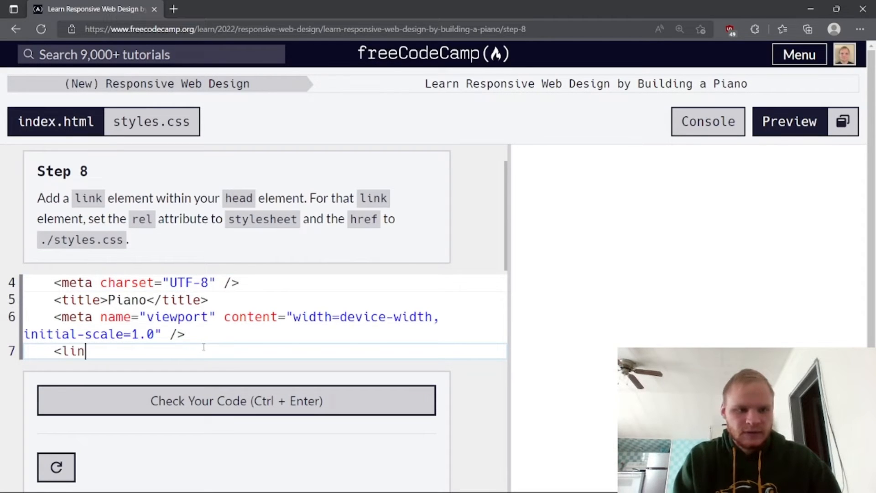
text(k rel="s)
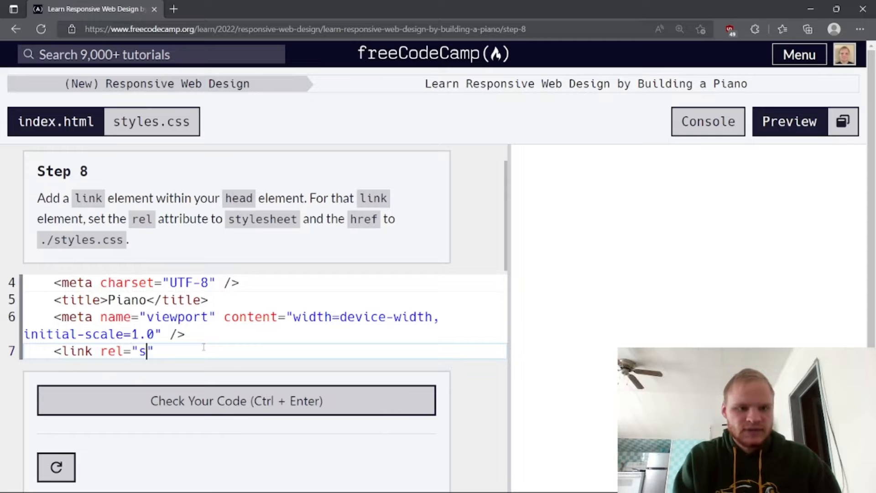
text(tylesheet)
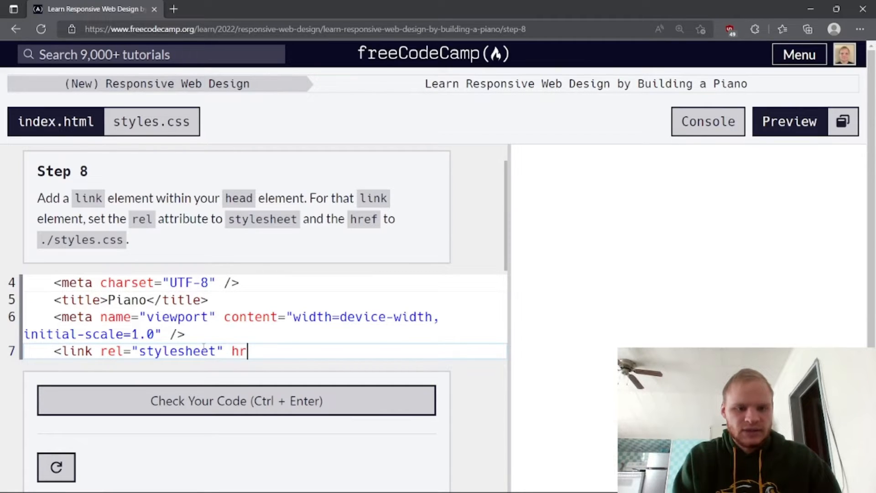
text(ef="")
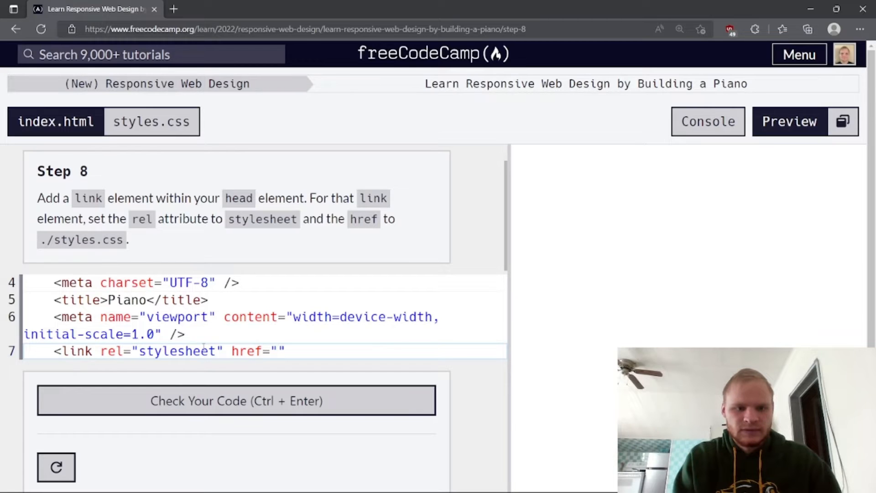
text(styles.)
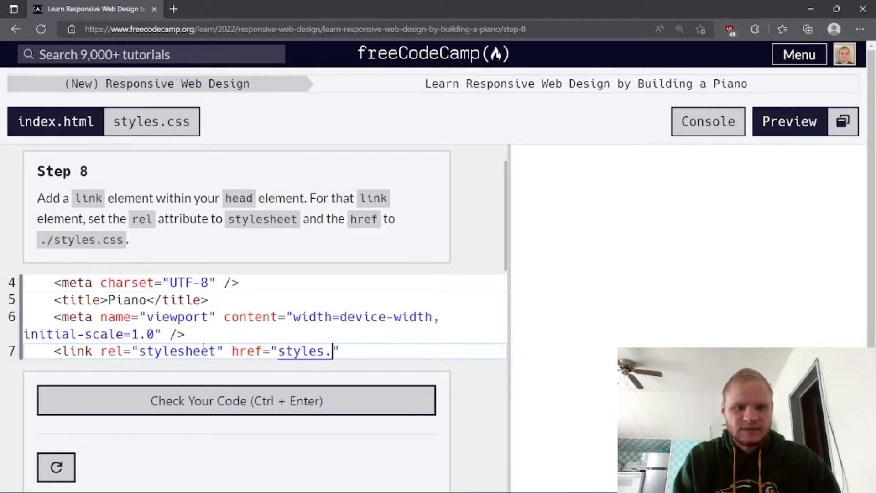
text(css">)
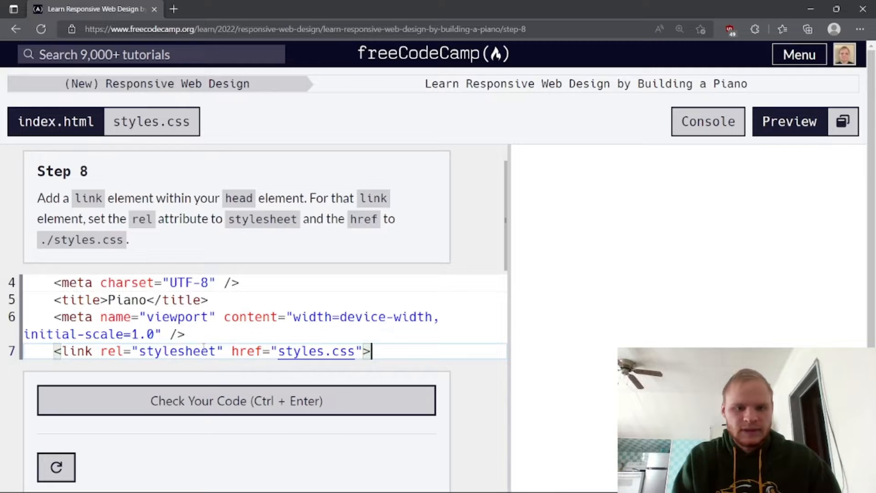
click(235, 399)
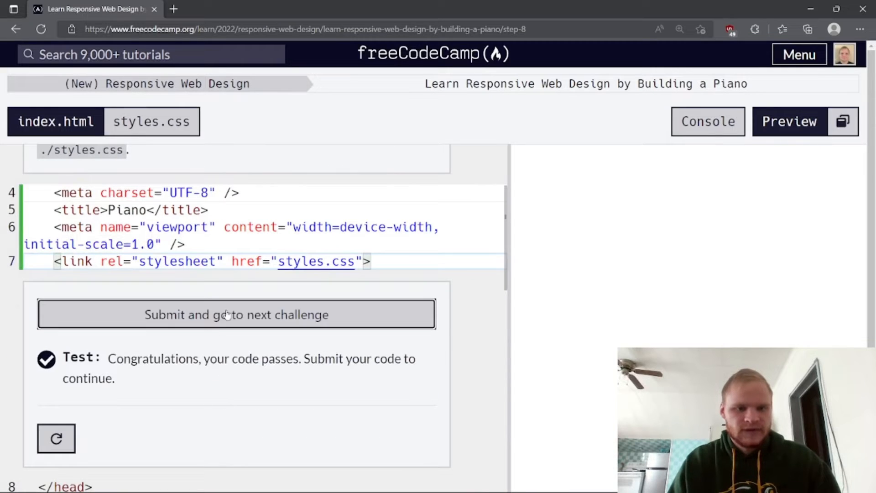
click(236, 313)
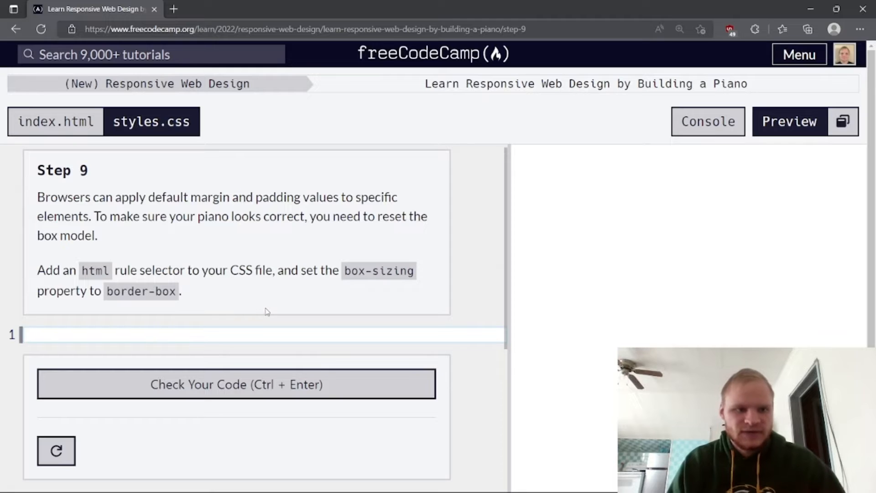
mouse_move(227, 290)
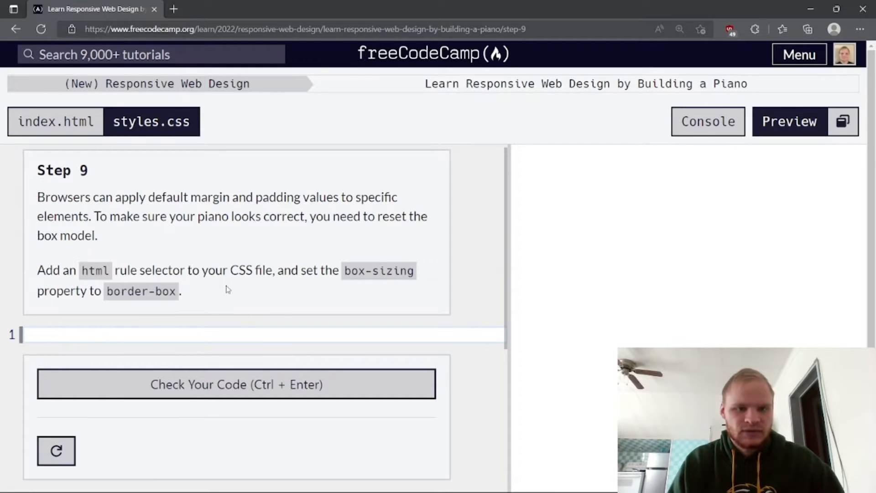
mouse_move(179, 326)
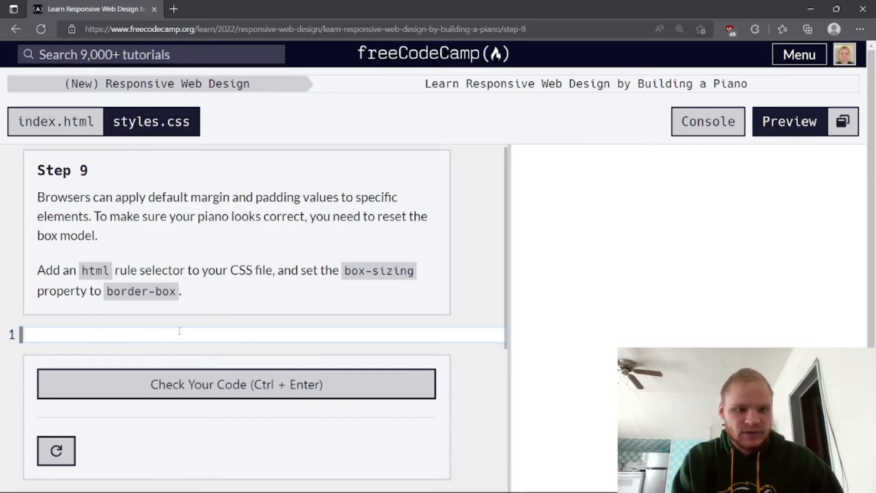
- Write an html rule with box-sizing: border-box in styles.css
text(html {)
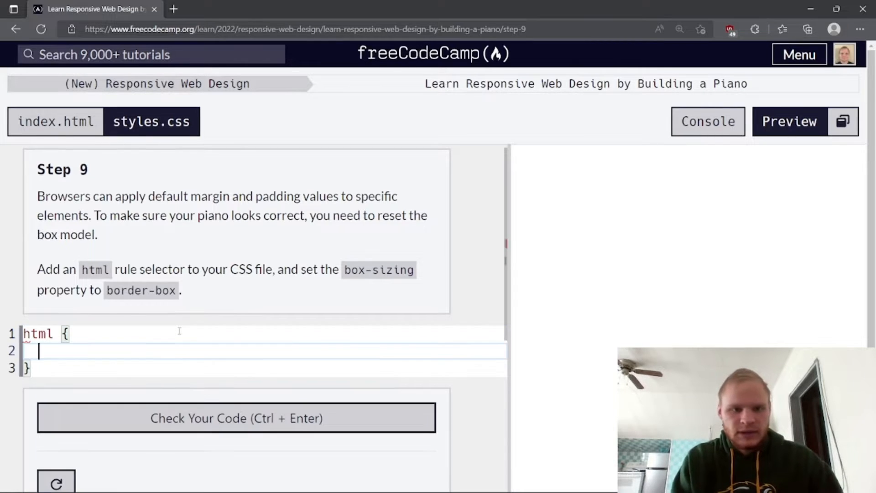
text(box-)
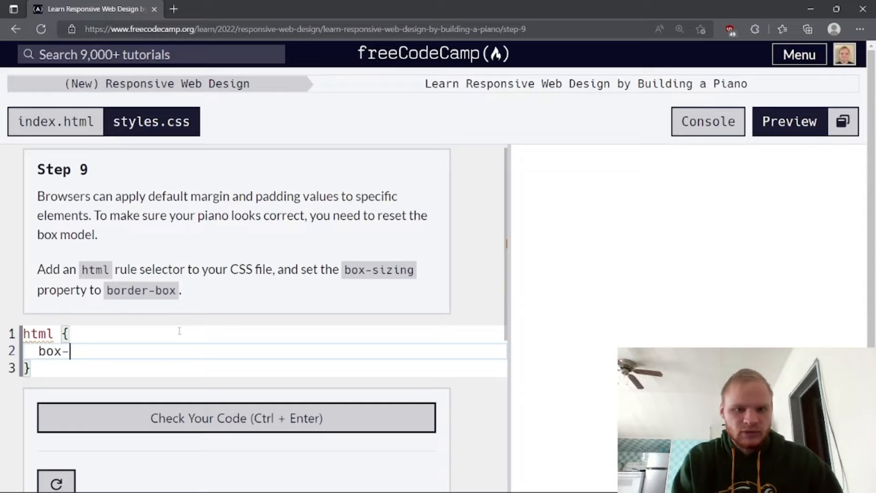
text(size)
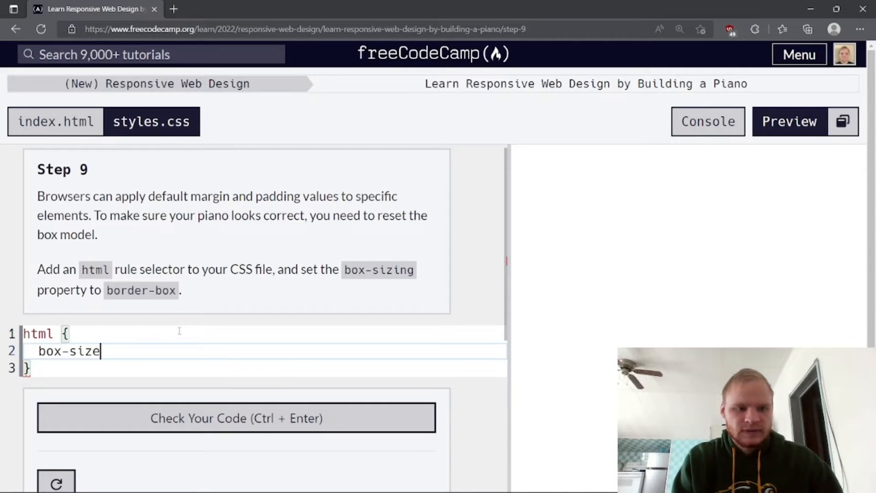
text(ing: borde)
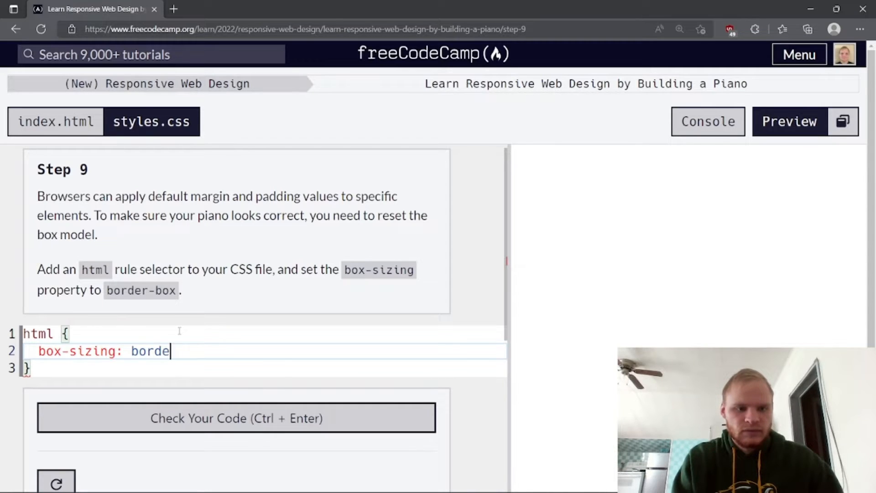
text(r-box;)
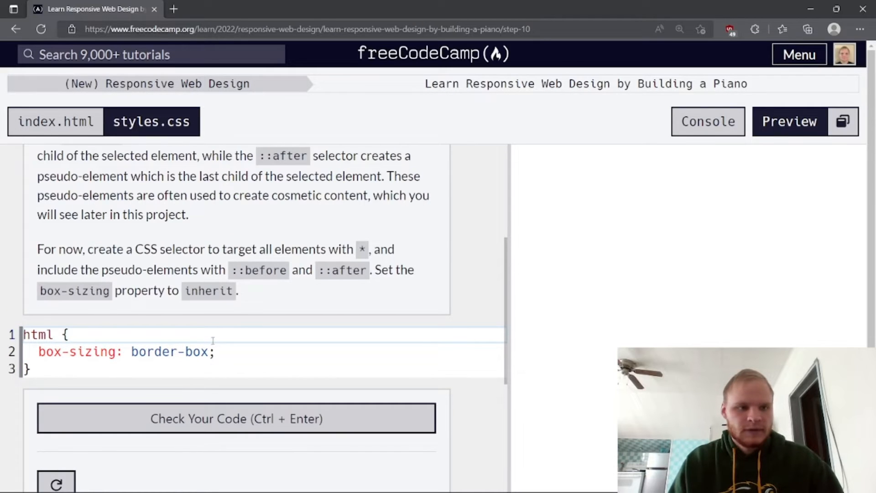
scroll(up, 3)
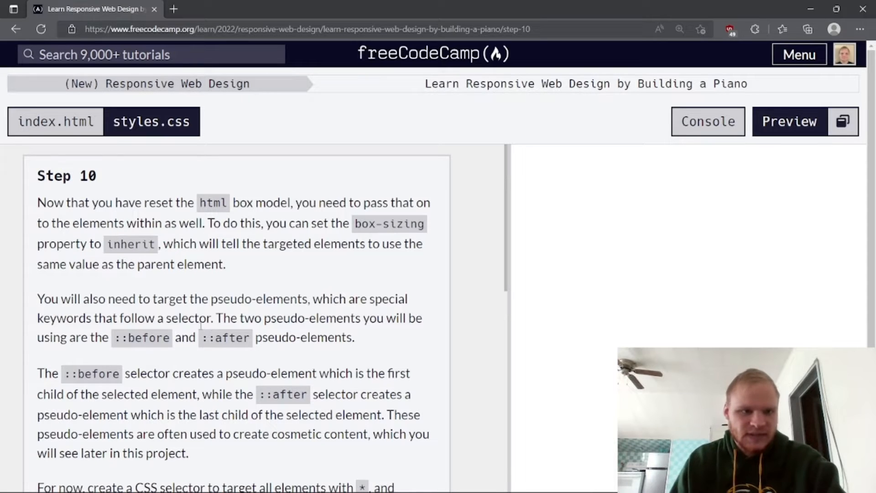
mouse_move(227, 289)
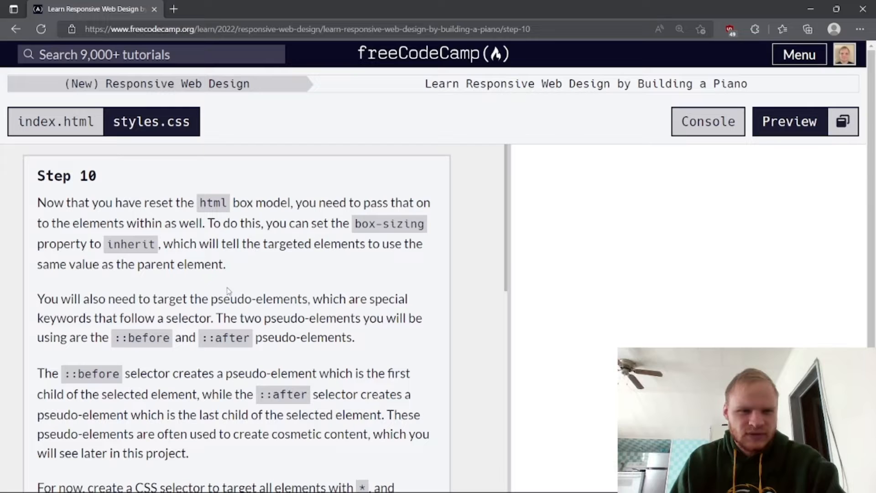
mouse_move(248, 282)
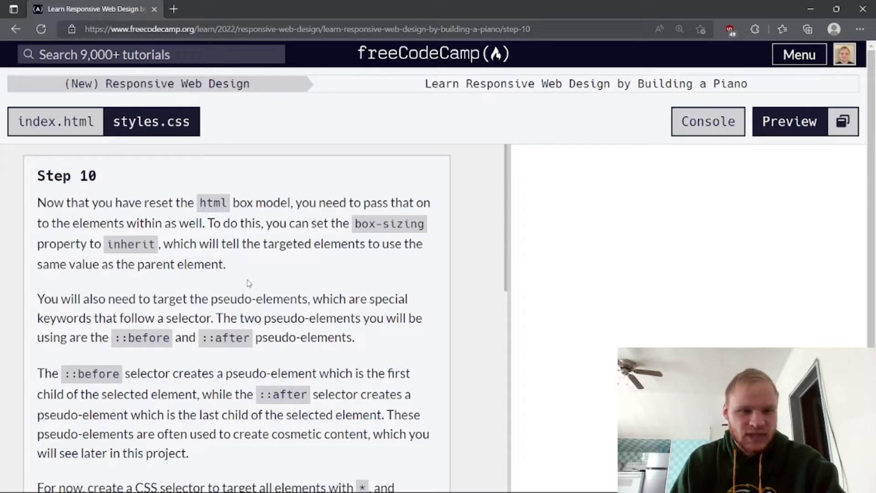
mouse_move(258, 281)
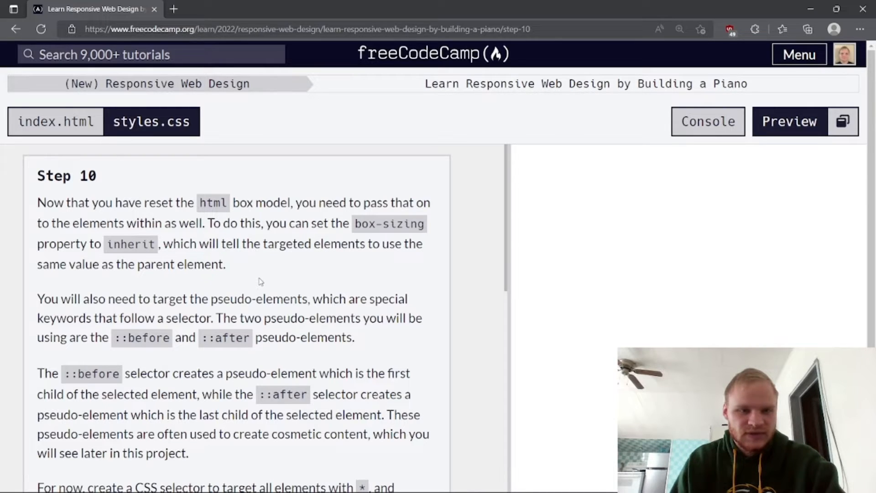
mouse_move(264, 279)
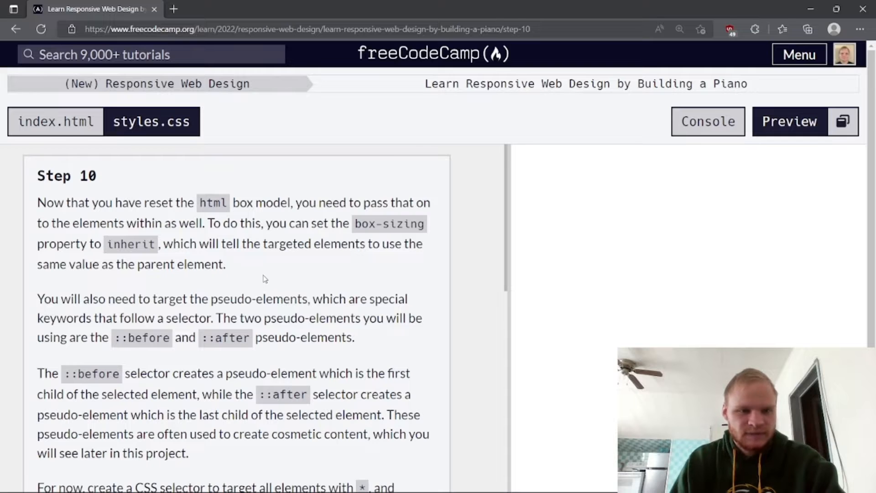
scroll(down, 3)
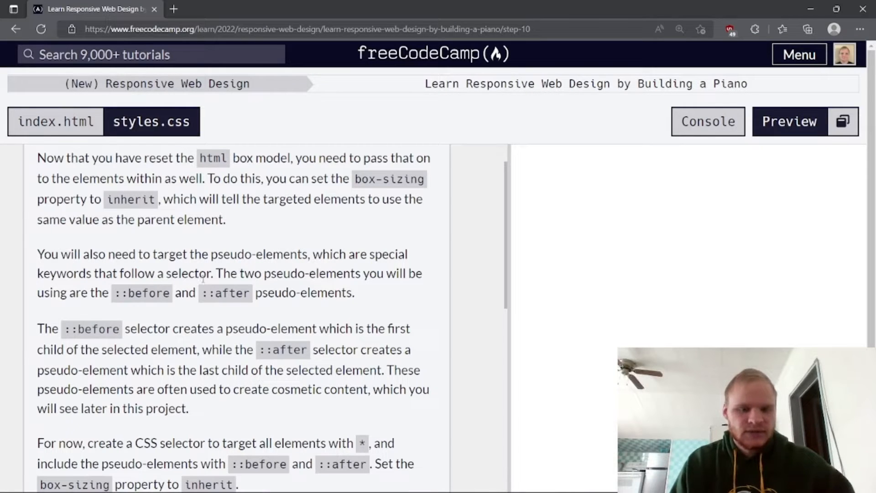
mouse_move(208, 308)
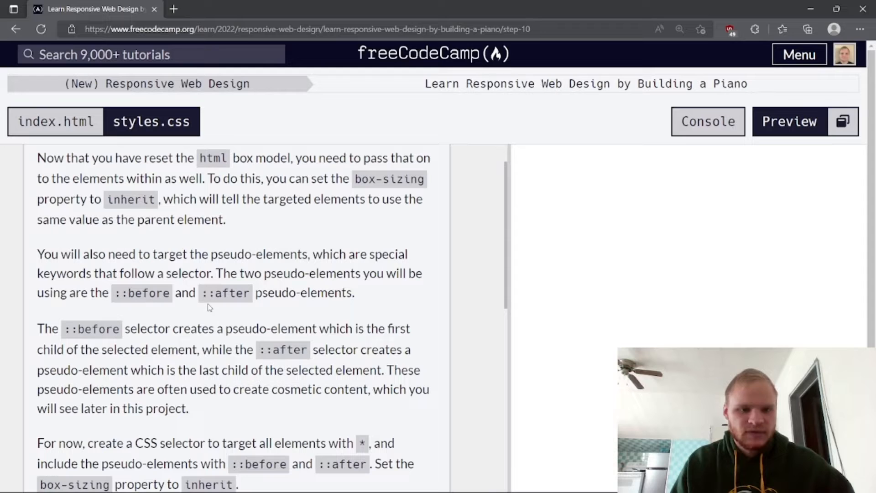
scroll(down, 3)
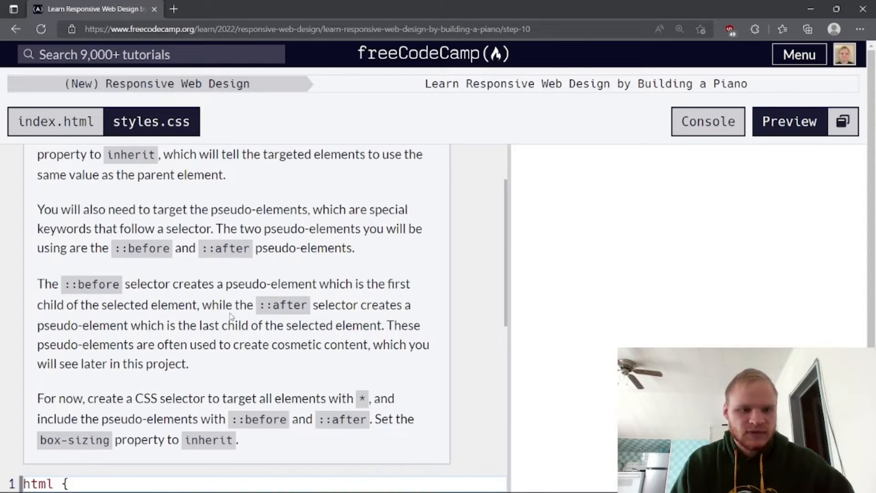
mouse_move(241, 318)
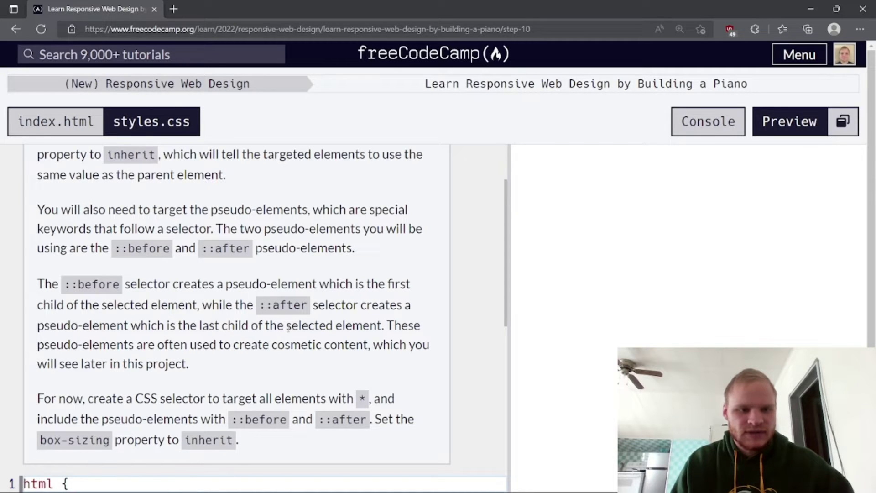
mouse_move(300, 356)
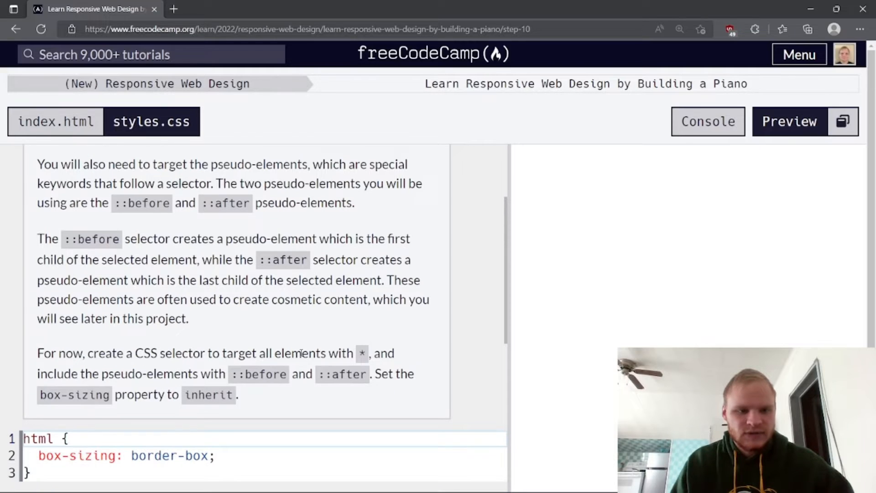
mouse_move(292, 340)
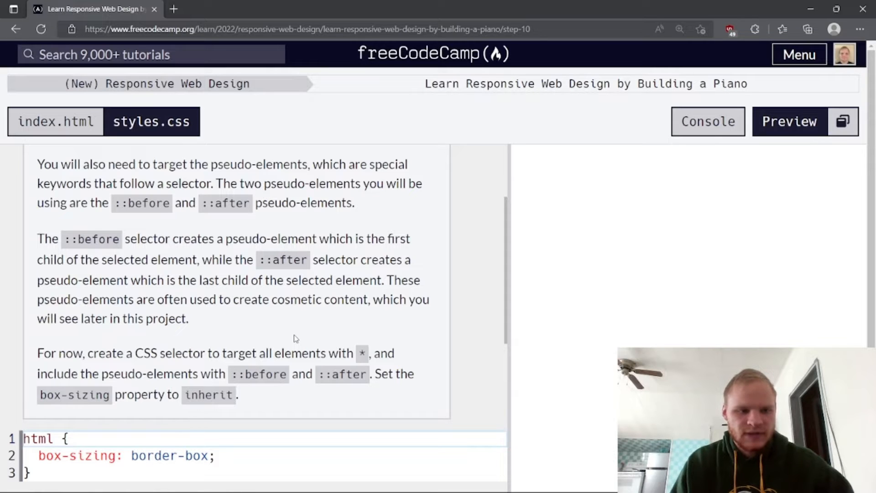
scroll(down, 3)
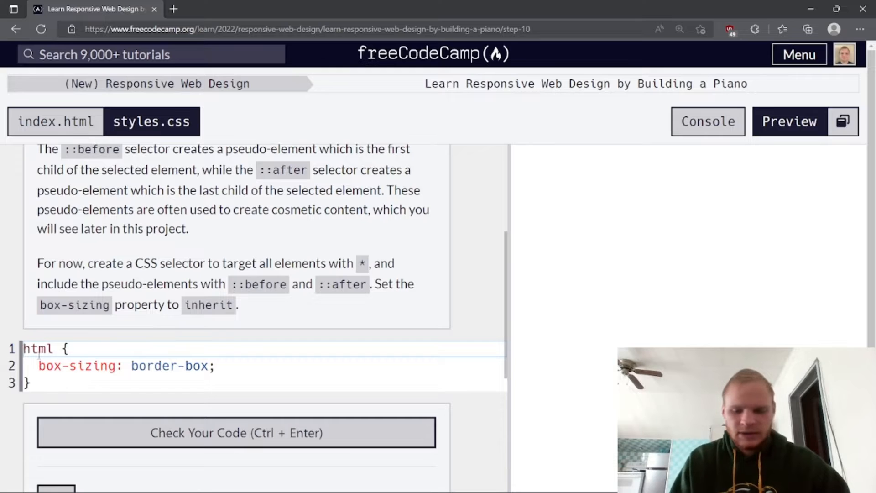
- Write a *, *::before, *::after rule with box-sizing: inherit and submit Step 10
text(*)
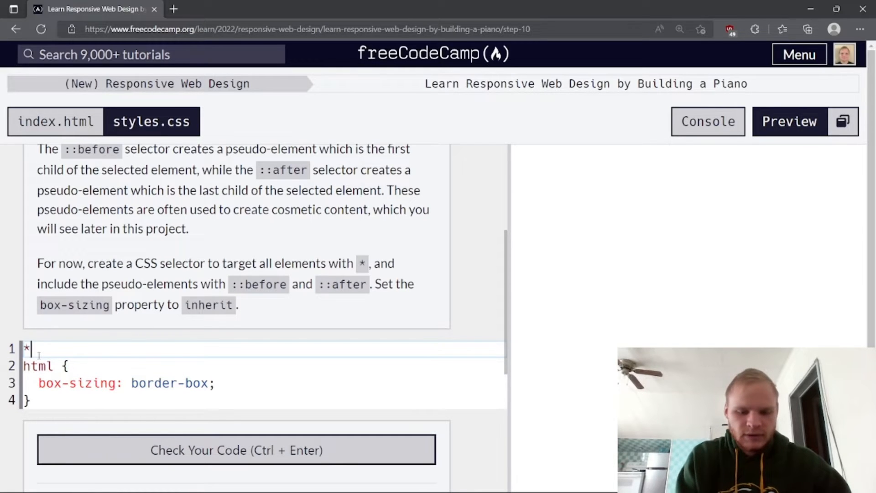
text({)
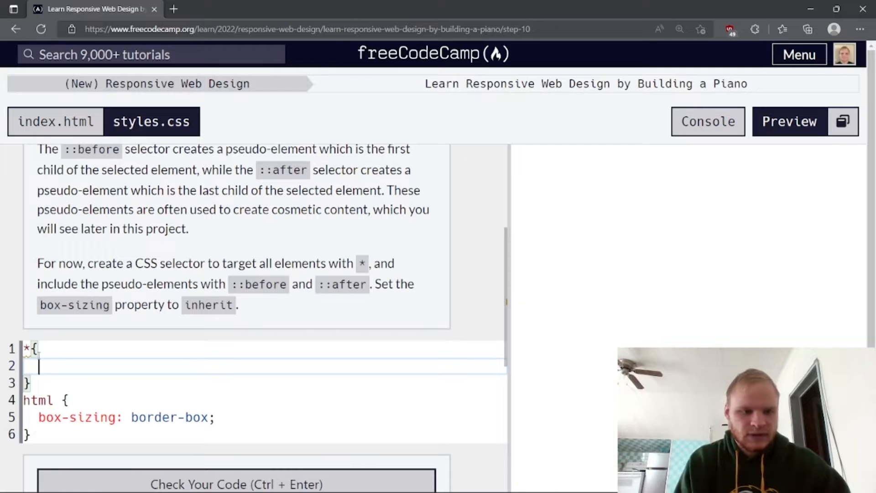
click(235, 480)
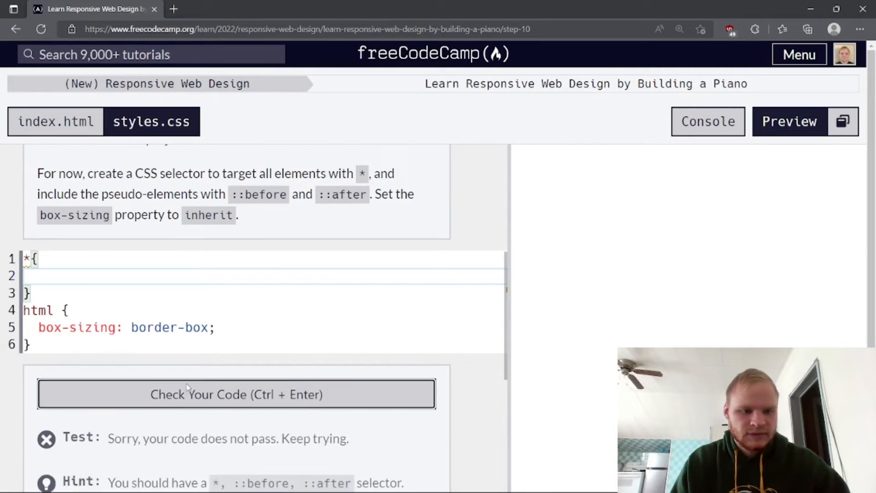
scroll(down, 3)
text(, ::before, ::)
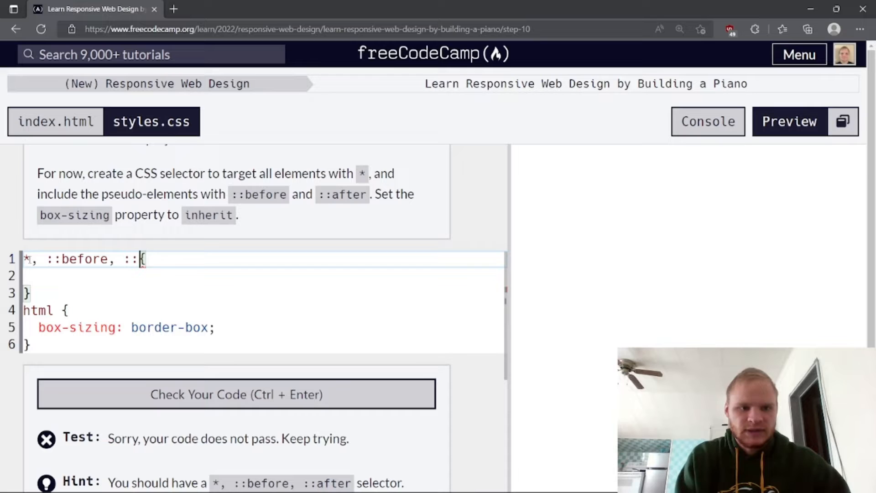
text(after)
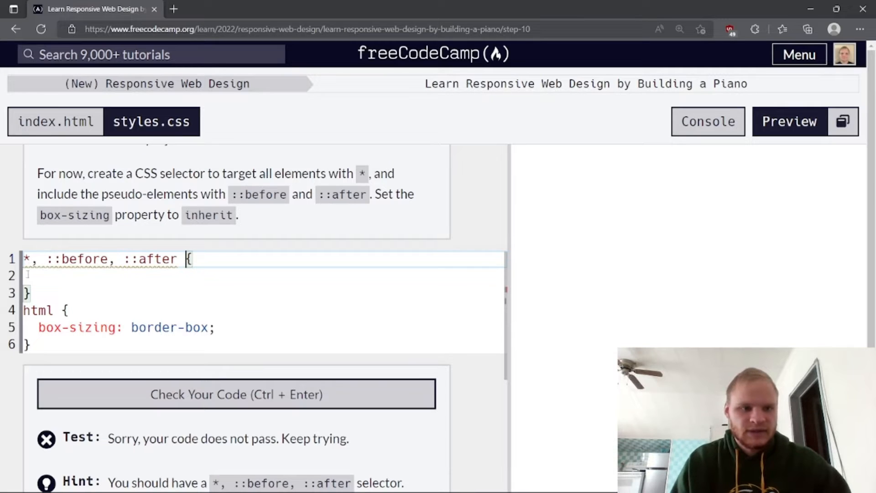
text(box)
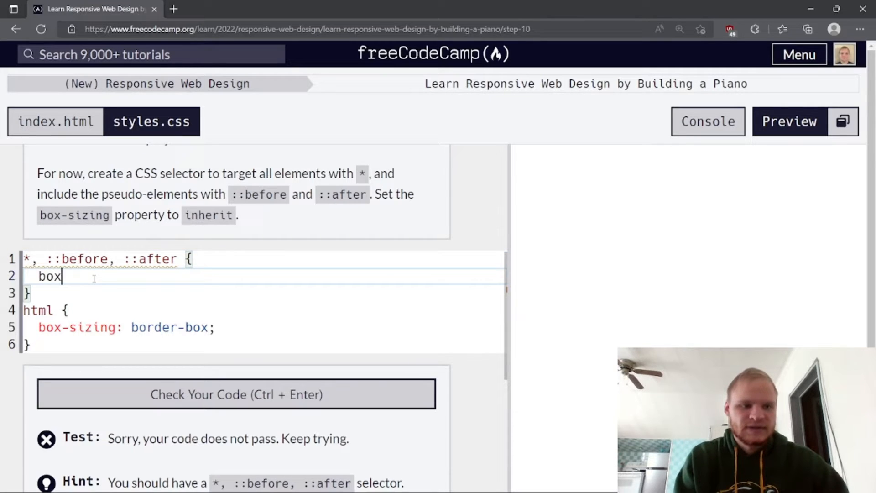
text(-sizing)
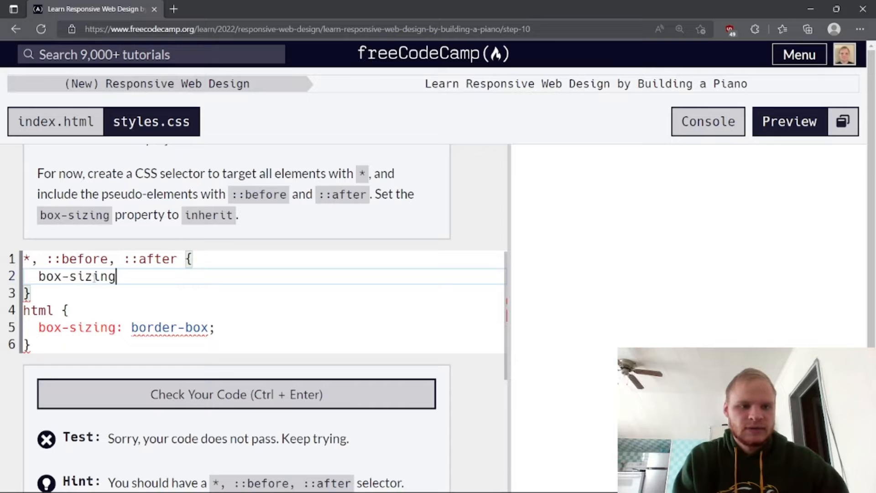
text(: inherit;)
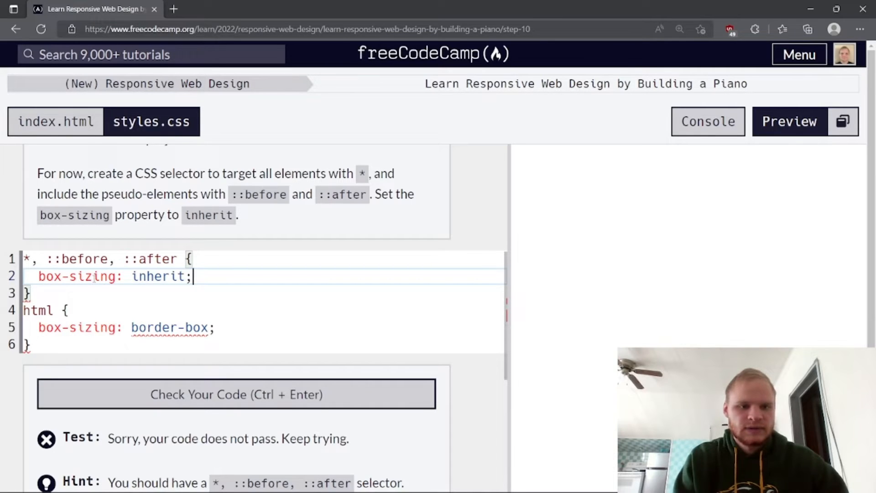
click(236, 393)
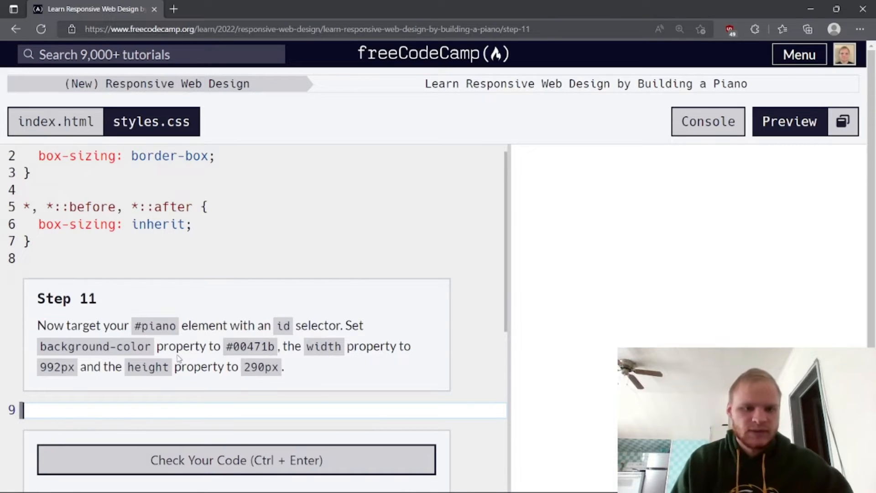
- Start a #piano rule with background-color #00471b
text(#piano {)
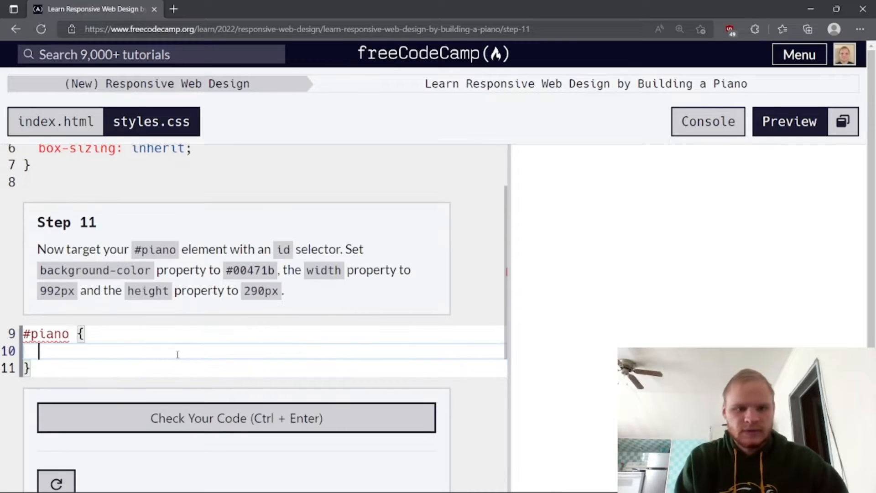
text(bac)
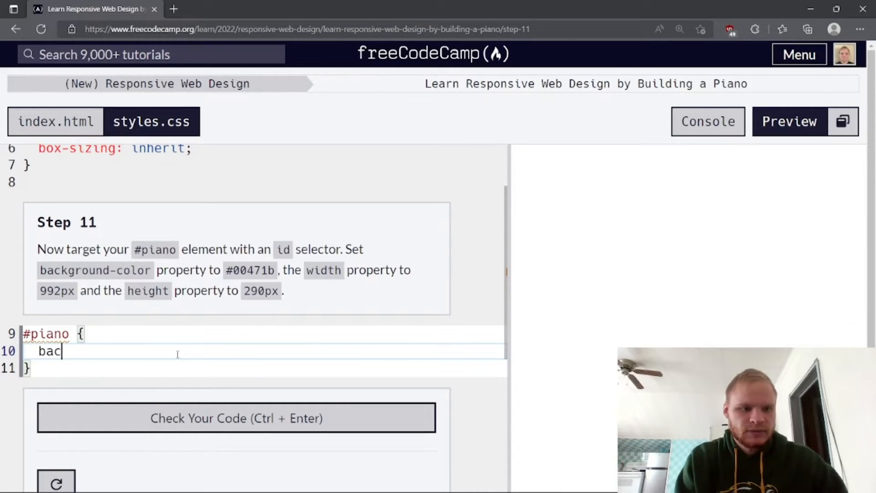
text(kgroun)
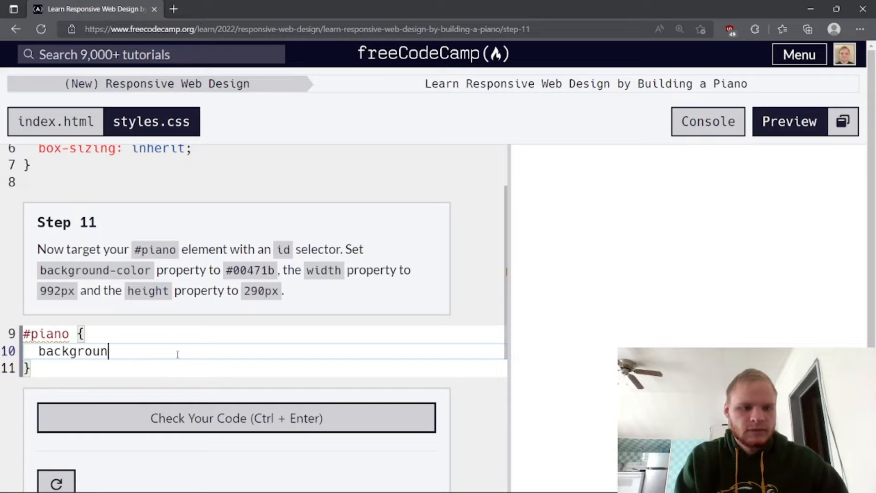
text(-color)
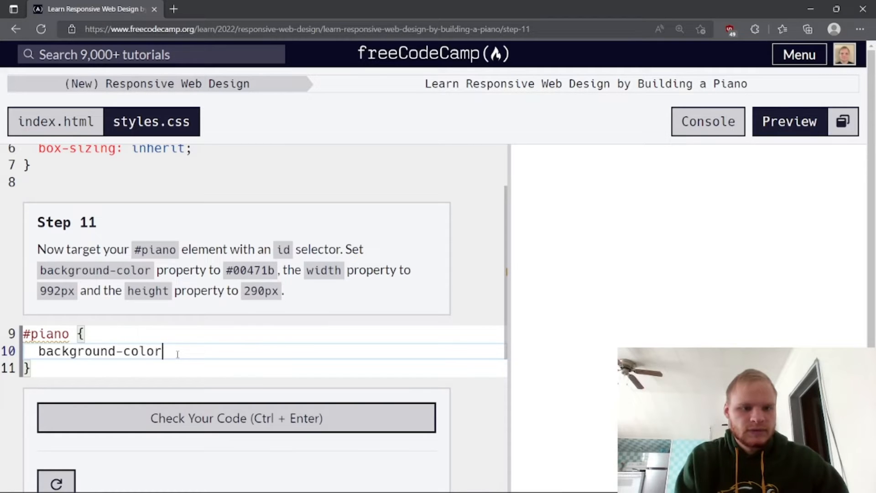
text(:)
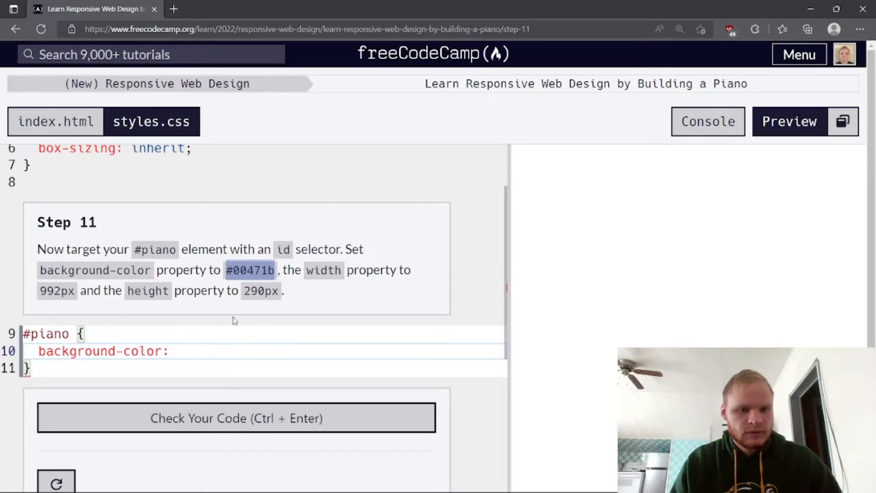
text(#00471b)
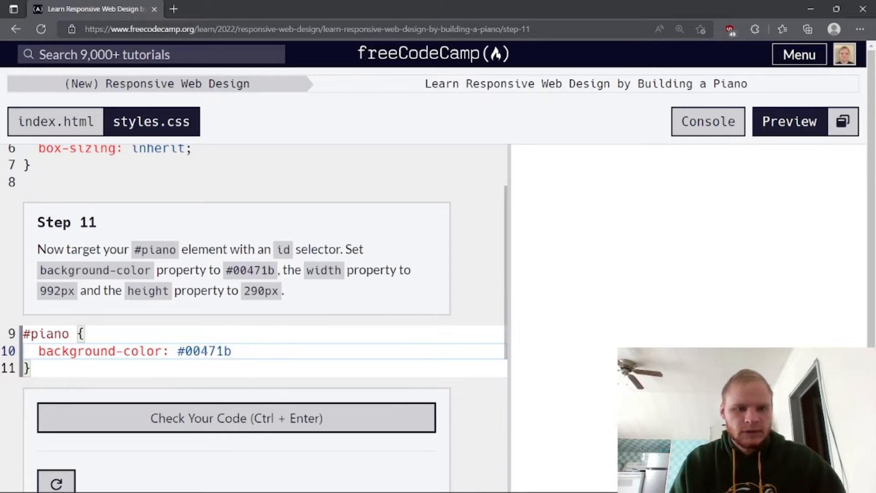
text(;)
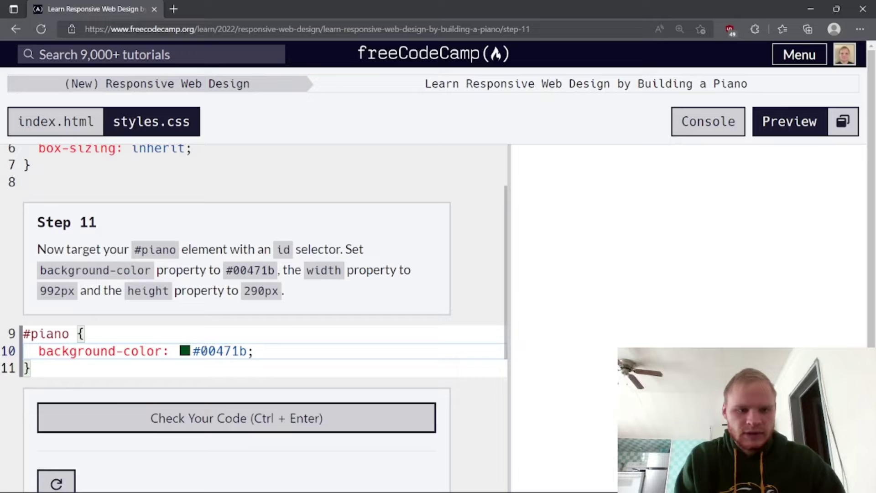
- Give #piano width 992px and height 290px and submit Step 11
text(width:)
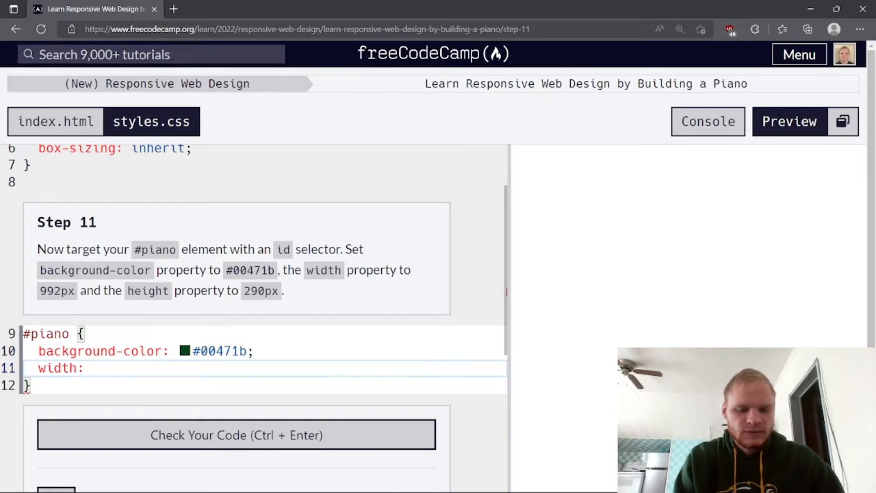
text(992px)
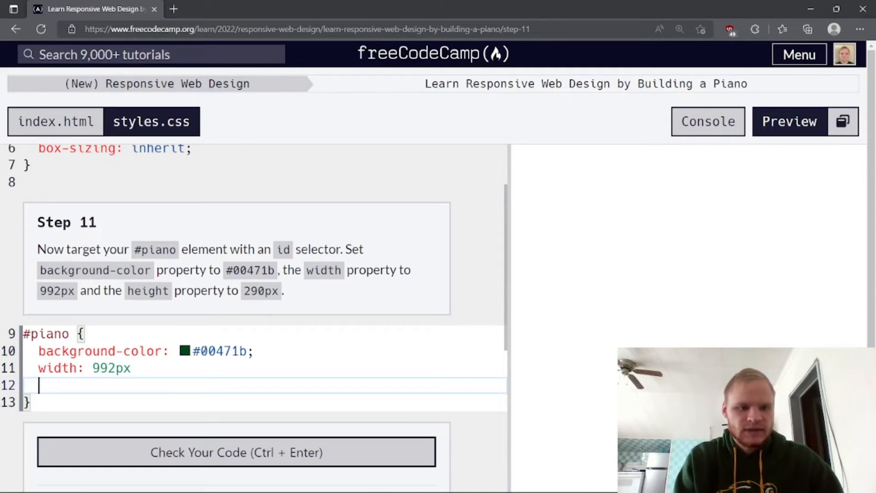
text(;)
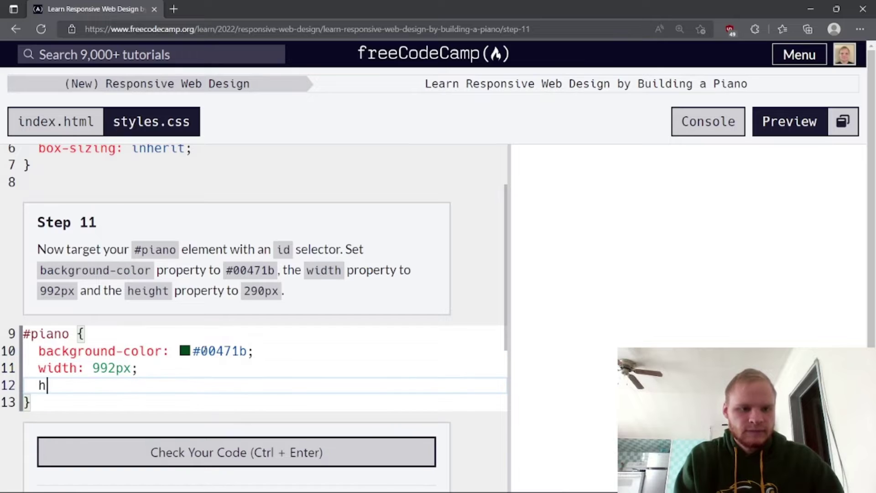
text(eight: 2)
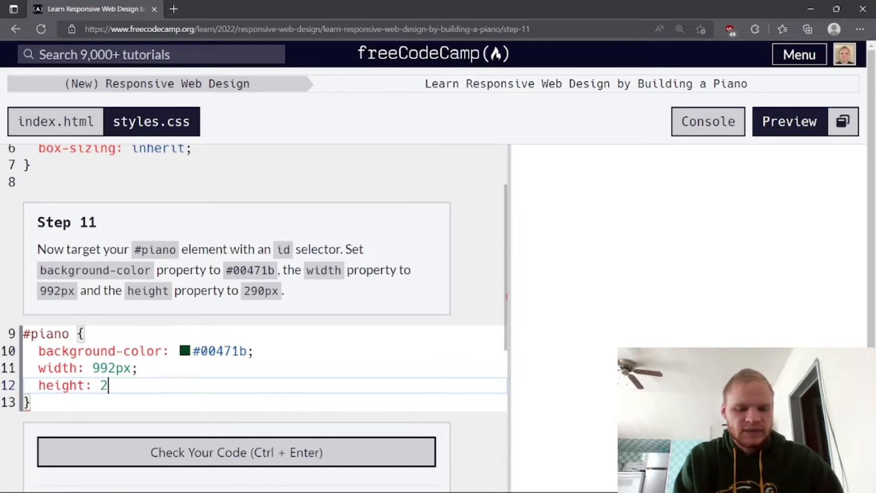
text(90px;)
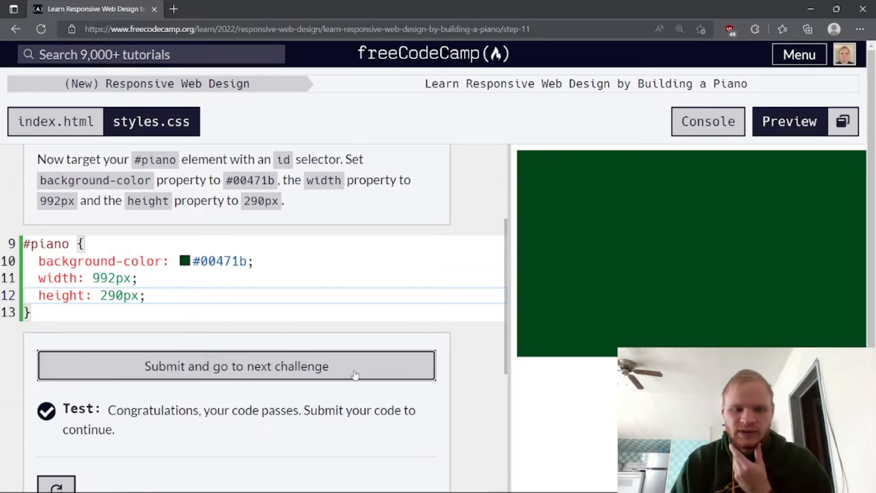
click(236, 366)
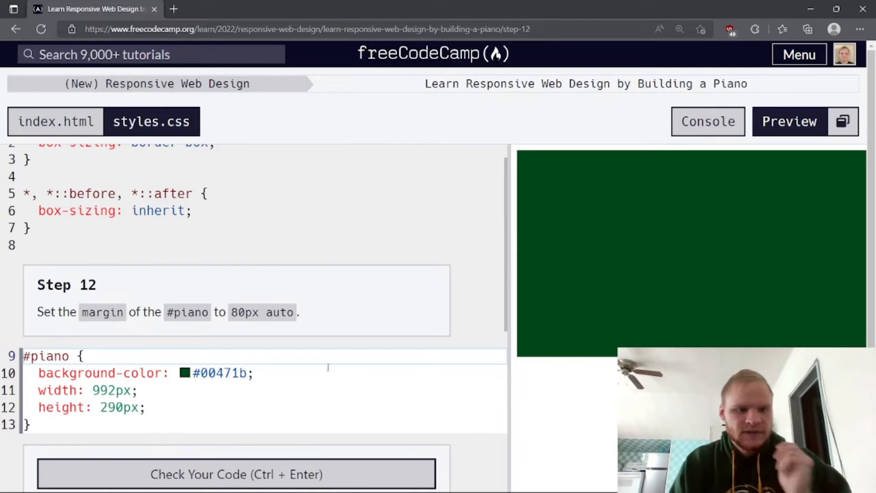
- Add margin: 80px auto to the #piano rule for Step 12
scroll(down, 3)
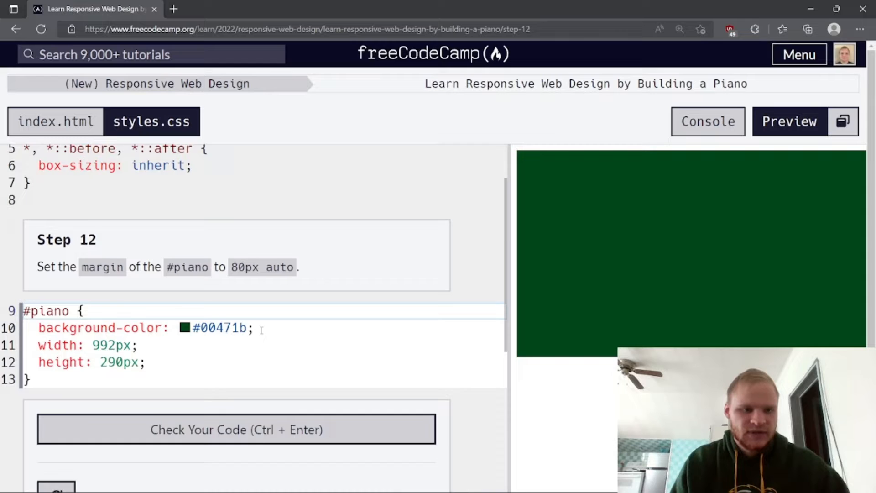
scroll(down, 3)
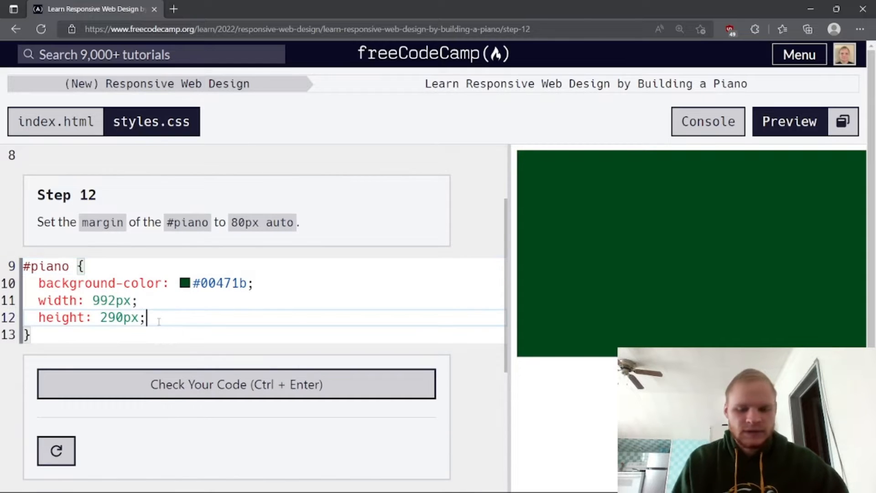
text(margin)
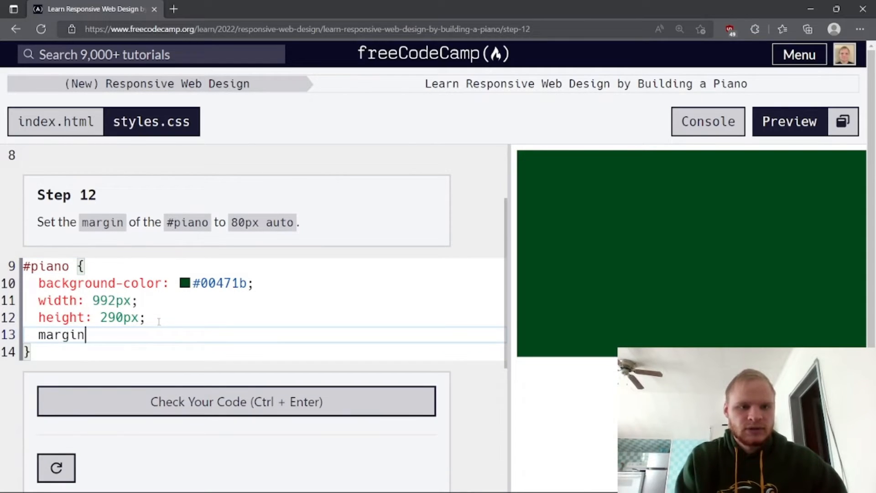
text(: 80)
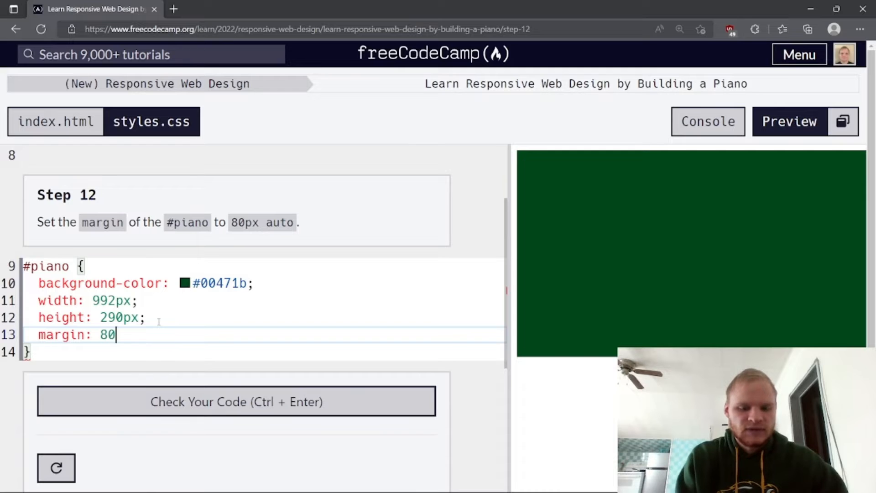
text(px auto;)
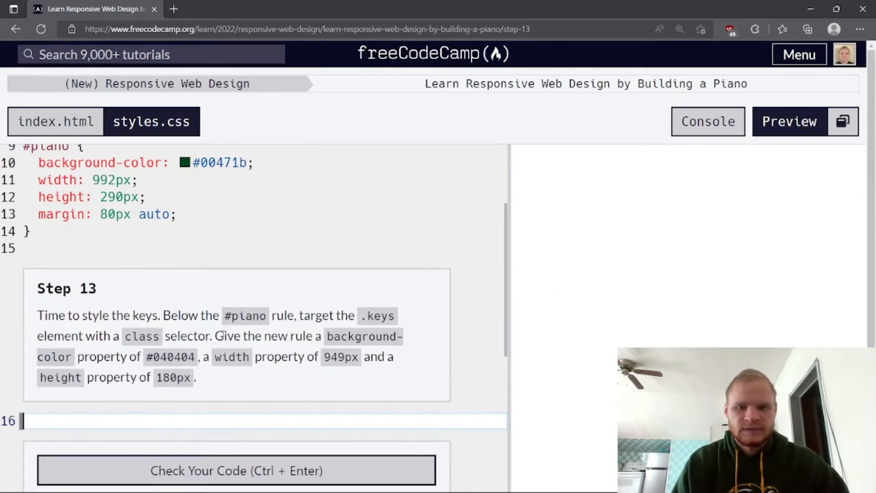
- Submit Step 12, then start a .keys rule with background-color #040404
click(788, 122)
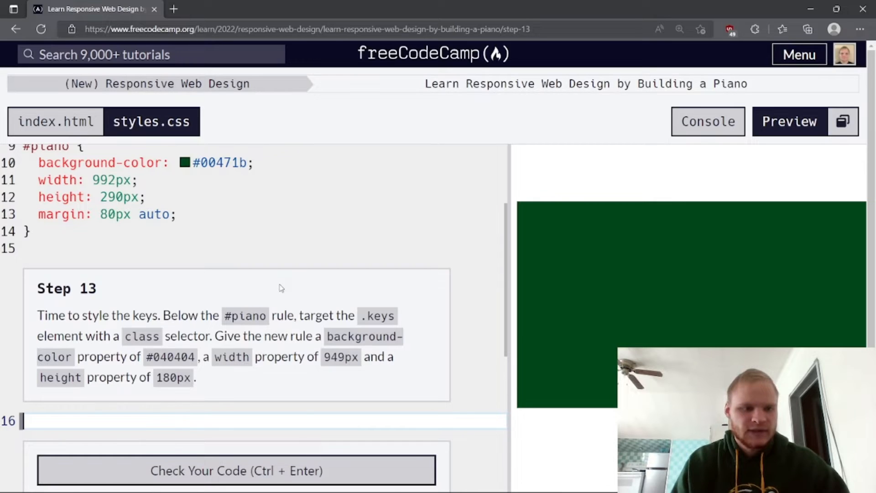
scroll(down, 3)
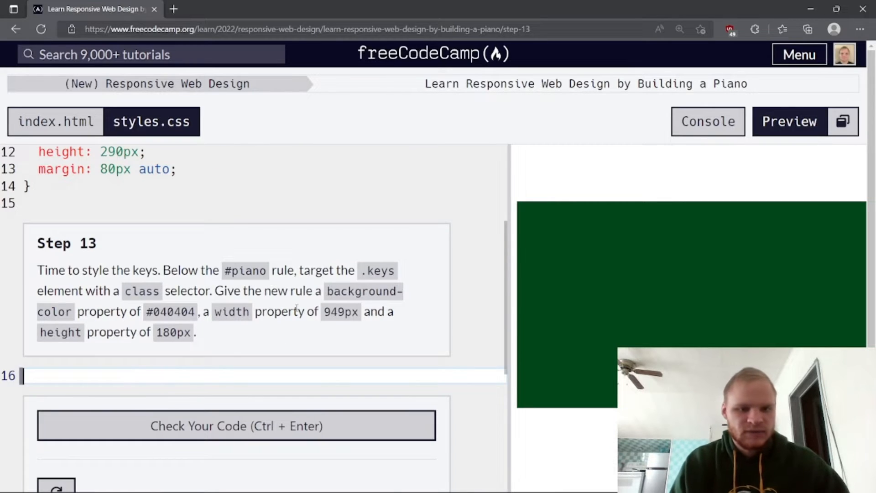
scroll(down, 3)
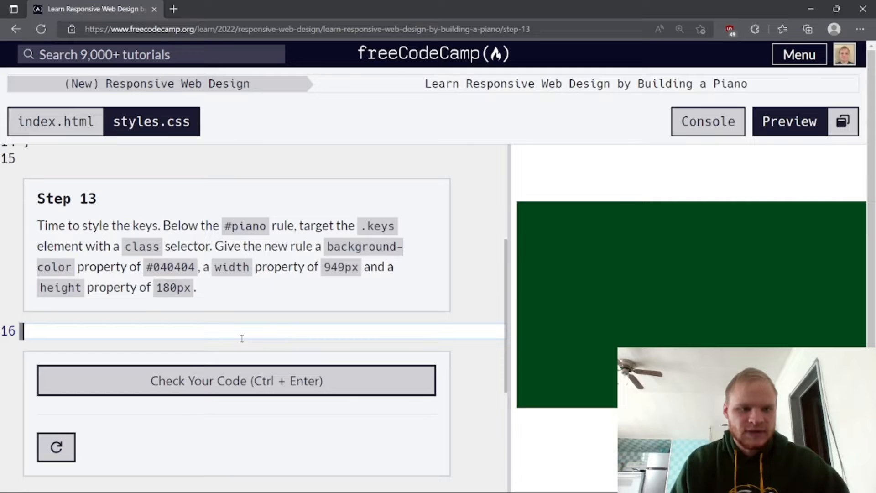
text(.)
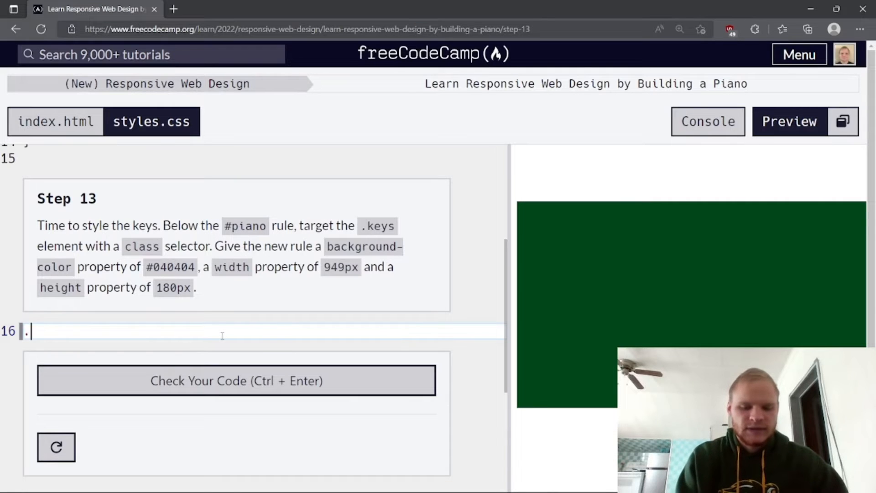
text(ke)
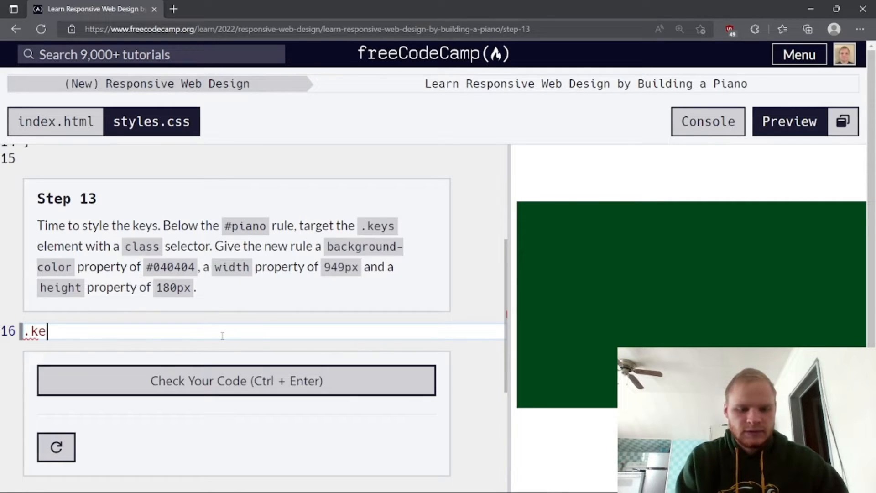
text(ys {)
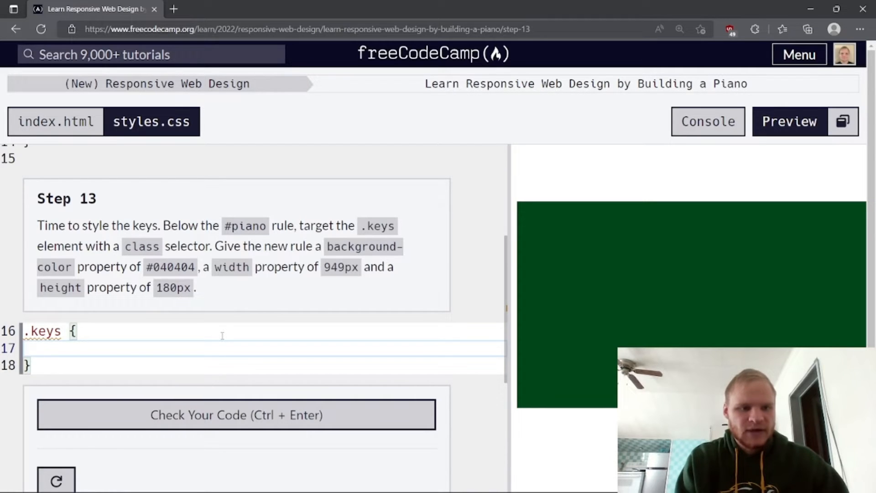
text(background-)
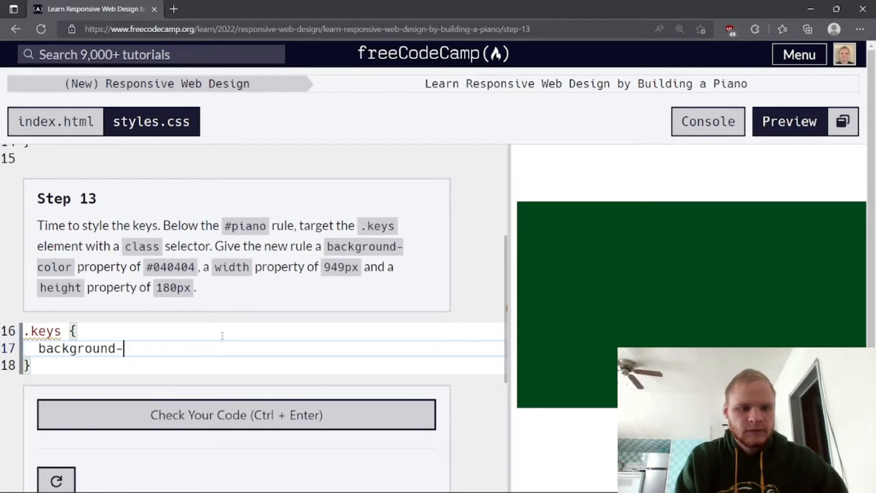
text(color-)
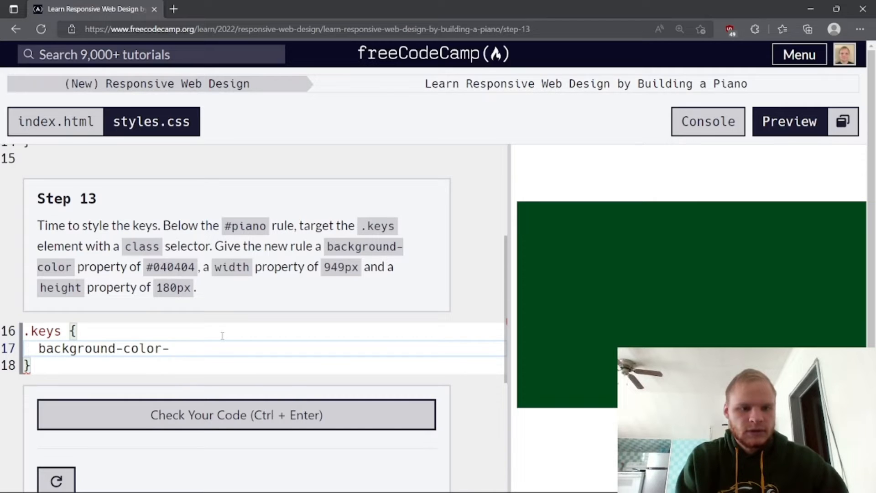
text(:)
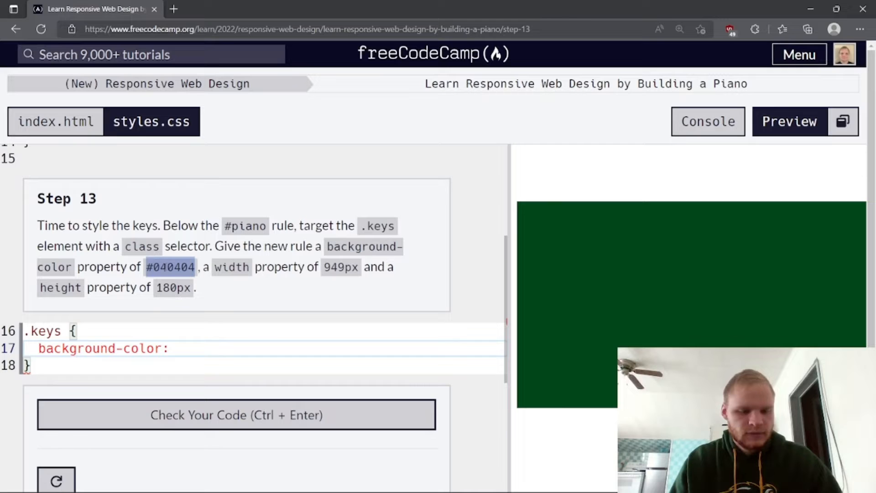
text(#040404;)
text(width)
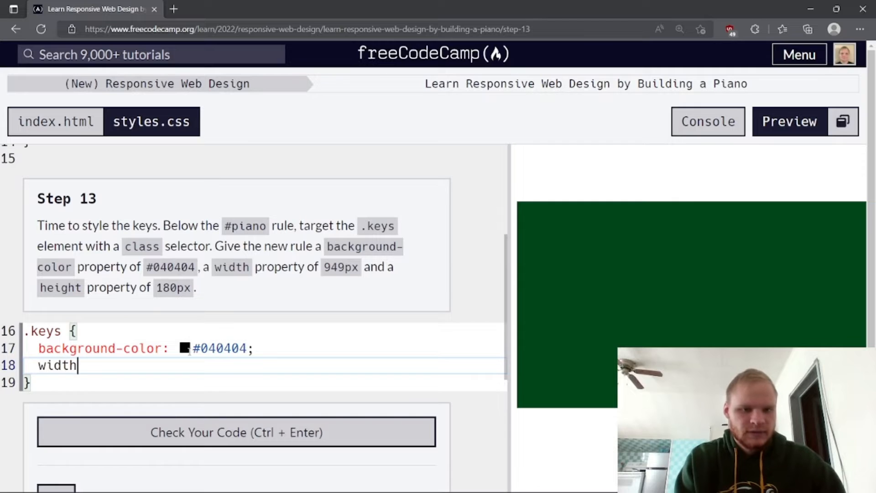
- Give .keys width 949px and height 180px, check and submit Step 13
text(: 94)
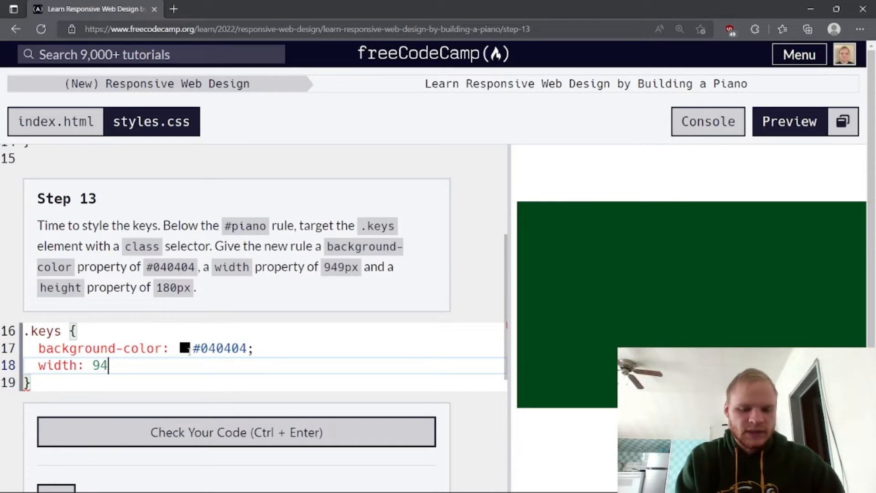
text(9px;)
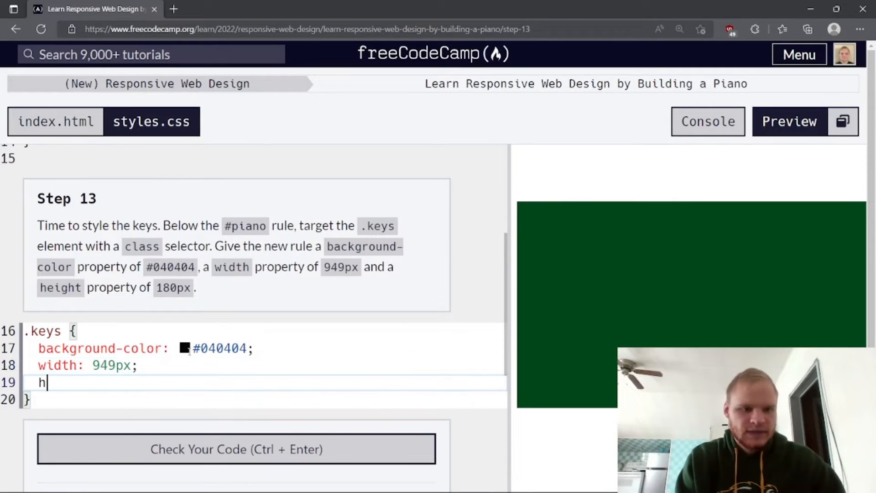
text(eight: 1)
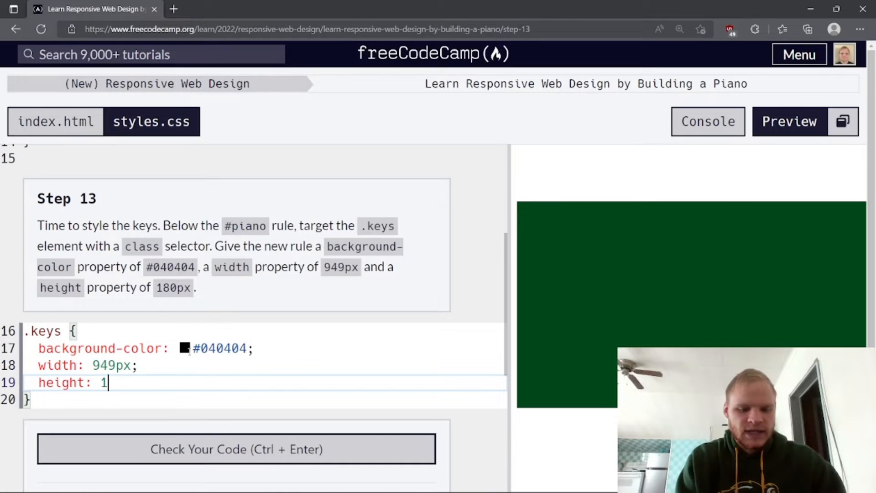
text(80px;)
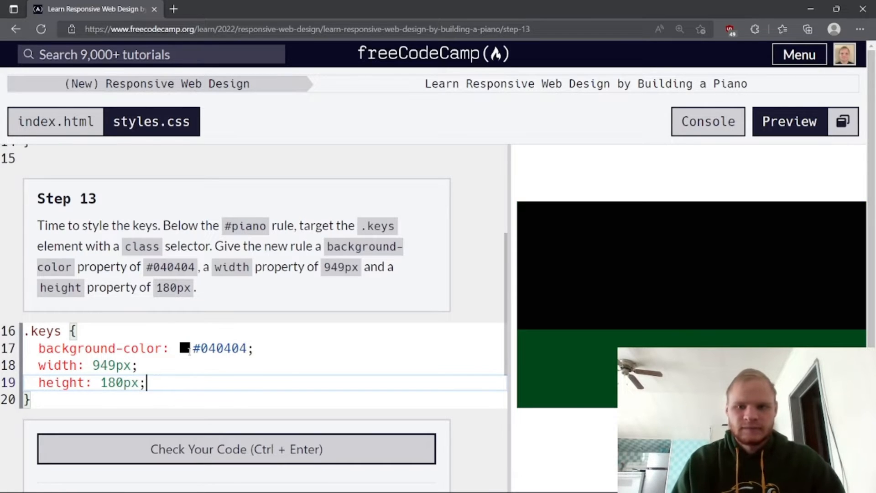
click(235, 449)
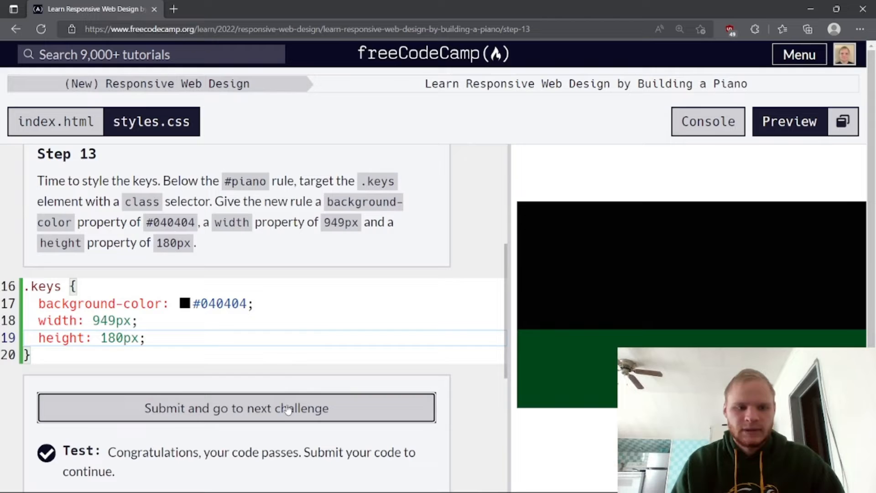
click(235, 406)
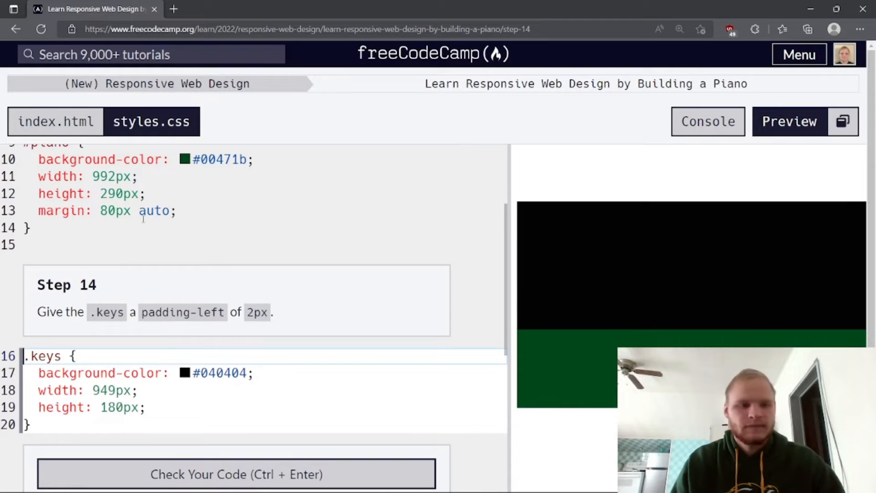
- Add padding-left: 2px to the .keys rule
scroll(down, 3)
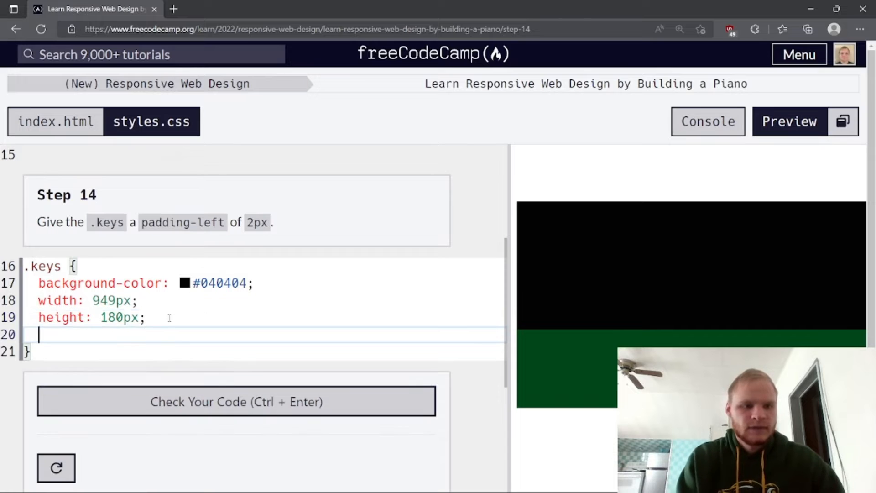
text(padding-left)
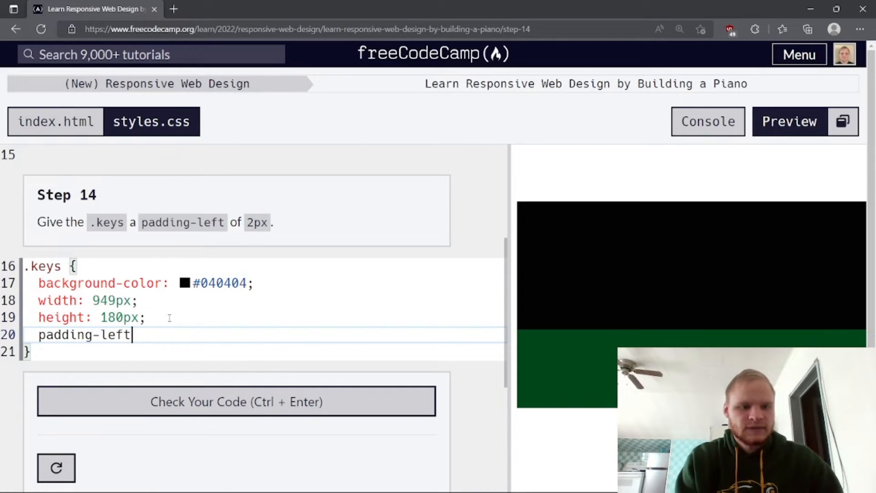
text(: 2px;)
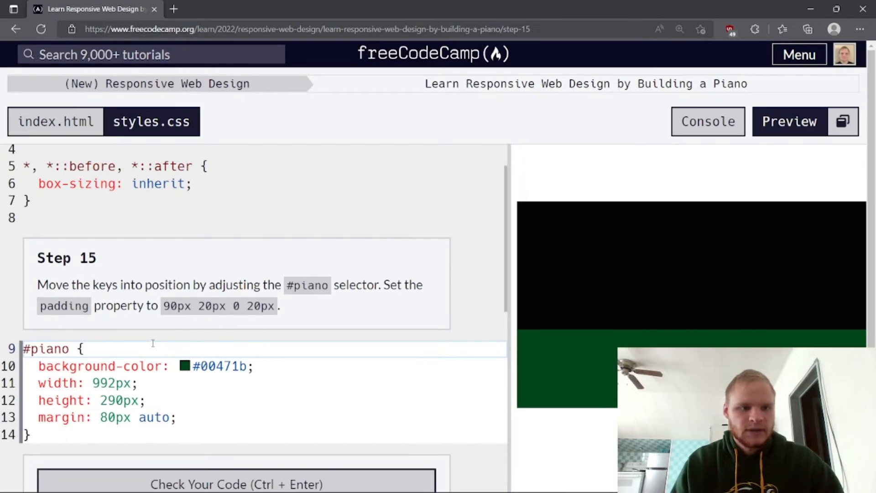
- Add padding: 90px 20px 0 20px to #piano and submit Step 15
scroll(down, 3)
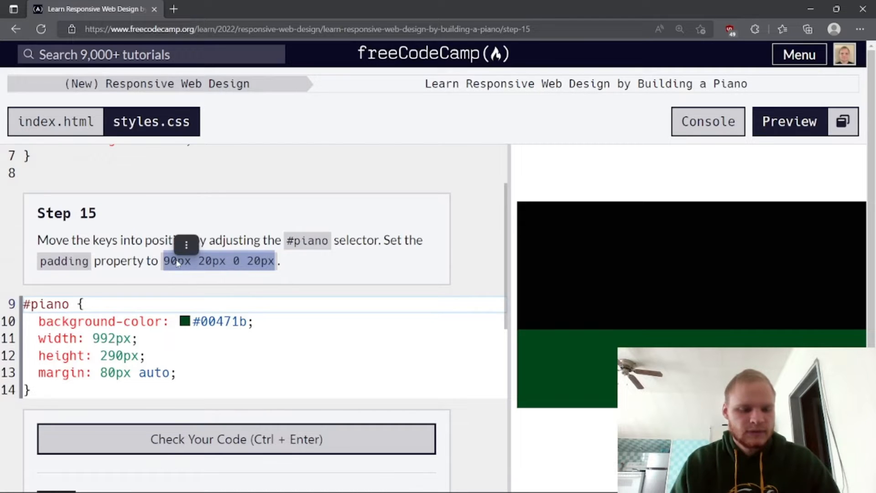
key(Enter)
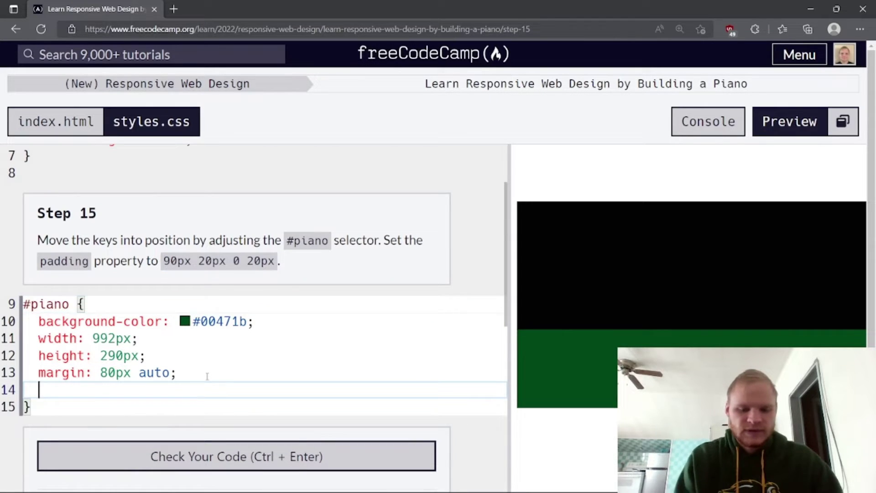
text(padding:)
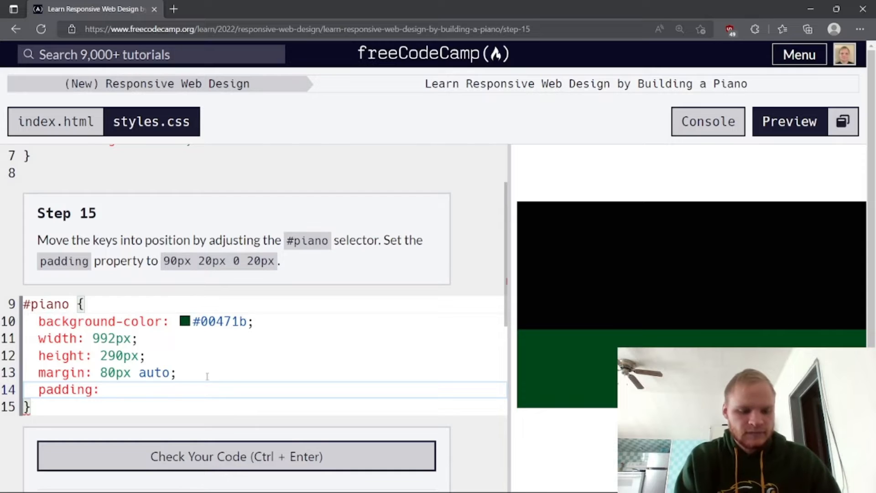
text(90px 20px 0 20px;)
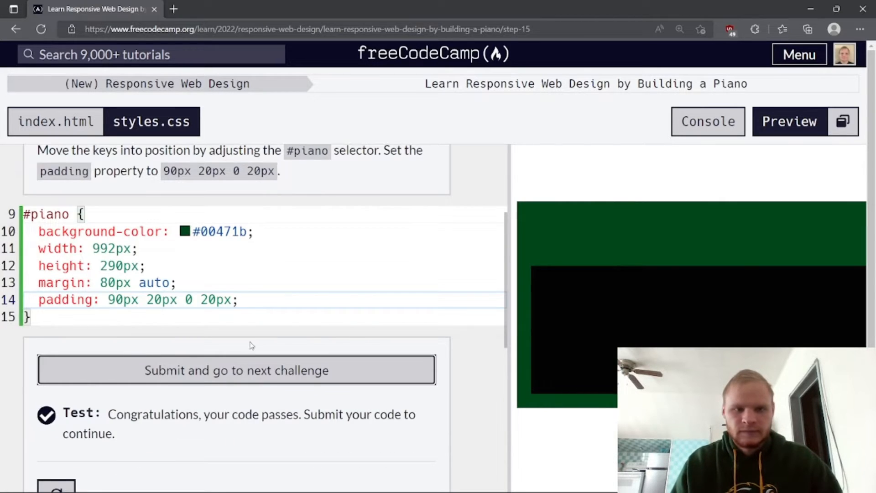
click(236, 370)
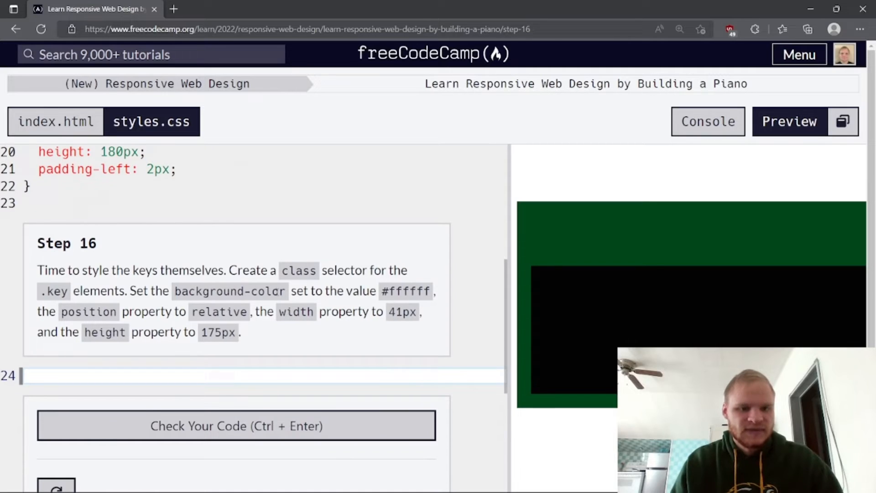
mouse_move(318, 304)
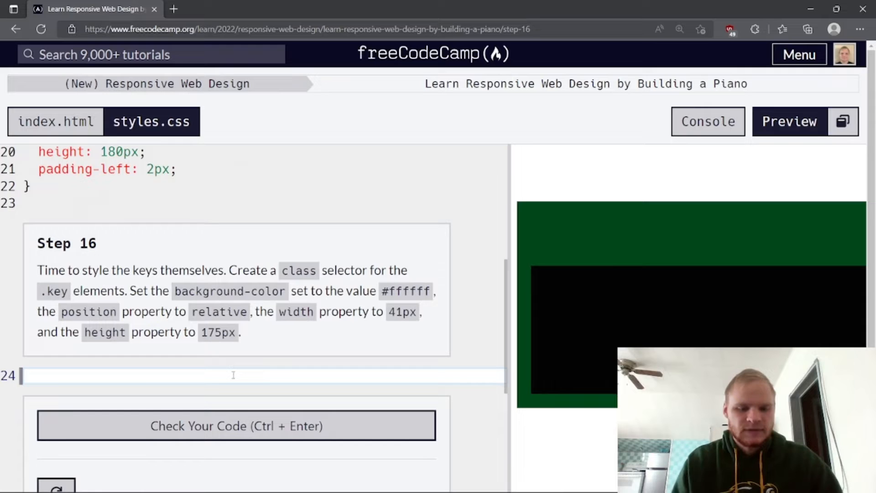
- Start a .key rule with background-color #ffffff and position relative
text(.key{)
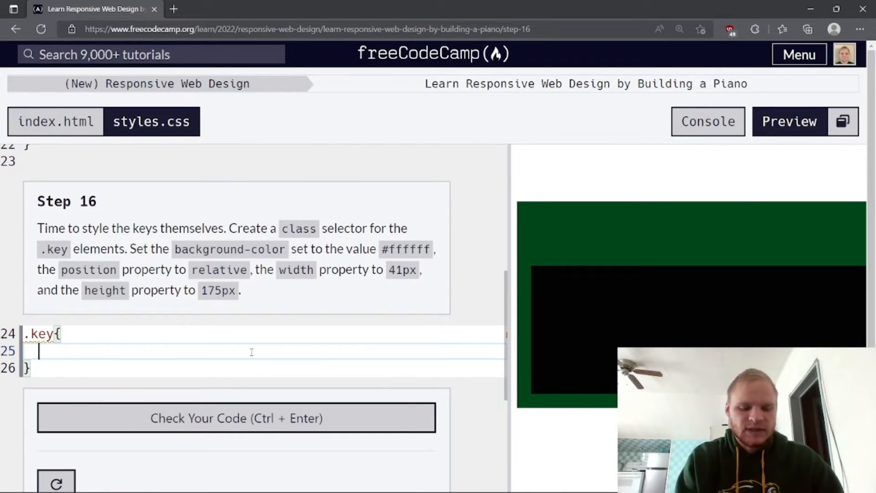
text(background)
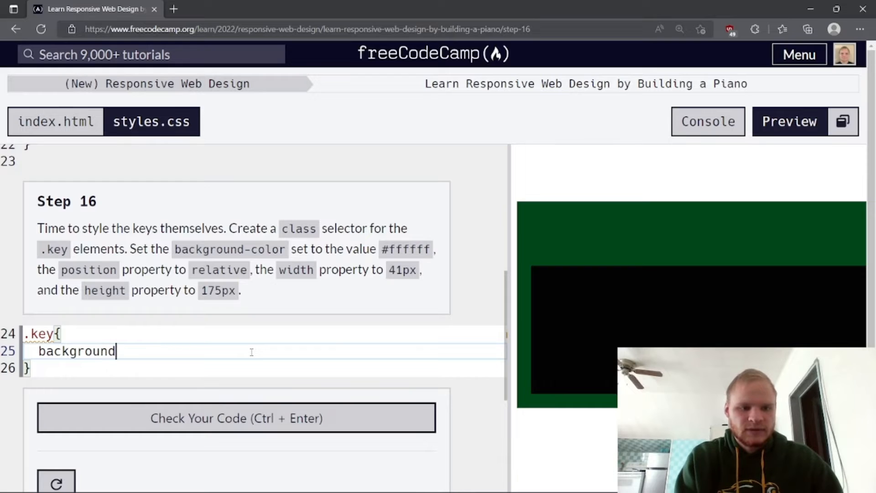
text(-color:)
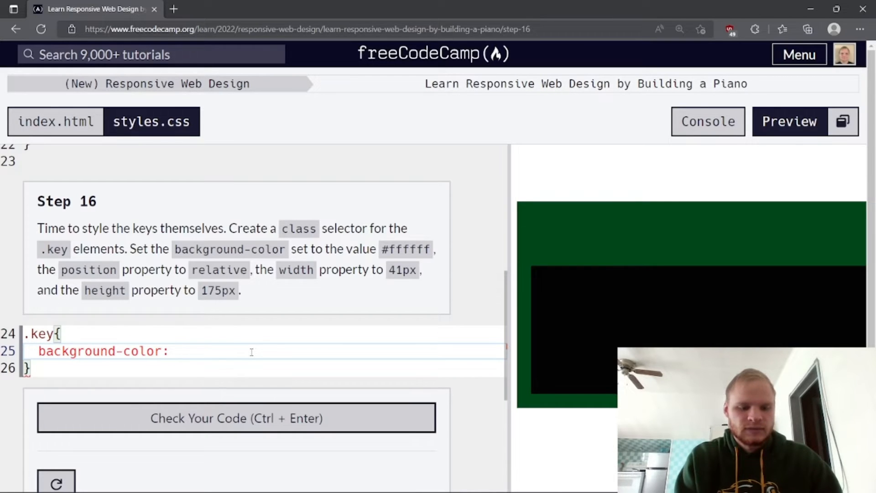
text(#ffffff)
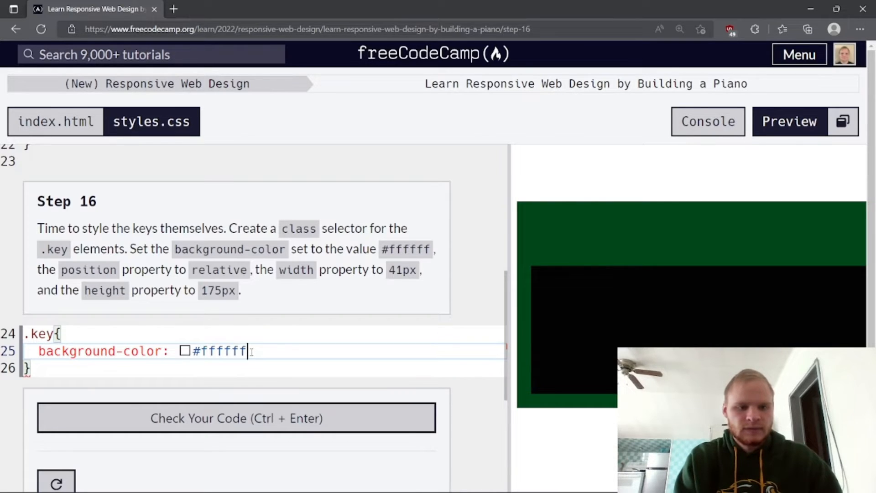
text(;)
text(position: rel)
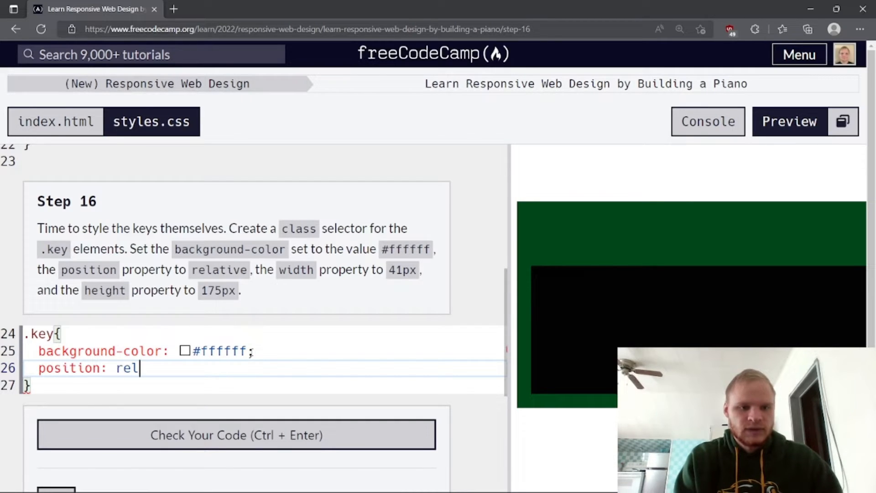
text(ative;)
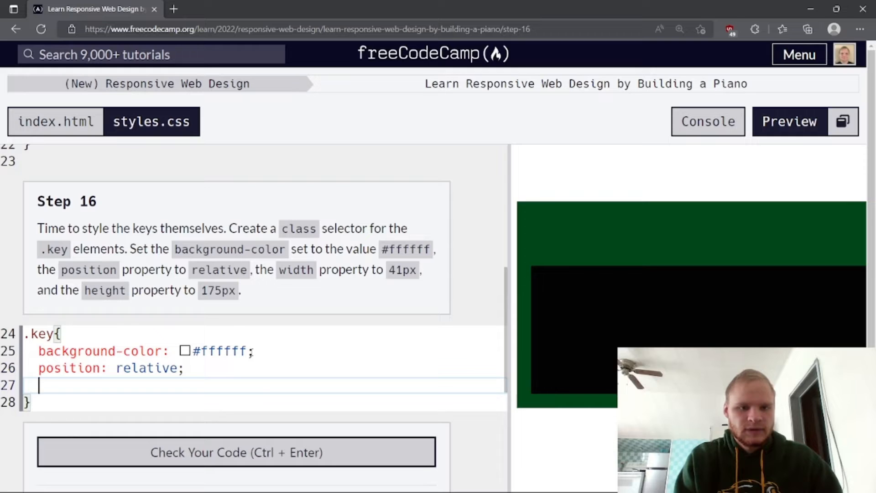
- Give .key width 41px and height 175px, check and submit Step 16
text(width:)
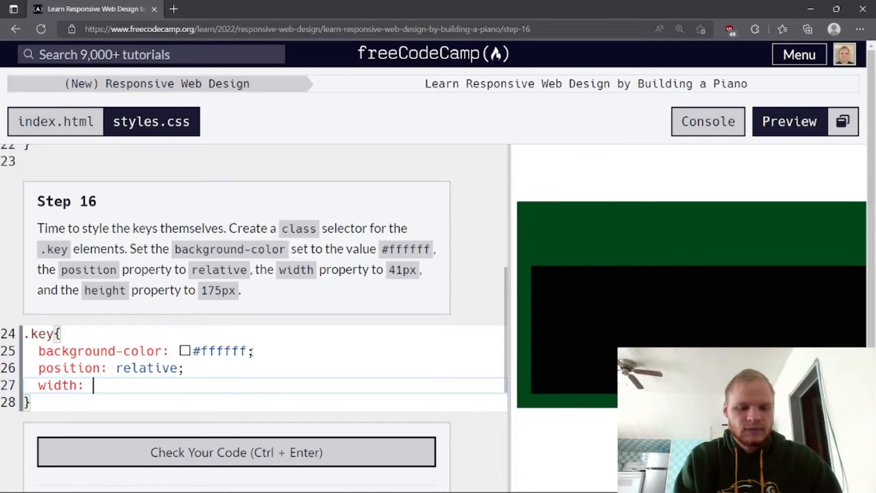
text(41px;)
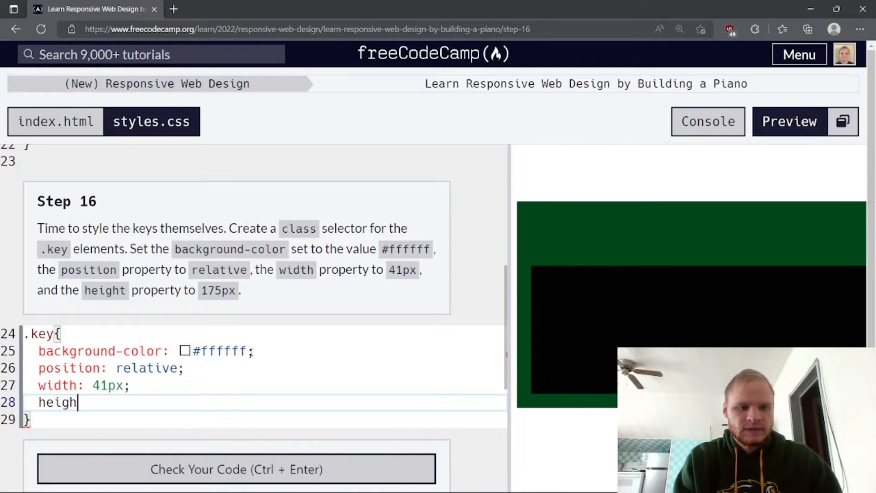
text(t: 175p)
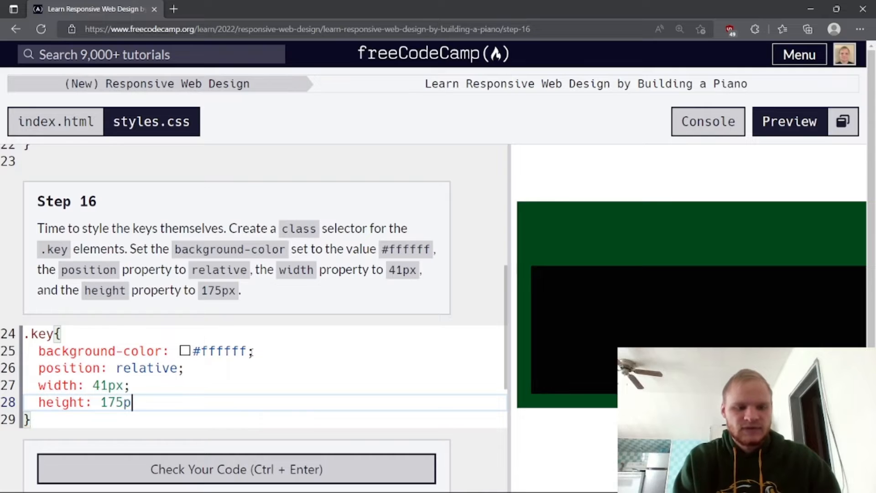
text(x;)
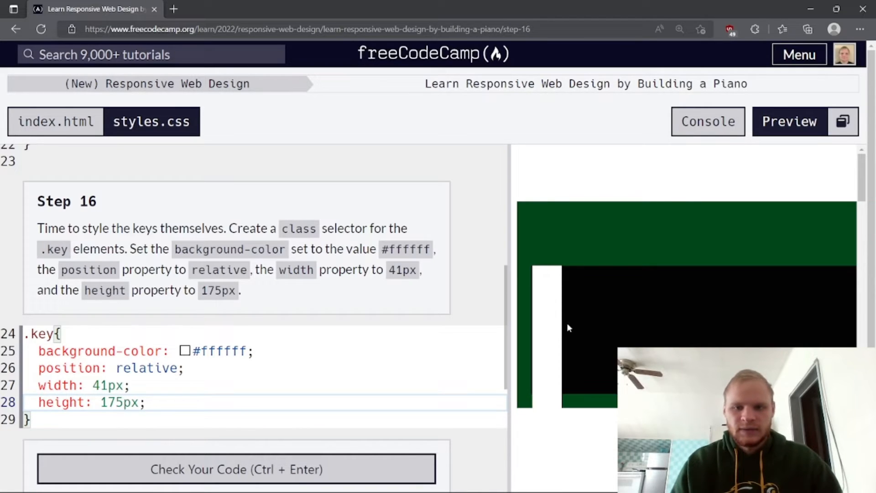
mouse_move(550, 281)
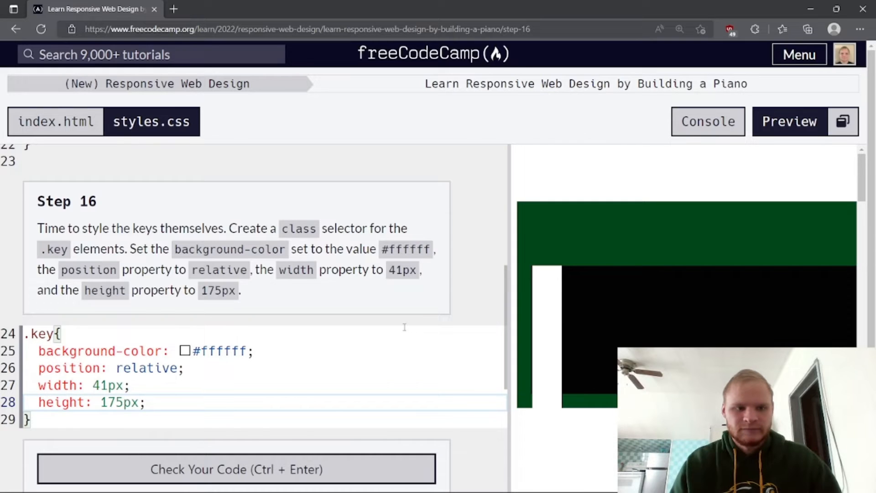
mouse_move(539, 335)
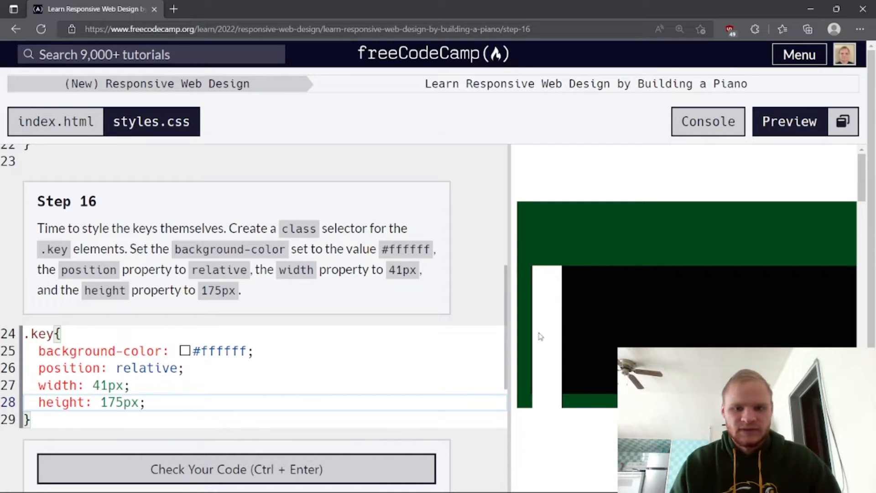
mouse_move(563, 272)
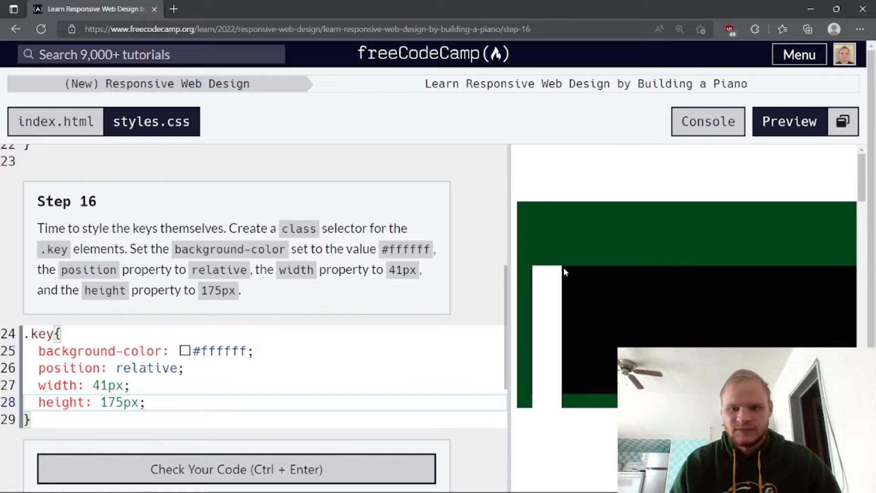
click(236, 469)
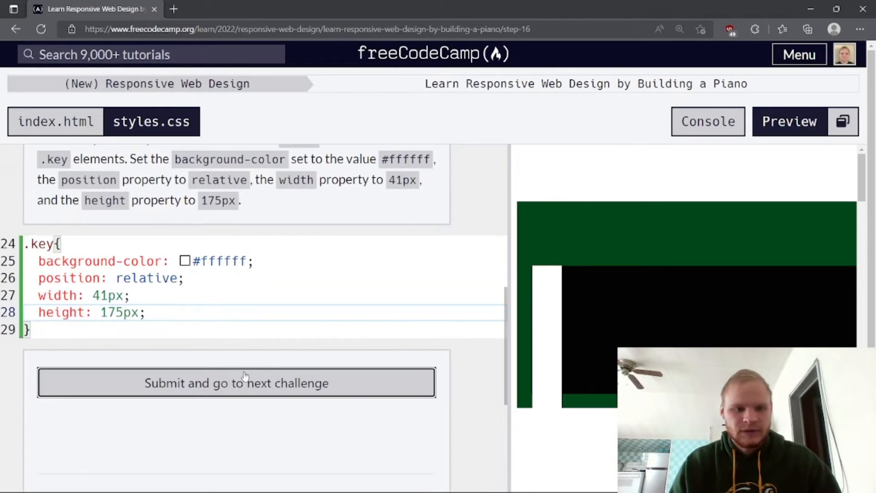
click(236, 382)
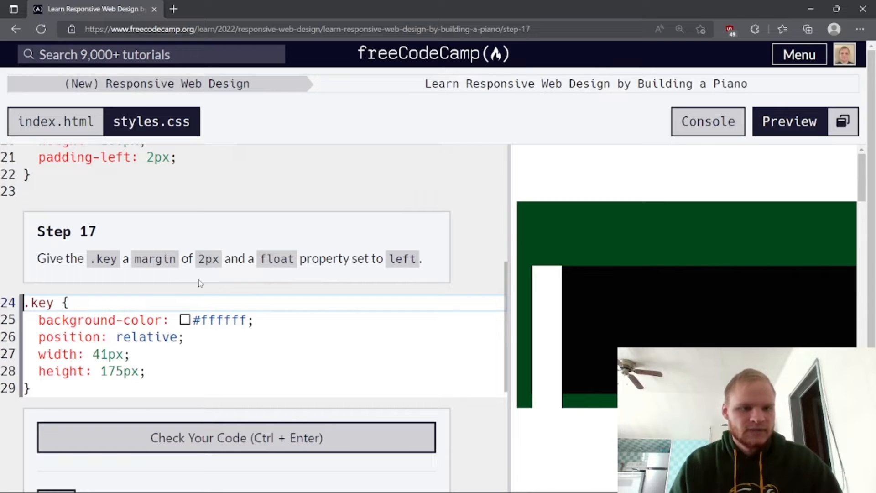
mouse_move(280, 297)
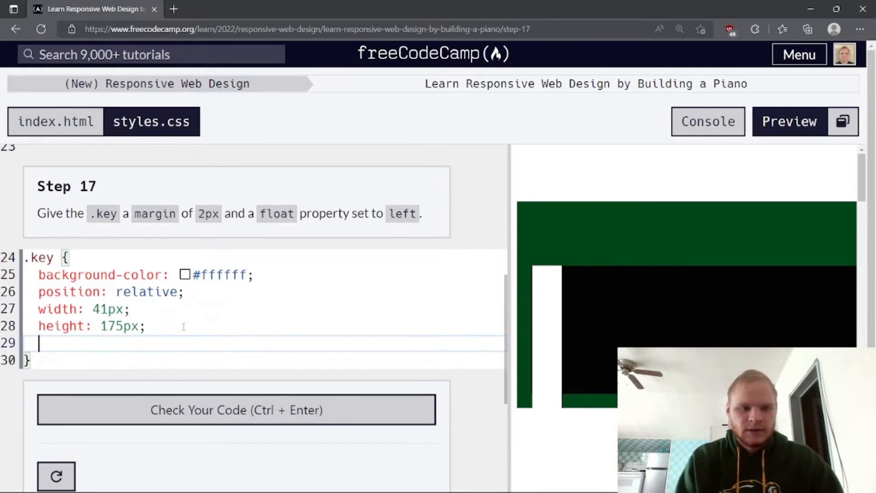
- Add margin: 2px and float: left to .key, check and submit Step 17
text(margin: 2)
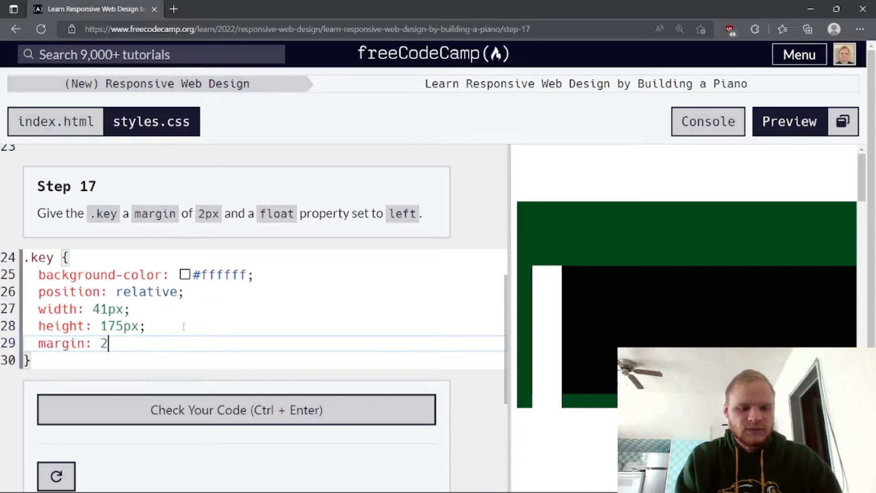
text(px;)
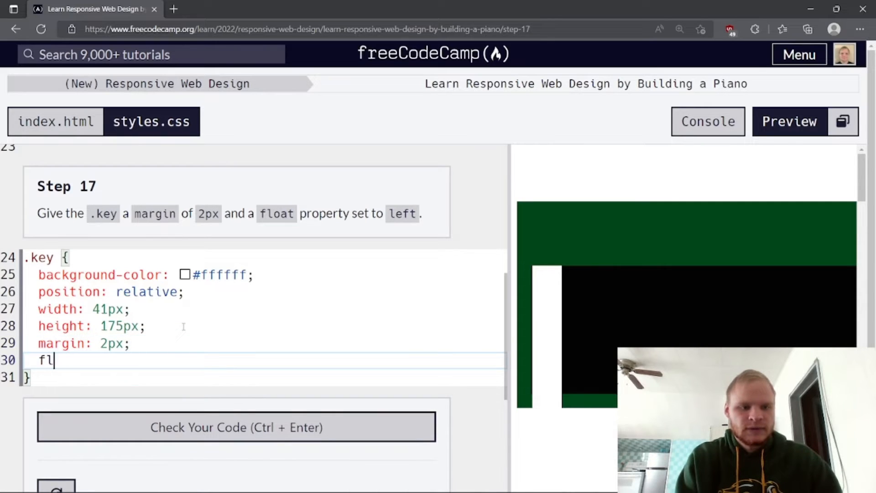
text(oat: left;)
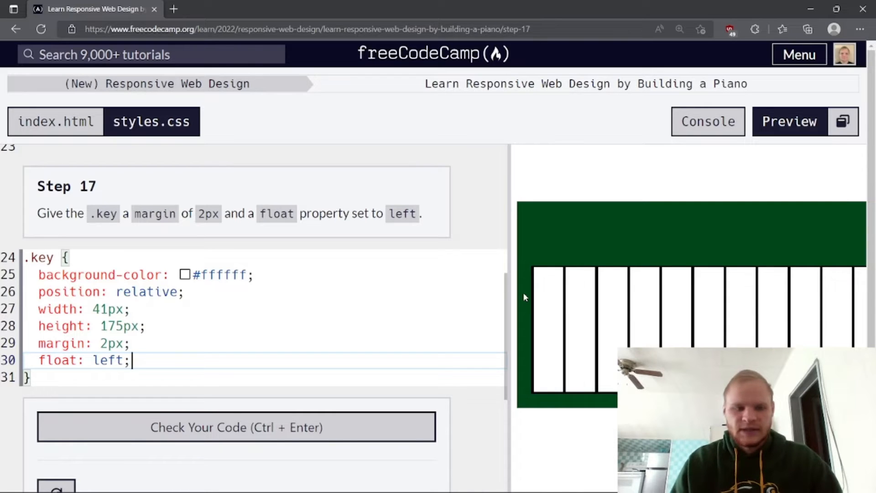
mouse_move(430, 305)
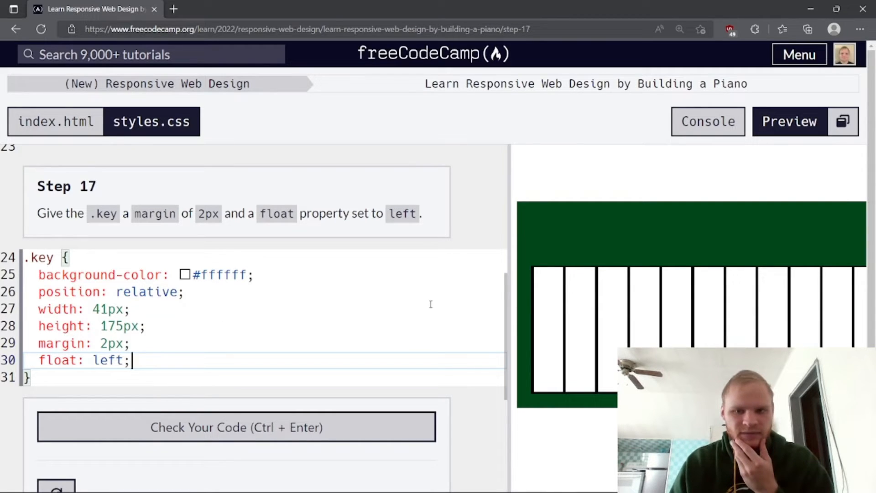
double_click(76, 360)
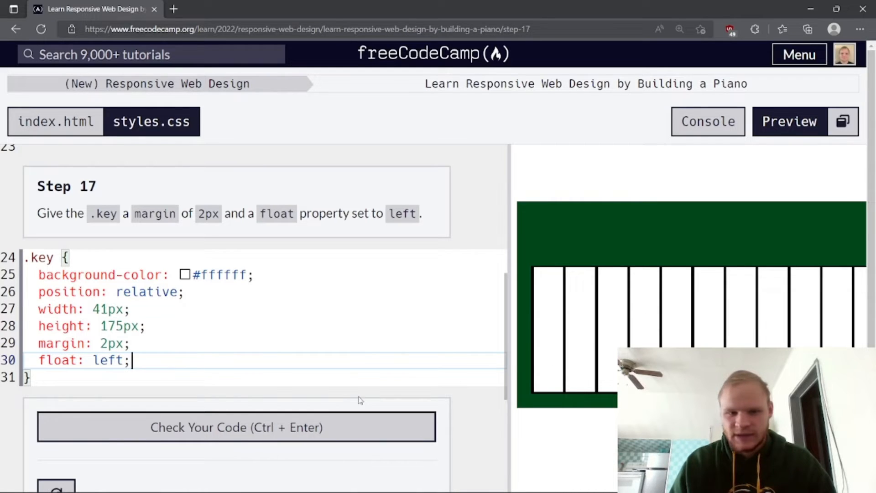
click(235, 427)
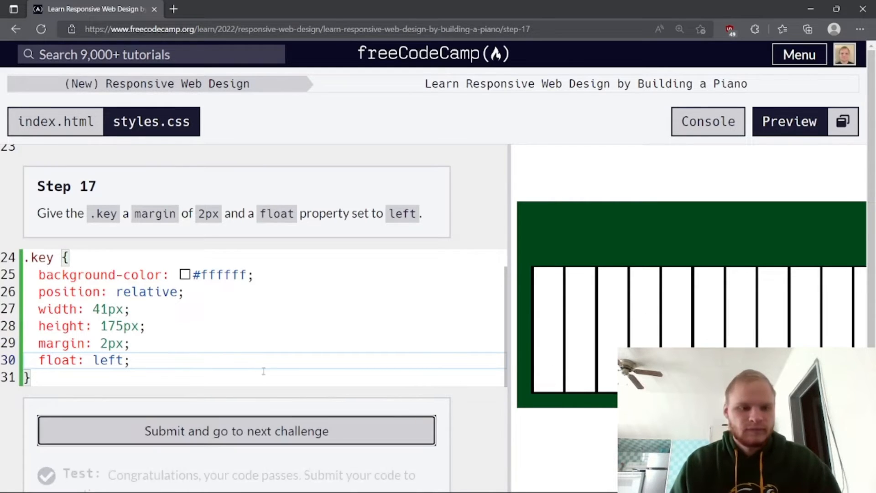
scroll(down, 3)
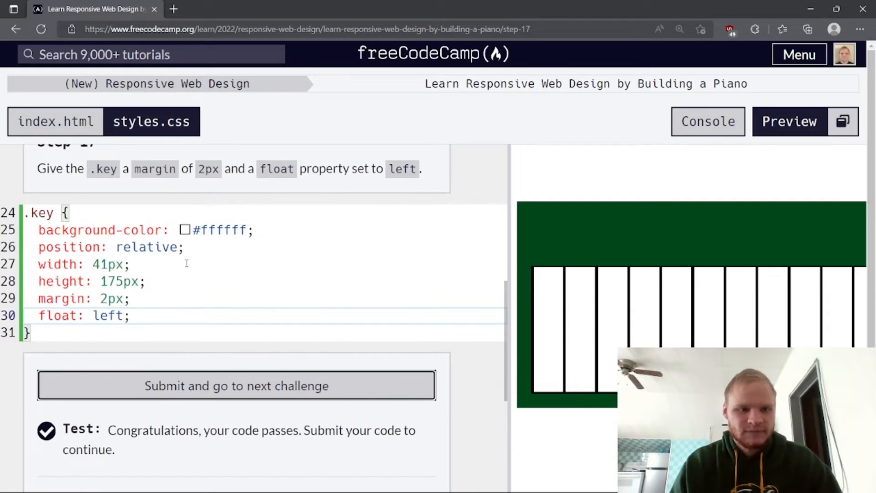
click(236, 385)
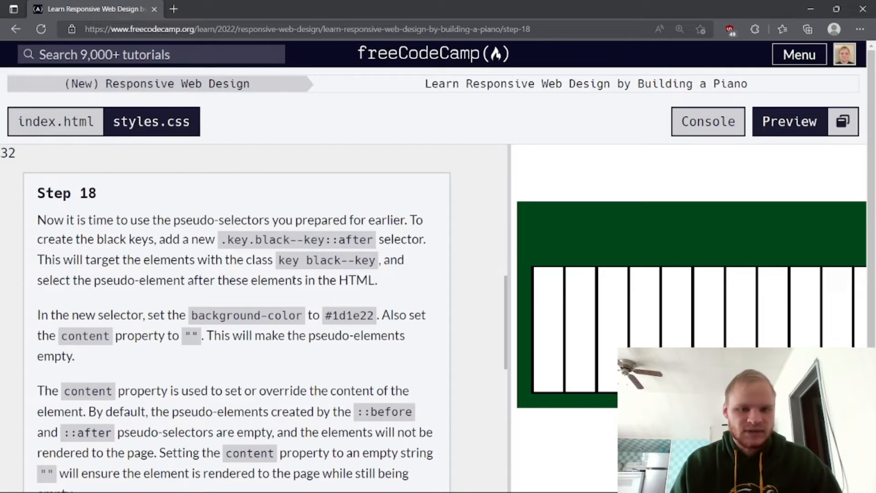
mouse_move(228, 298)
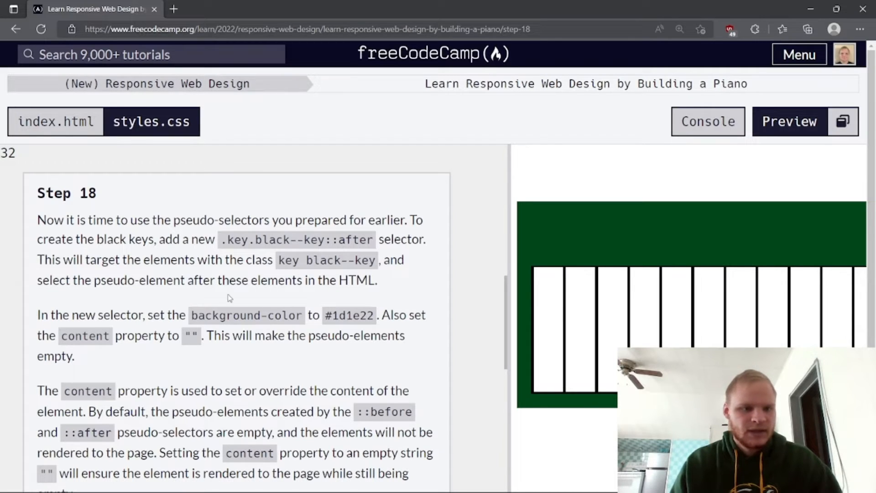
mouse_move(211, 297)
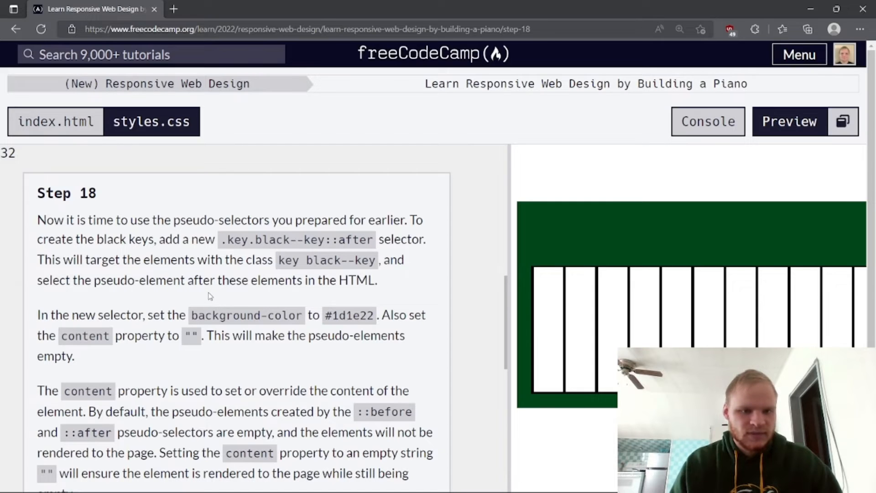
mouse_move(243, 294)
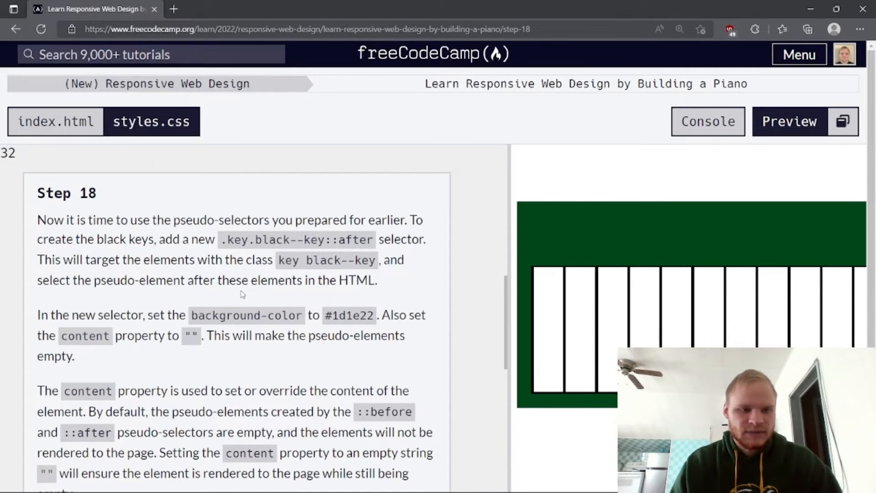
- Scroll through the Step 18 instructions on .key.black--key::after
scroll(down, 3)
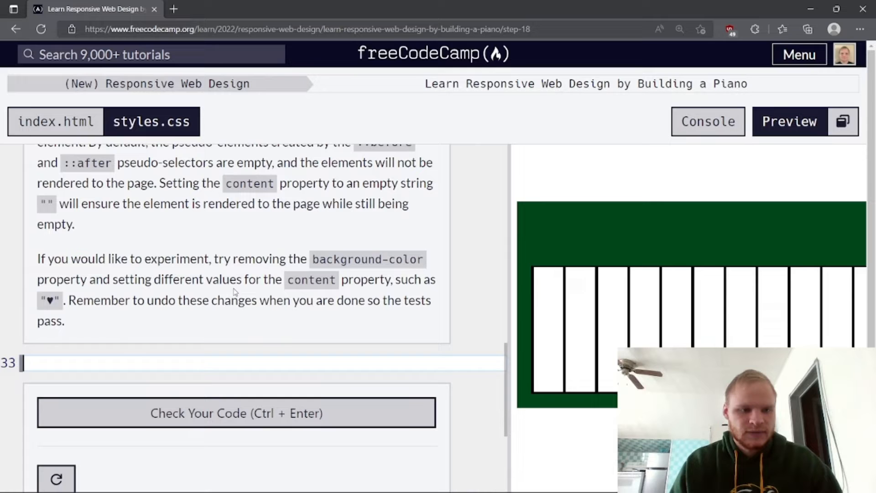
scroll(up, 3)
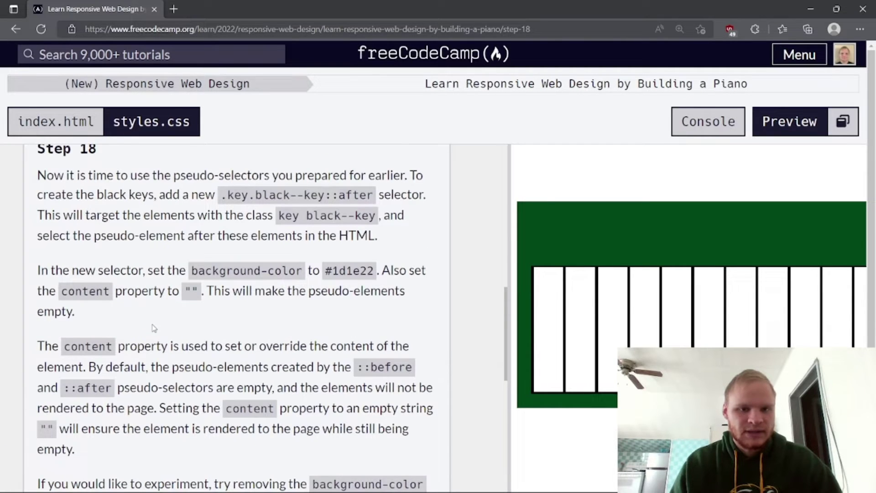
scroll(down, 3)
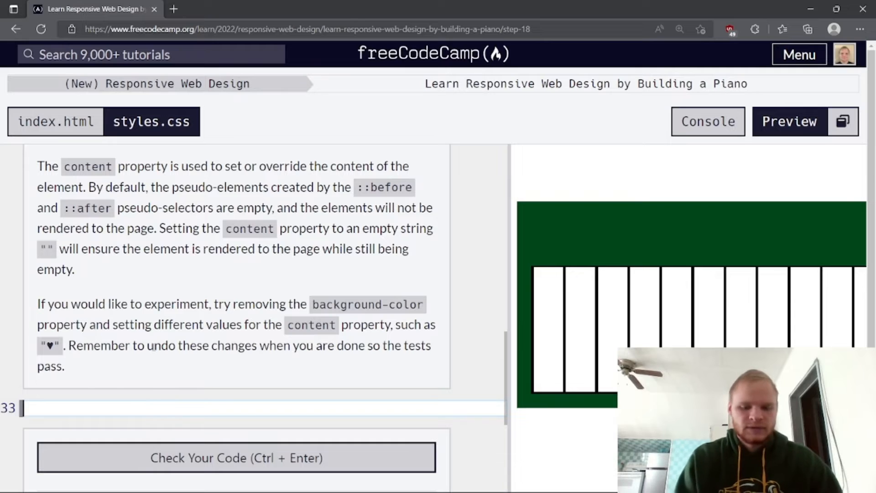
- Start a new .key.black--key::after rule in styles.css
text(.key.b)
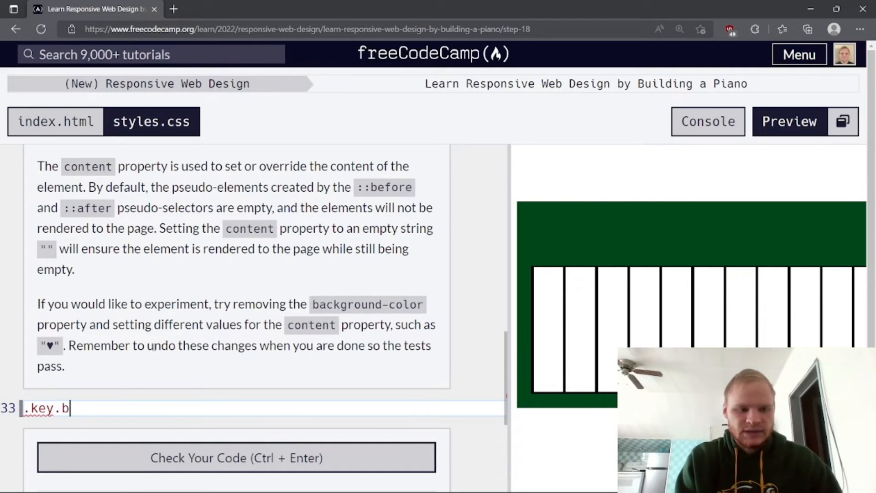
text(lack)
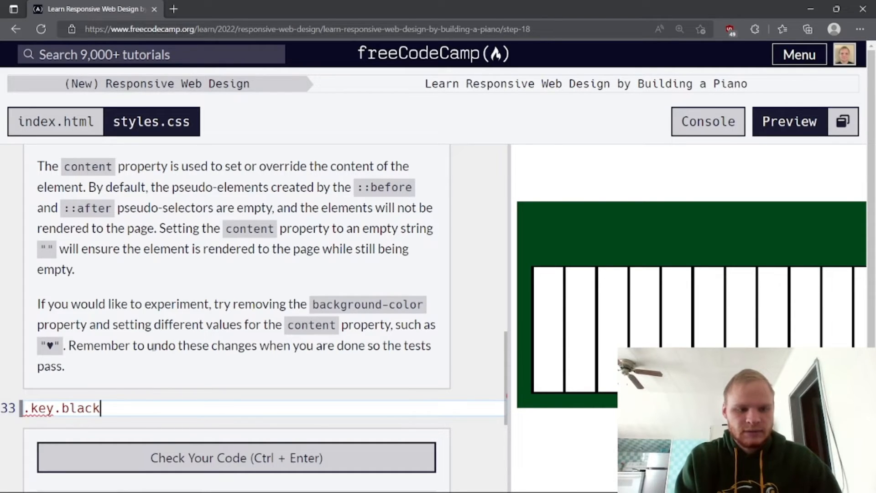
text(--key::)
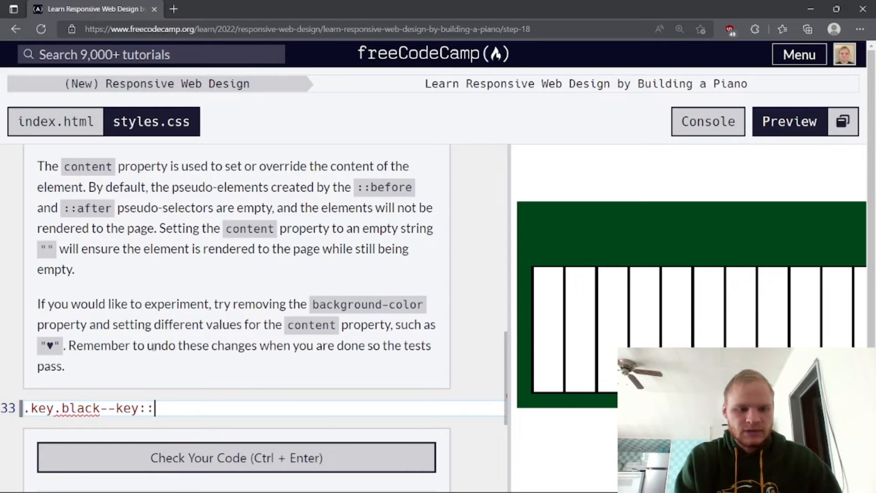
text(after {)
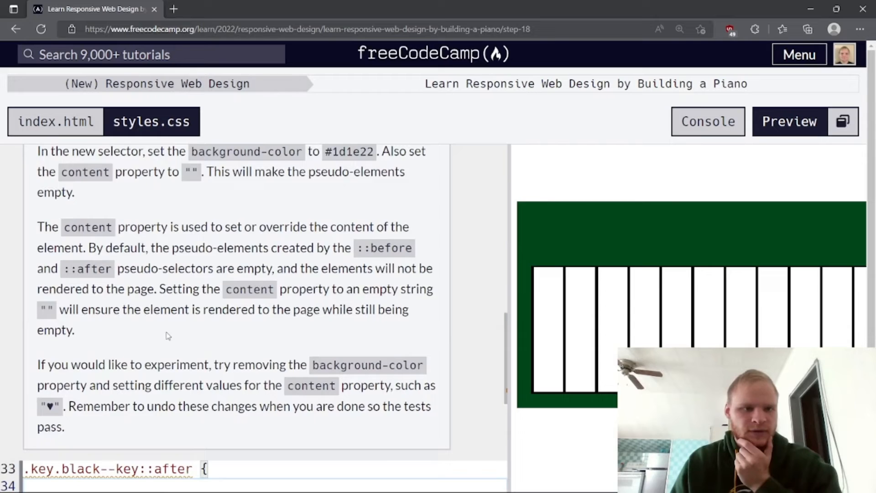
- Give the ::after rule background-color #1d1e22, taking the value from the instructions
scroll(up, 3)
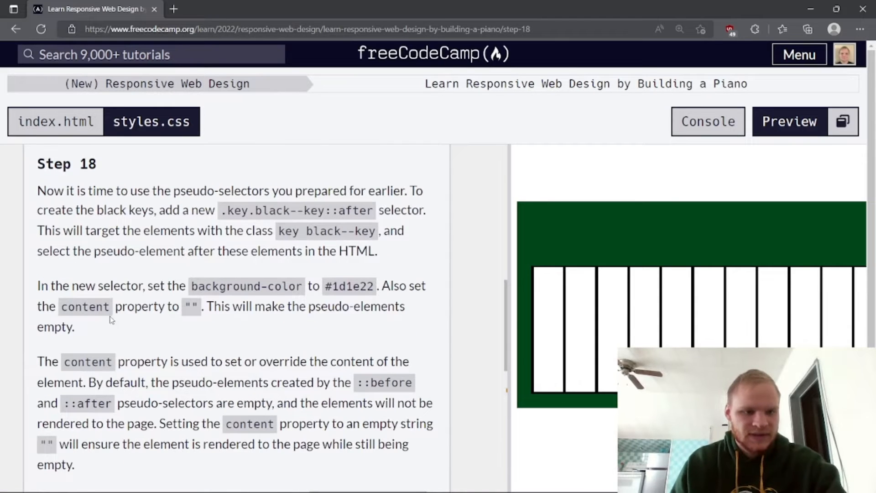
double_click(191, 306)
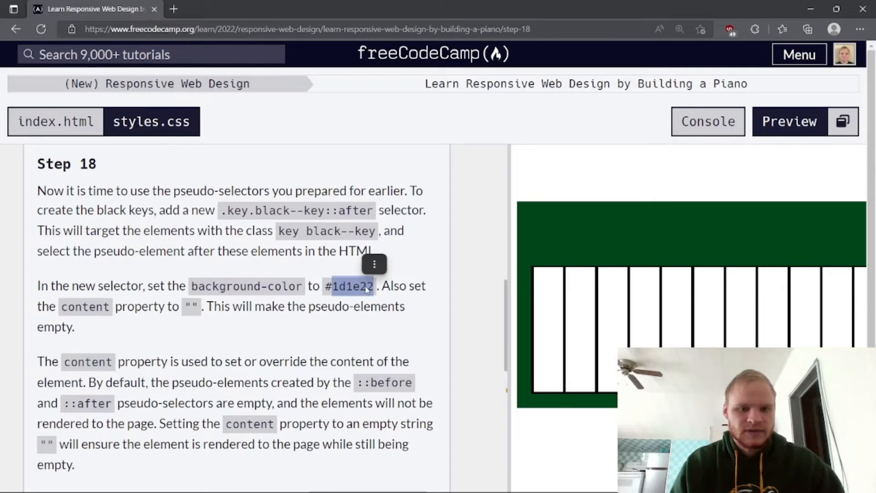
scroll(down, 3)
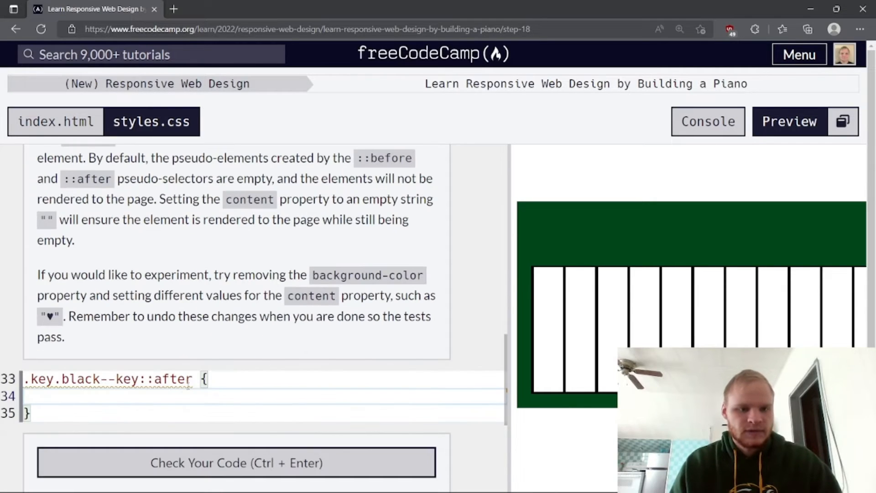
text(backgrou)
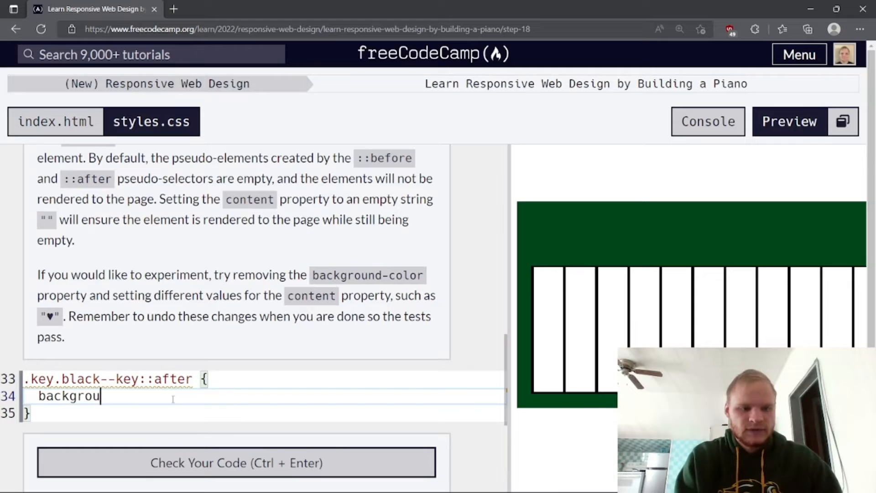
text(nd-colo)
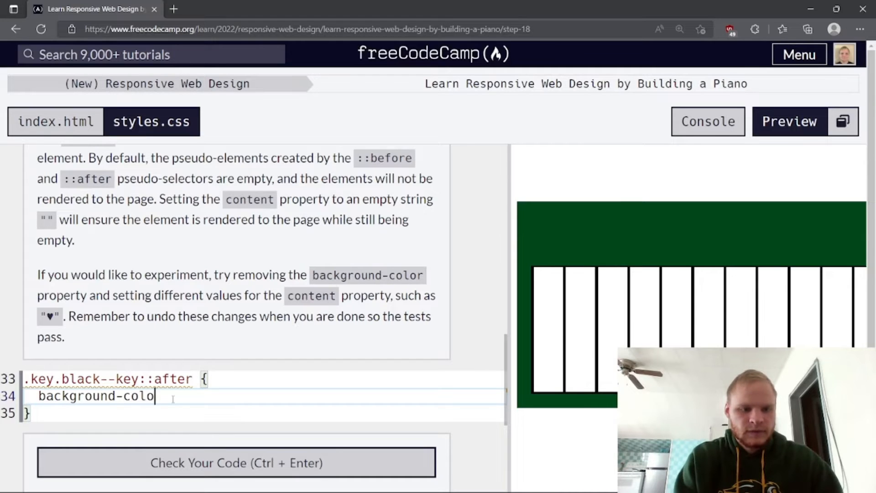
text(r: #)
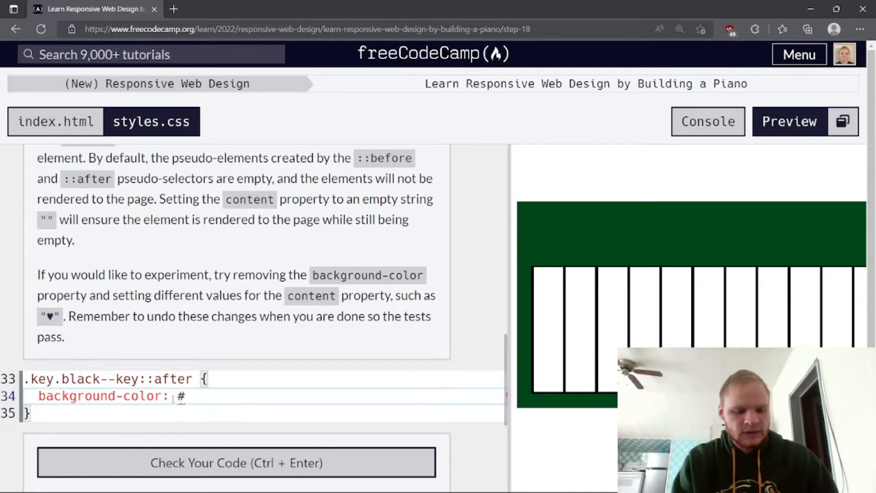
text(1d1e22;)
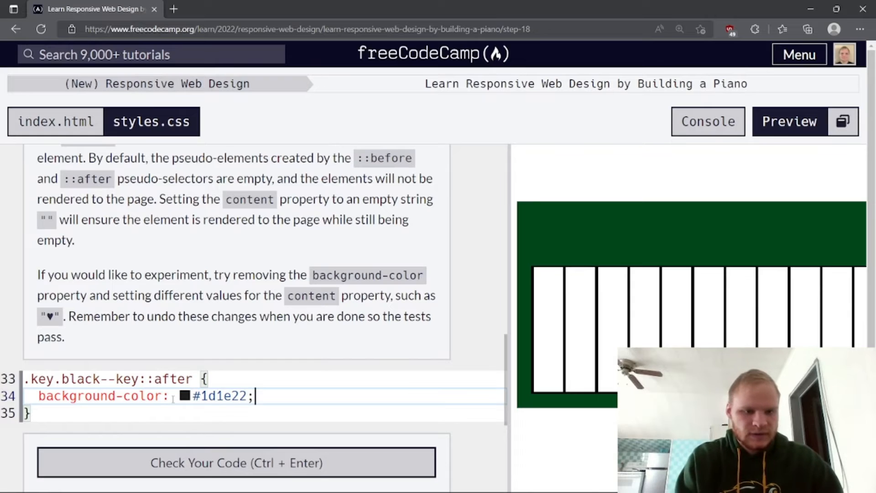
key(Enter)
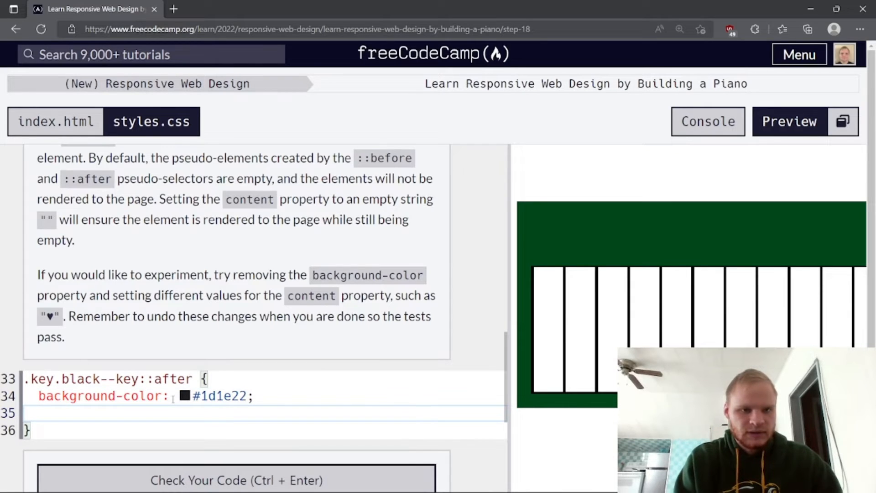
- Add content: "" to the rule and review it against the step 18 instructions
text(content: "")
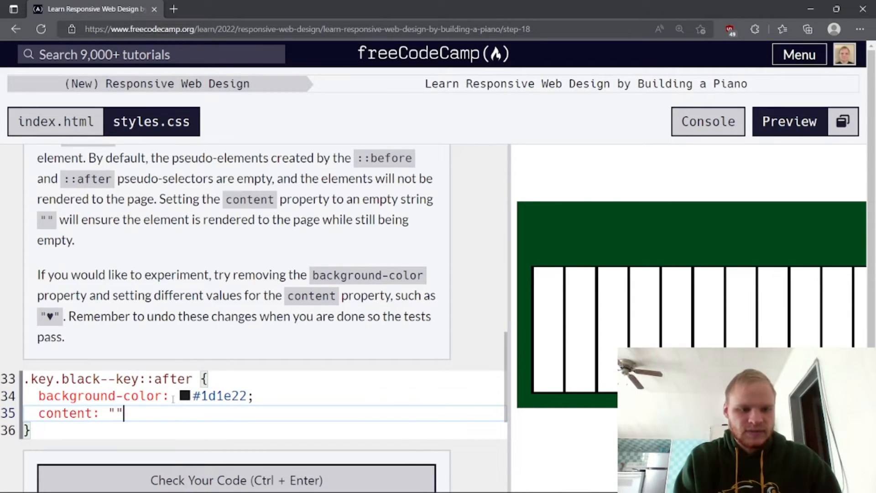
text(;)
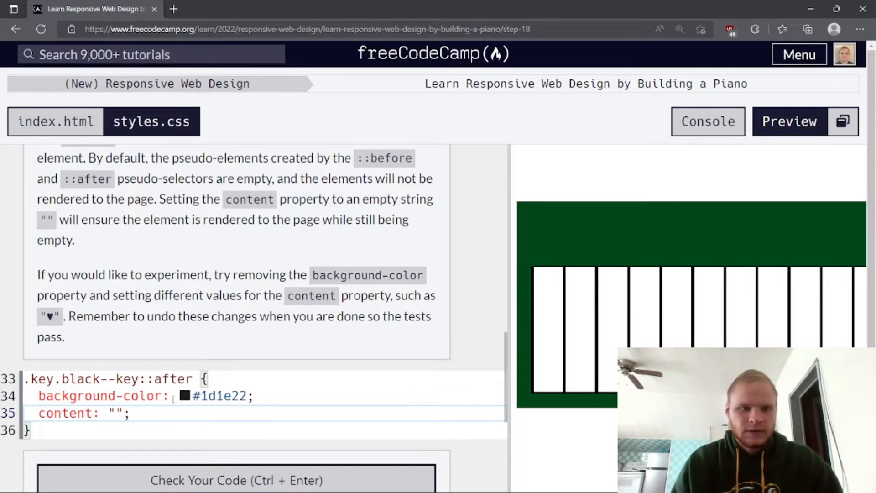
scroll(up, 3)
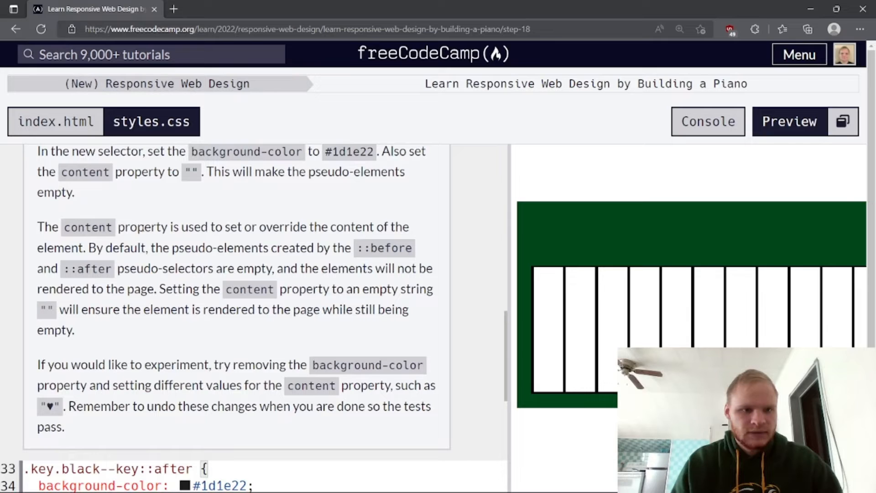
scroll(up, 3)
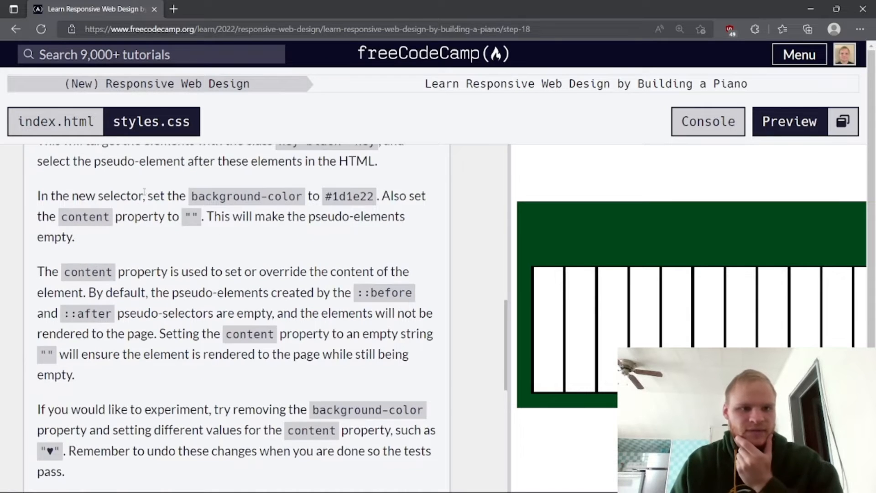
mouse_move(326, 233)
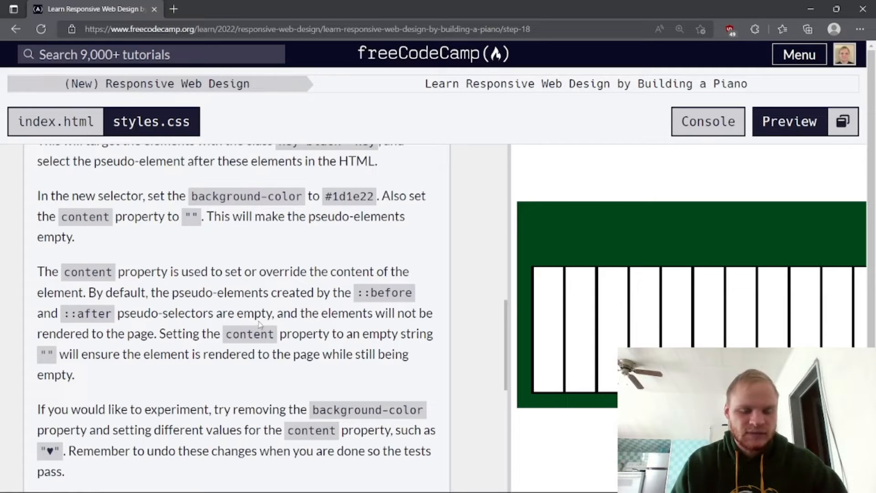
mouse_move(282, 327)
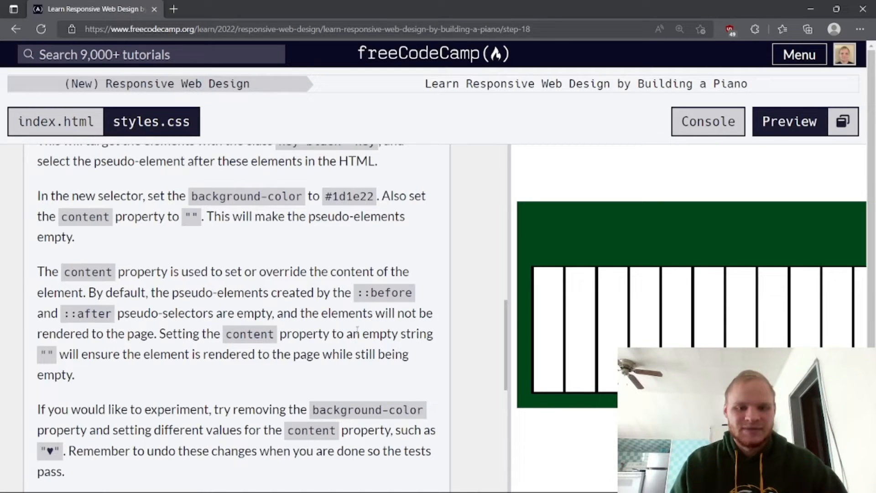
mouse_move(153, 347)
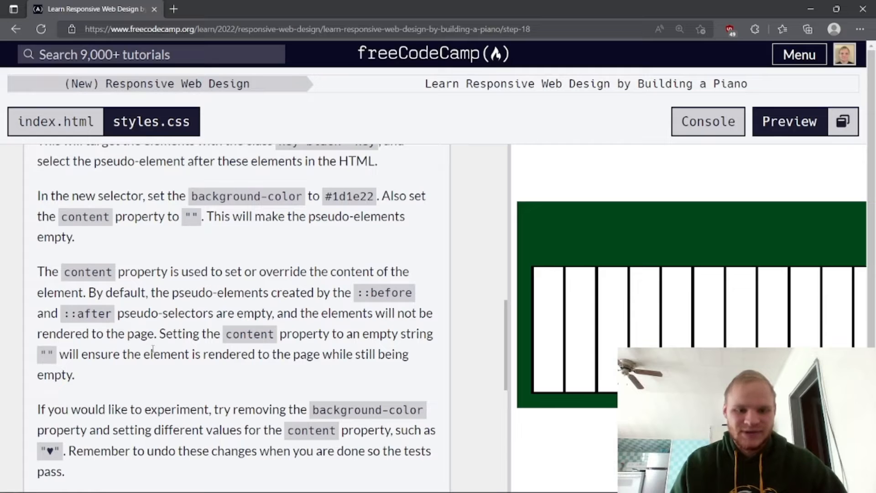
scroll(down, 3)
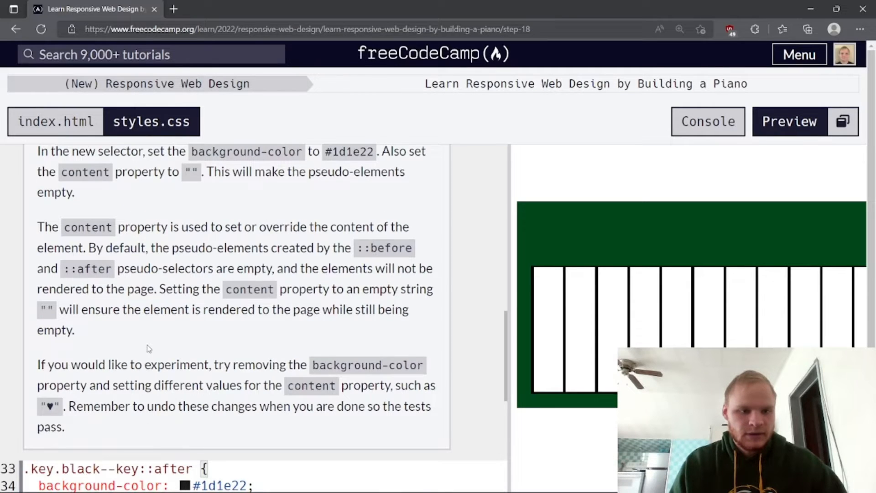
scroll(down, 3)
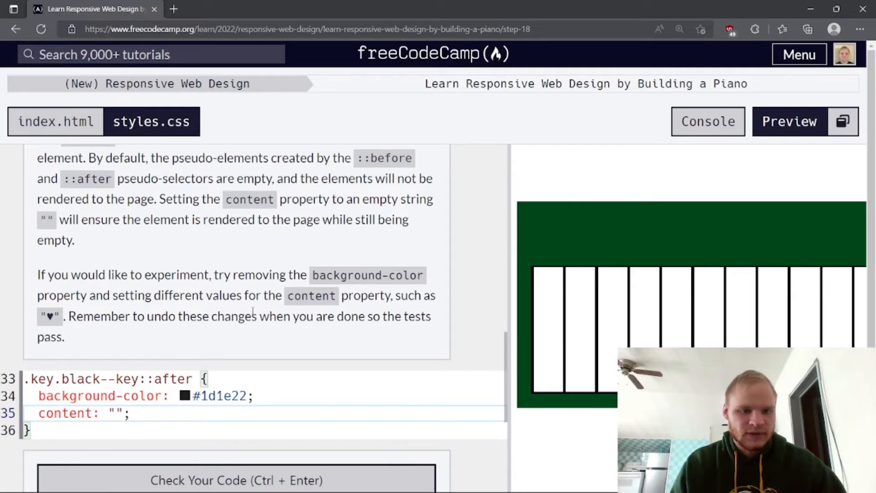
mouse_move(192, 334)
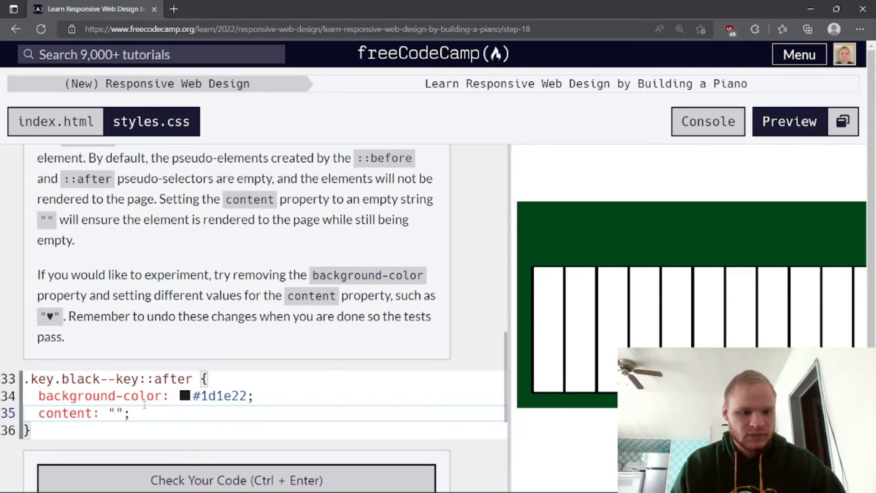
- Try content "asdf", restore the empty string, and submit step 18 to reach step 19
text(asdf)
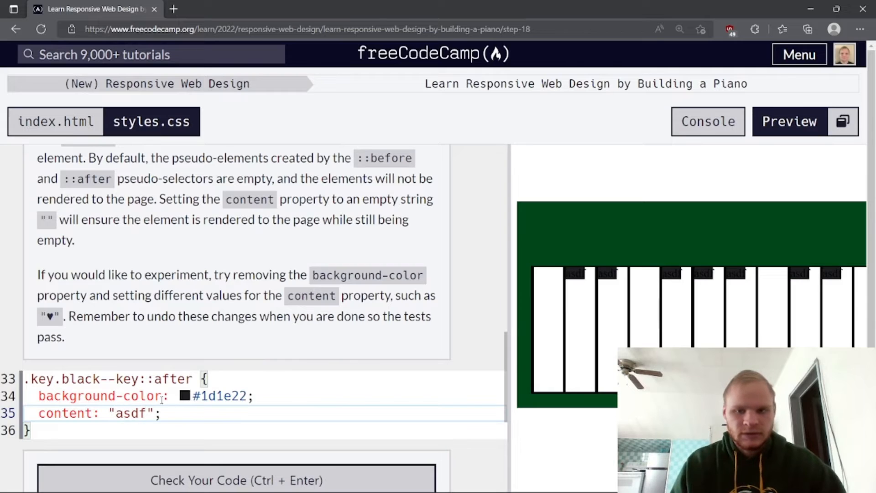
mouse_move(578, 281)
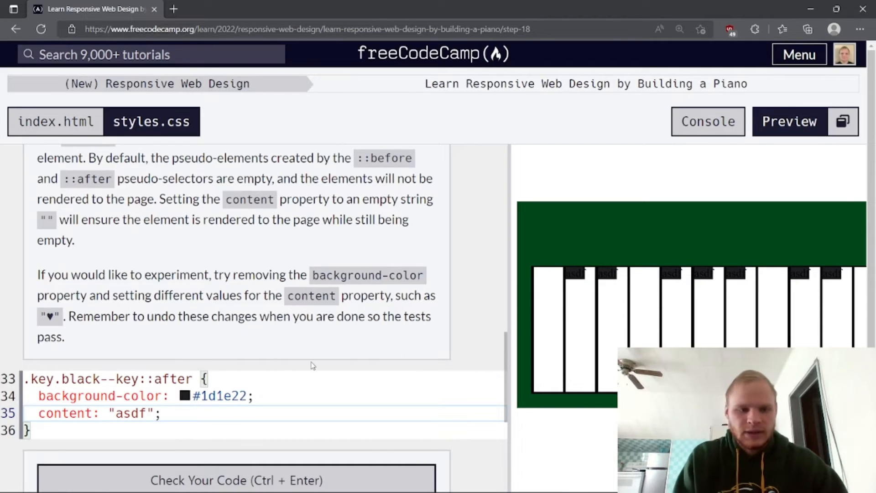
key(Backspace)
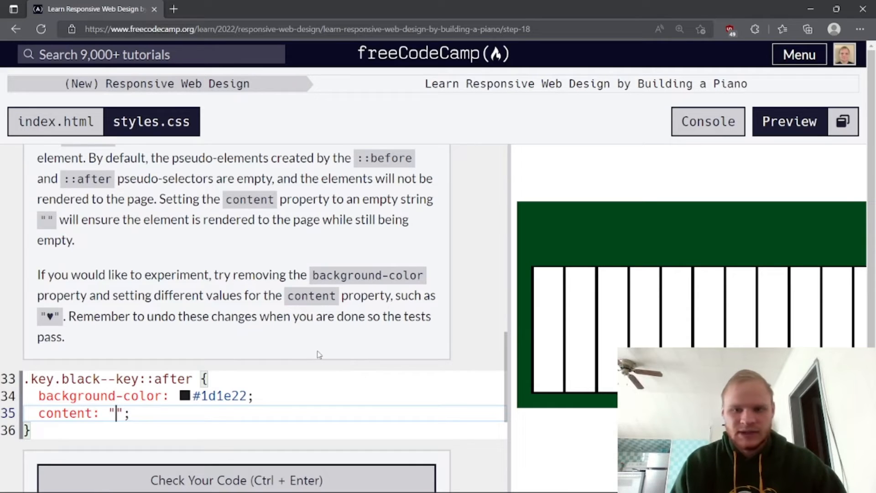
scroll(down, 3)
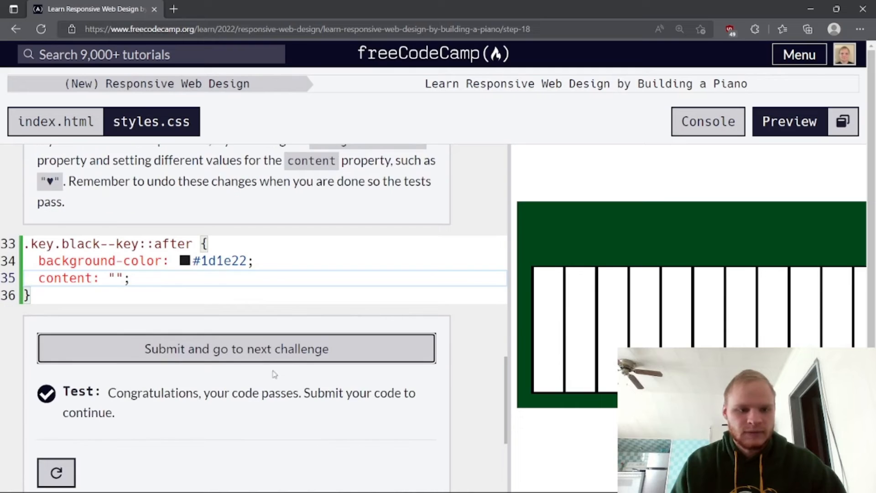
click(236, 347)
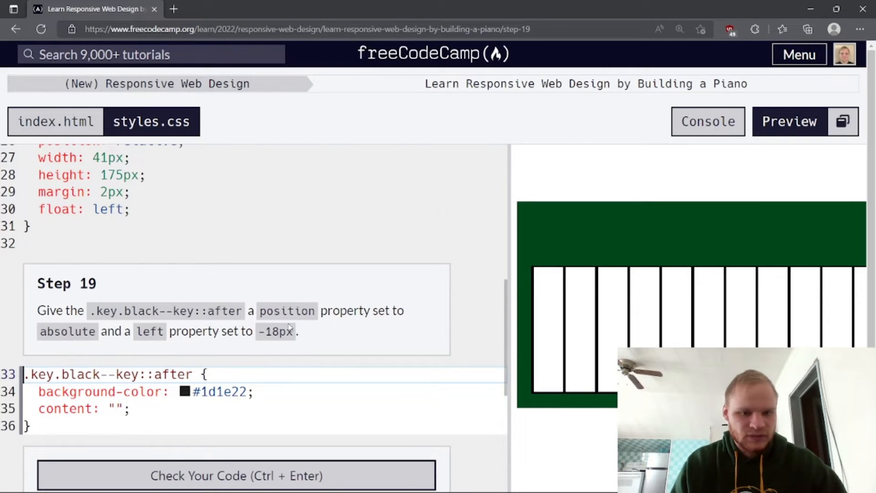
- Add position: absolute and left: -18px to .key.black--key::after and check step 19
scroll(down, 3)
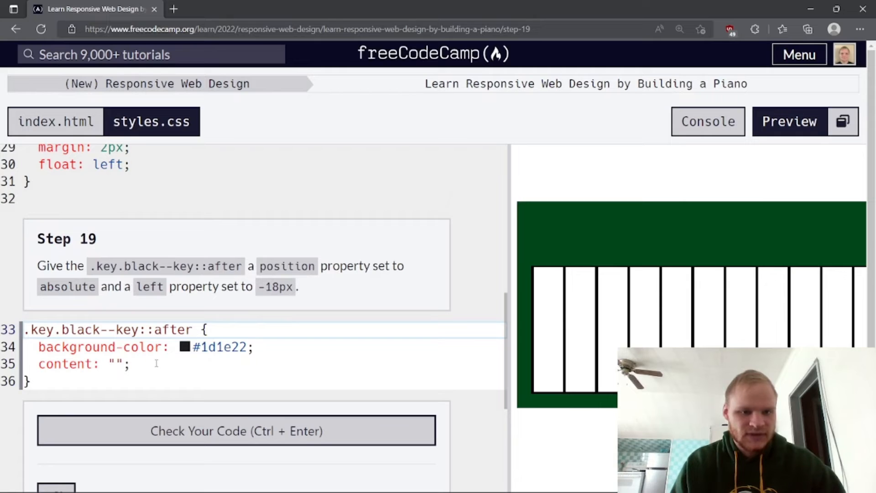
key(Enter)
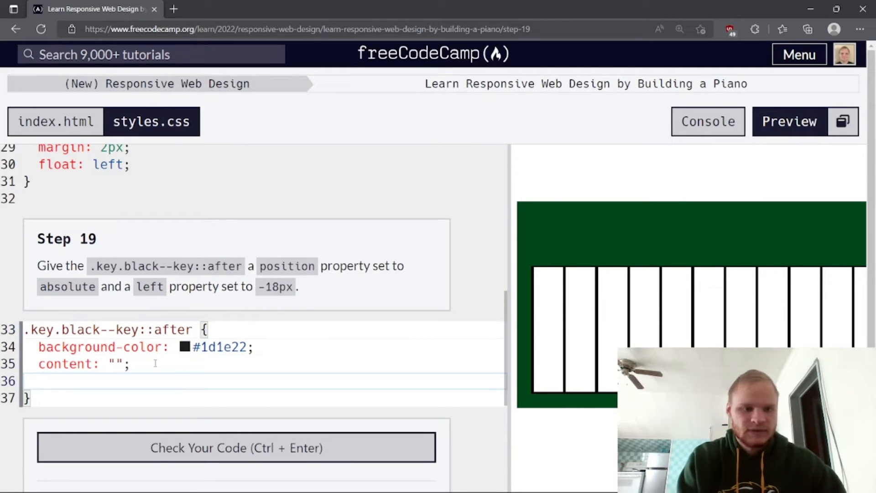
text(position:)
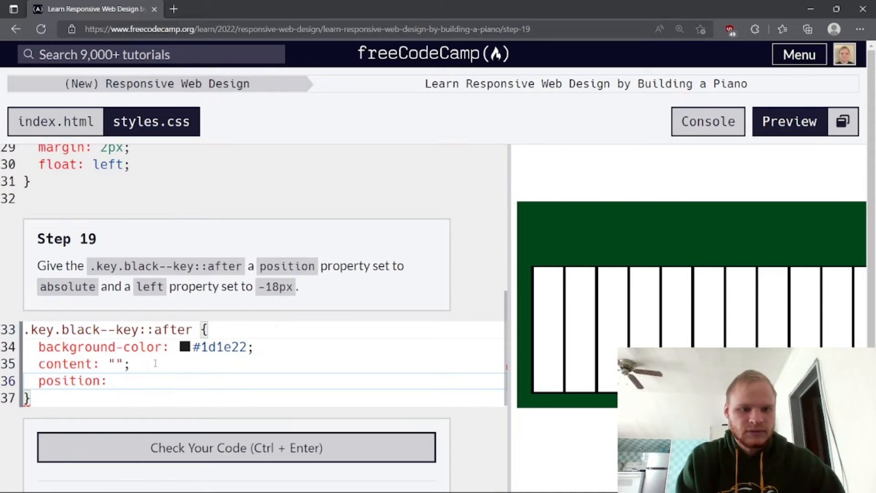
text(absolute)
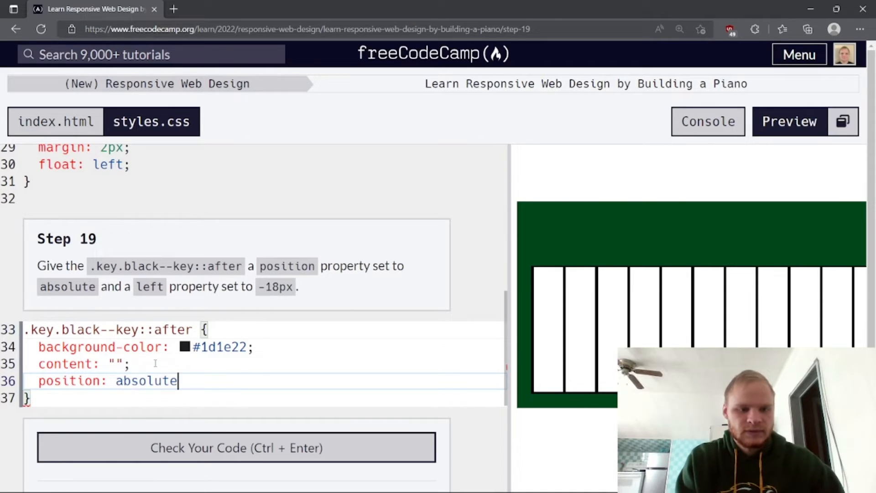
text(;)
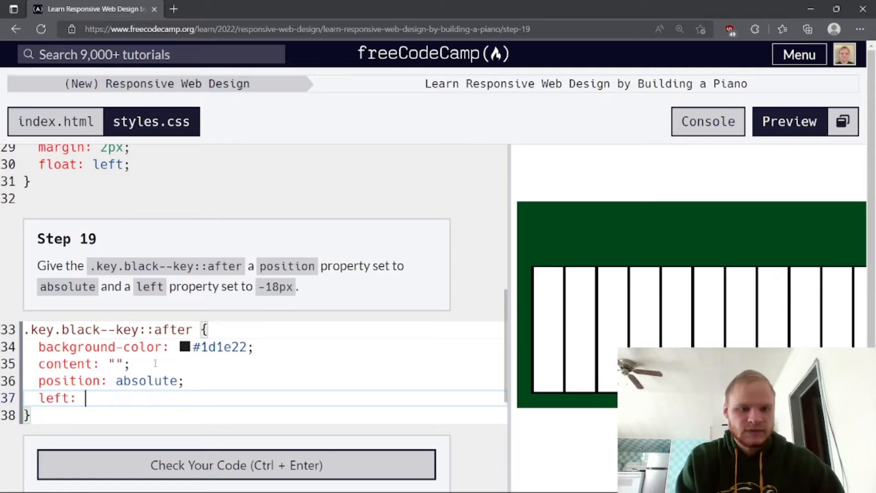
text(-18px;)
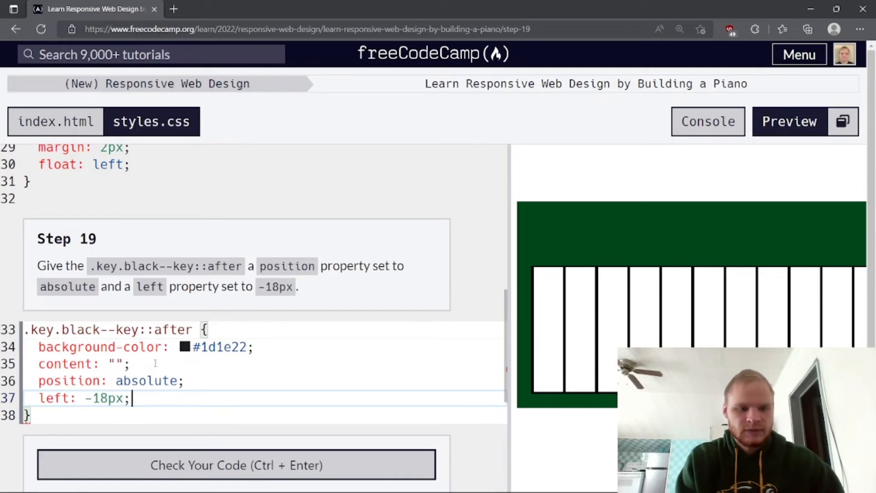
click(236, 464)
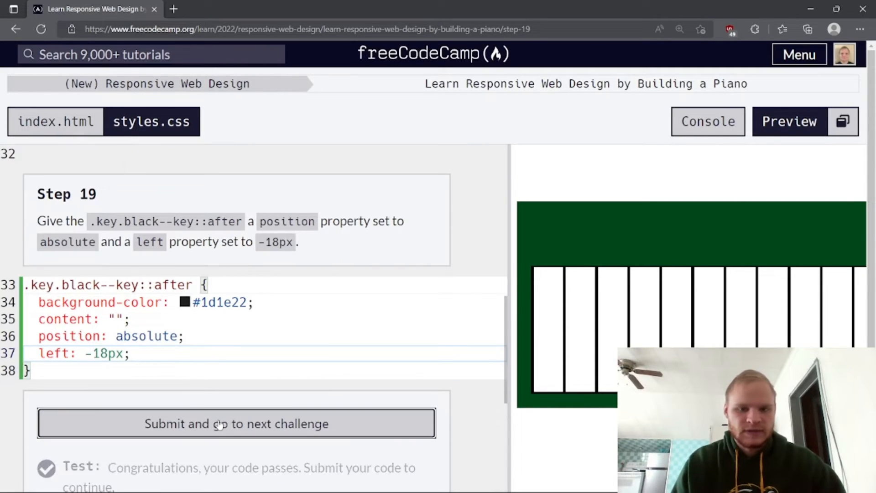
- Submit step 19, then give the ::after rule width 32px and height 100px
click(235, 422)
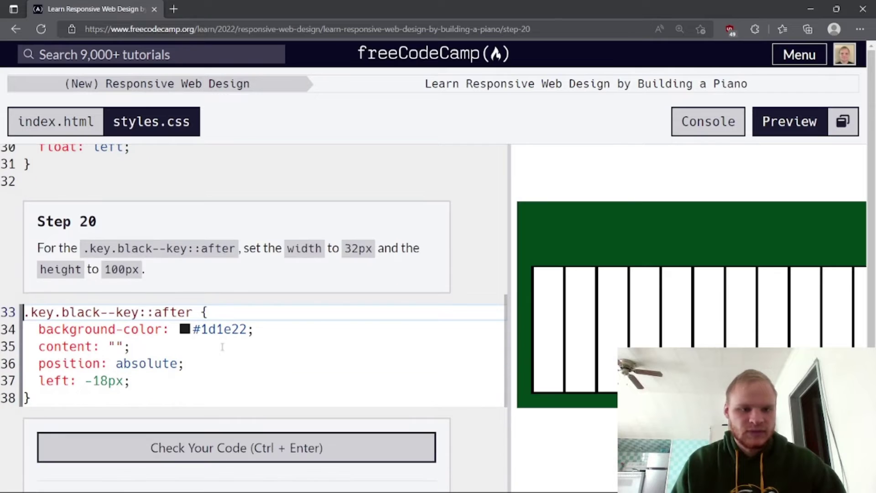
text(with)
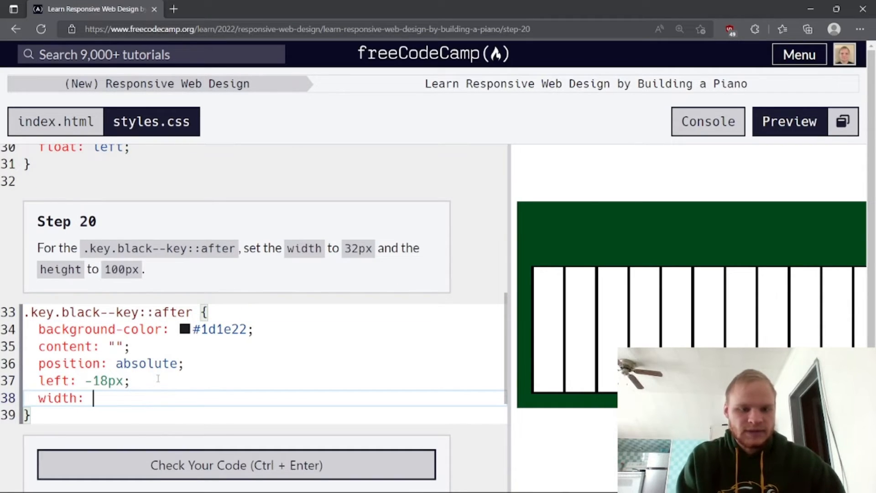
text(32px;)
text(height: 100px;)
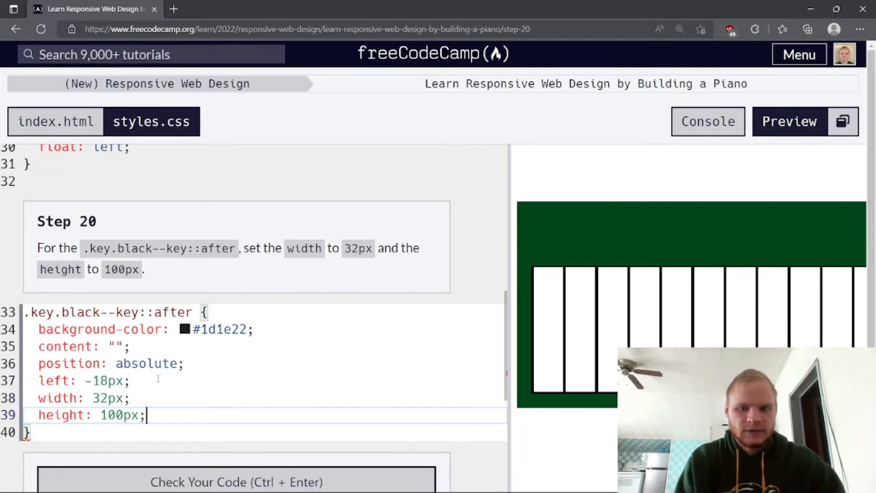
scroll(up, 3)
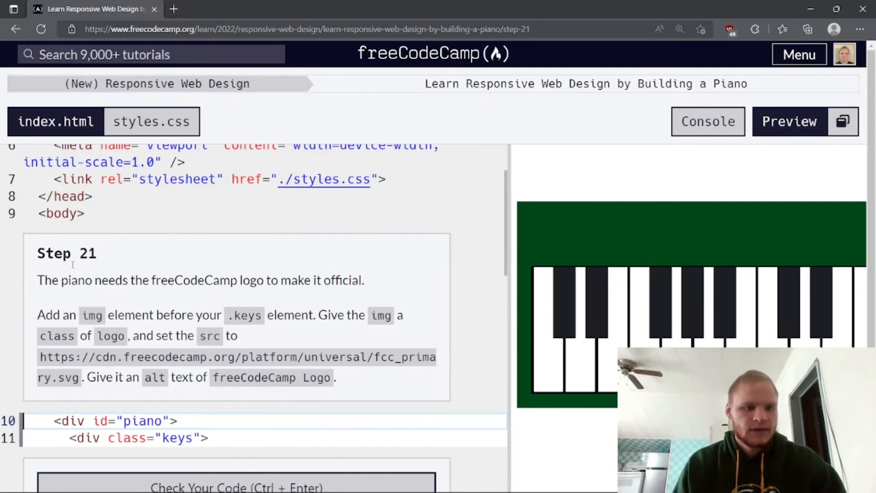
mouse_move(294, 298)
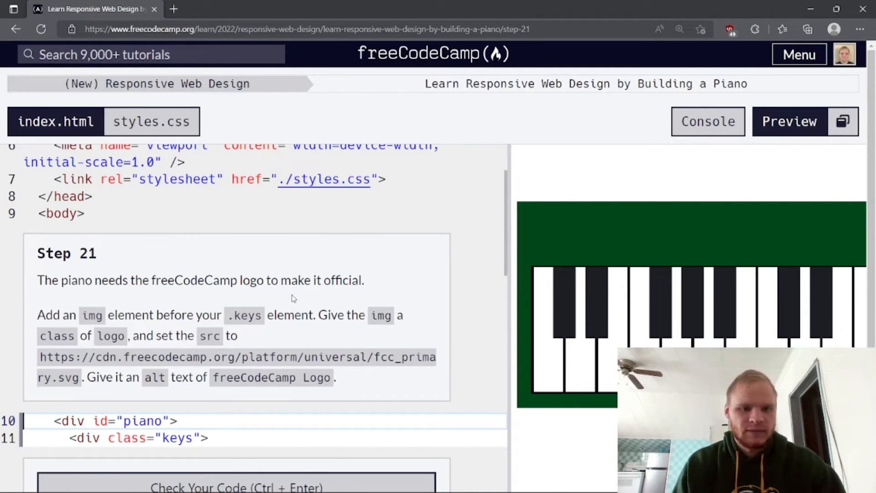
- Insert an img with class logo and the fcc_primary.svg src inside the keys div
scroll(down, 3)
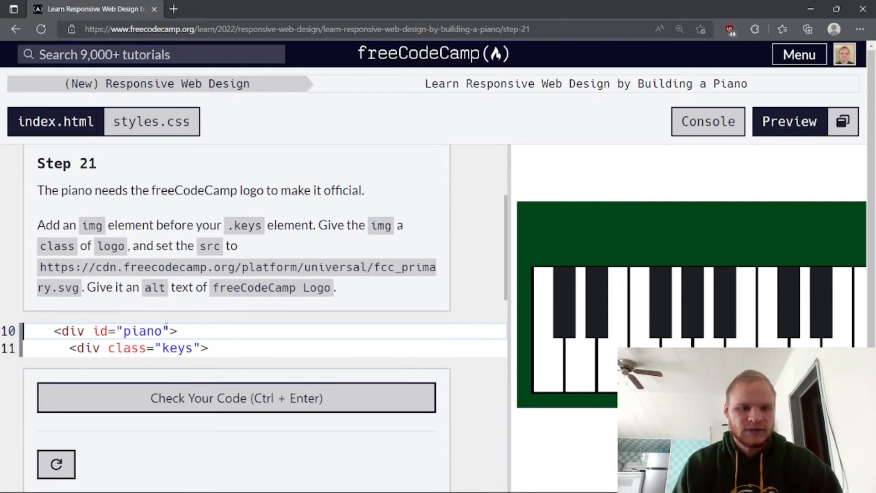
key(Enter)
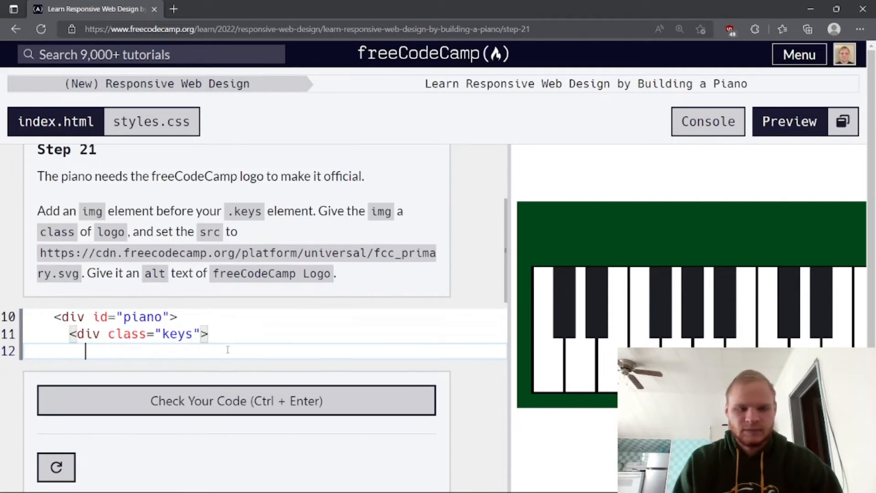
text(<img />)
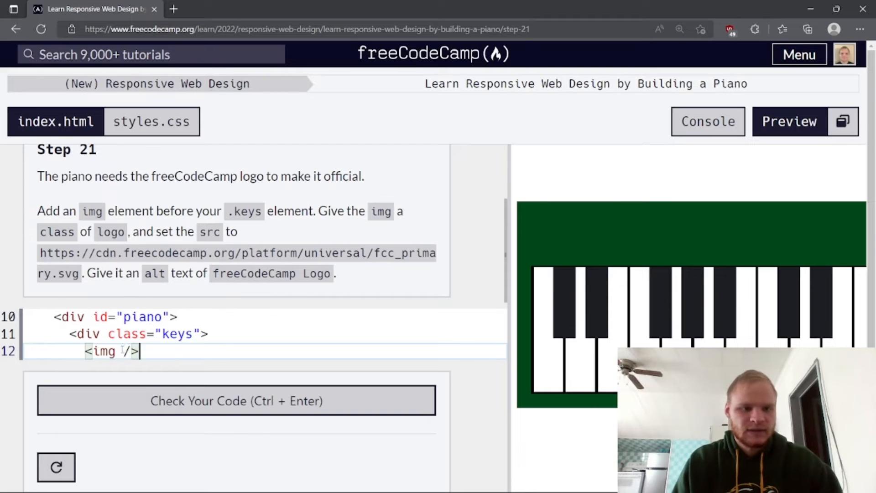
text(class="")
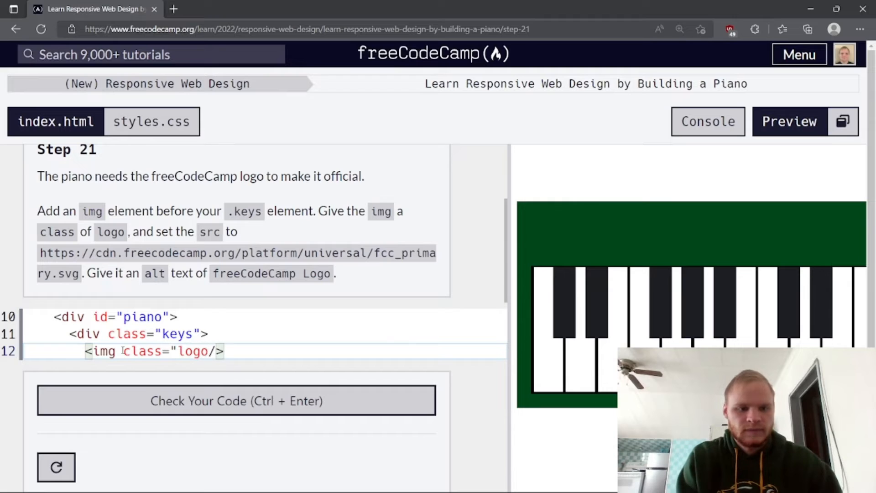
text(src=")
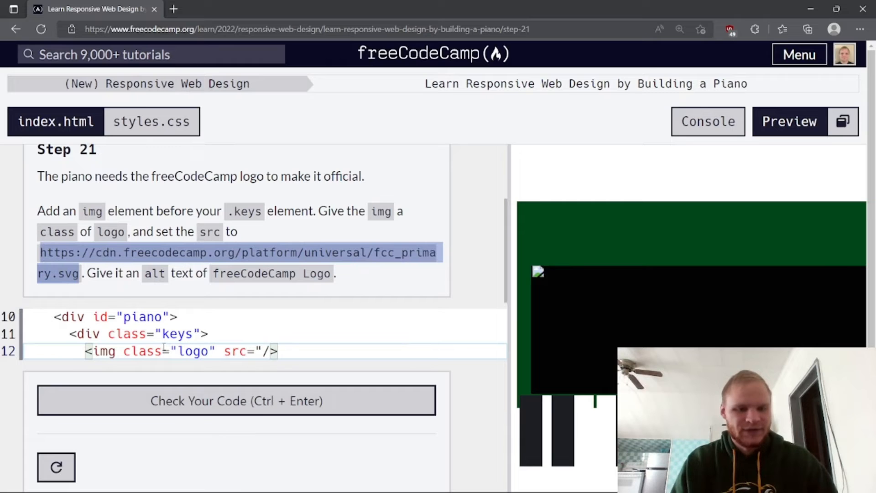
text(https://cdn.freecodecamp.org/platform/universal/fcc_primary.svg")
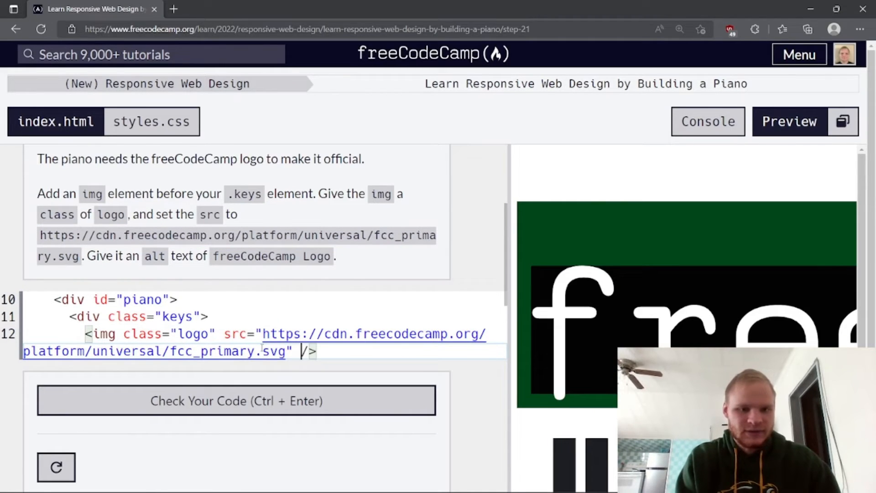
- Give the img alt="freeCodeCamp Logo" and check the code, which fails
text(alt=")
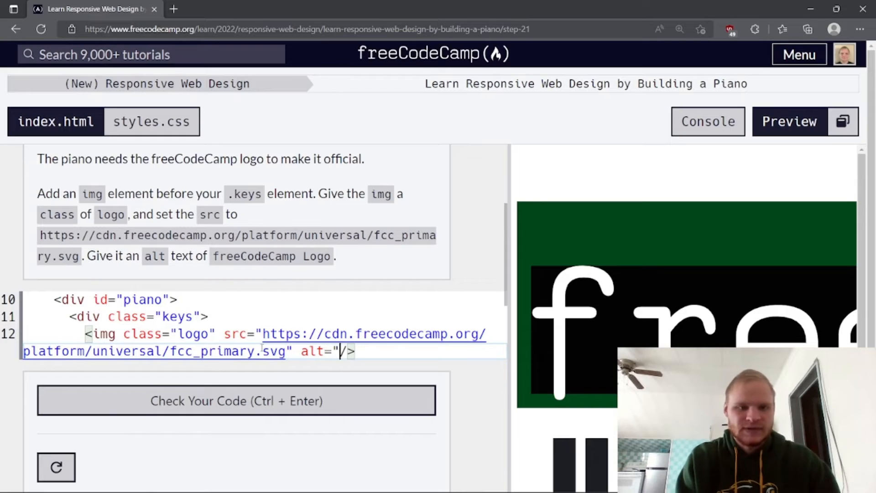
text(free)
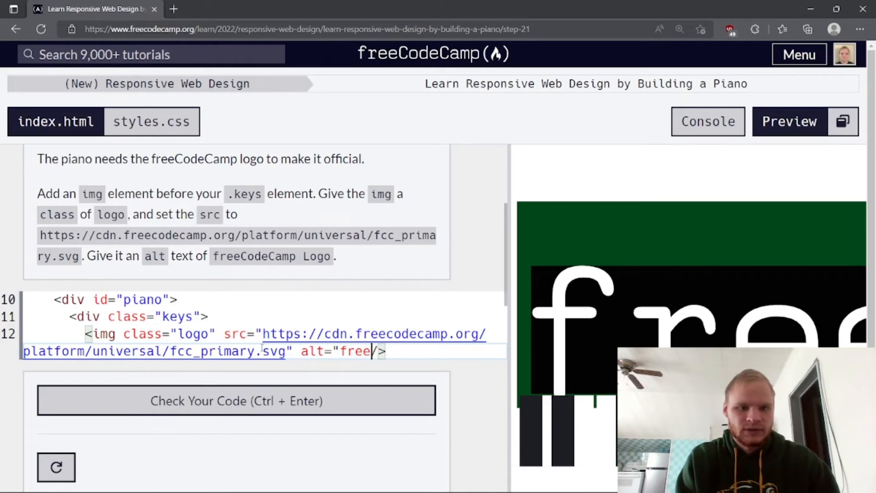
text(CodeC)
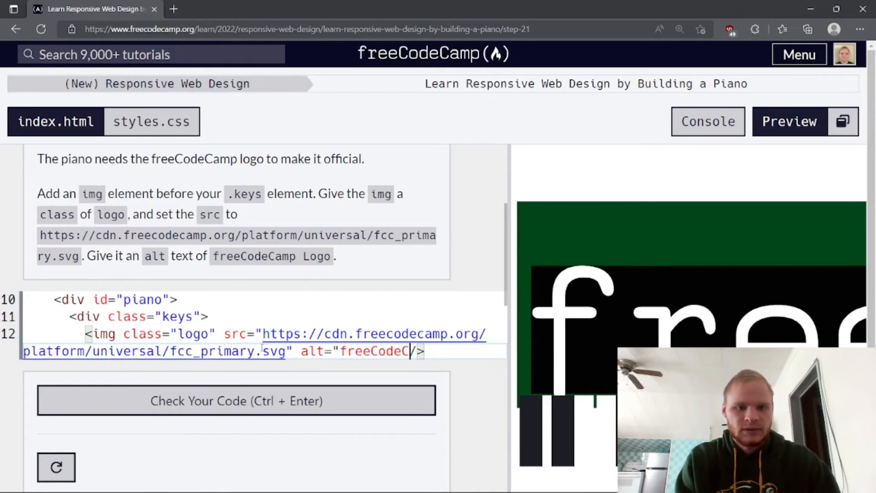
text(amp Logo")
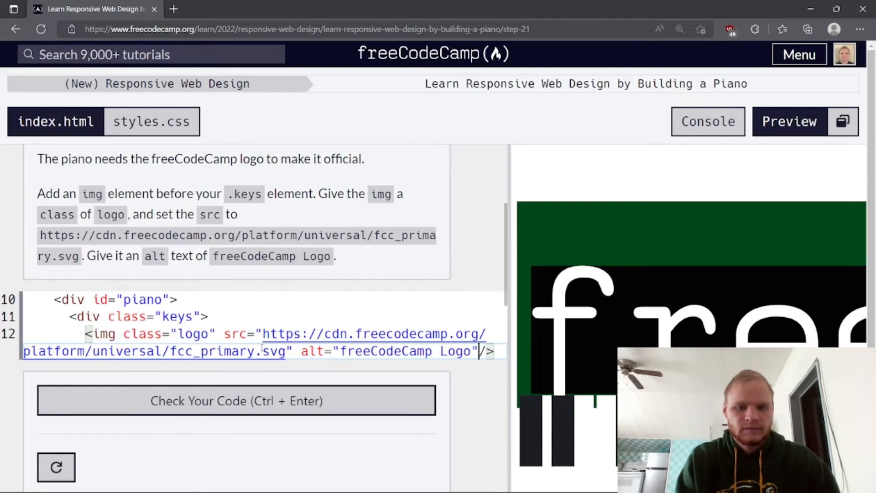
click(235, 401)
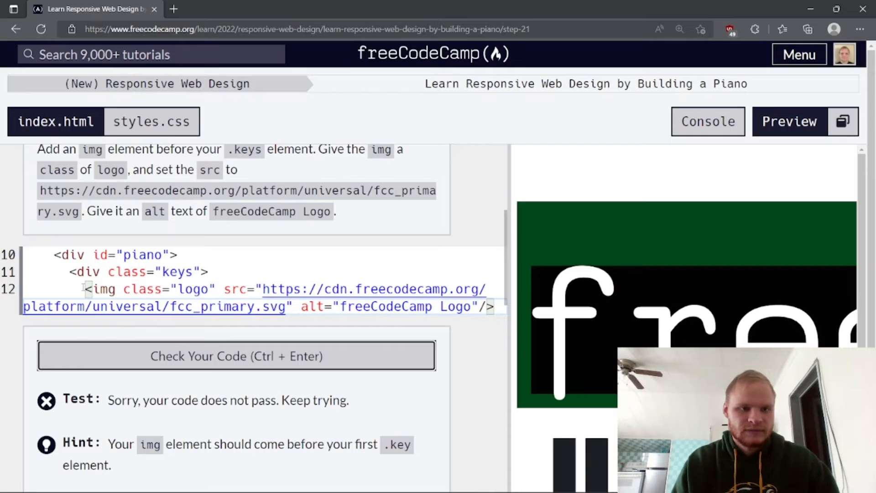
scroll(down, 3)
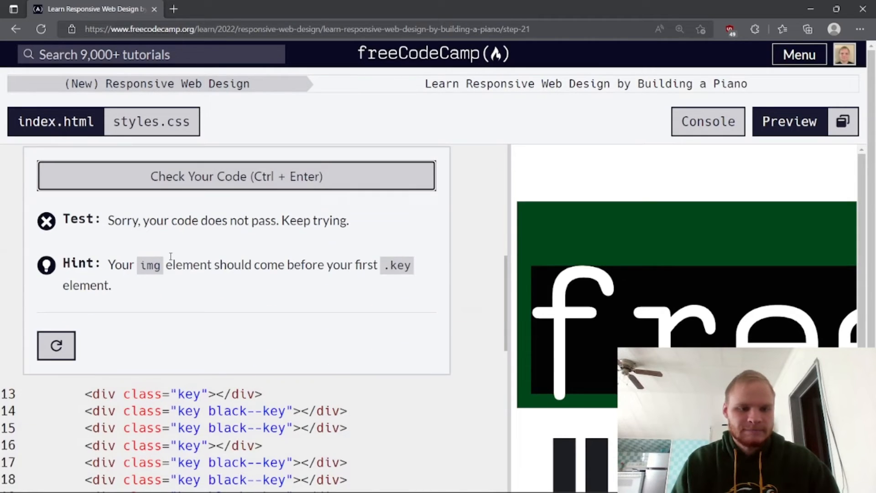
scroll(up, 3)
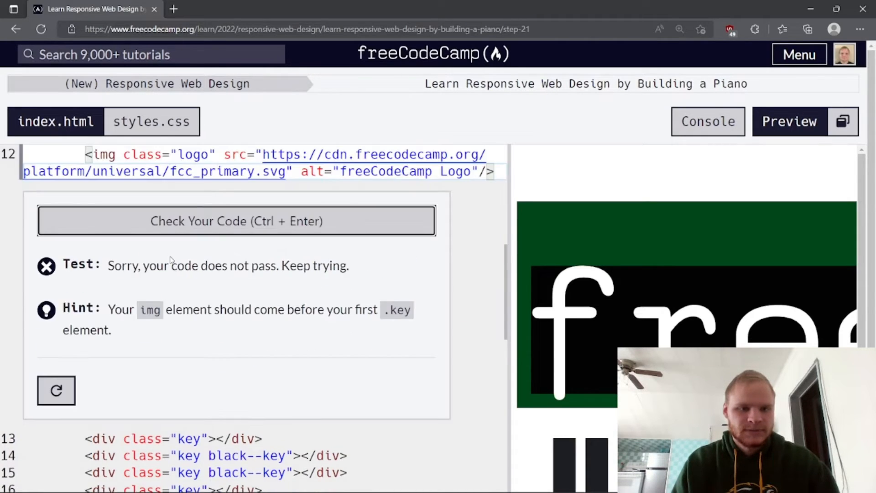
scroll(up, 3)
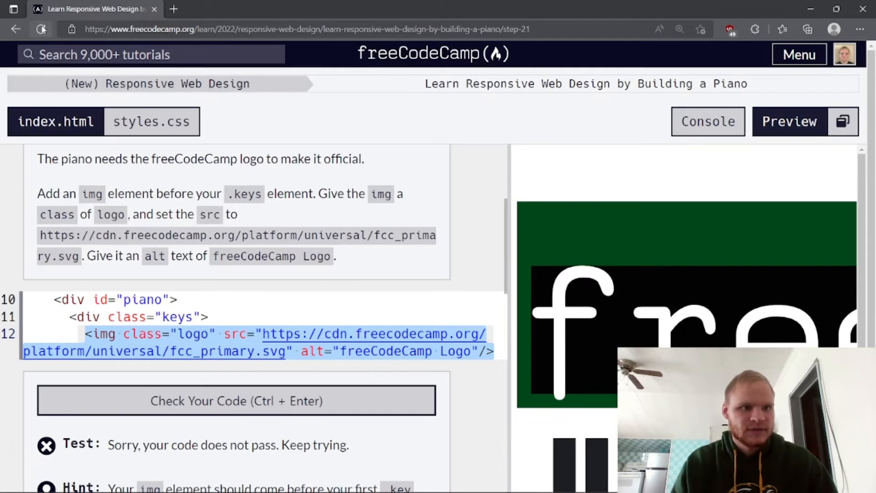
scroll(up, 3)
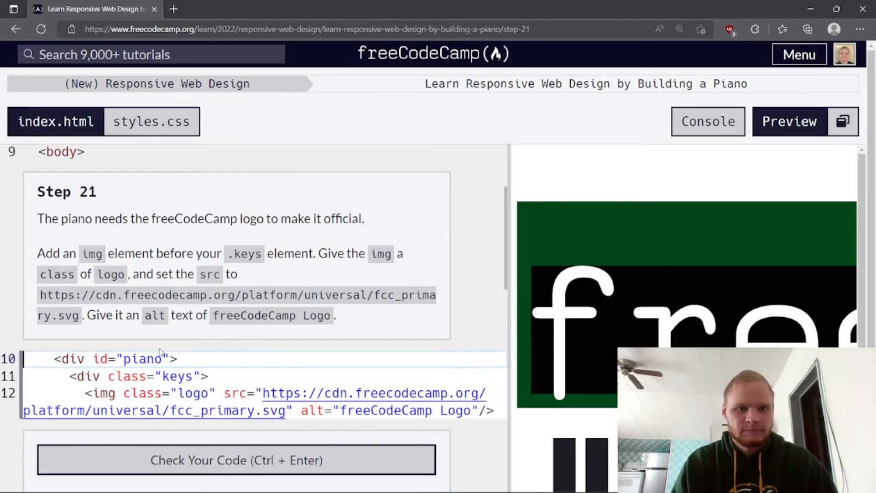
click(55, 392)
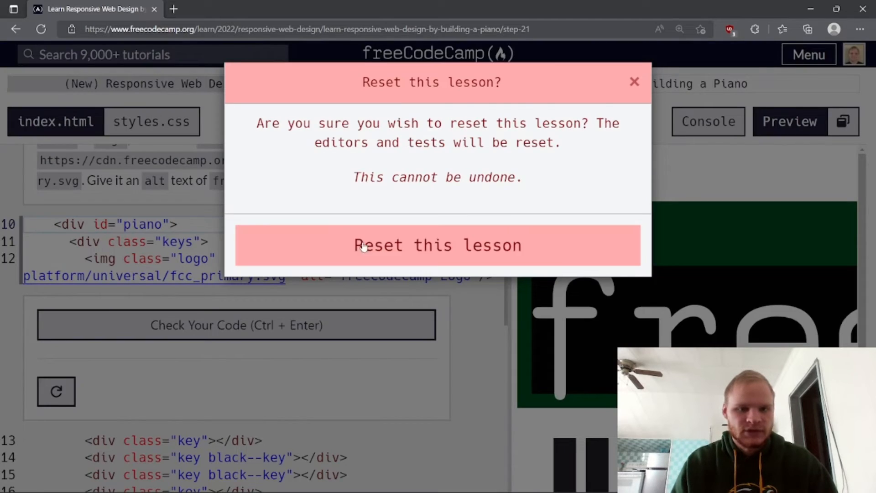
click(437, 245)
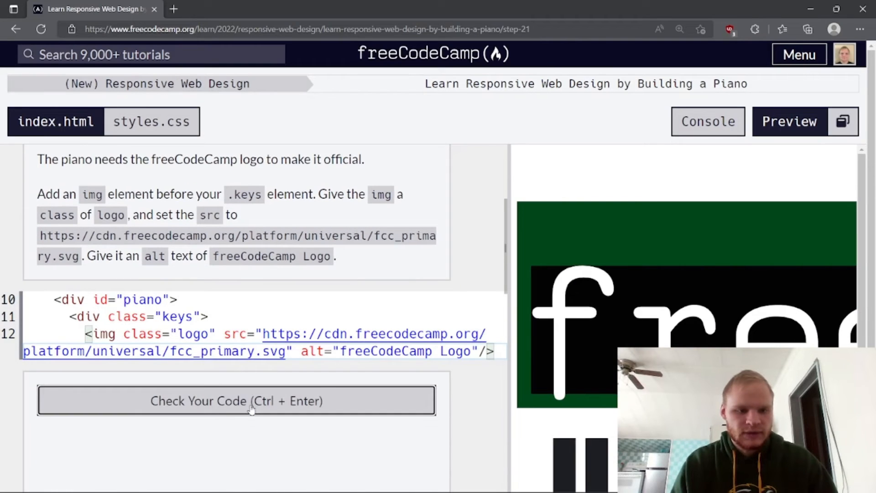
click(236, 399)
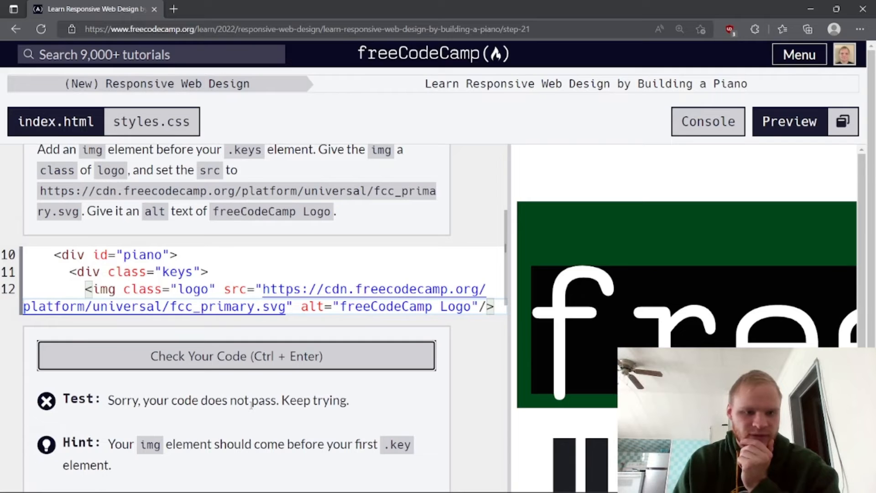
- Move the logo img above the keys div, pass the check and submit to reach Step 22
double_click(178, 272)
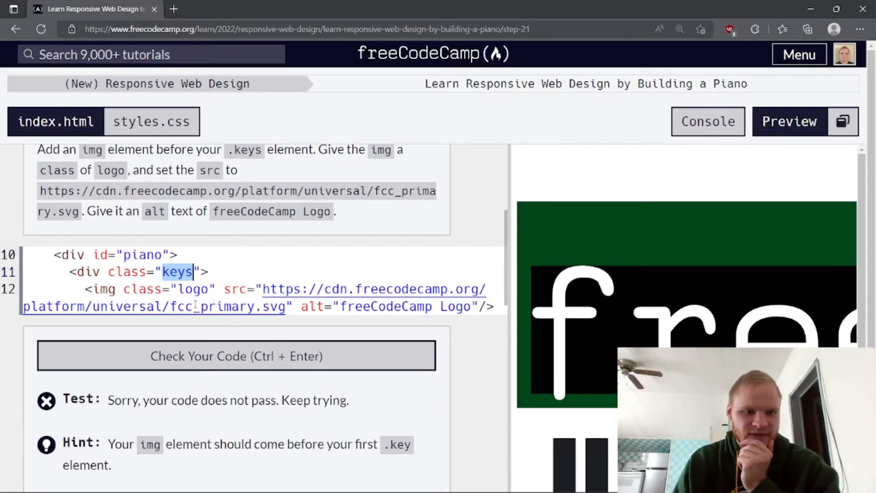
scroll(down, 3)
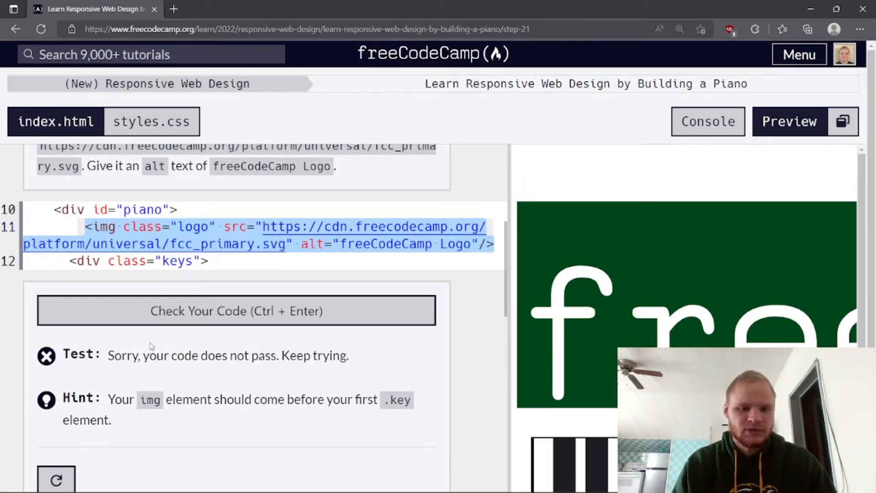
click(237, 311)
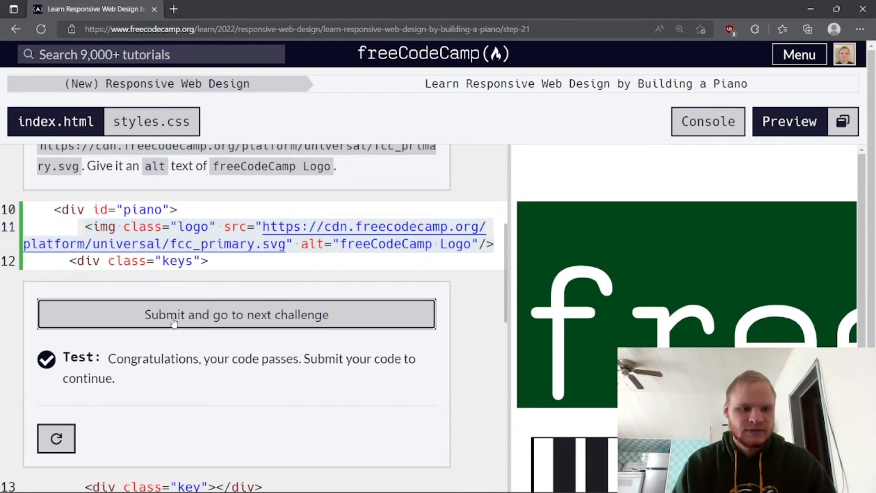
click(237, 314)
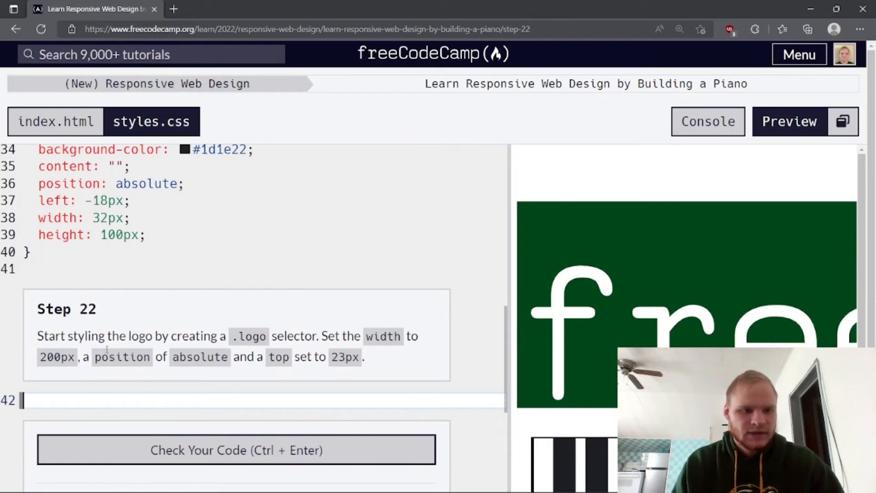
mouse_move(188, 351)
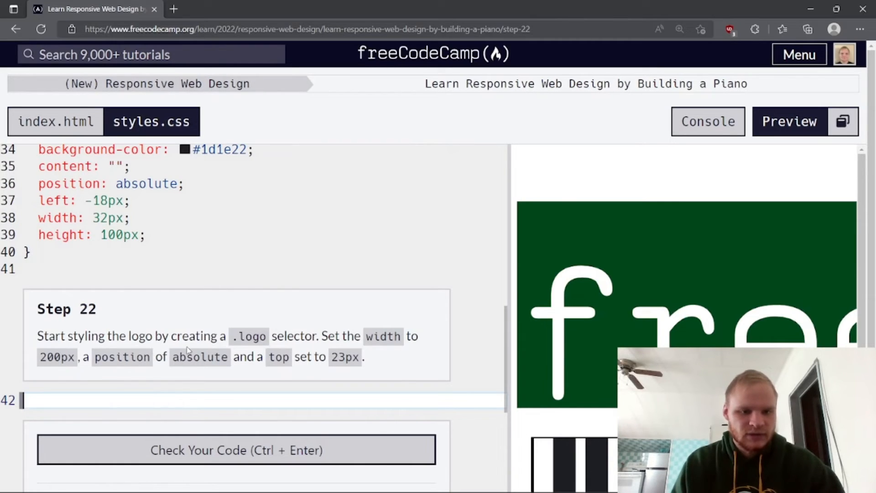
- Add a .logo rule with width 200px, position absolute and top 23px, then check it
scroll(down, 3)
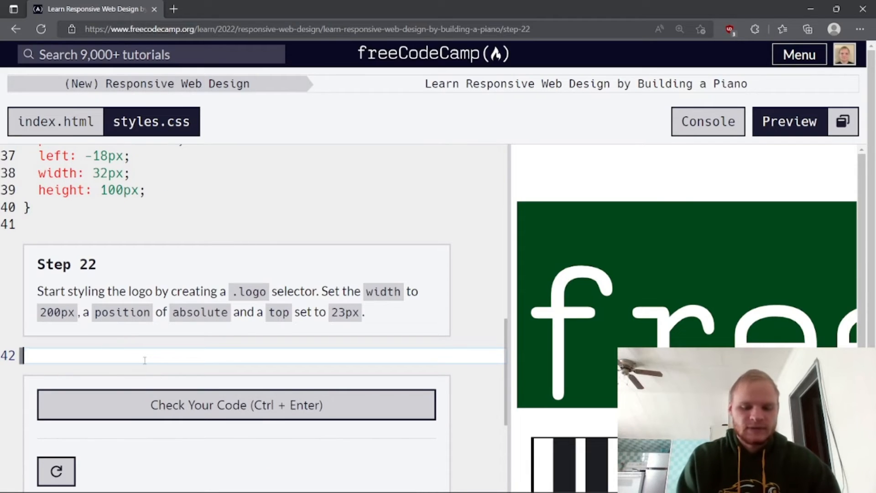
text(.logo {)
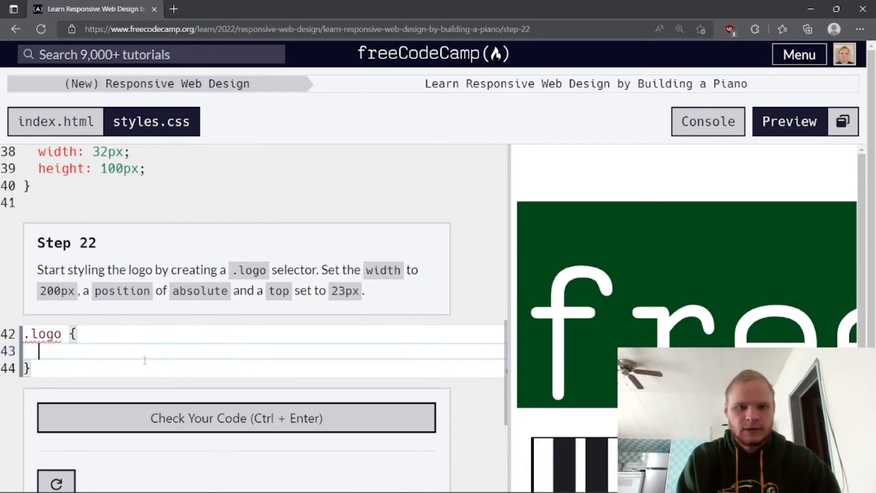
text(width:)
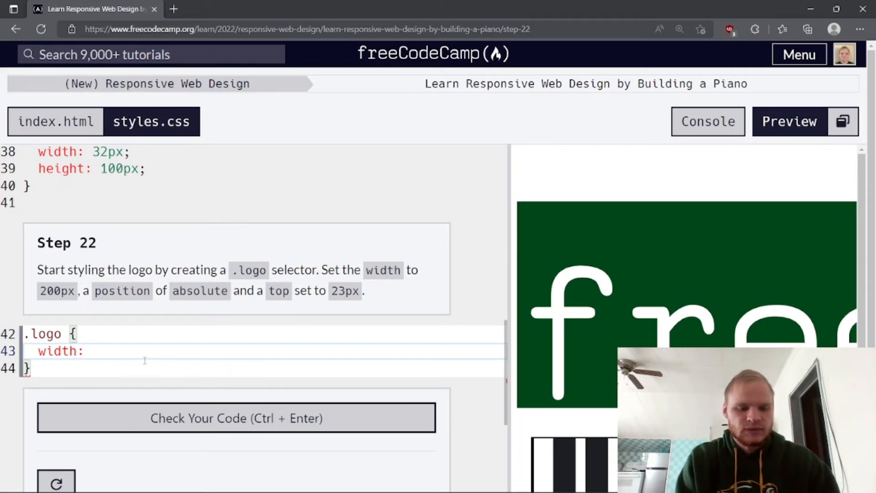
text(200px;)
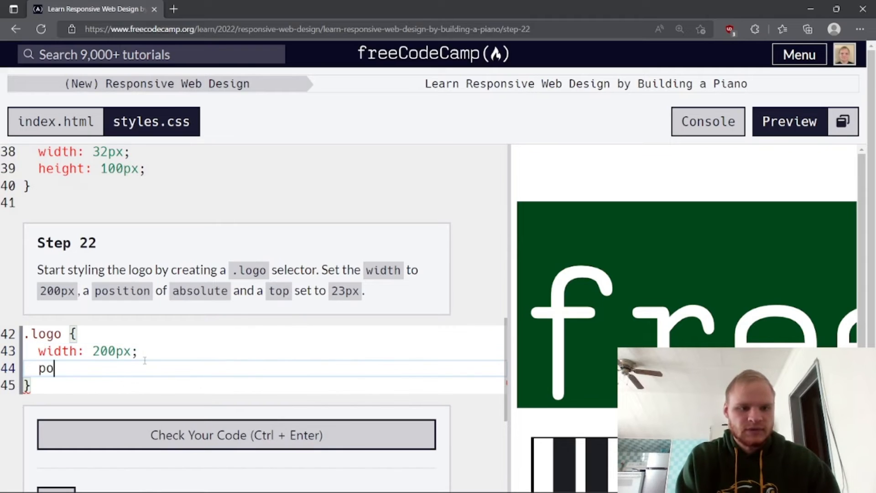
text(sition)
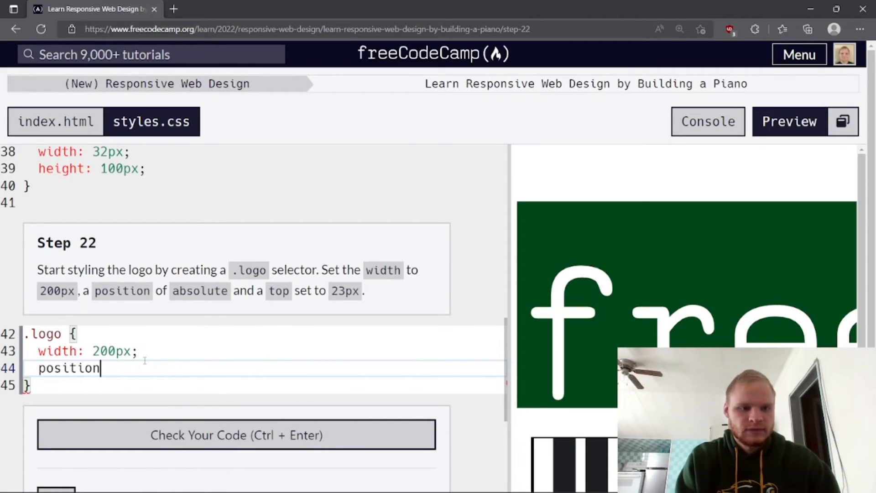
text(: absolute)
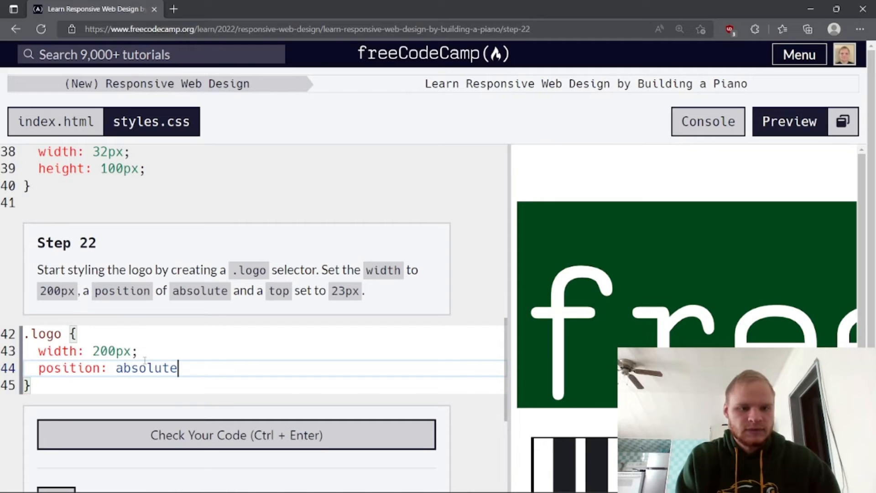
text(;)
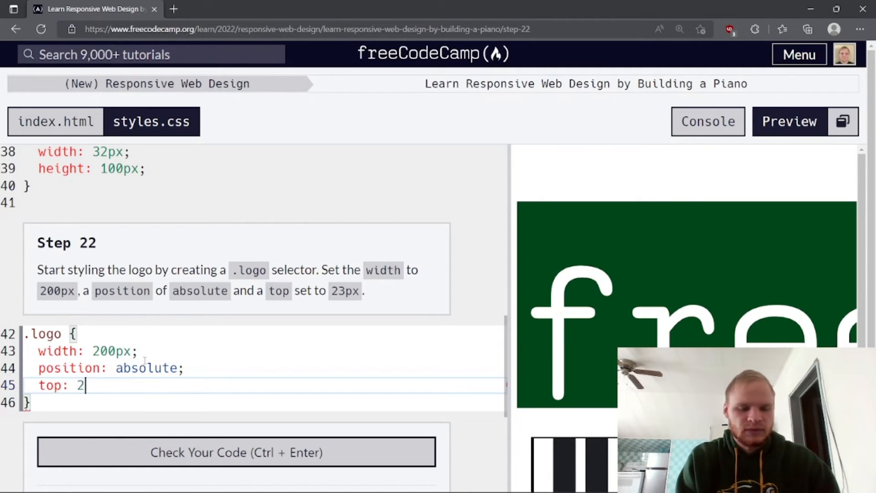
text(3px;)
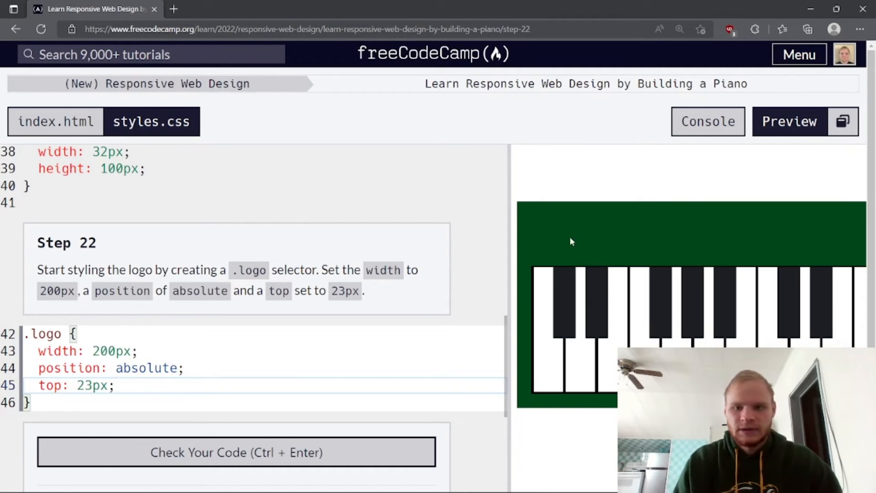
mouse_move(321, 340)
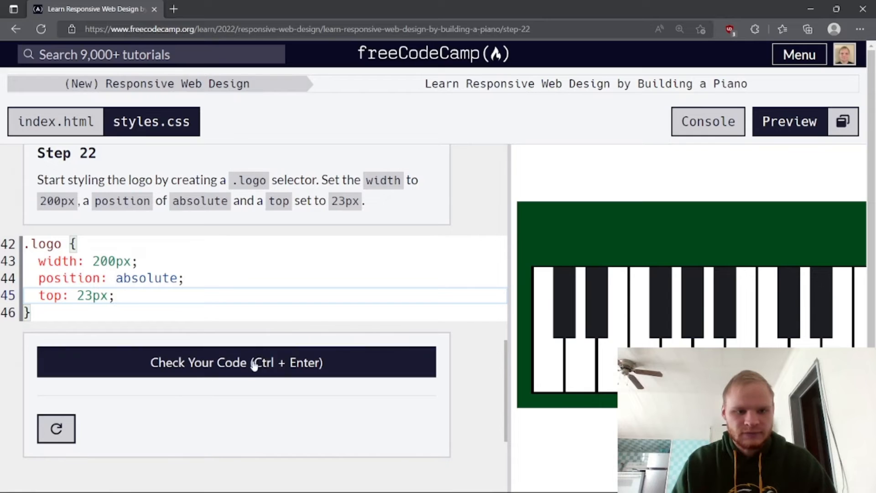
click(235, 362)
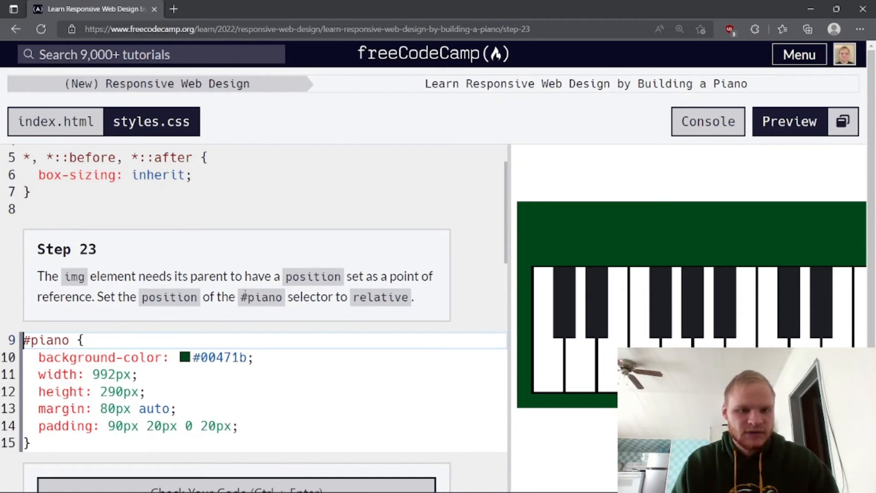
mouse_move(312, 290)
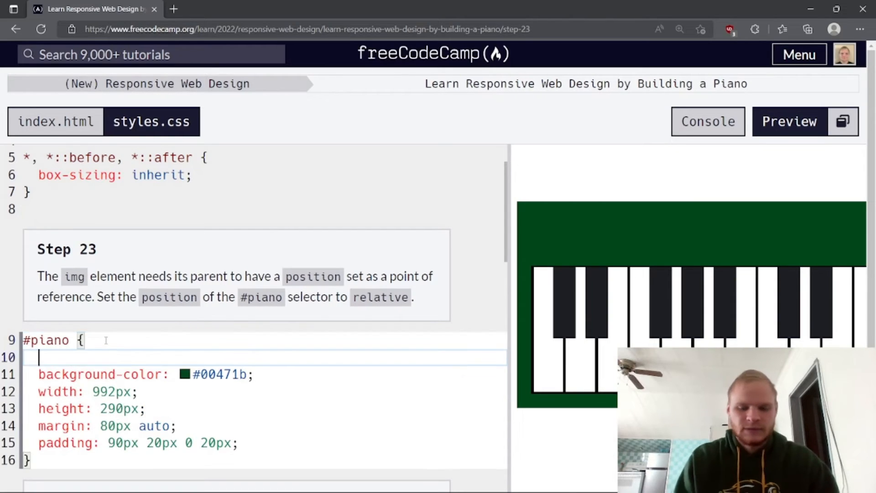
- Add position: relative to #piano and submit to open Step 24
text(position)
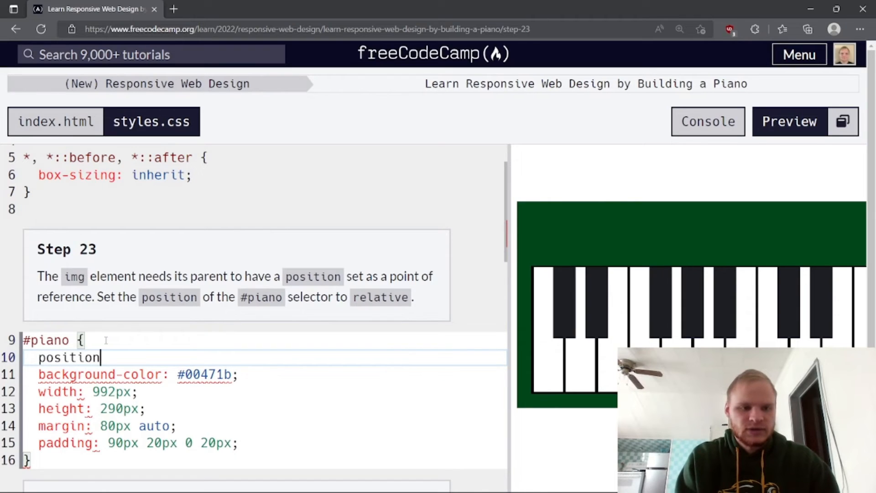
text(: relative;)
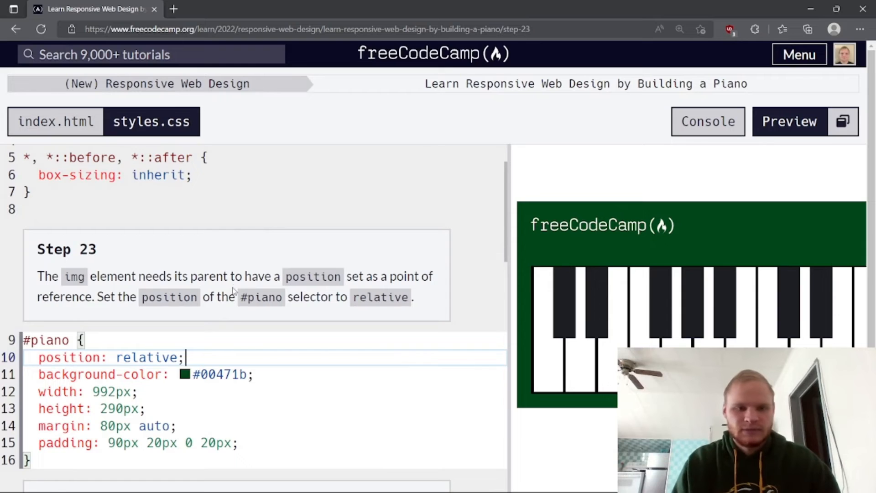
scroll(down, 3)
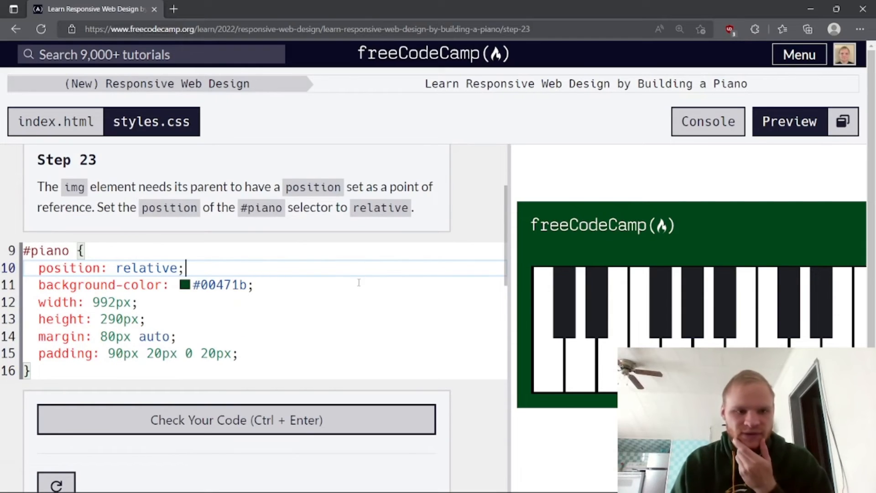
mouse_move(319, 311)
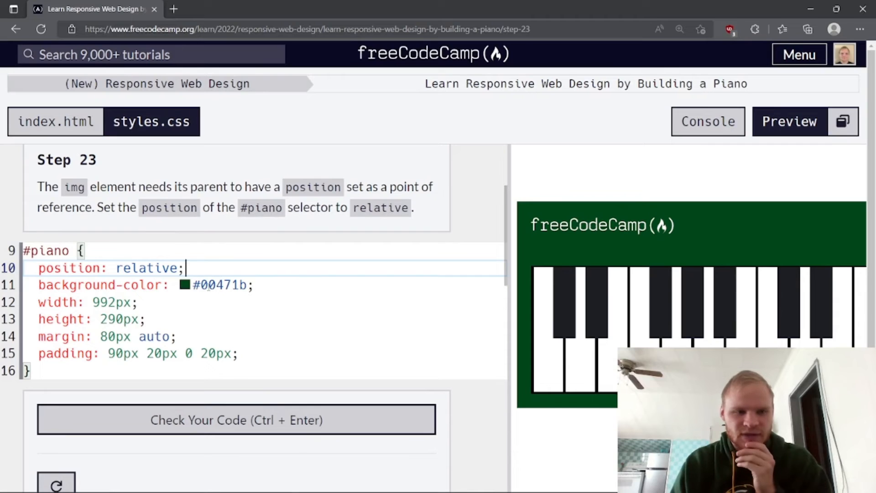
mouse_move(210, 366)
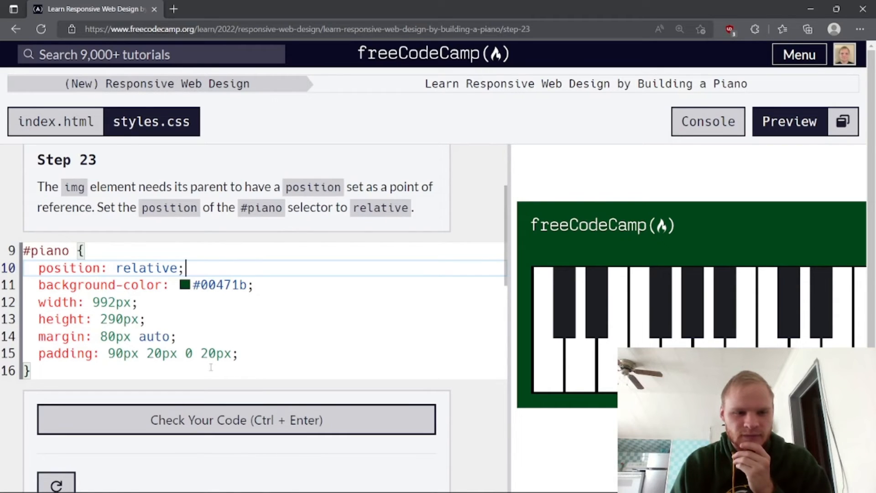
click(235, 420)
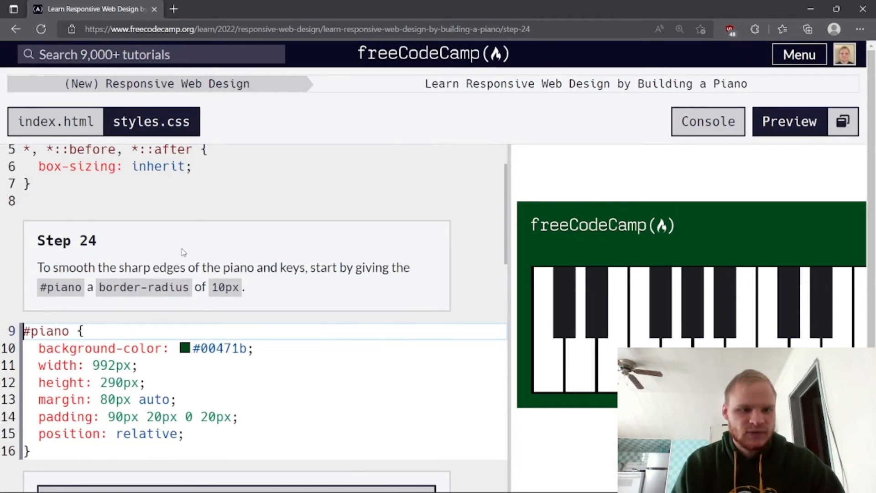
mouse_move(276, 267)
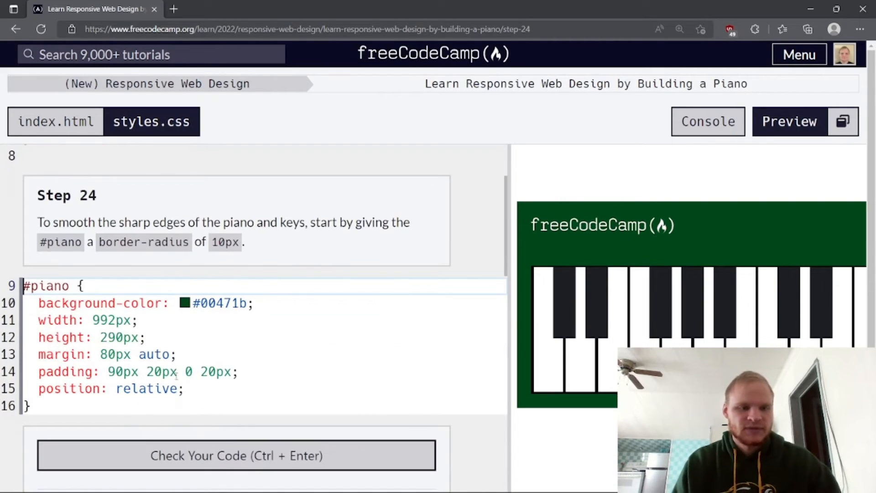
- Give #piano a 10px border-radius and submit to reach Step 25
key(enter)
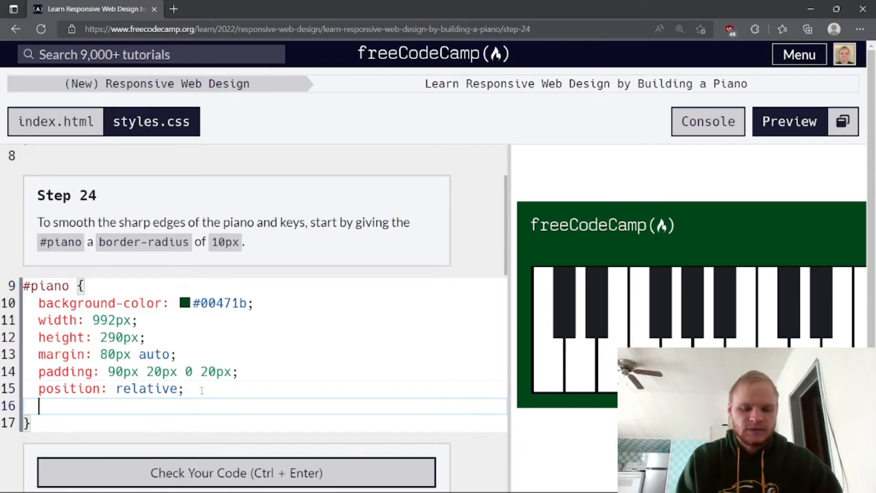
text(border-radius: 10px;)
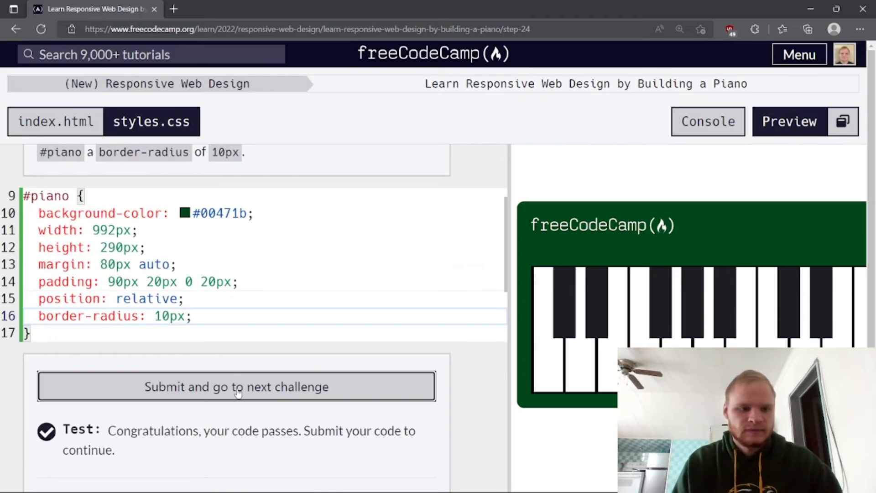
click(236, 386)
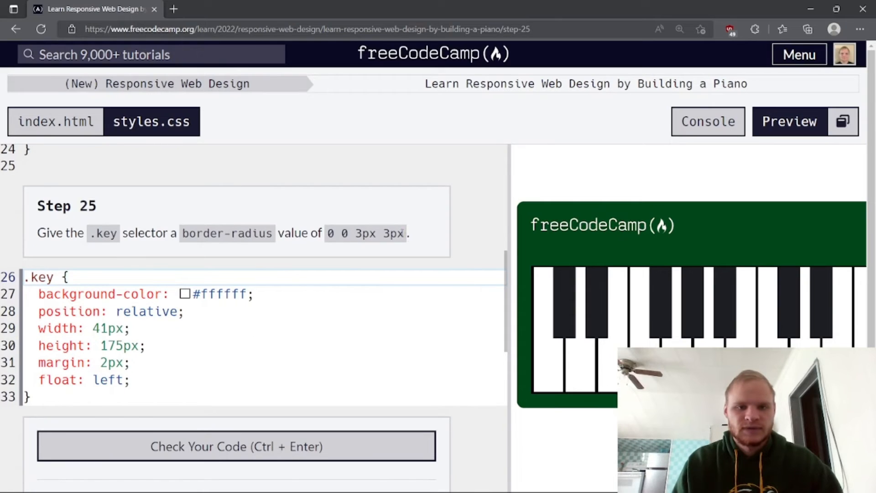
- Give .key border-radius 0 0 3px 3px, check it and submit to reach Step 26
scroll(down, 3)
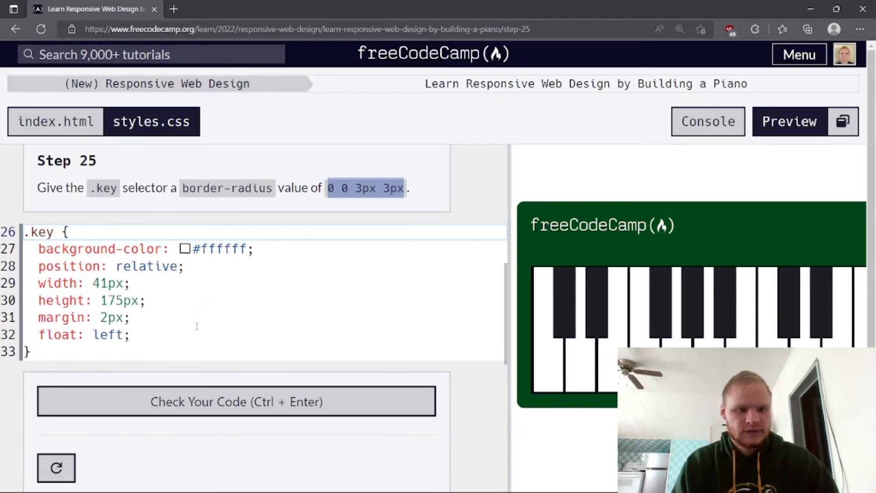
text(borde)
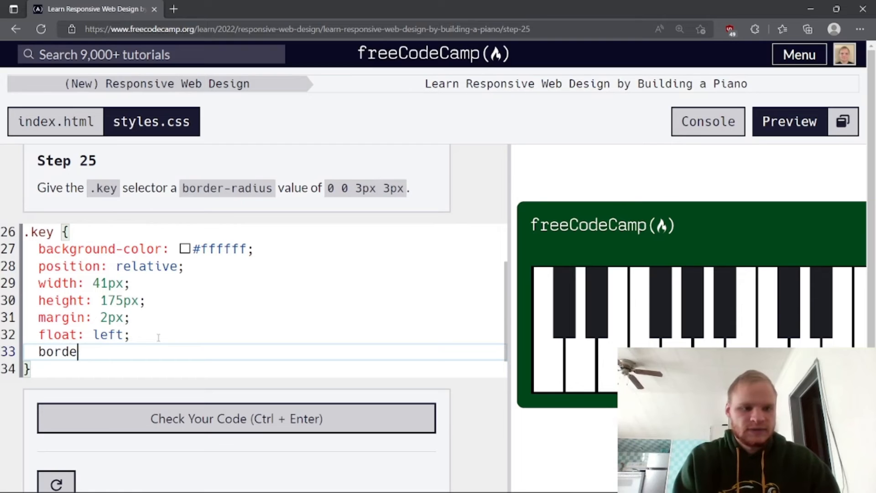
text(r-radius:)
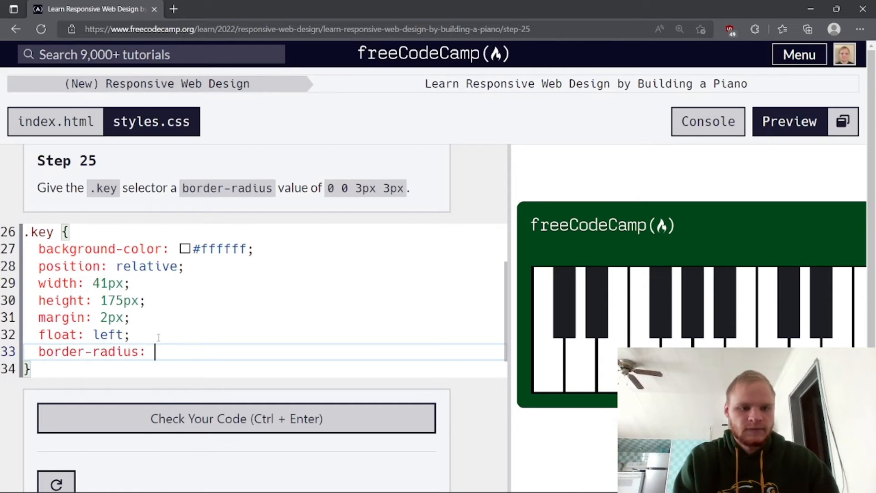
text(0 0 3px 3px;)
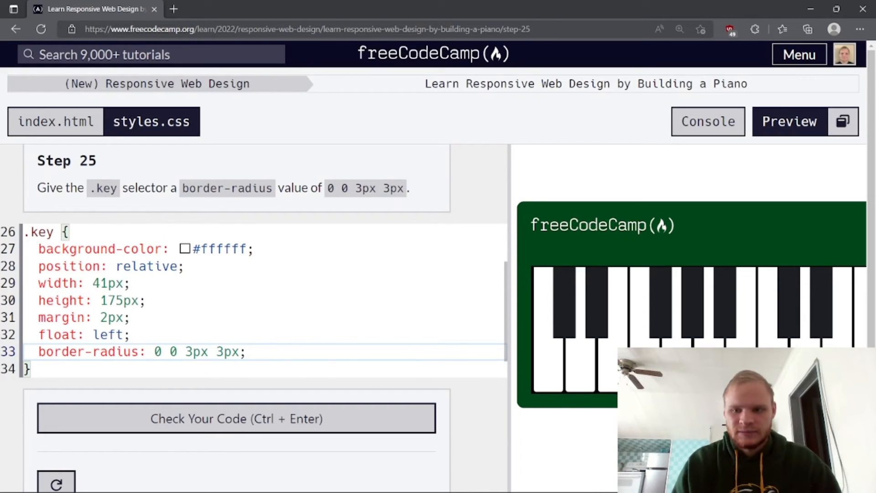
click(235, 418)
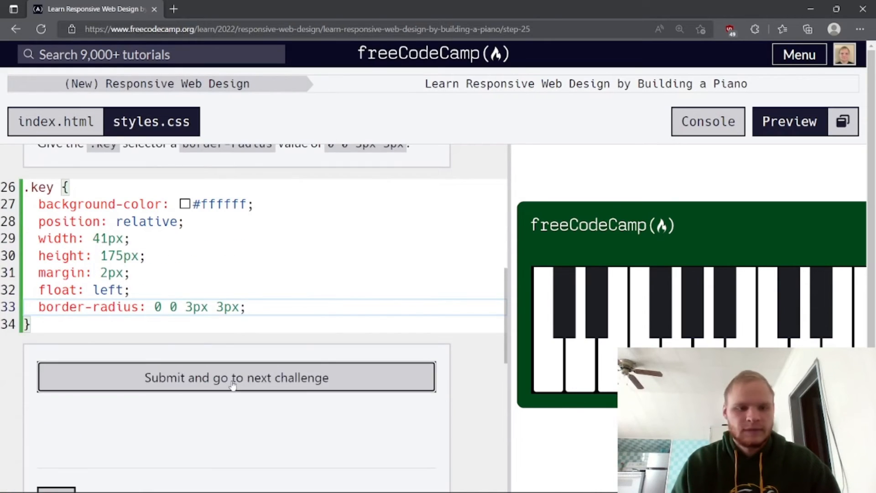
click(235, 377)
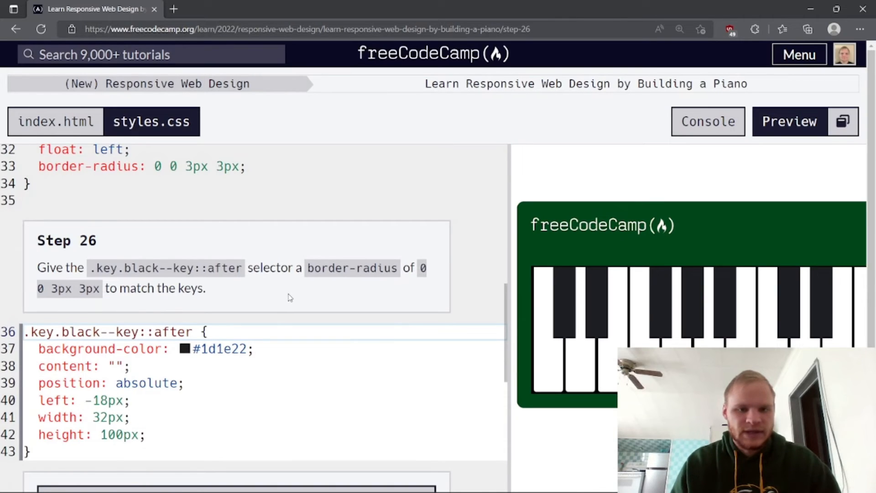
- Give .key.black--key::after border-radius 0 0 3px 3px as well
scroll(down, 3)
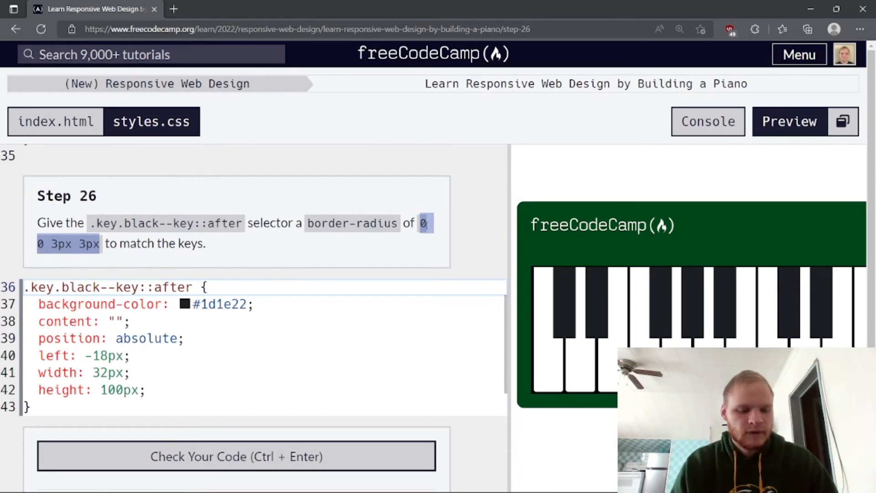
text(b)
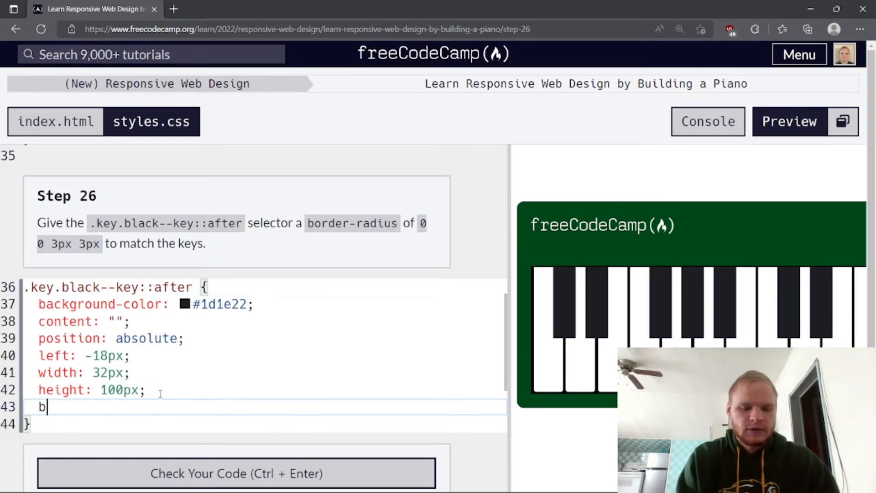
text(order-rad)
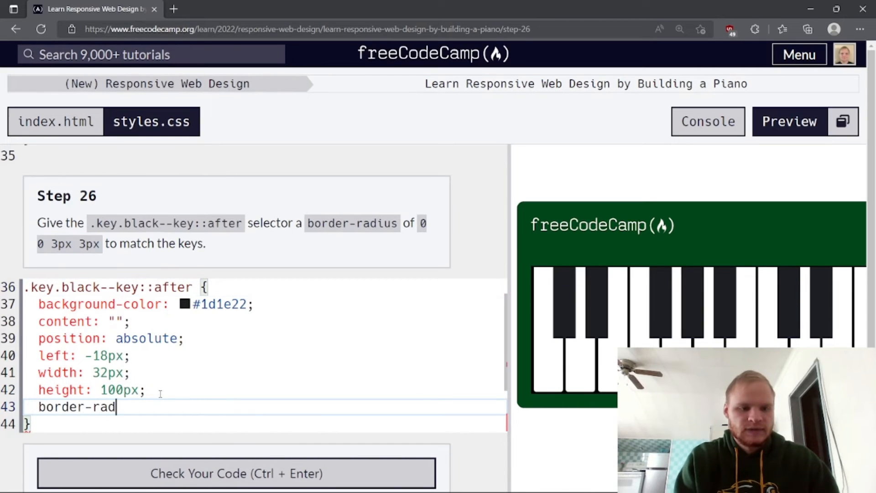
text(ius: 0 0 3px 3px)
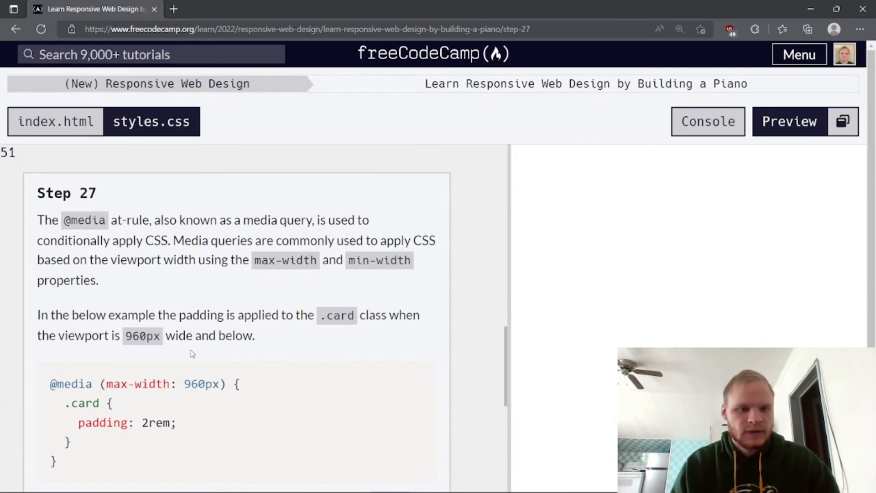
click(788, 122)
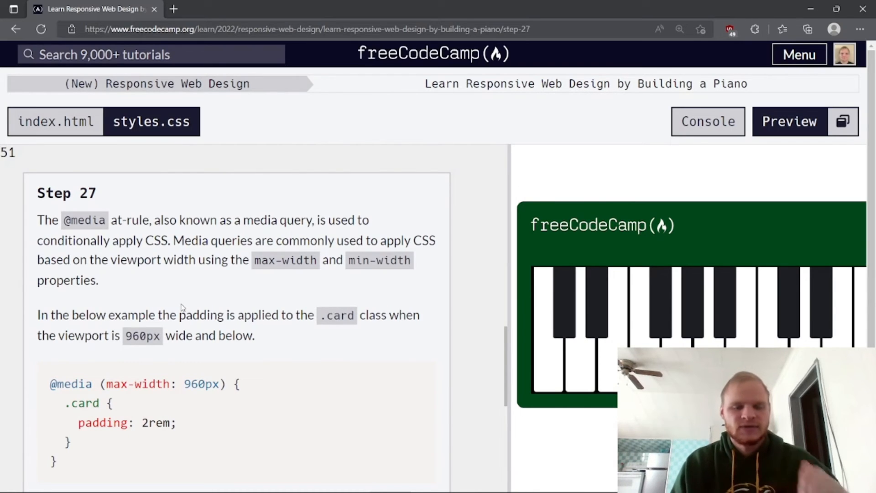
mouse_move(187, 297)
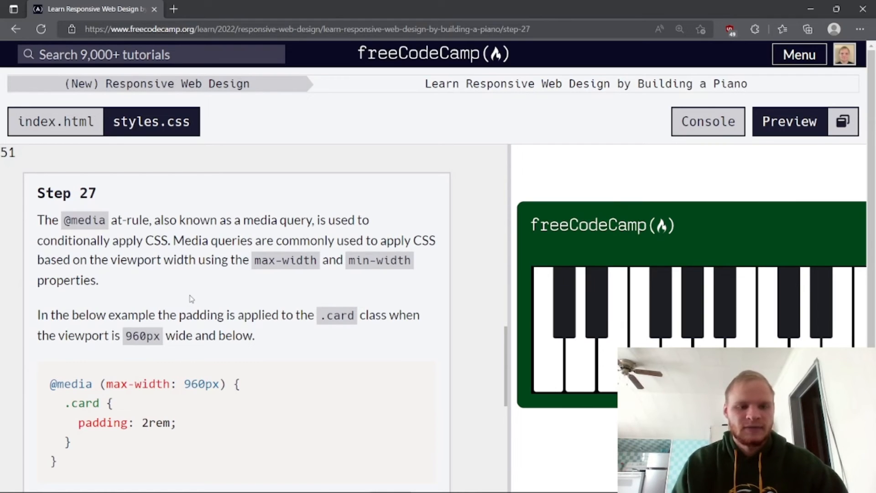
mouse_move(231, 293)
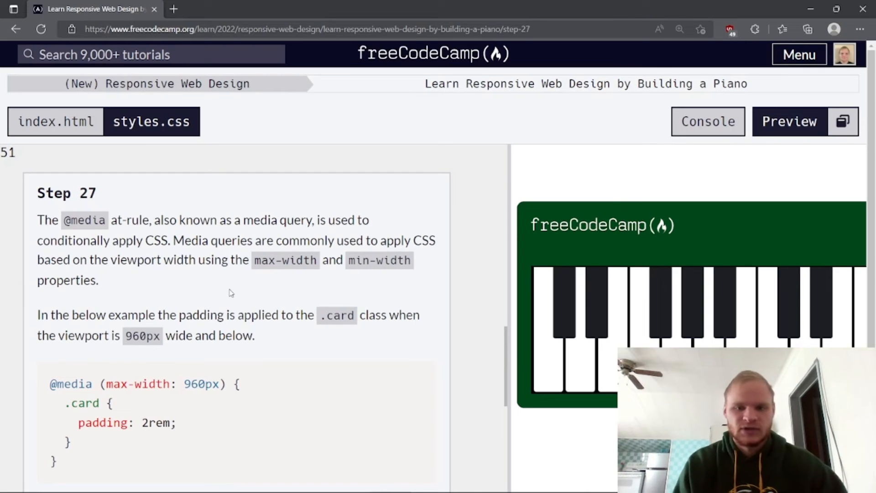
scroll(down, 3)
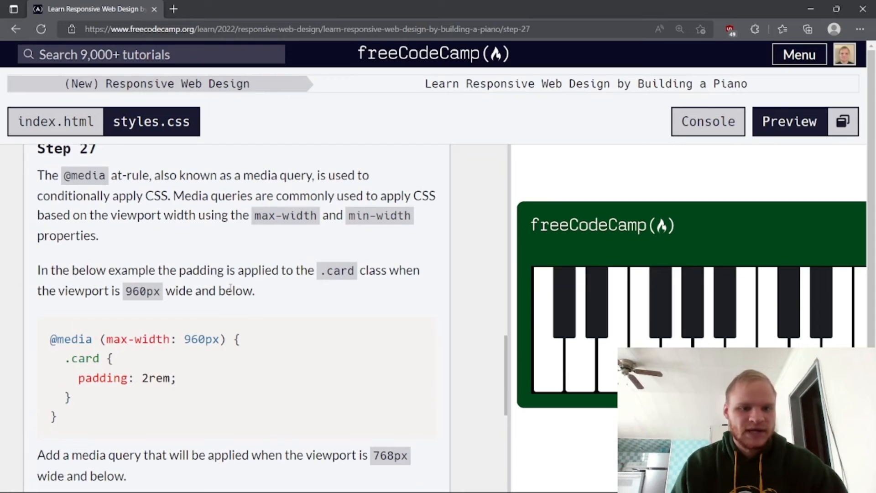
mouse_move(282, 293)
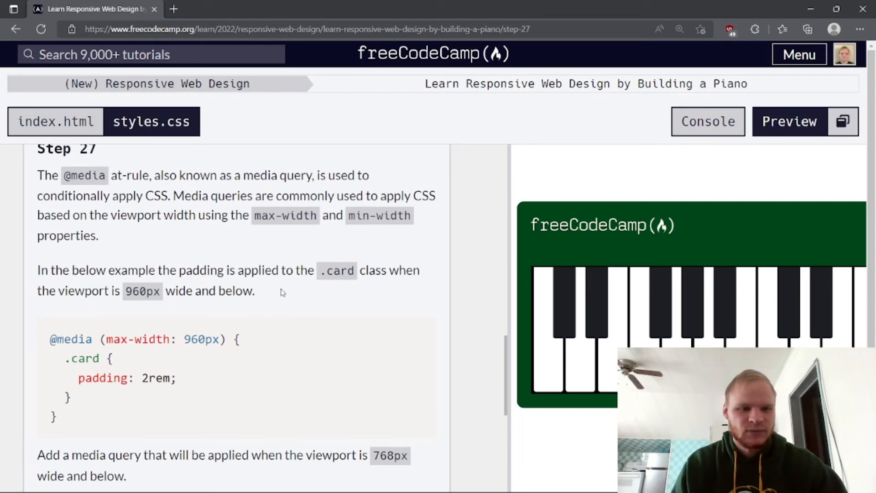
mouse_move(273, 298)
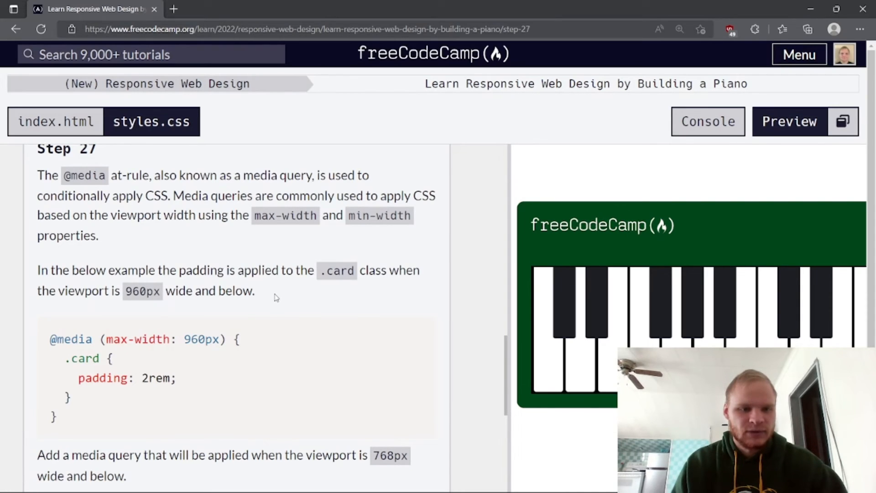
scroll(down, 3)
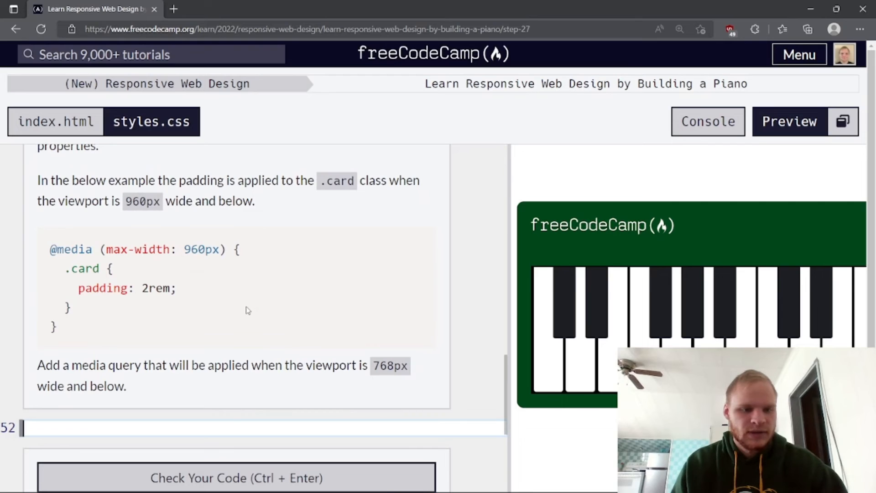
mouse_move(100, 327)
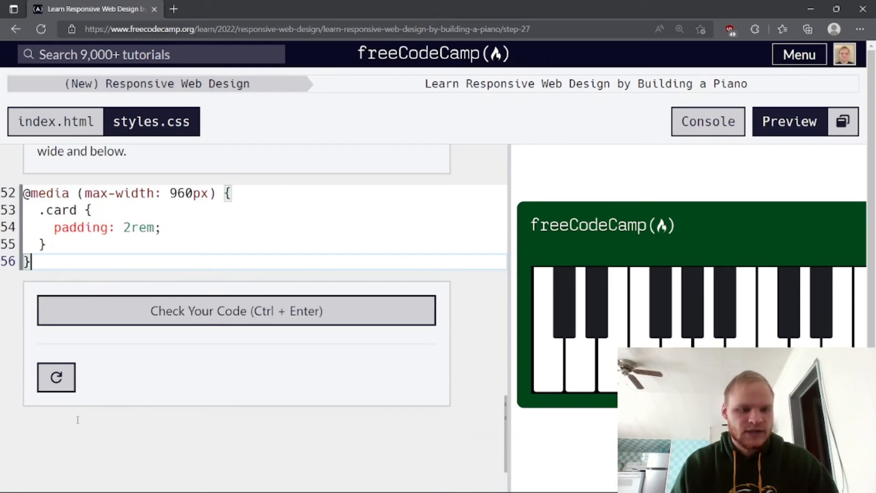
scroll(up, 3)
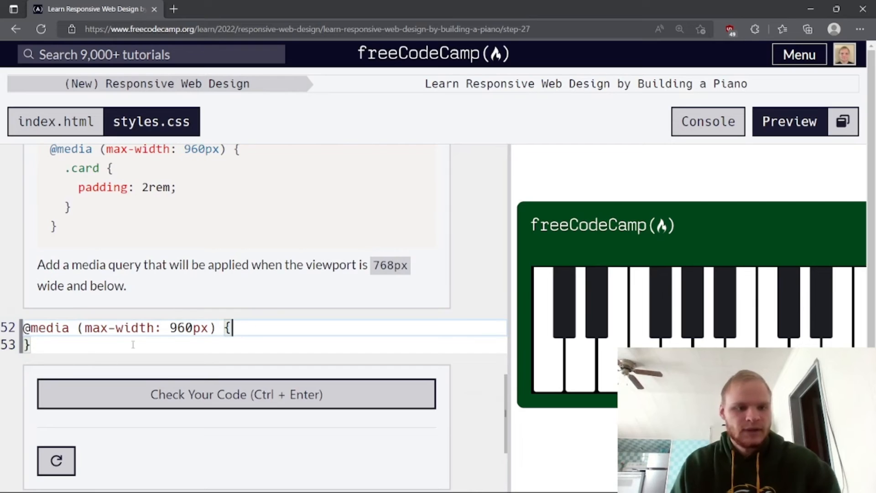
double_click(189, 328)
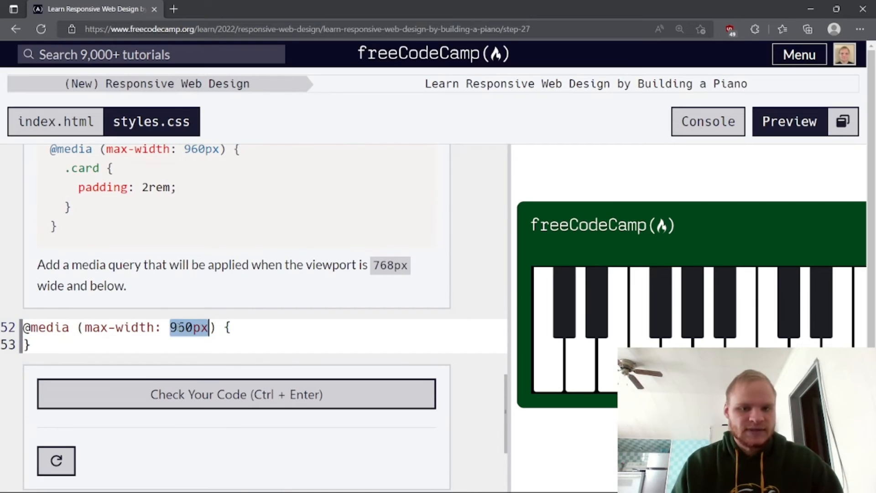
text(76)
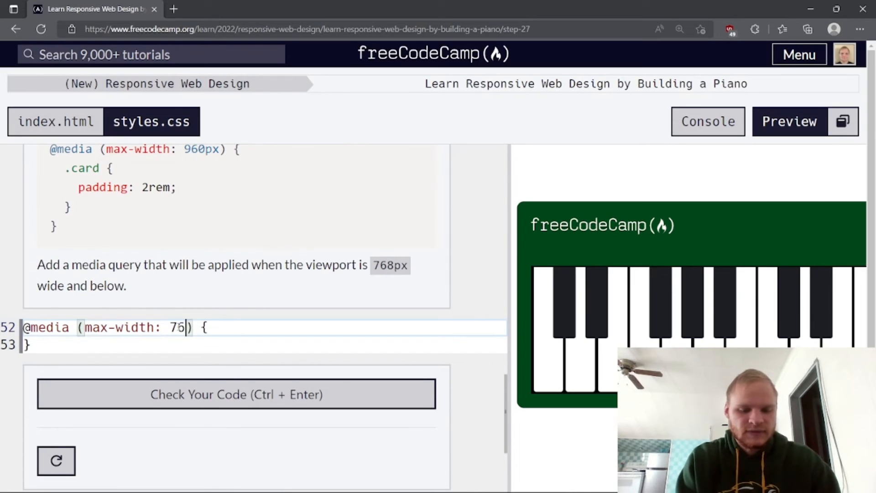
text(8px)
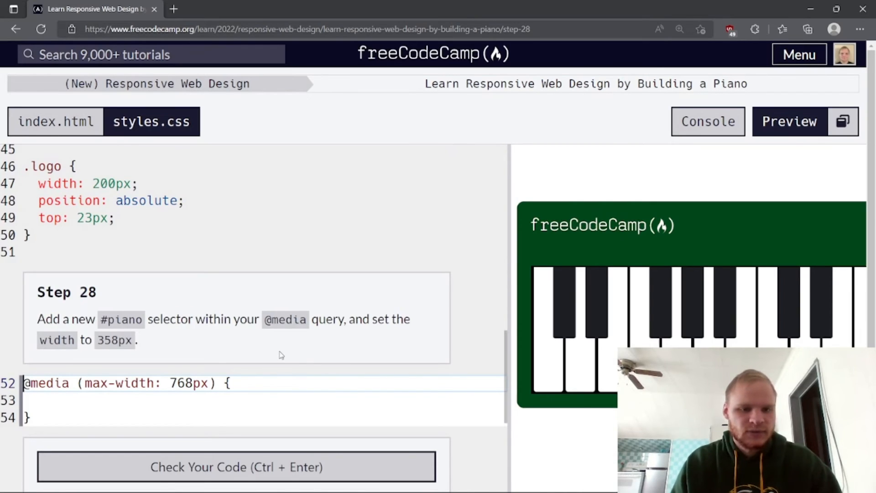
- Add #piano { width: 358px; } inside the 768px media query and check the code
scroll(down, 3)
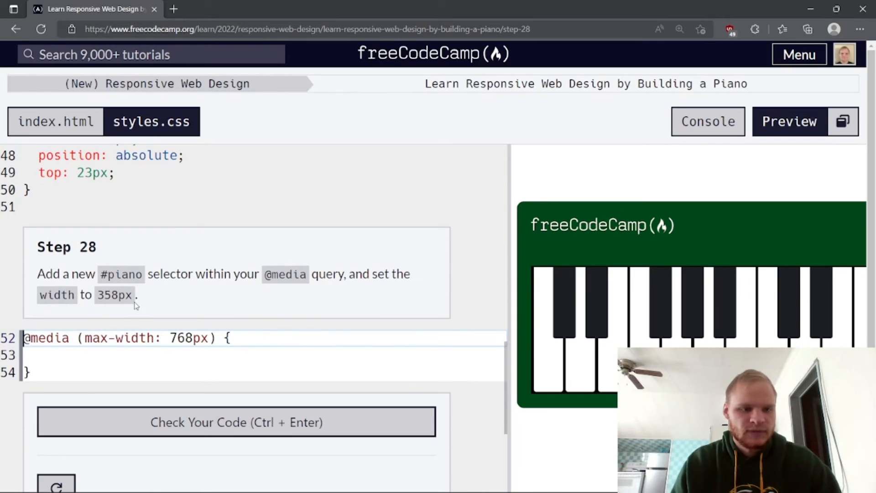
click(100, 355)
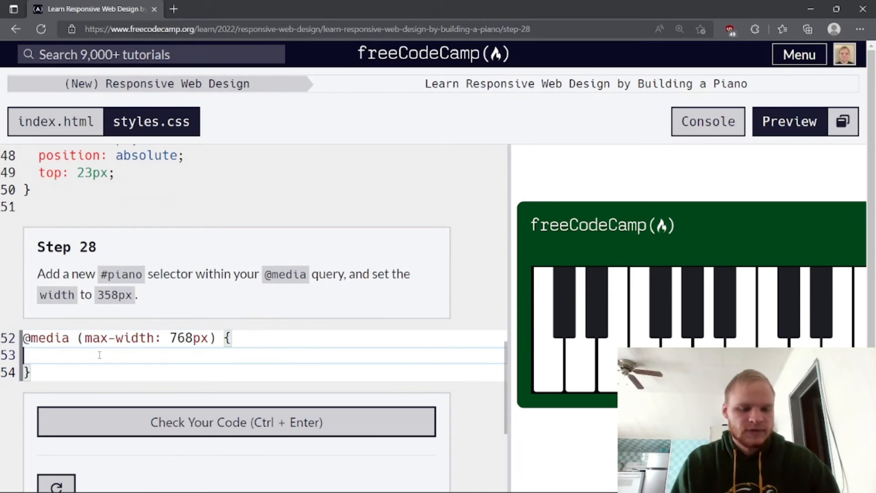
text(#piano {)
text(wi)
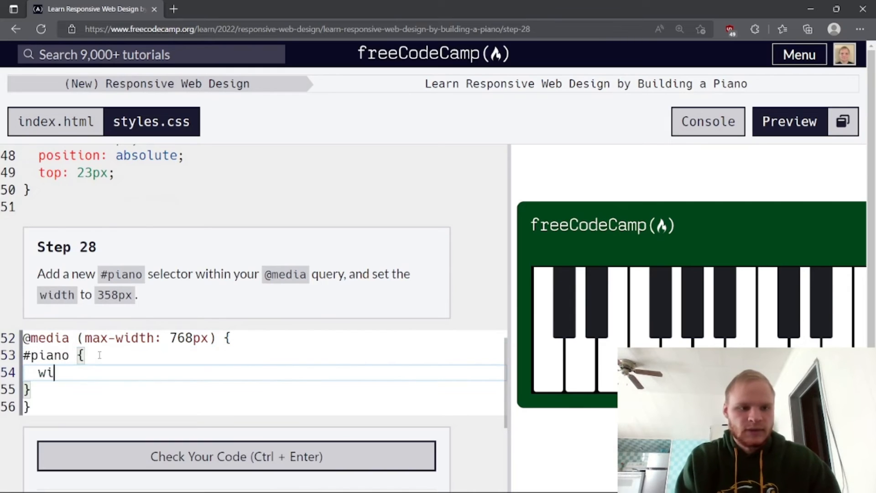
text(dth: 358px;)
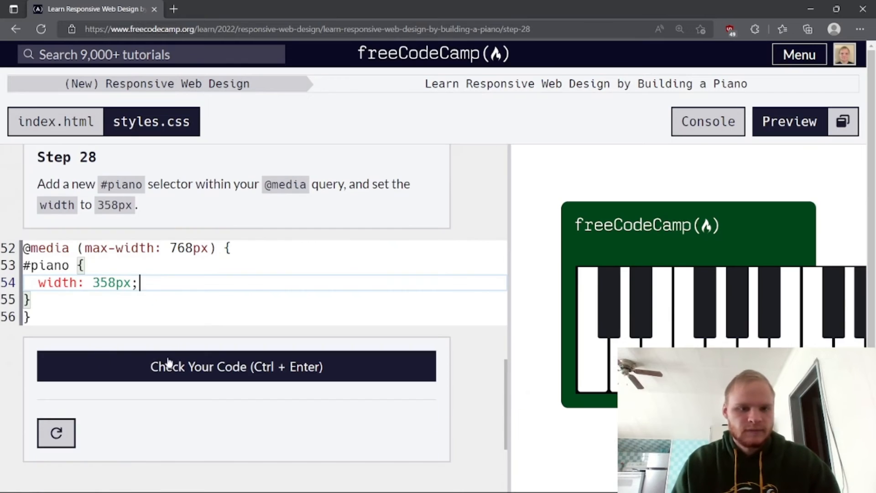
click(236, 366)
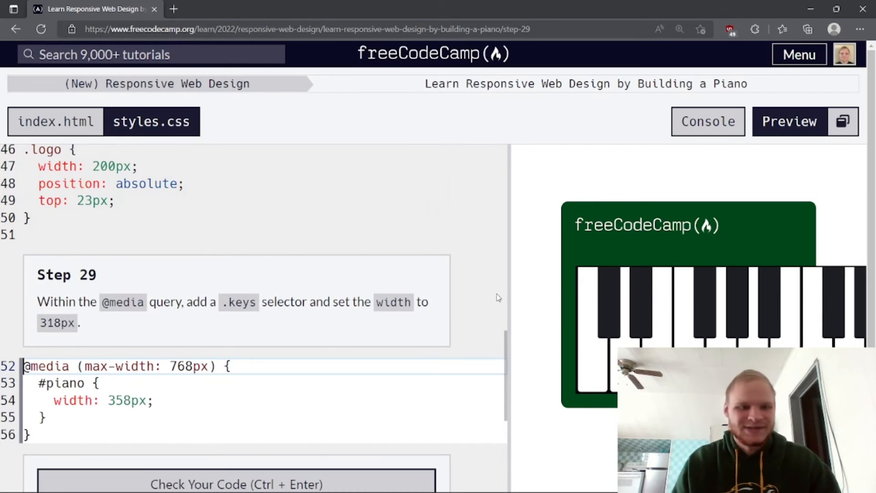
mouse_move(509, 341)
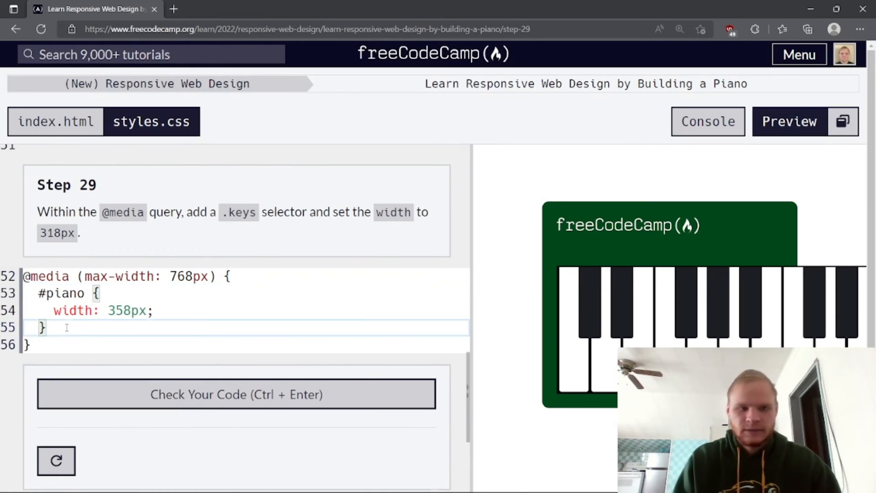
- Add .keys { width: 318px; } inside the media query and check the code
text(.keys)
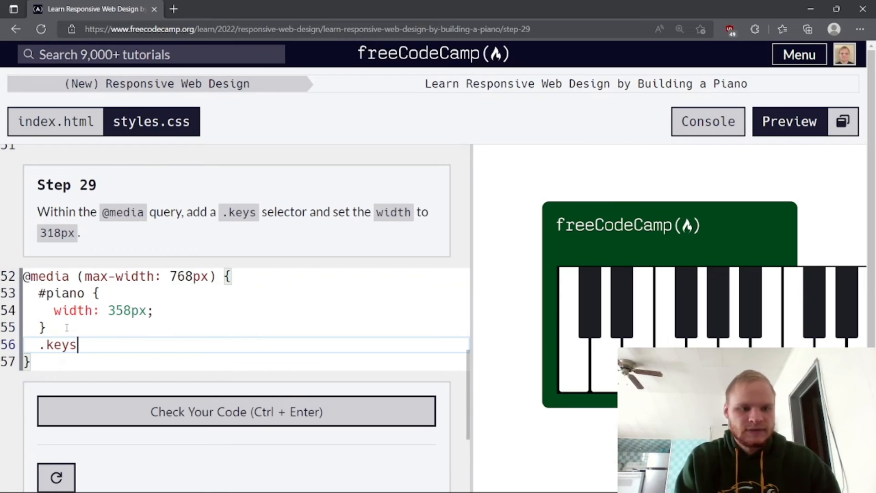
text({)
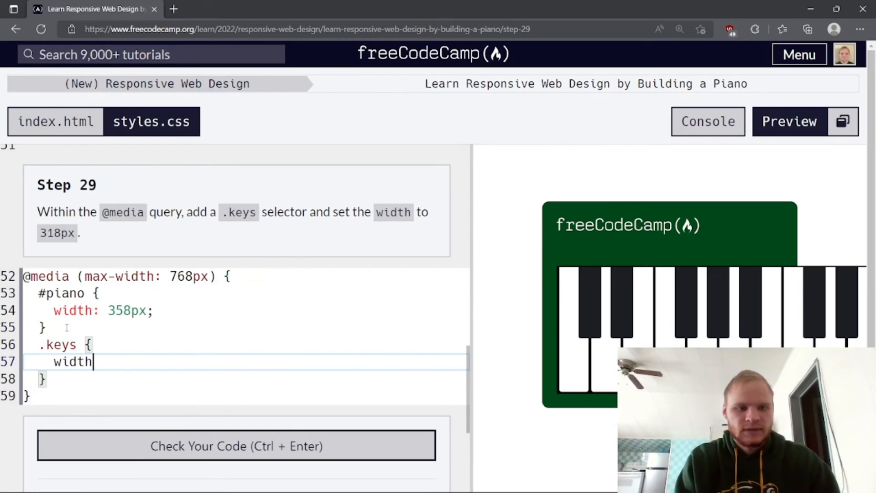
text(: 318px;)
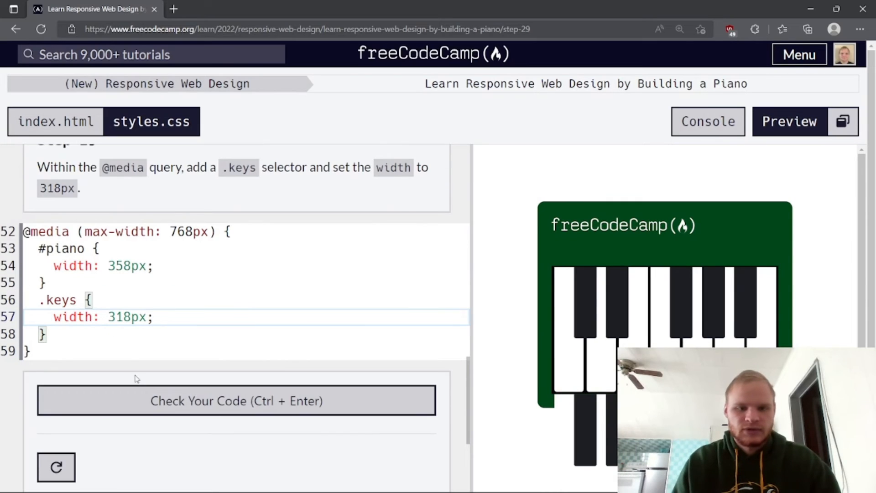
click(236, 400)
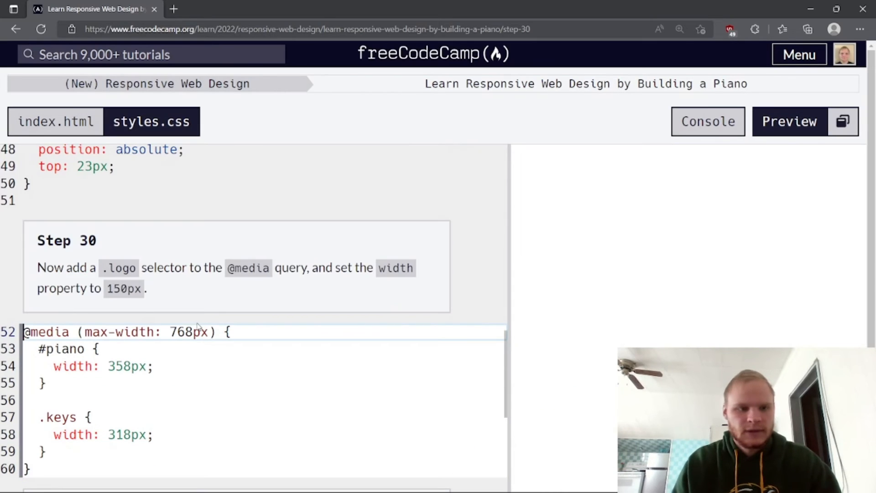
- Add .logo { width: 150px; } inside the media query and submit to advance to Step 31
click(789, 121)
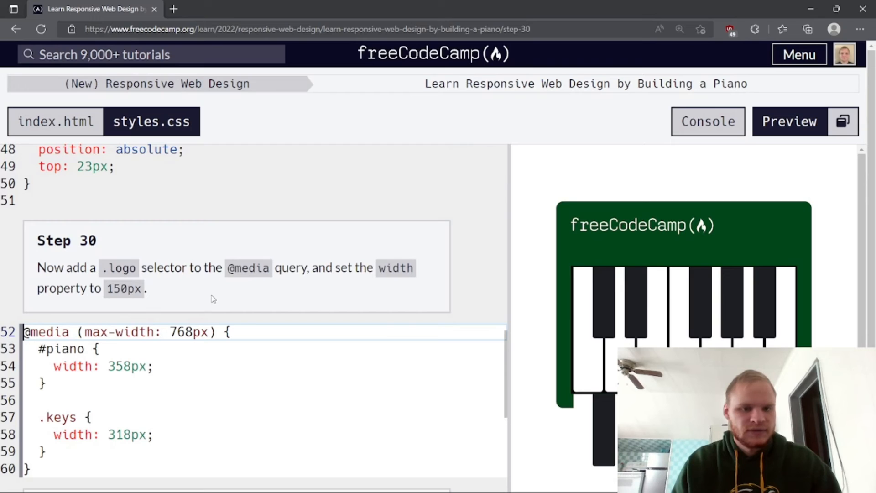
scroll(down, 3)
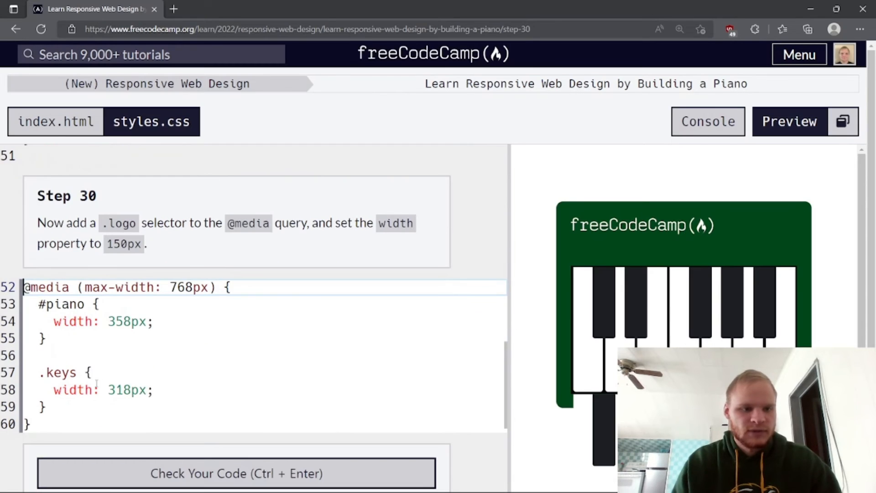
text(.l)
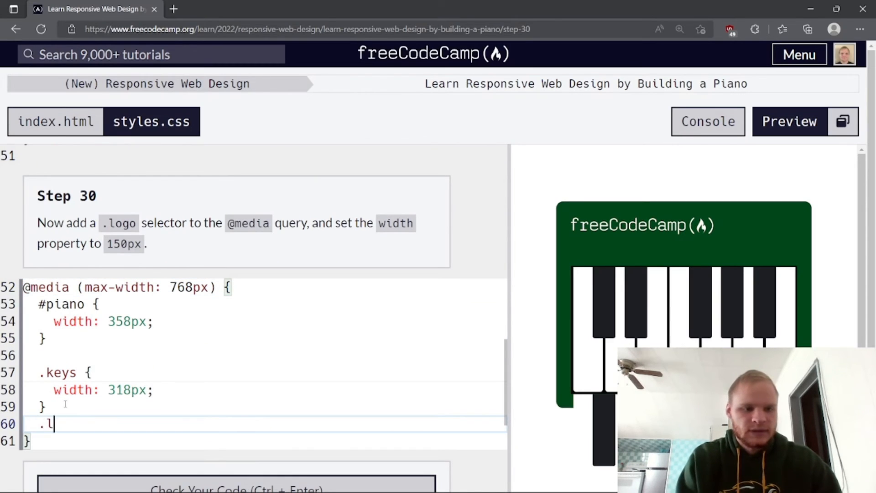
text(ogo {)
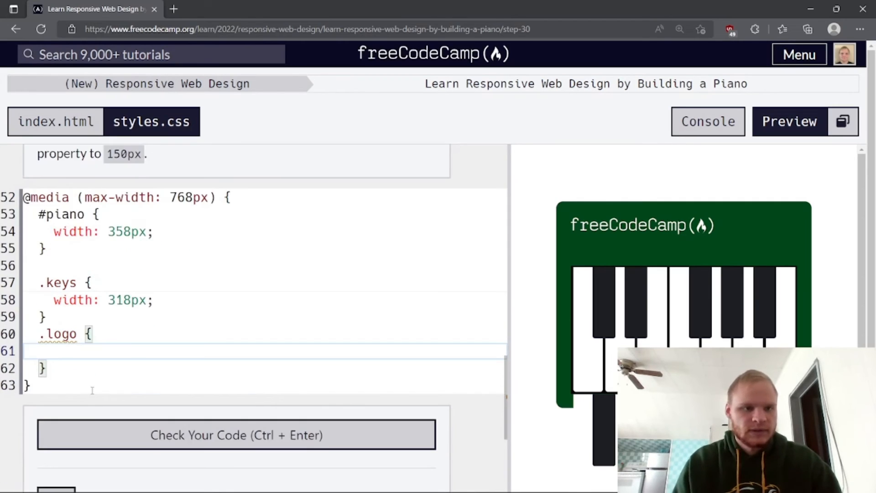
text(wit)
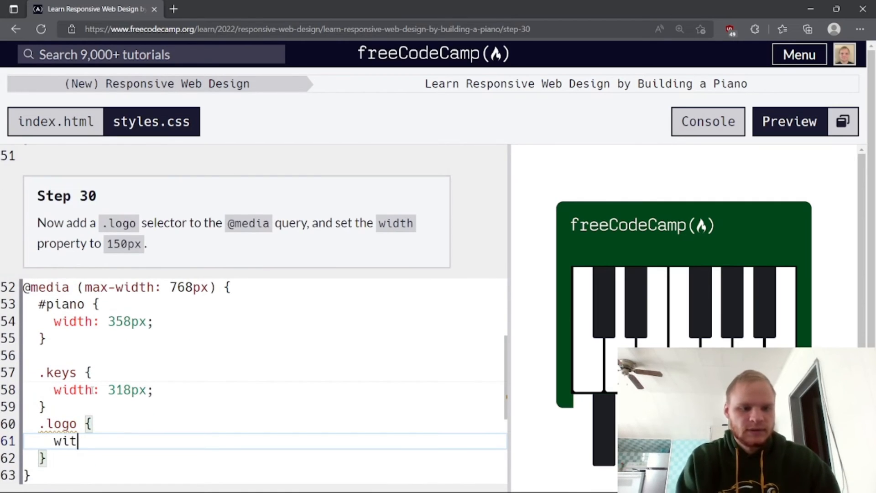
text(h: 15)
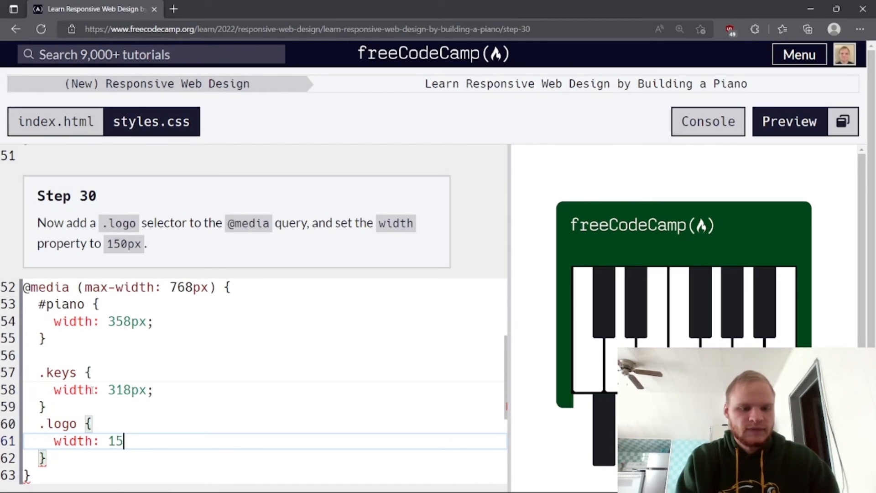
text(0px;)
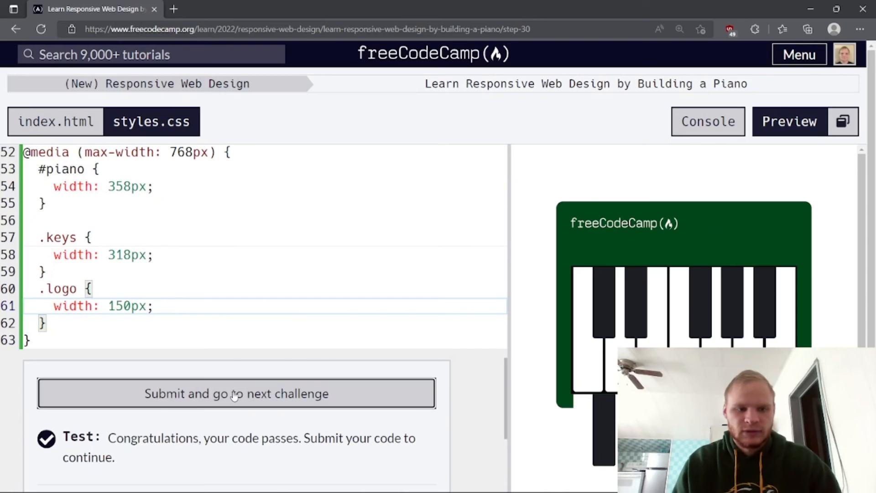
click(236, 393)
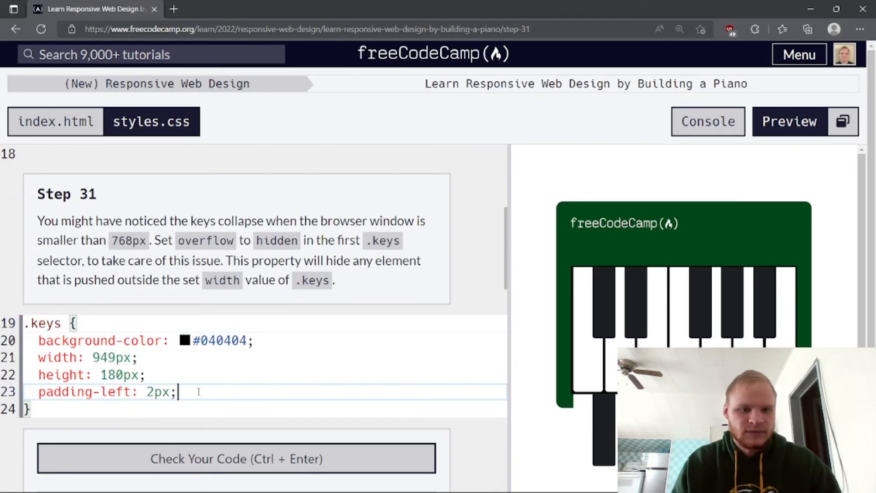
- Add overflow: hidden; to the first .keys rule after padding-left
text(ov)
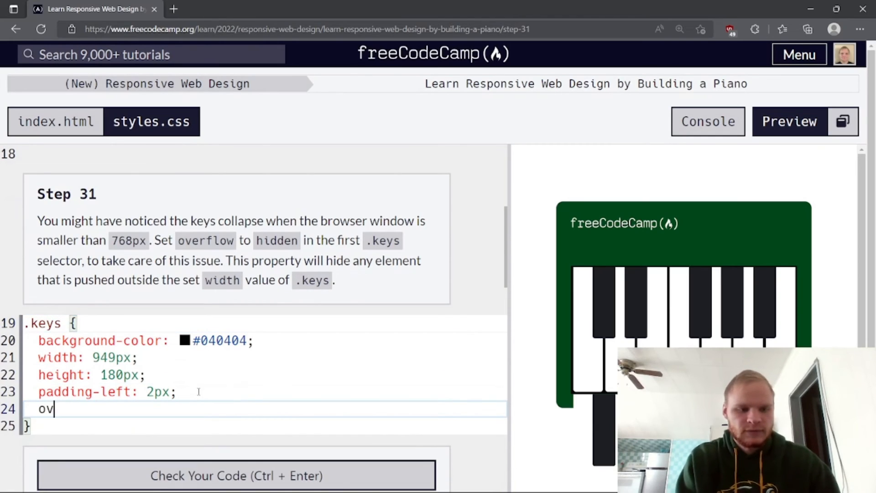
text(erflow-)
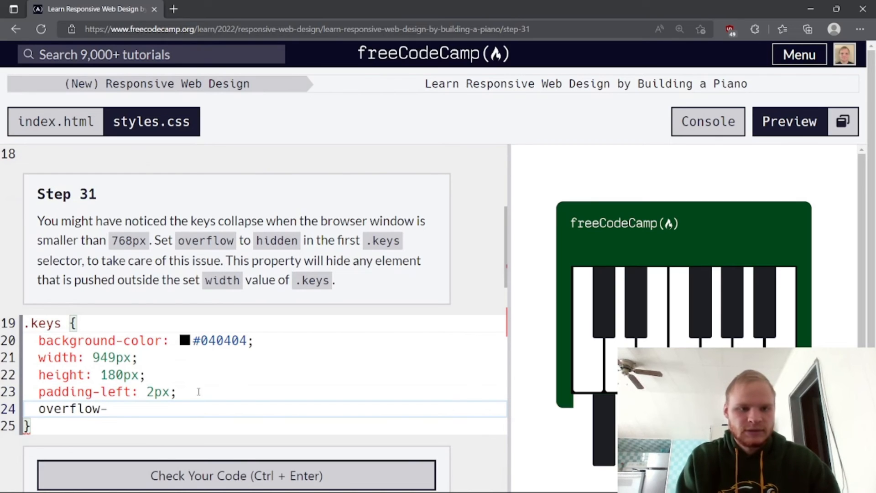
text(: hidden)
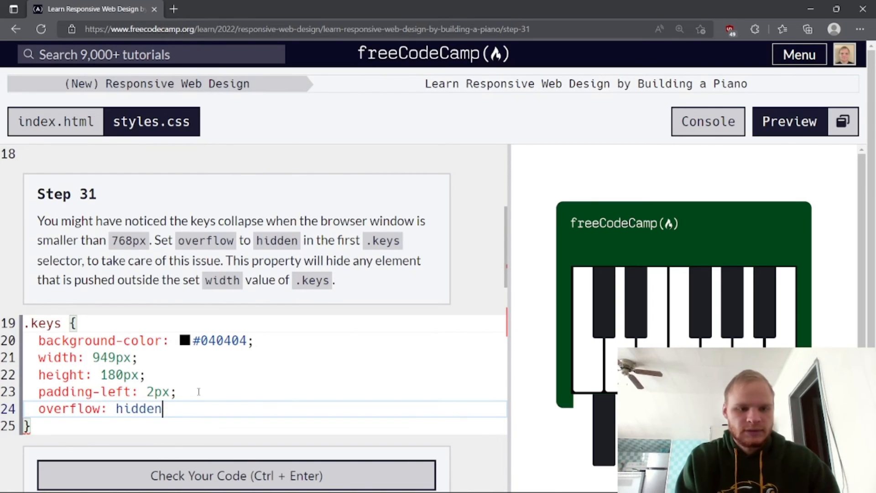
text(;)
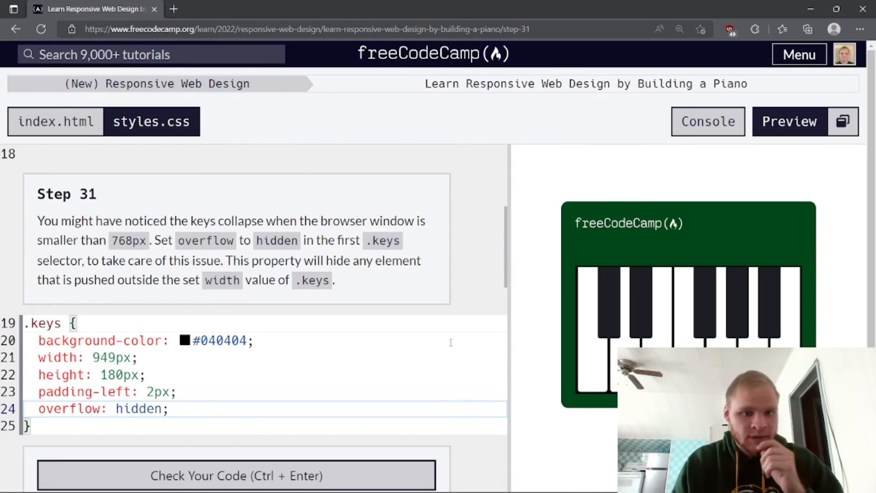
mouse_move(312, 307)
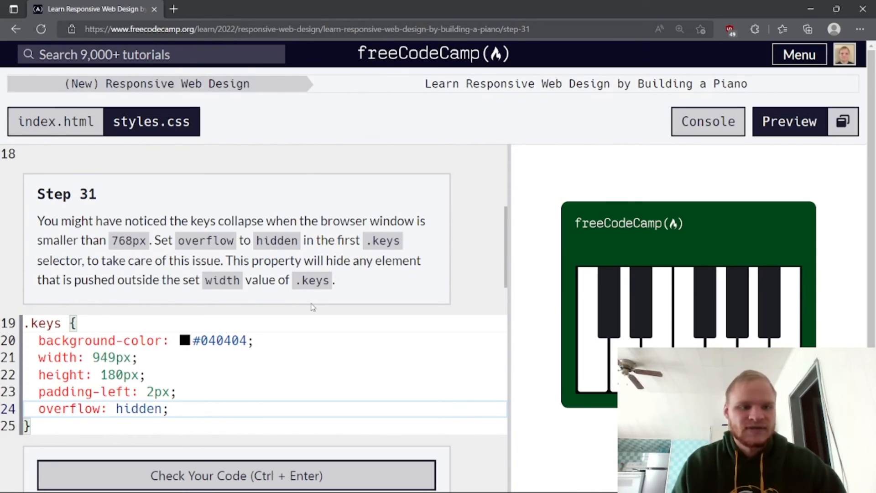
scroll(down, 3)
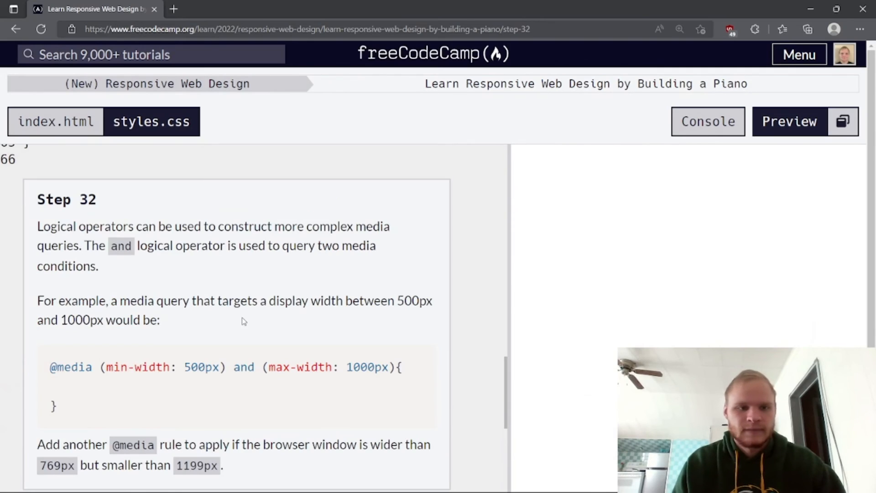
click(789, 122)
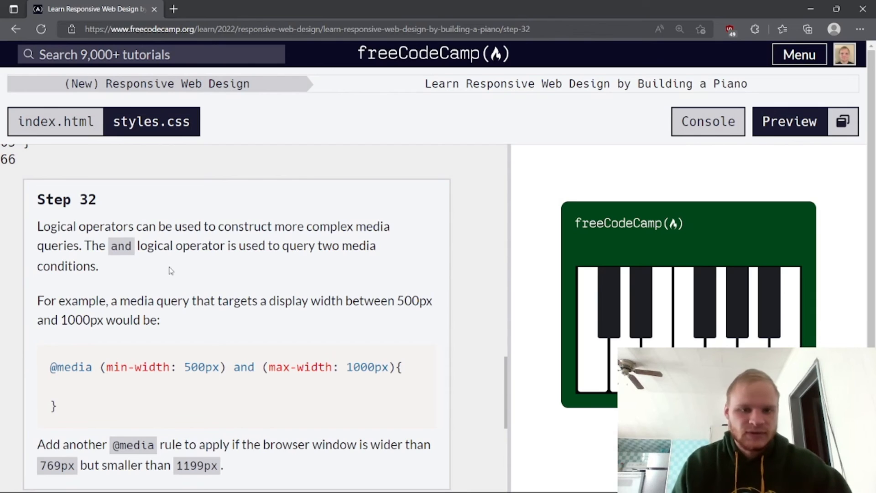
mouse_move(187, 282)
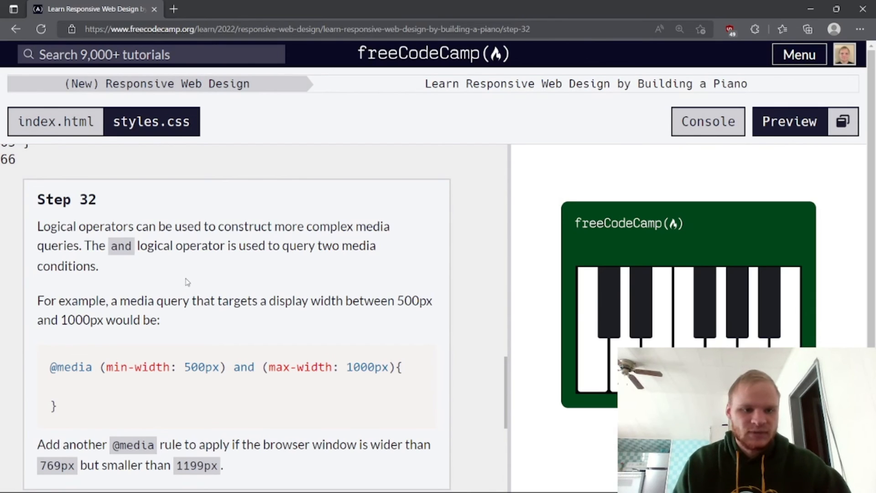
mouse_move(344, 319)
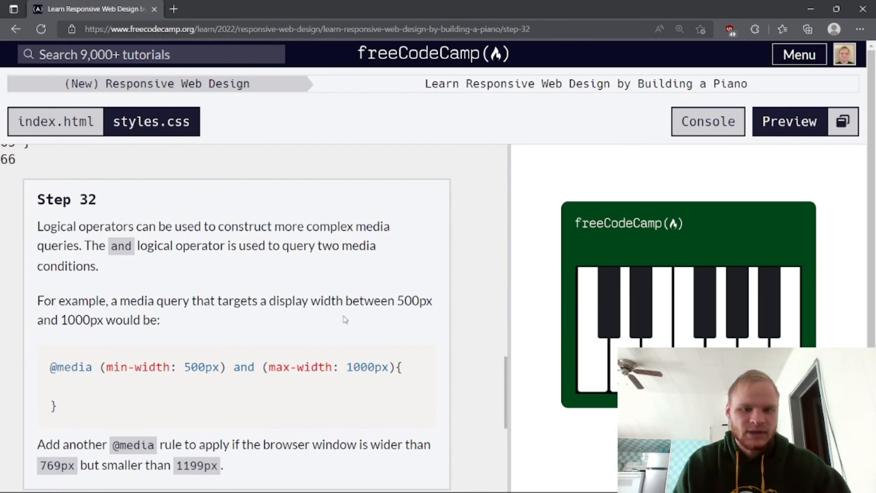
mouse_move(175, 329)
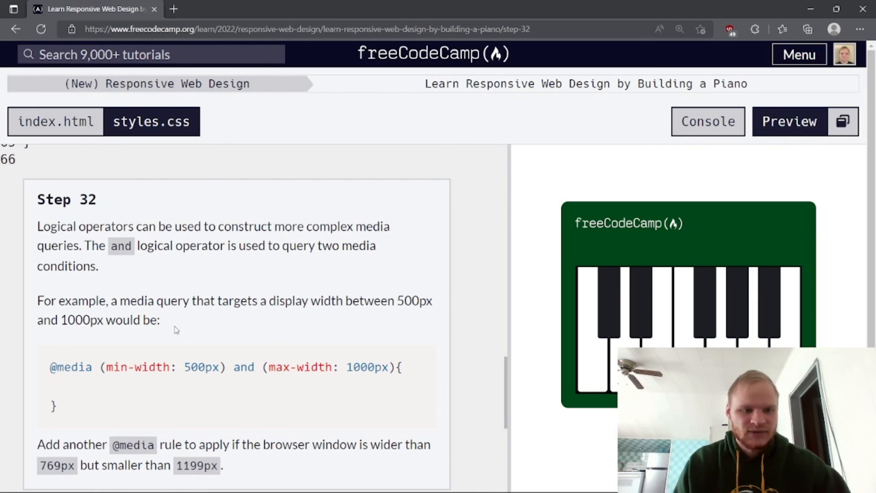
scroll(down, 3)
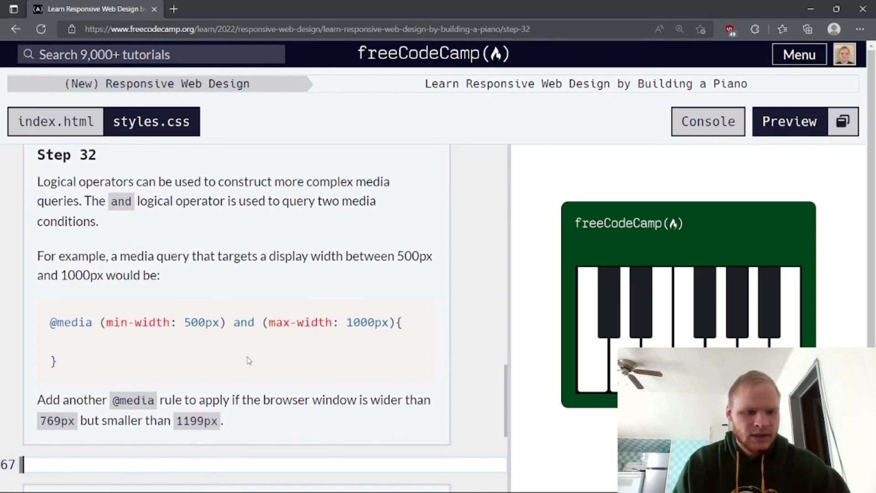
scroll(down, 3)
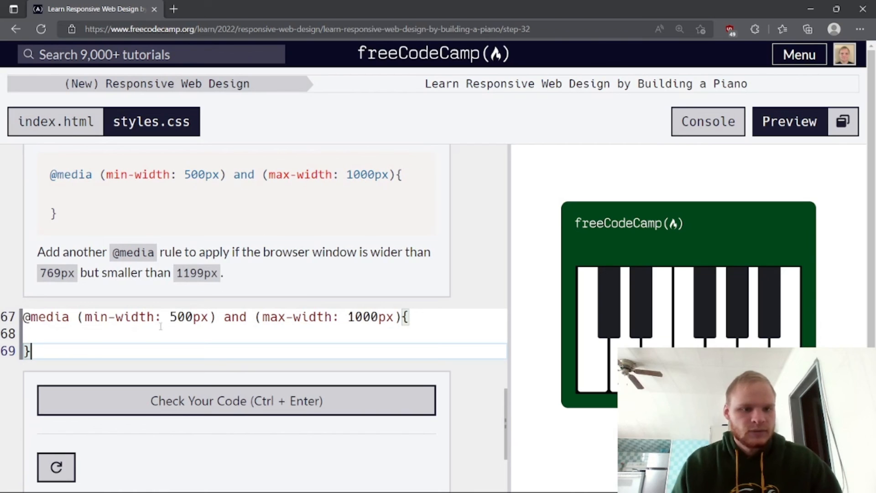
double_click(188, 316)
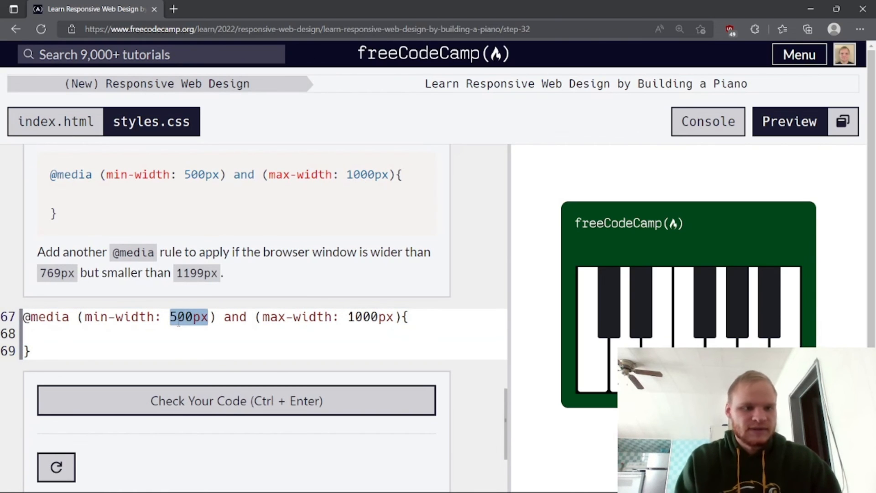
text(76)
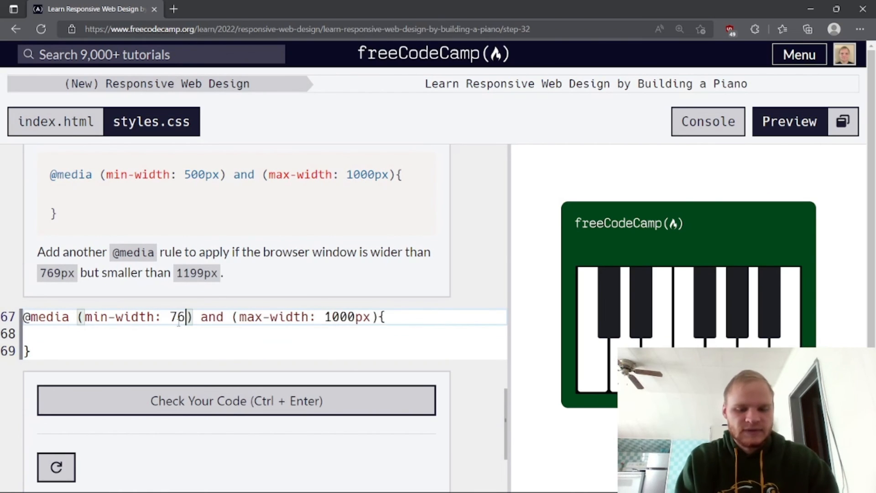
text(9px)
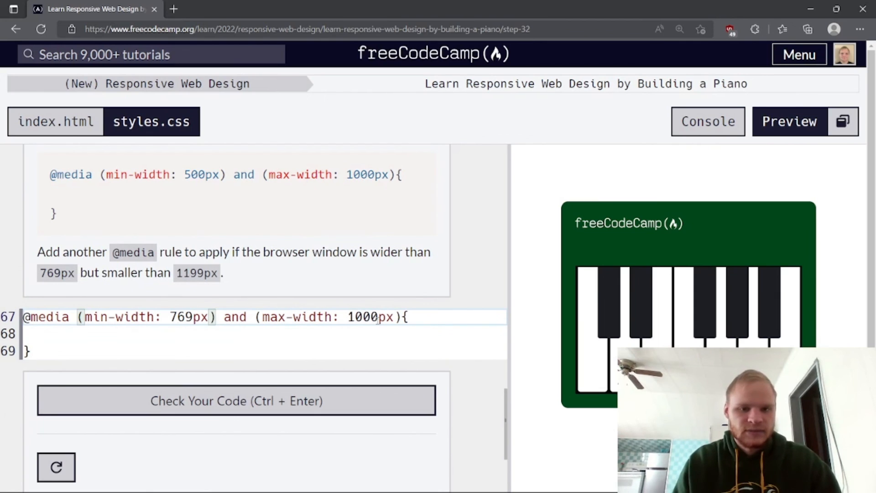
double_click(370, 316)
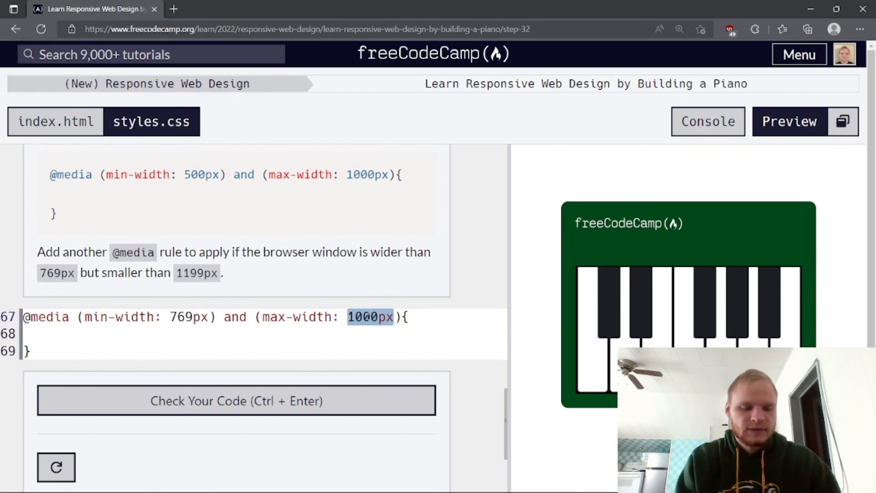
text(1199)
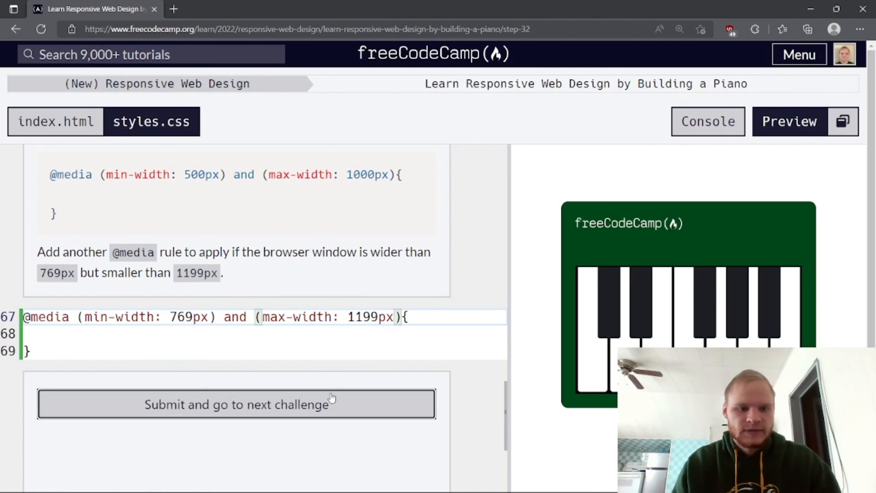
click(237, 404)
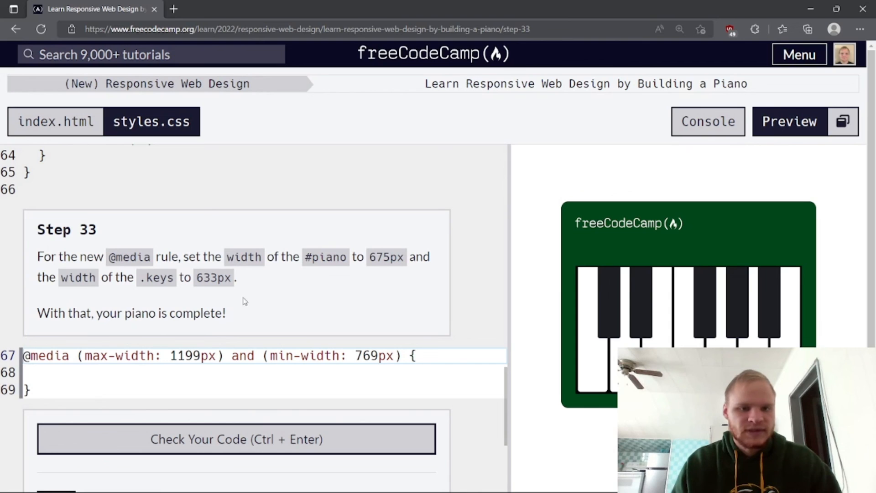
mouse_move(173, 340)
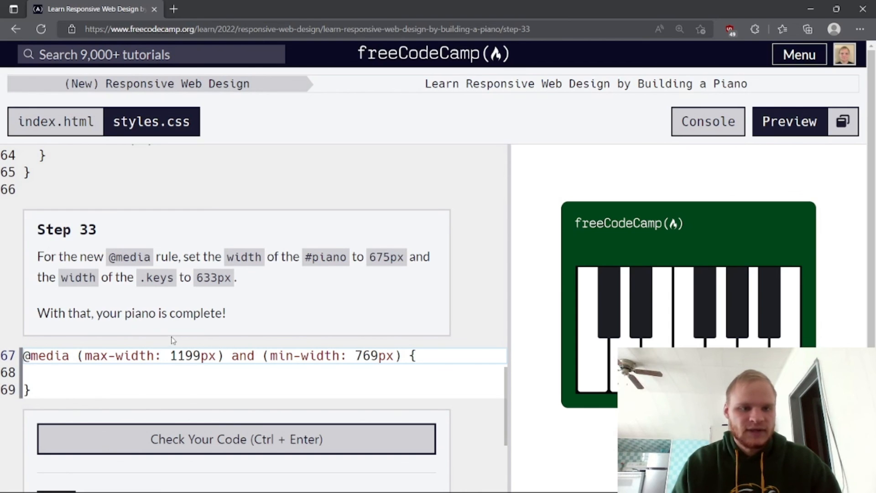
- Set #piano to 675px and .keys to 633px inside the 769–1199px media query
scroll(up, 3)
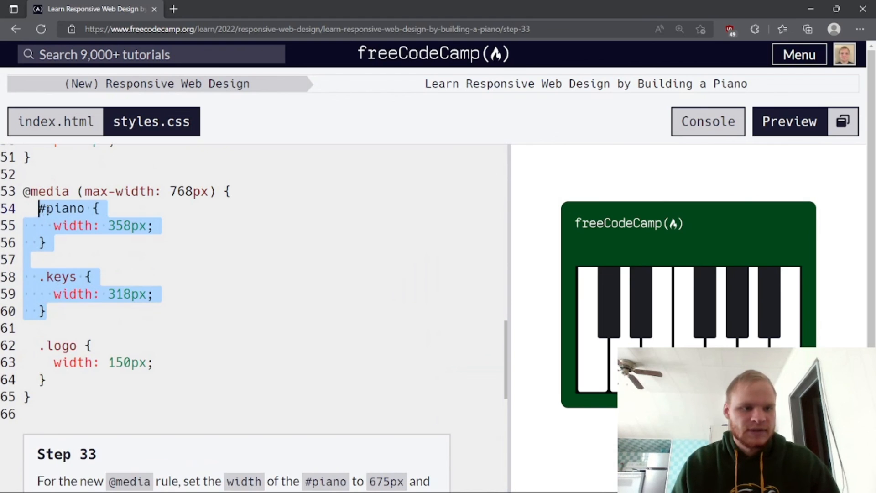
scroll(down, 3)
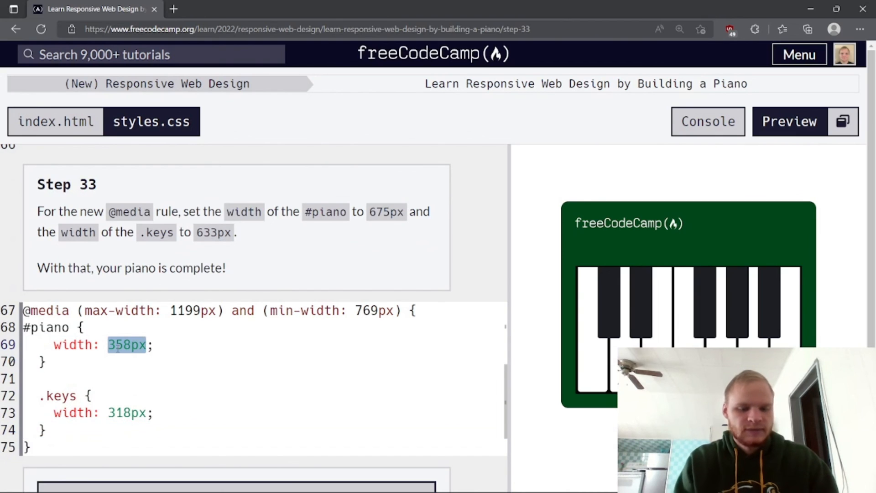
text(765px)
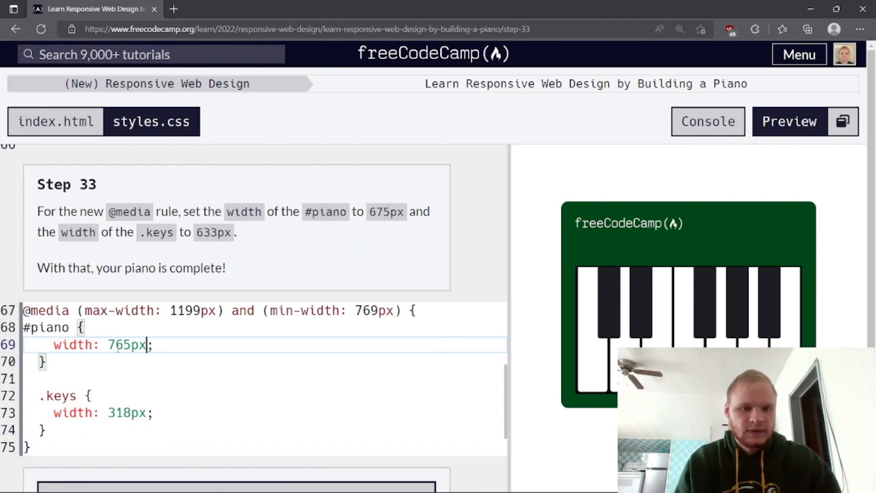
double_click(126, 345)
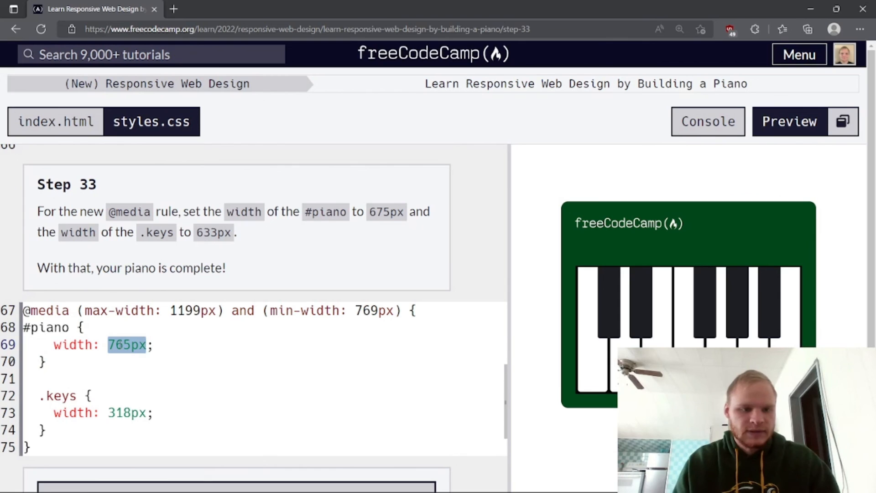
text(675px)
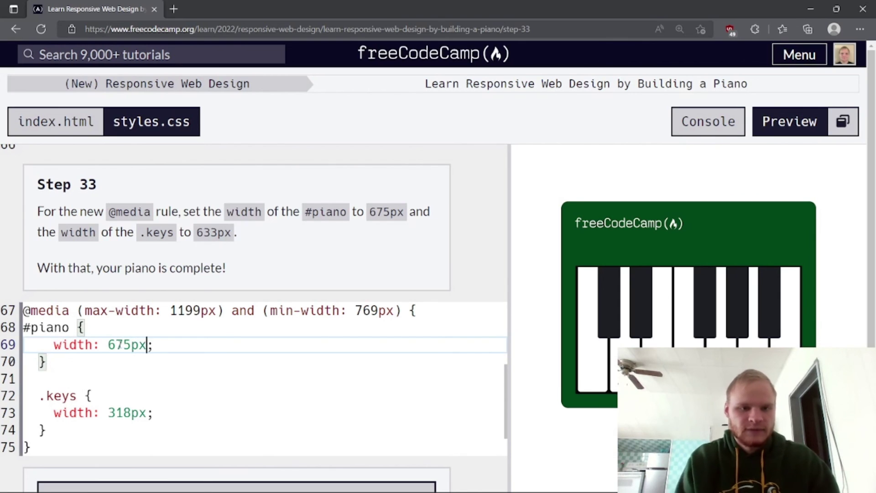
double_click(125, 412)
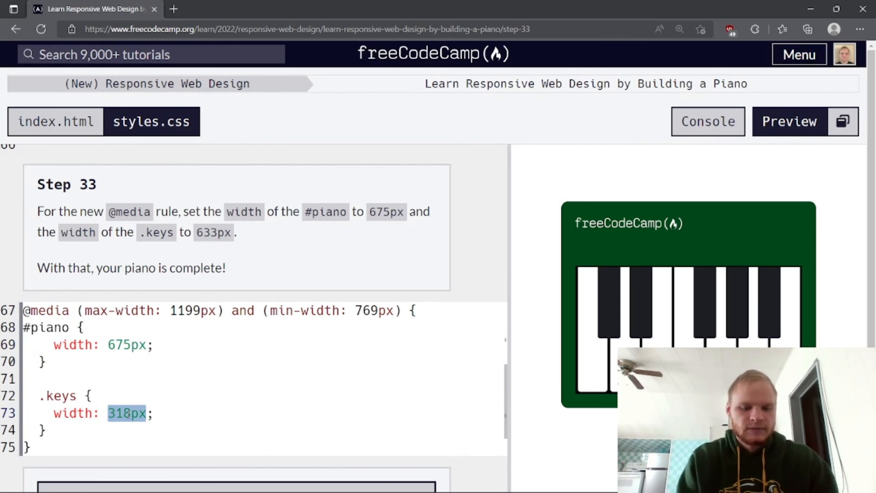
text(633pz)
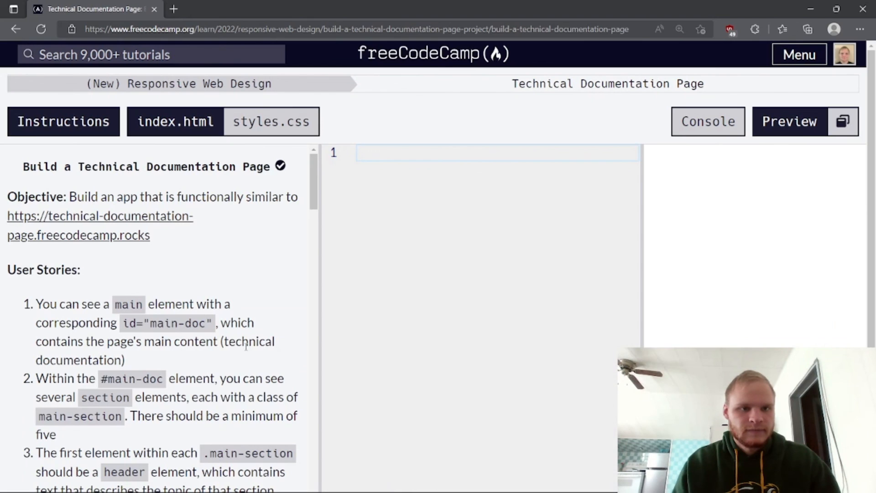
mouse_move(127, 141)
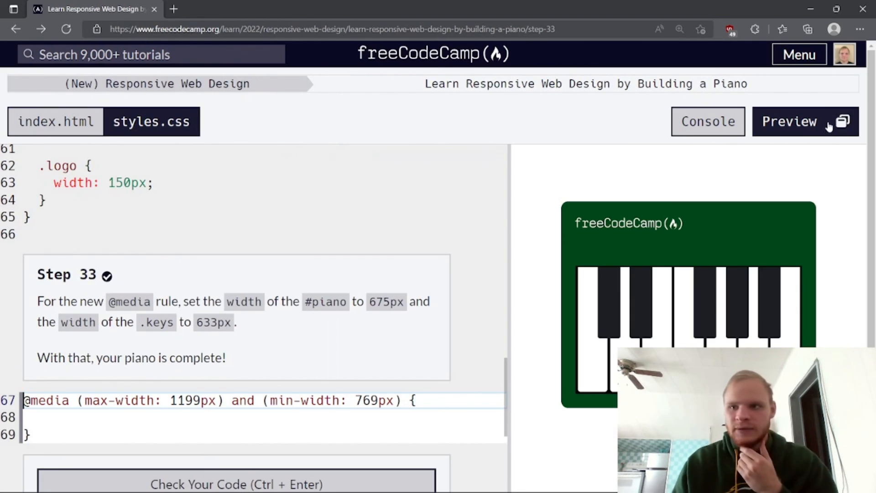
click(842, 122)
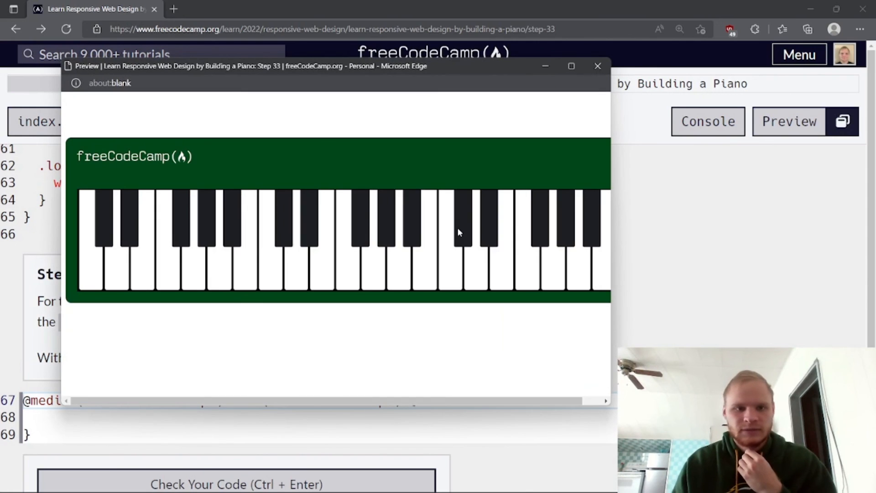
click(570, 66)
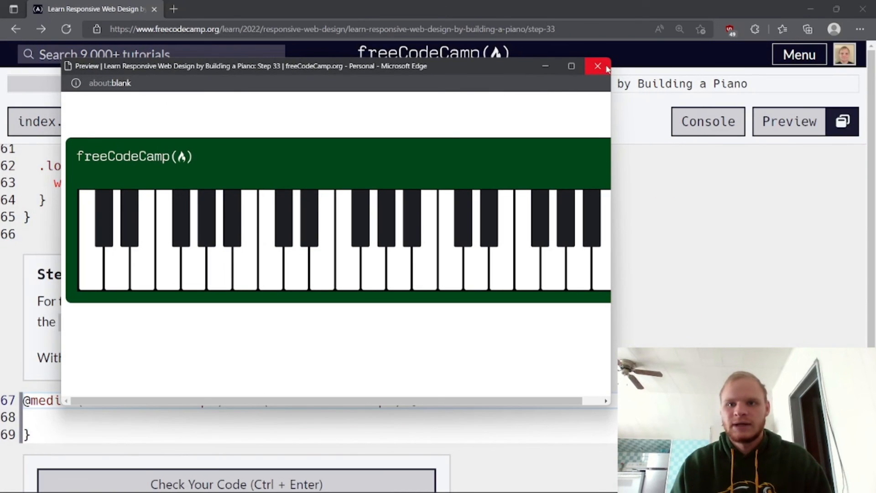
click(598, 66)
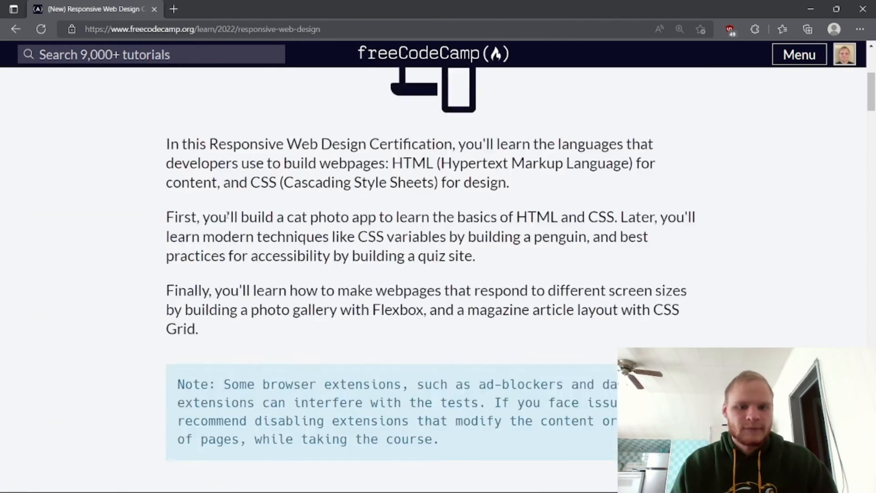
- Open the Technical Documentation Page project from the curriculum and review its user stories
scroll(down, 3)
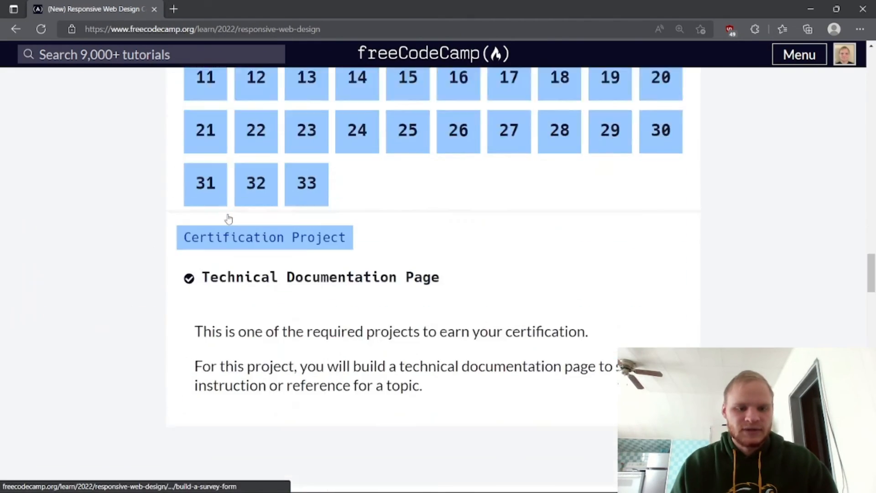
scroll(down, 3)
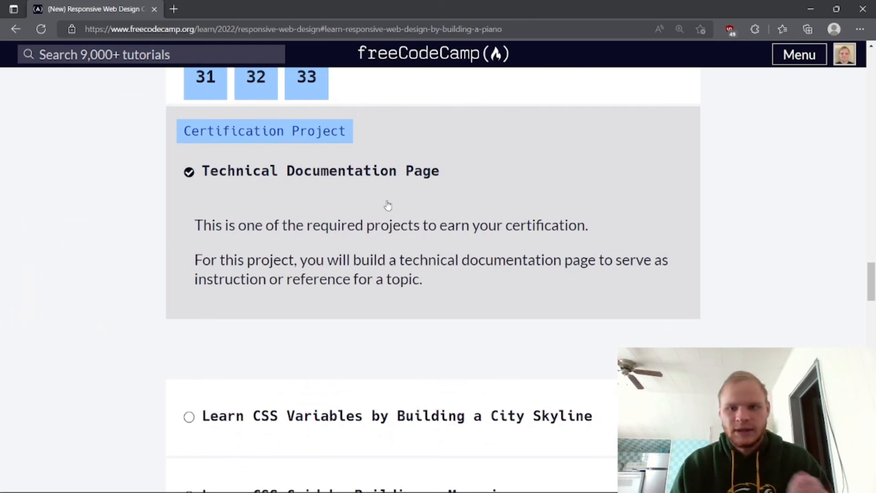
click(320, 171)
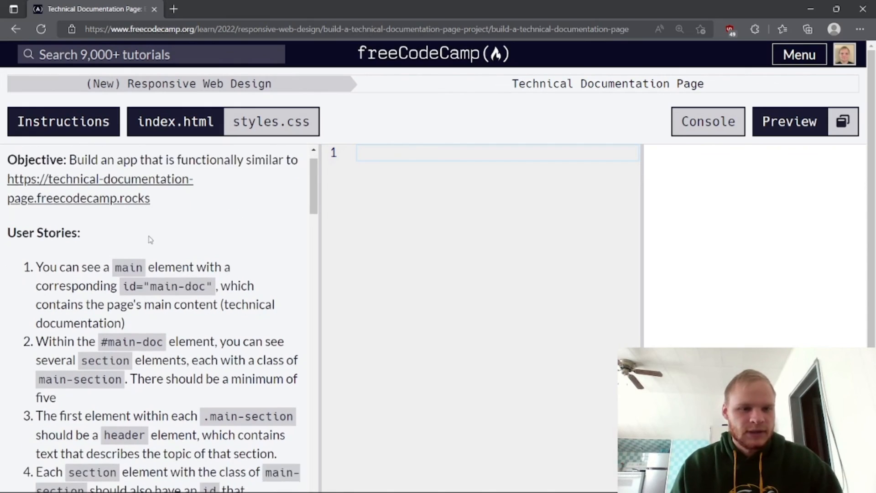
scroll(down, 3)
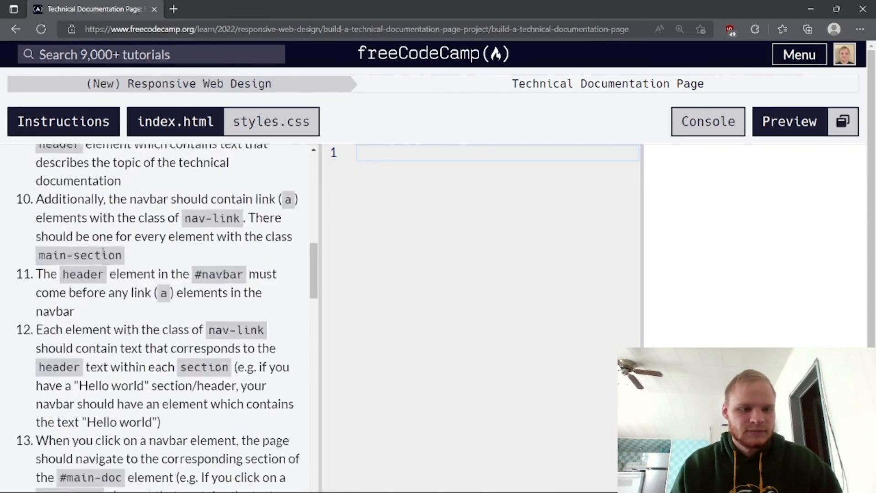
scroll(down, 3)
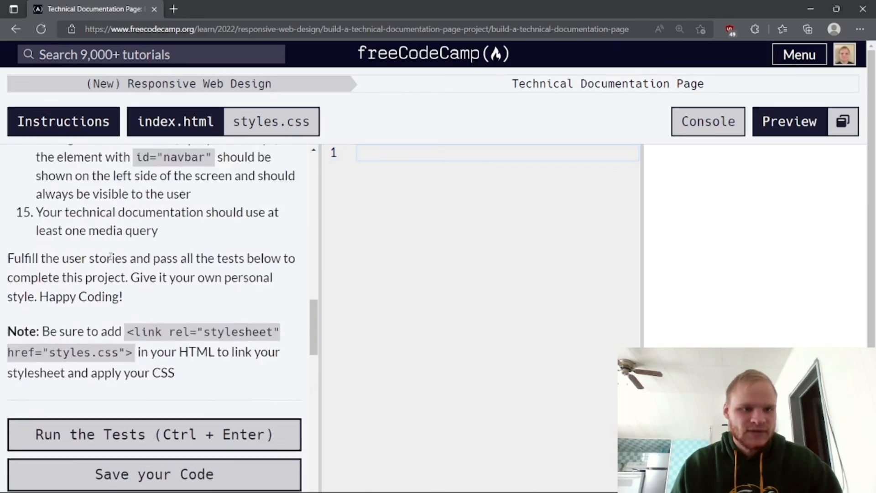
scroll(up, 3)
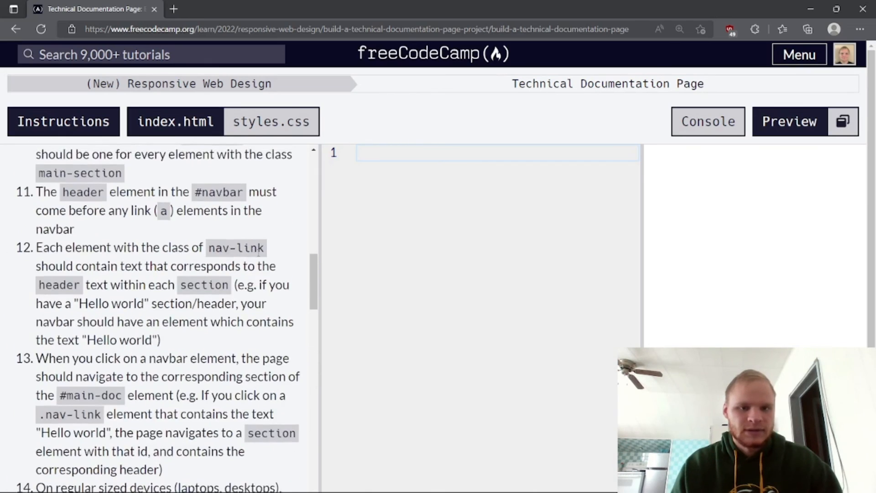
scroll(up, 3)
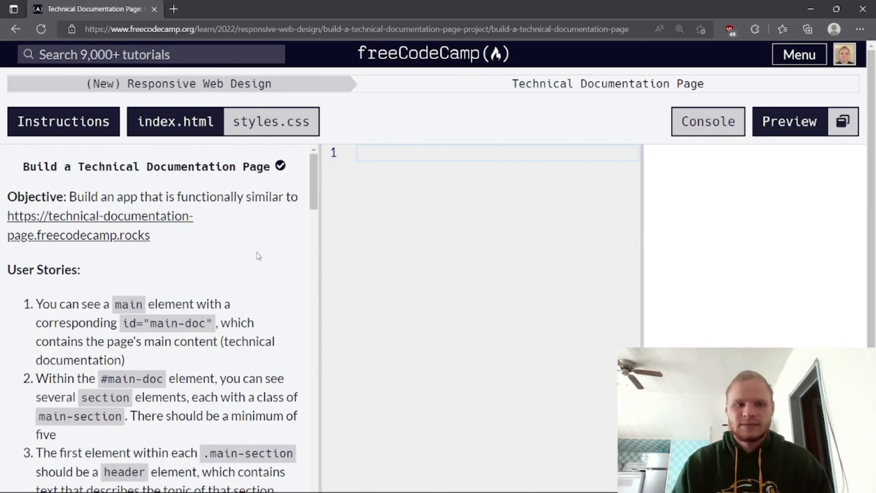